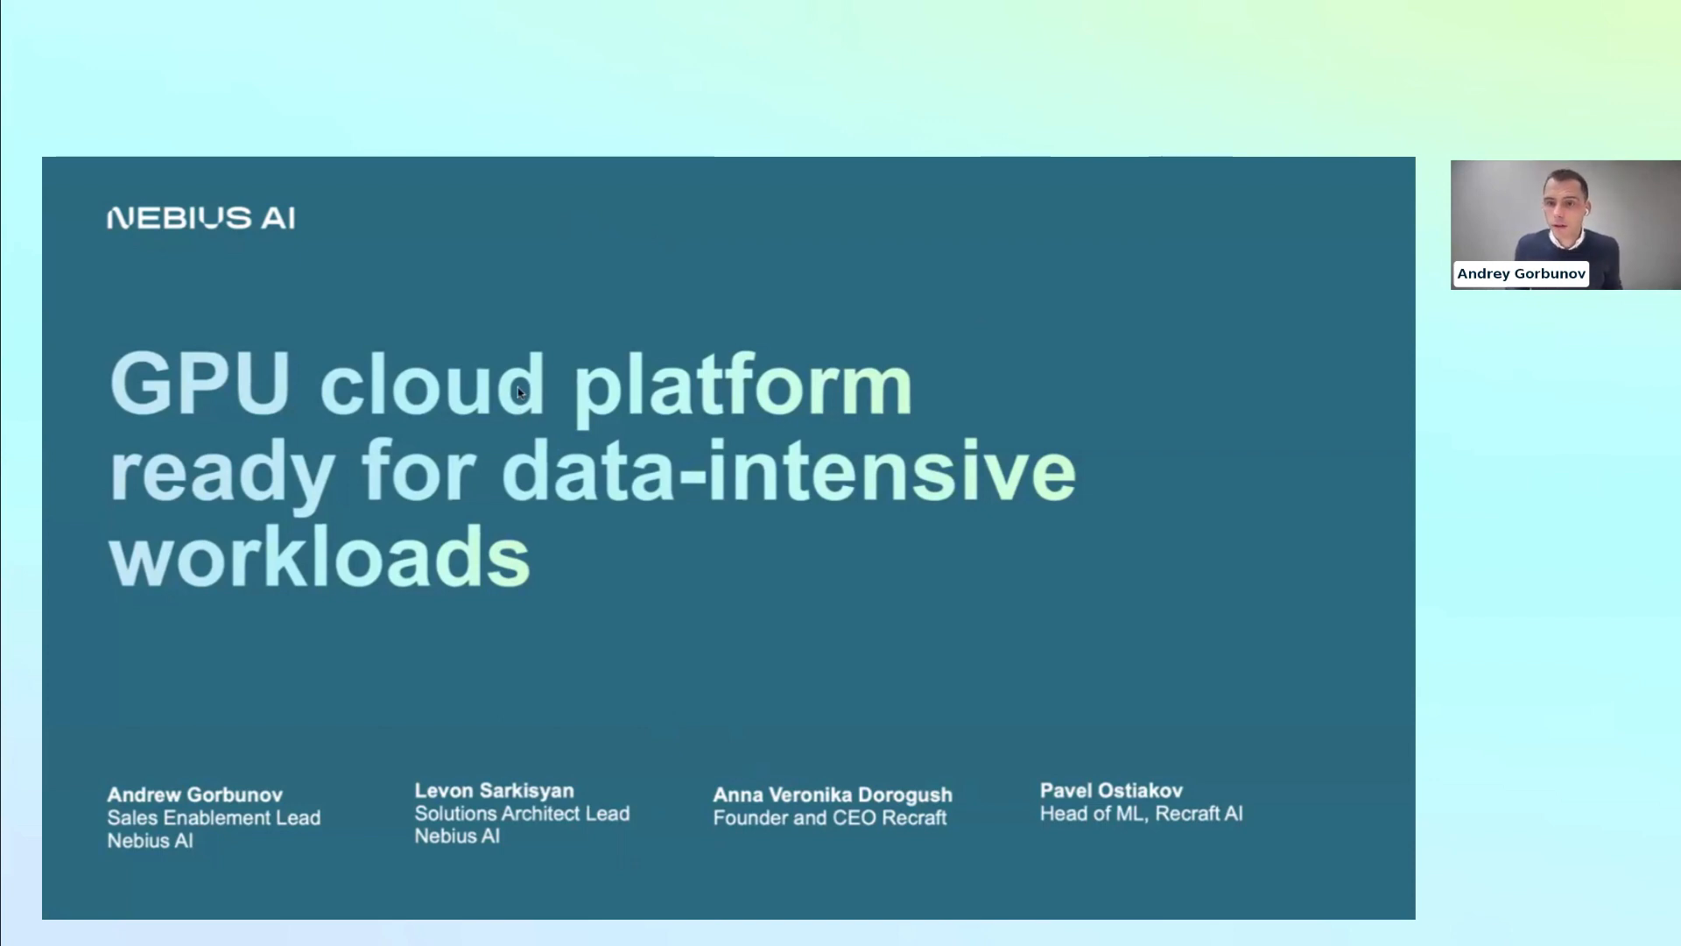
{"action": "mouse_move", "coordinate": [843, 618]}
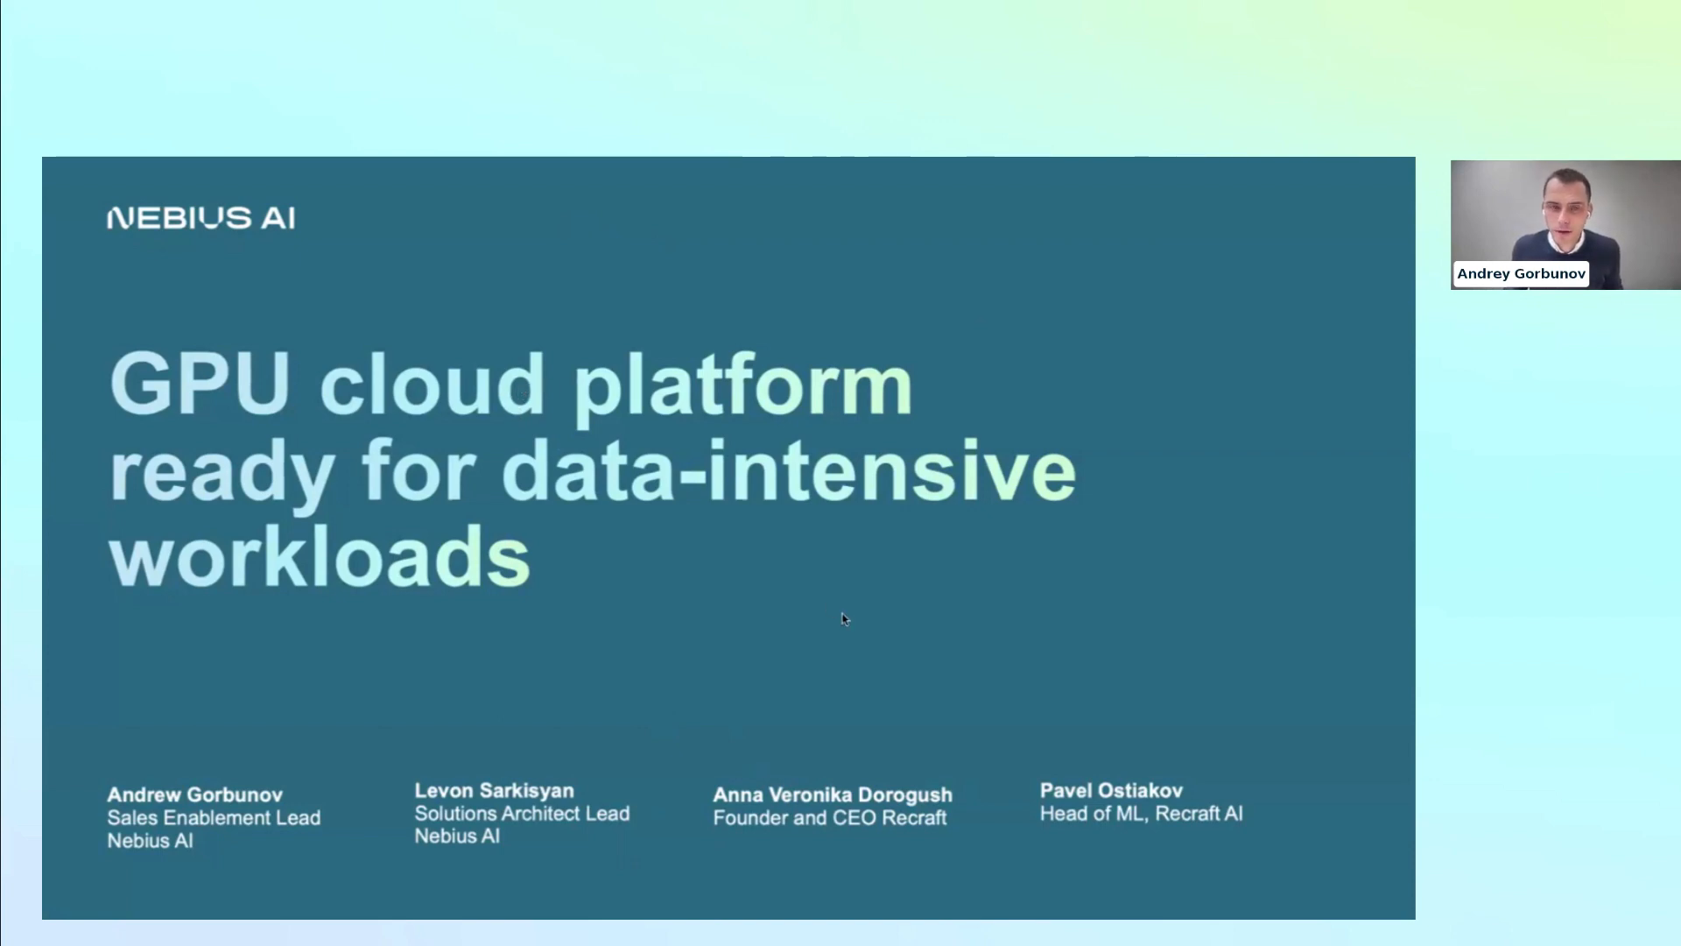
{"action": "mouse_move", "coordinate": [1000, 669]}
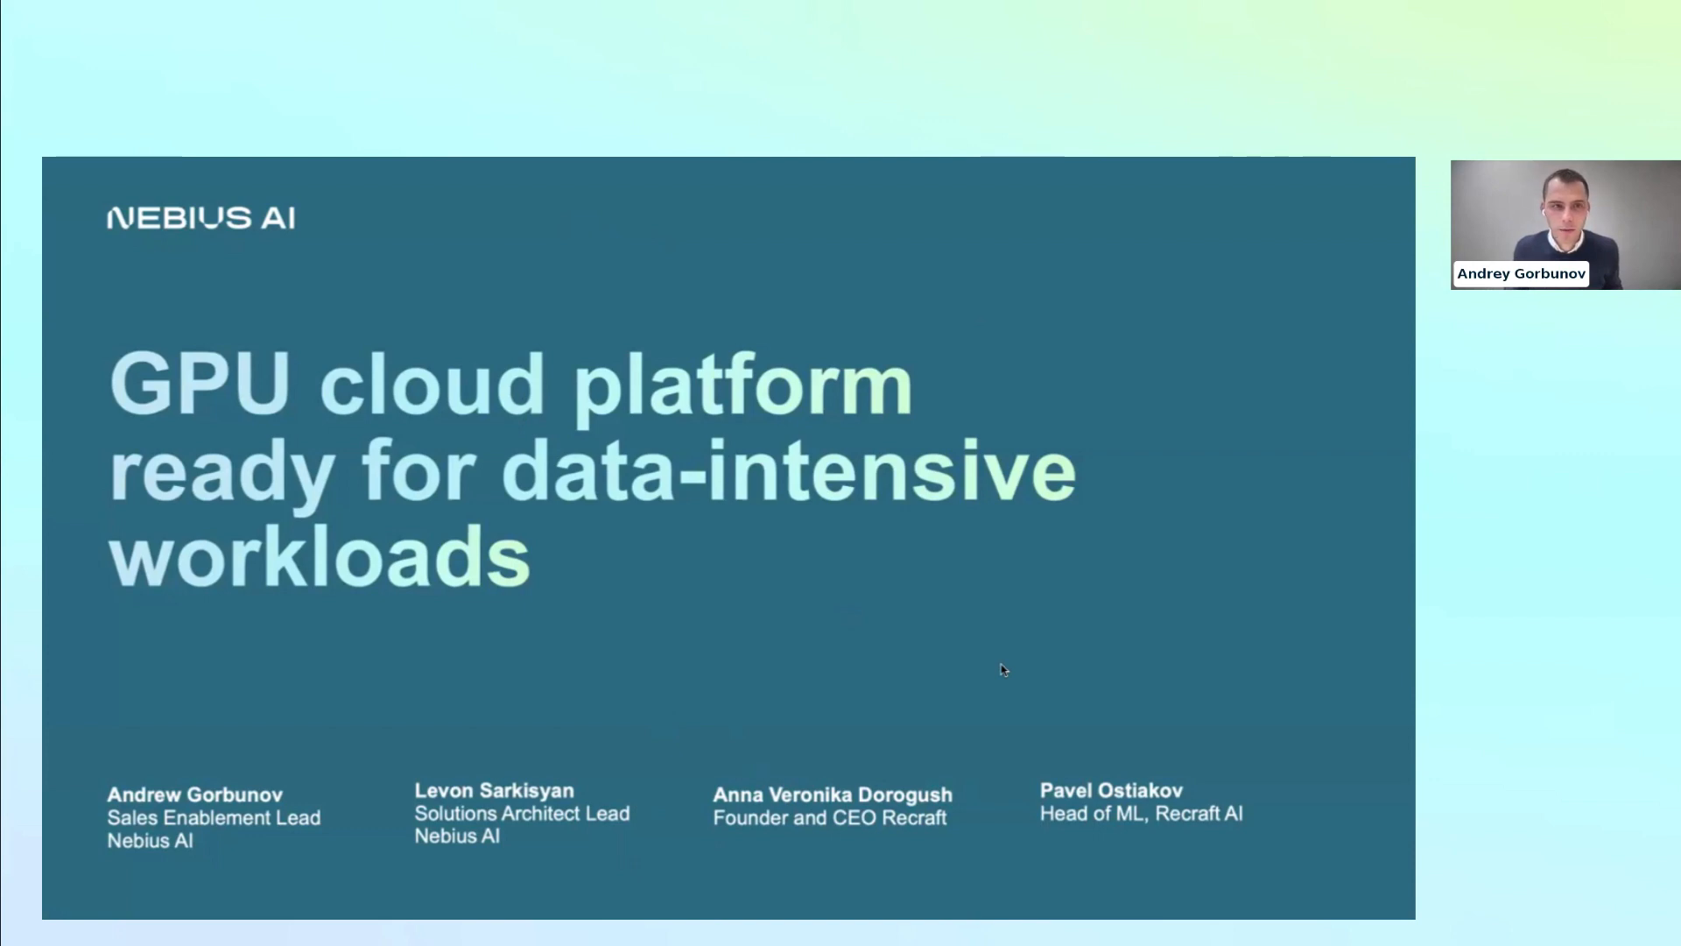
{"action": "mouse_move", "coordinate": [555, 521]}
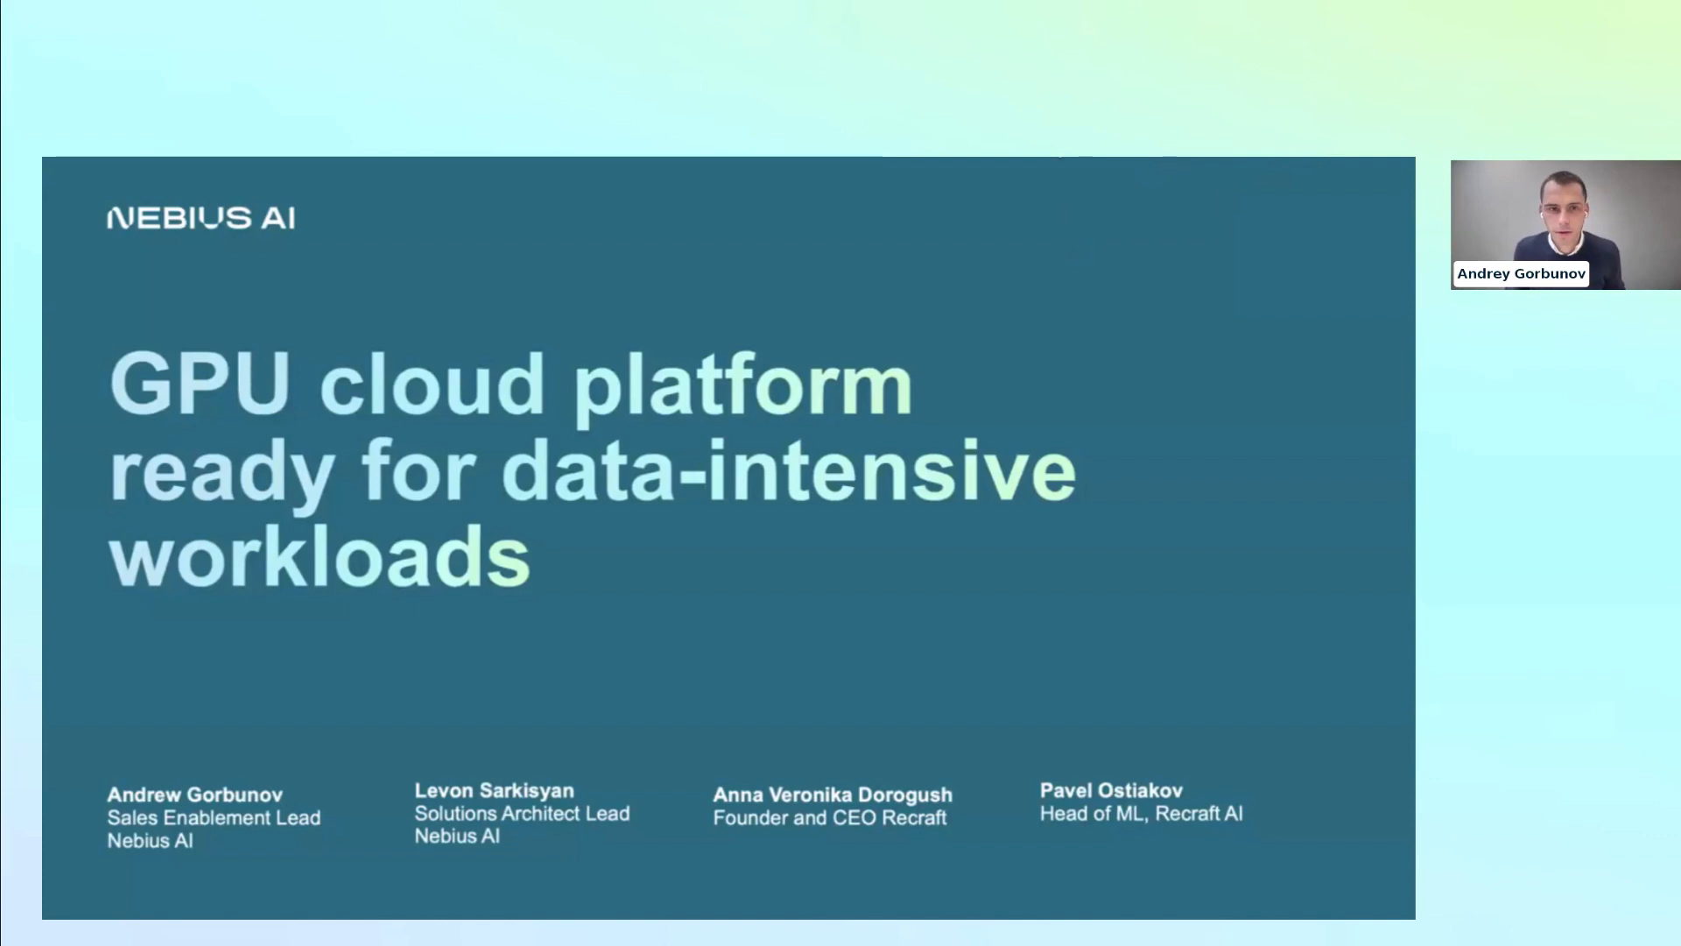
{"action": "mouse_move", "coordinate": [1002, 643]}
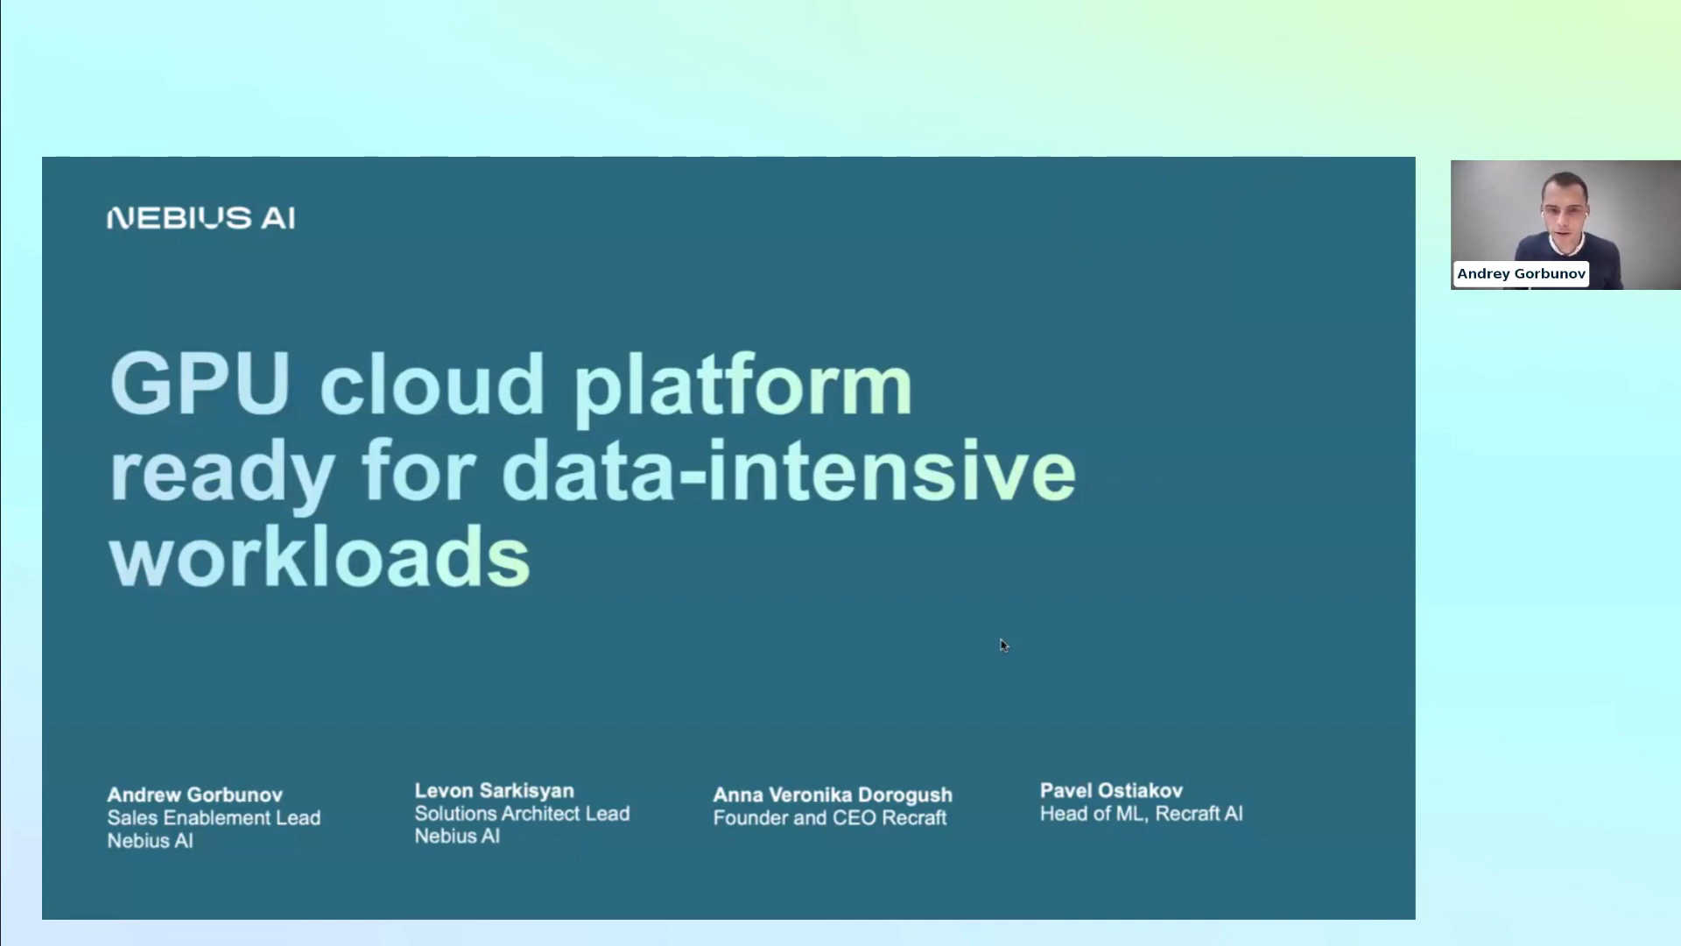
{"action": "mouse_move", "coordinate": [1059, 207]}
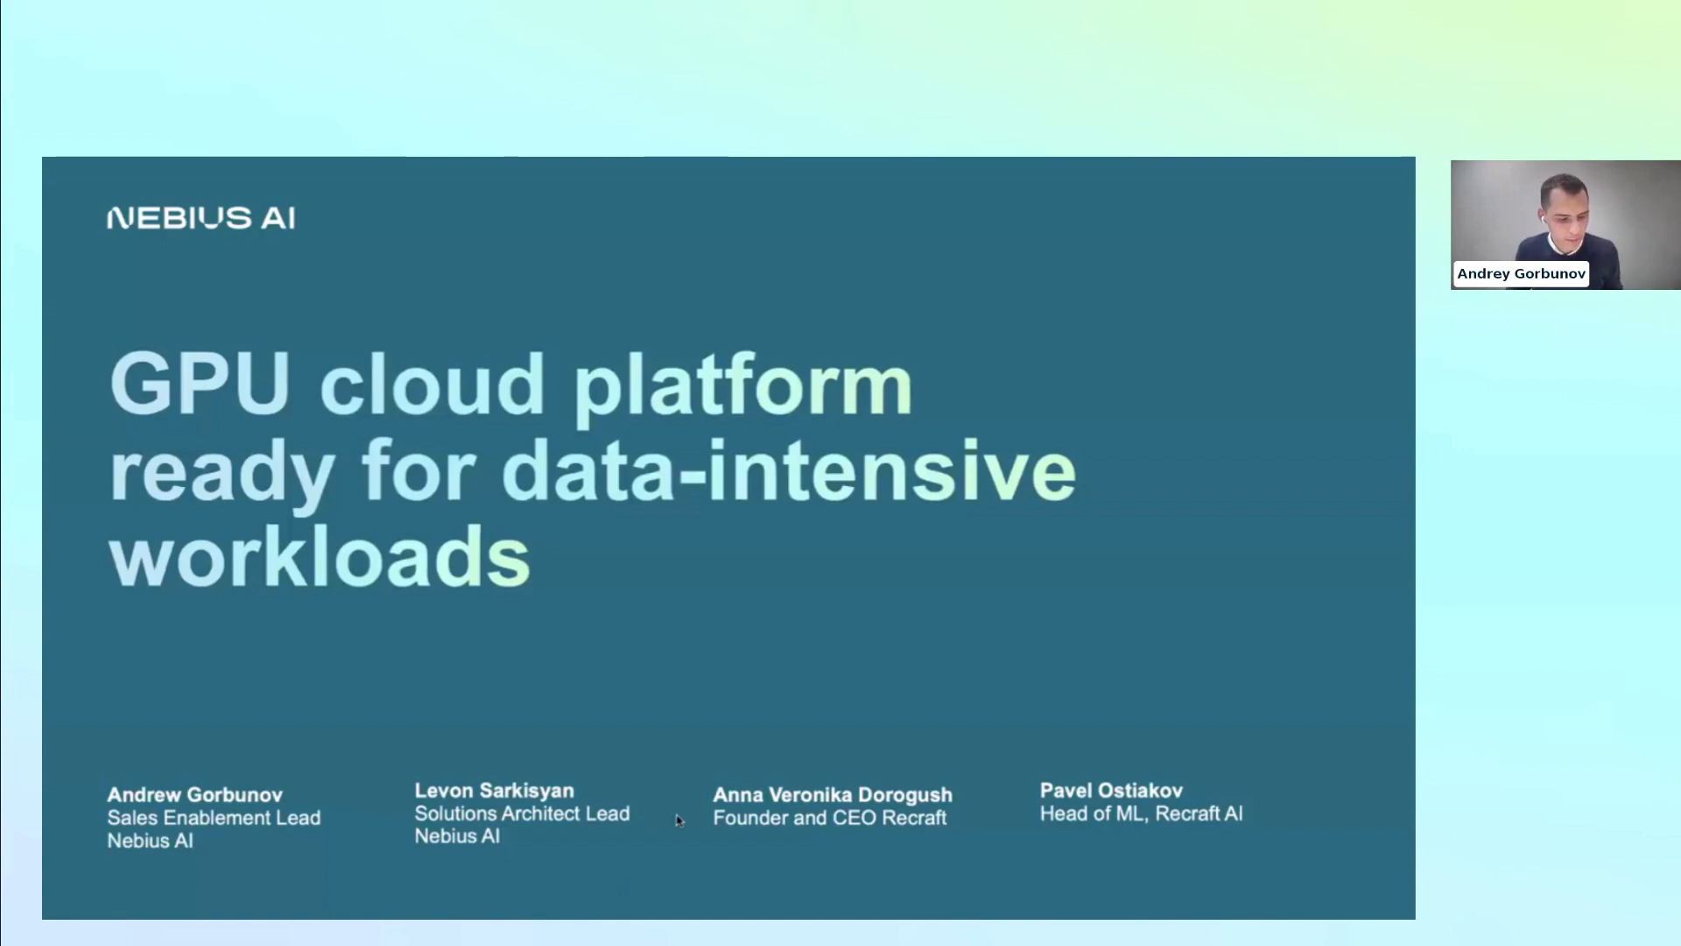
{"action": "mouse_move", "coordinate": [825, 634]}
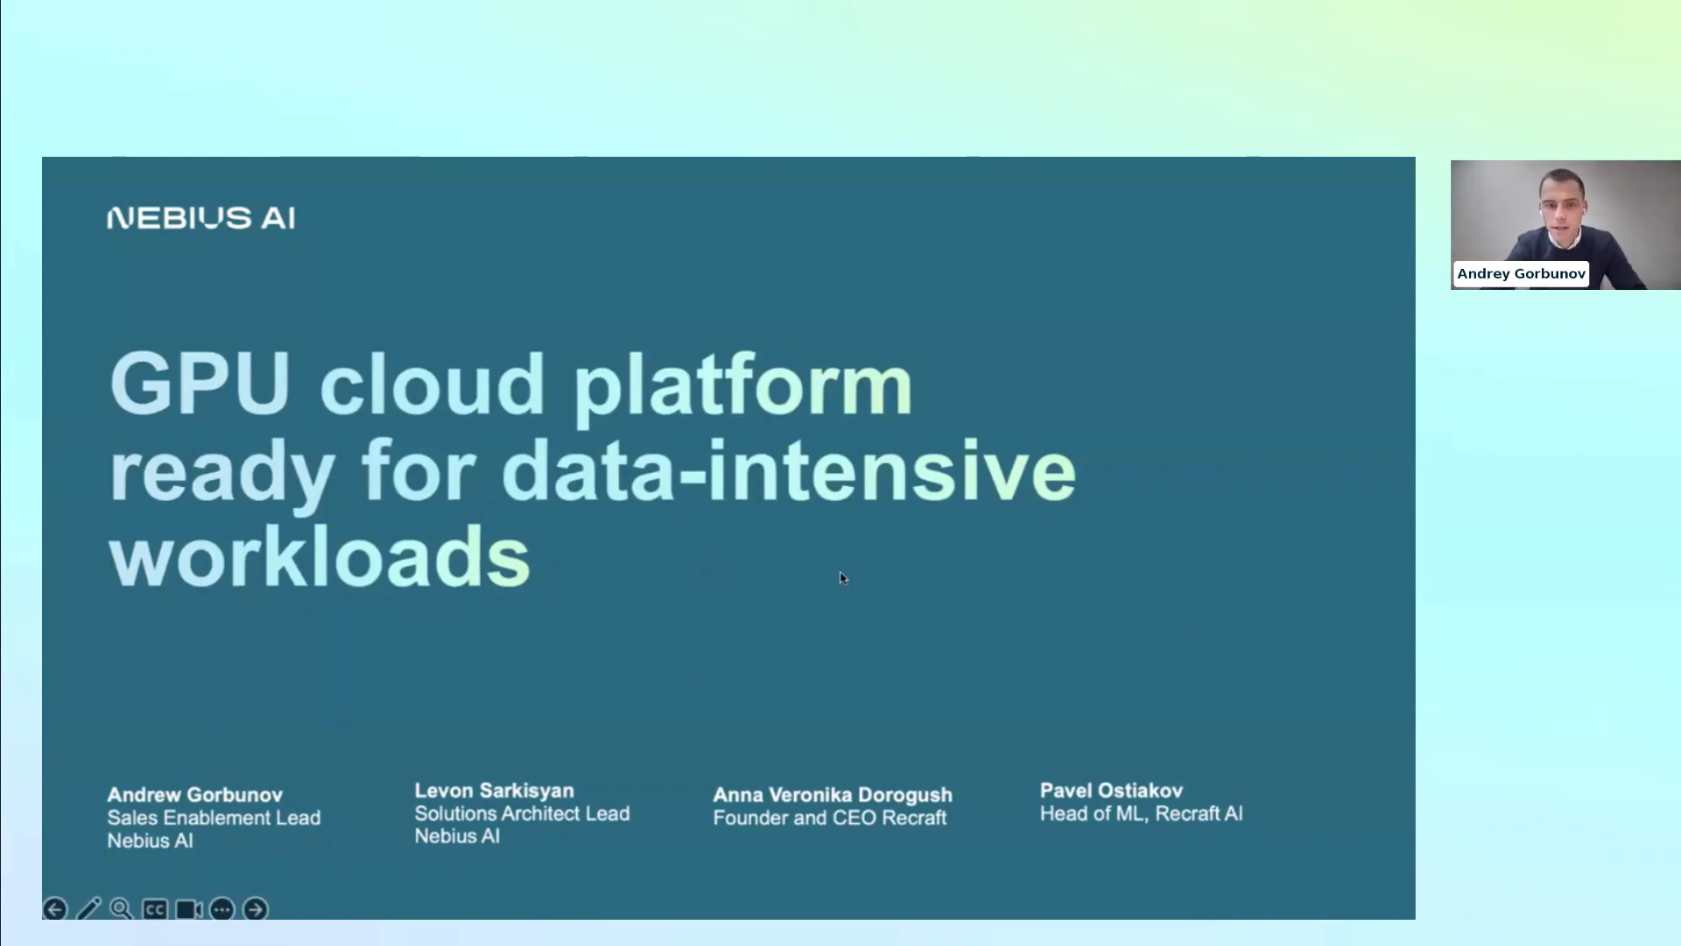
{"action": "mouse_move", "coordinate": [1219, 300]}
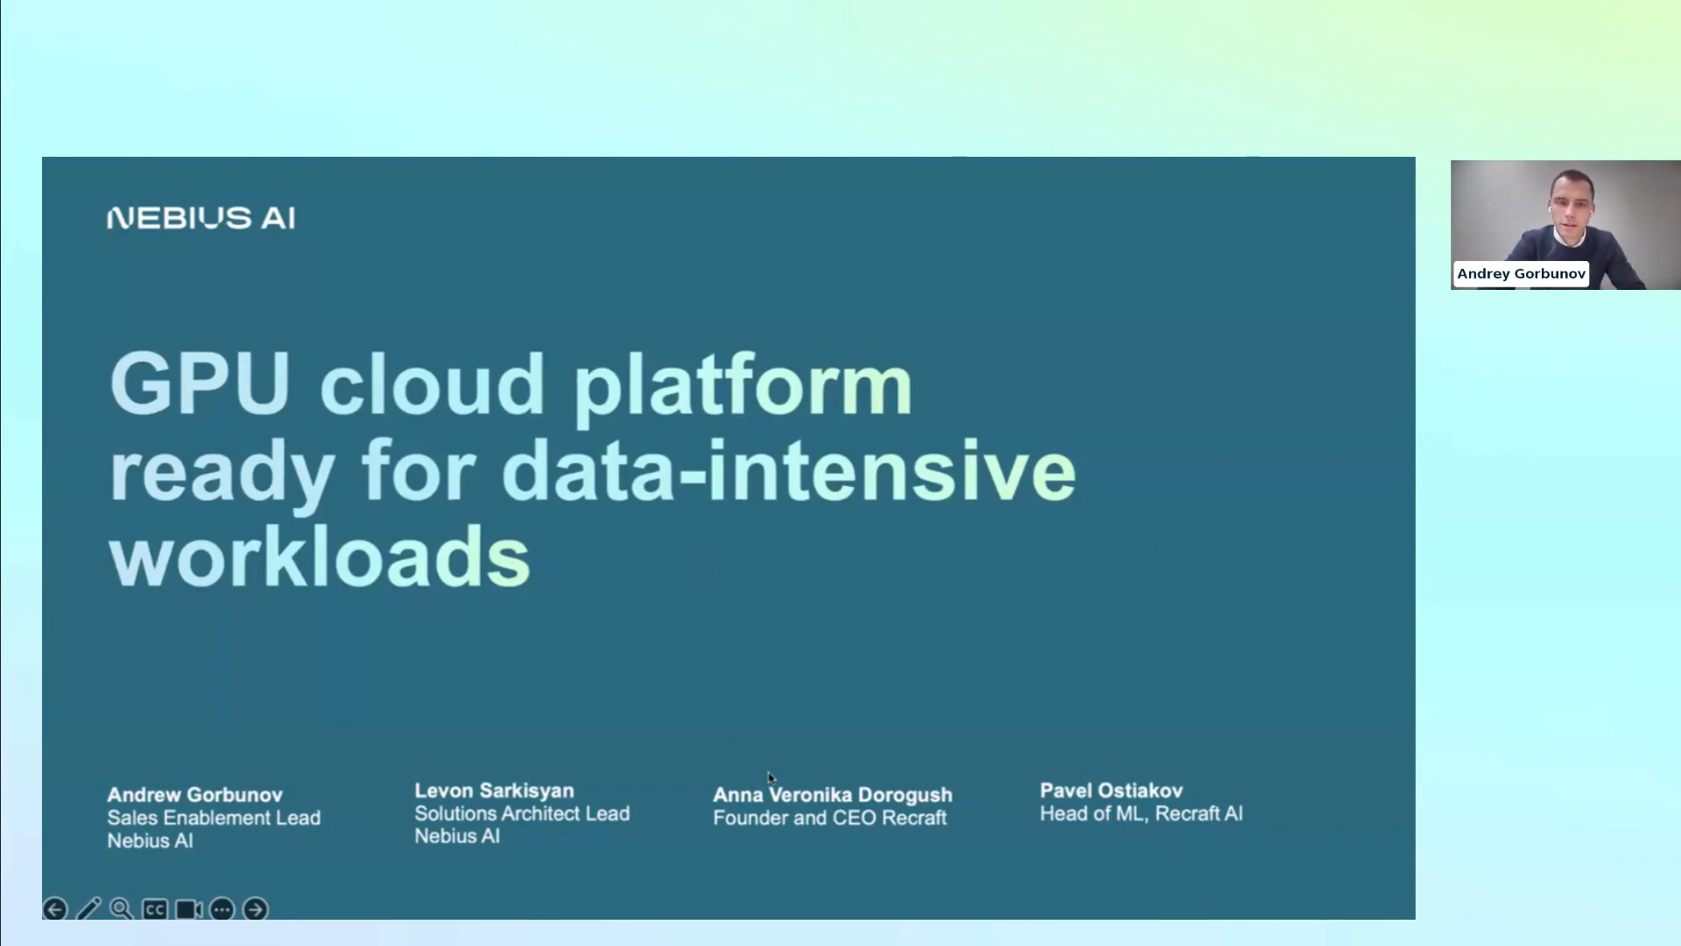
- Advance past the Agenda slide to slide 3 introducing Nebius as a European public cloud
{"action": "left_click", "coordinate": [254, 909]}
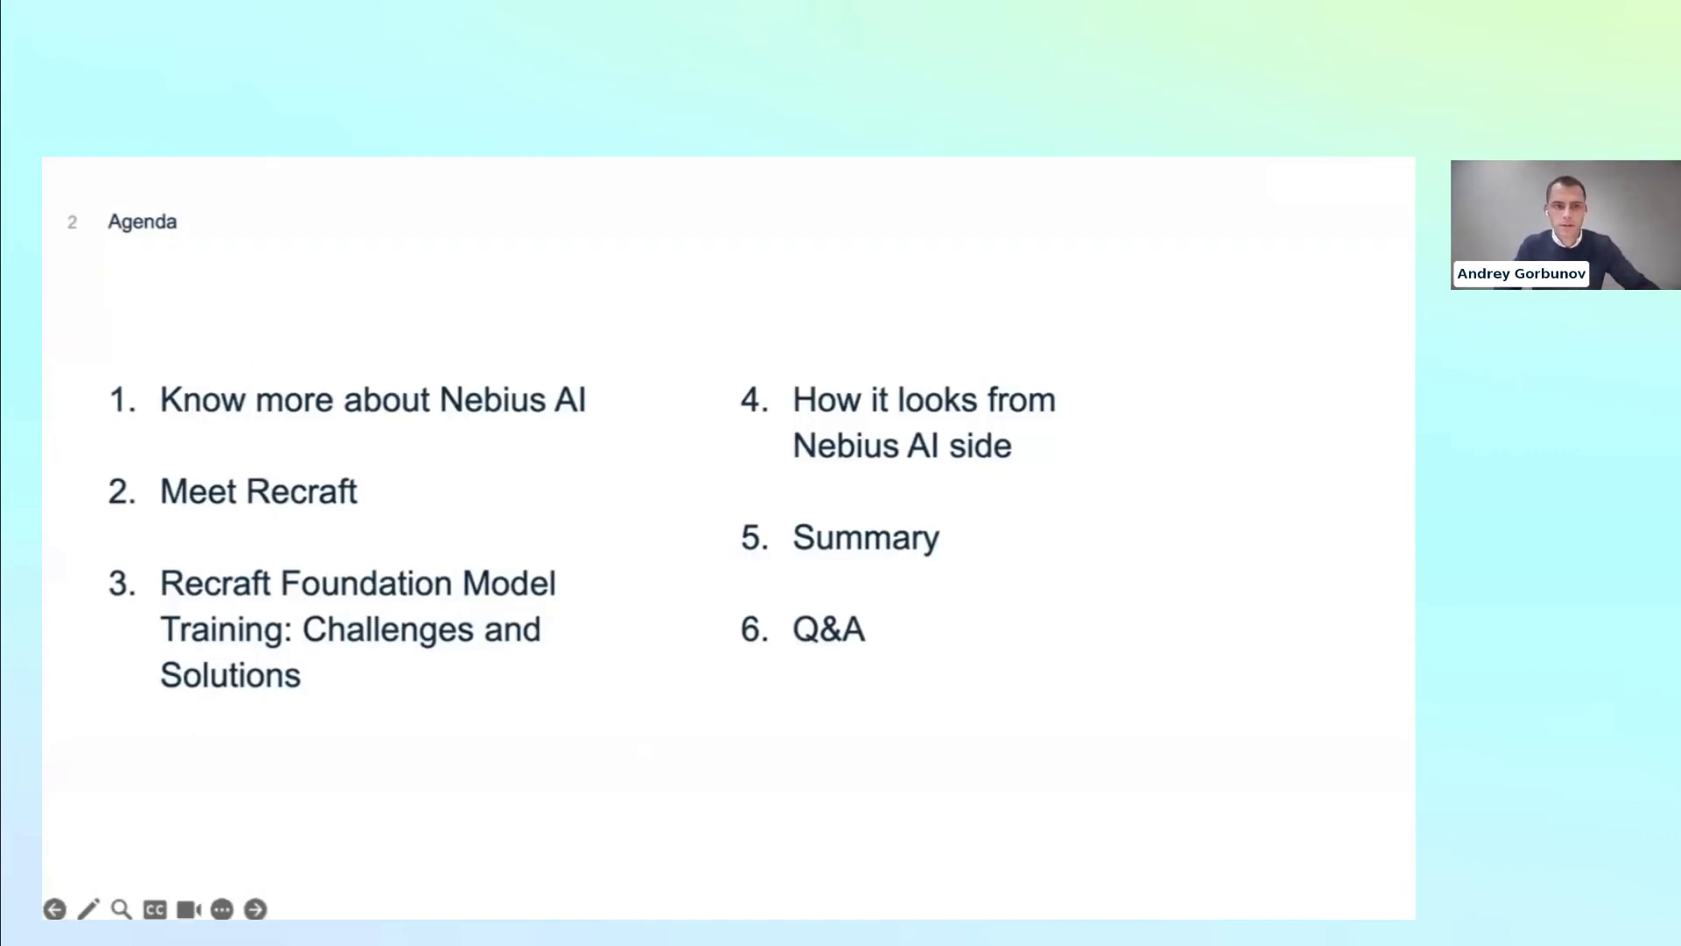
{"action": "mouse_move", "coordinate": [799, 345]}
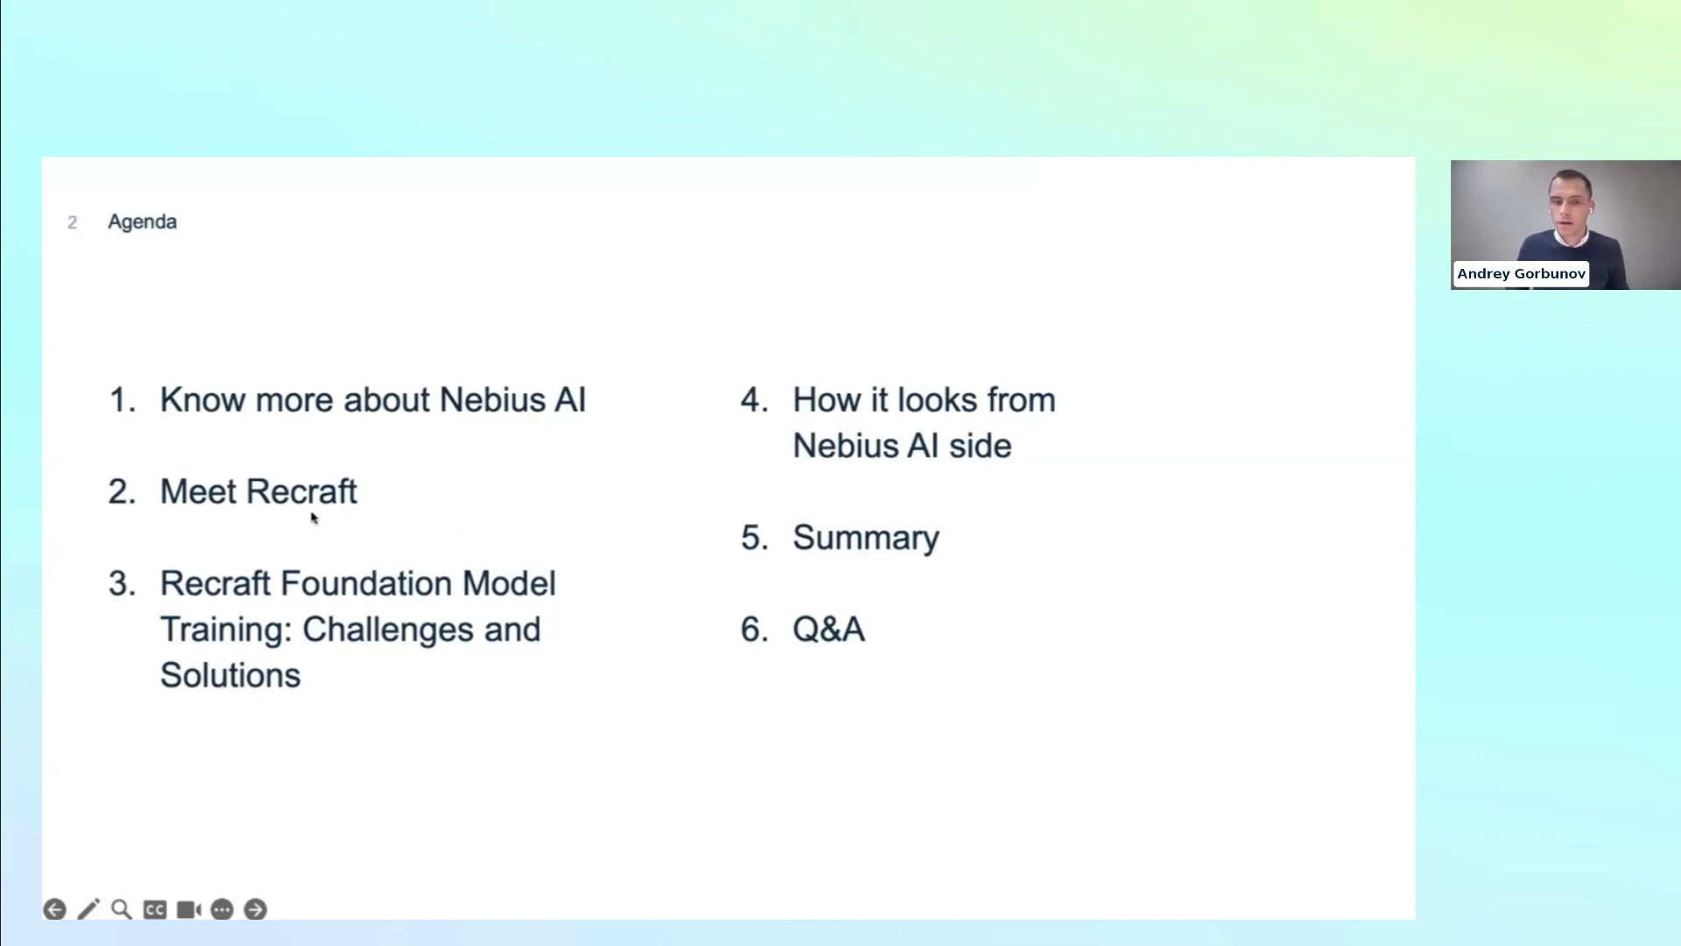
{"action": "left_click", "coordinate": [254, 909]}
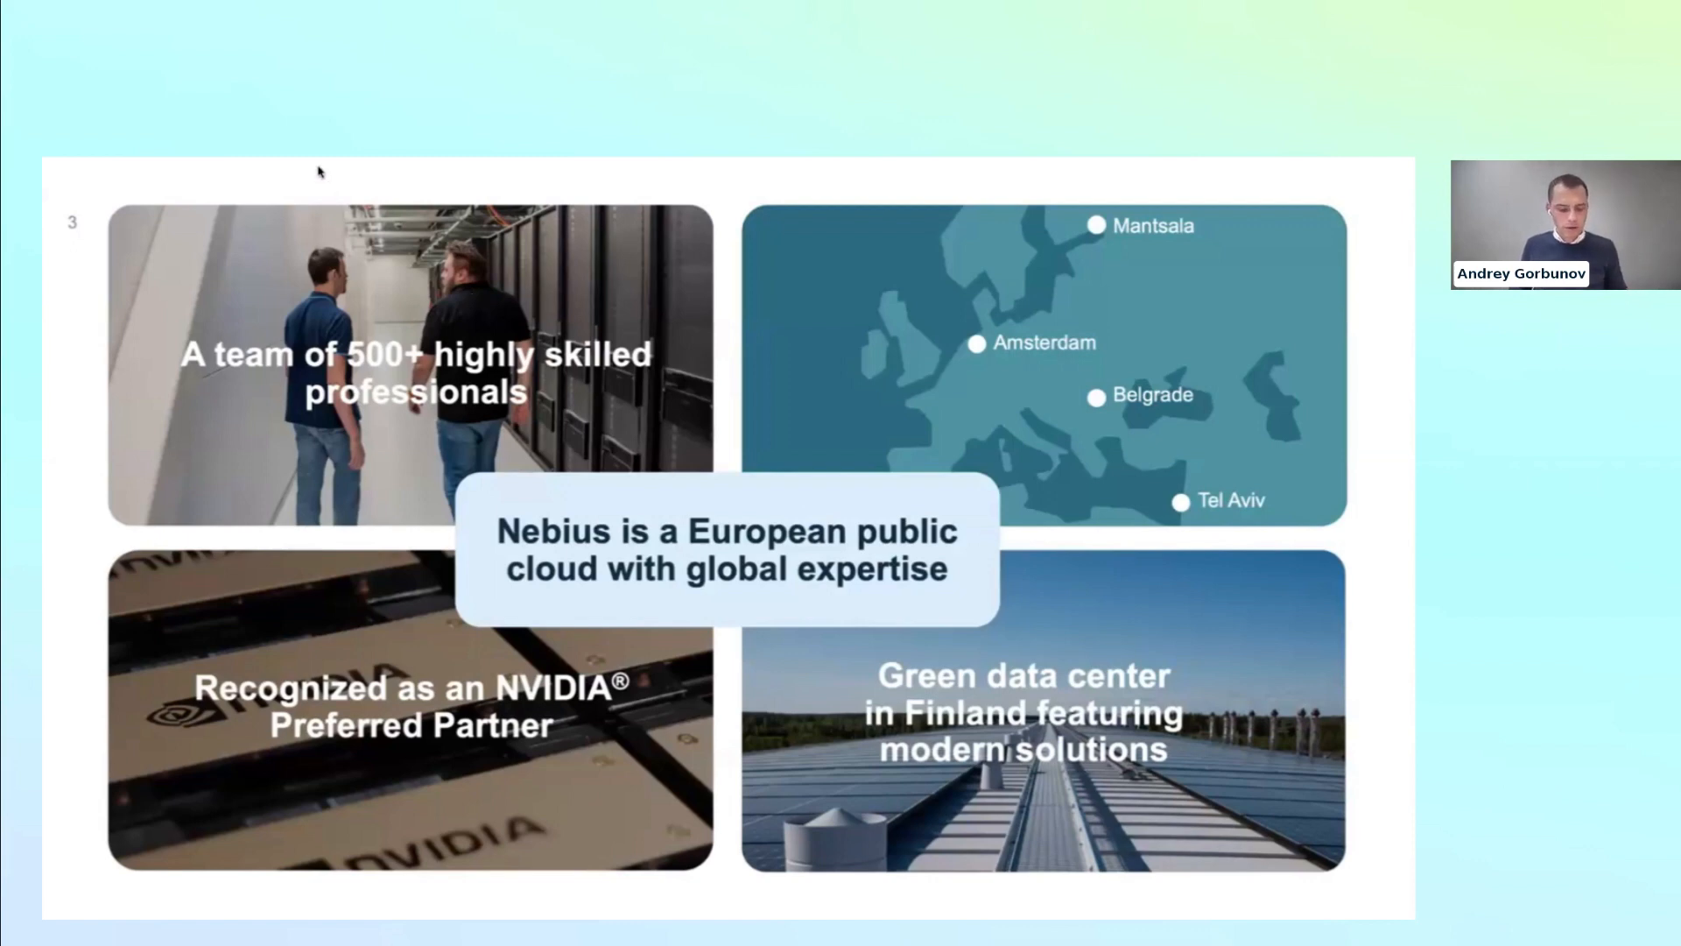
{"action": "mouse_move", "coordinate": [1006, 576]}
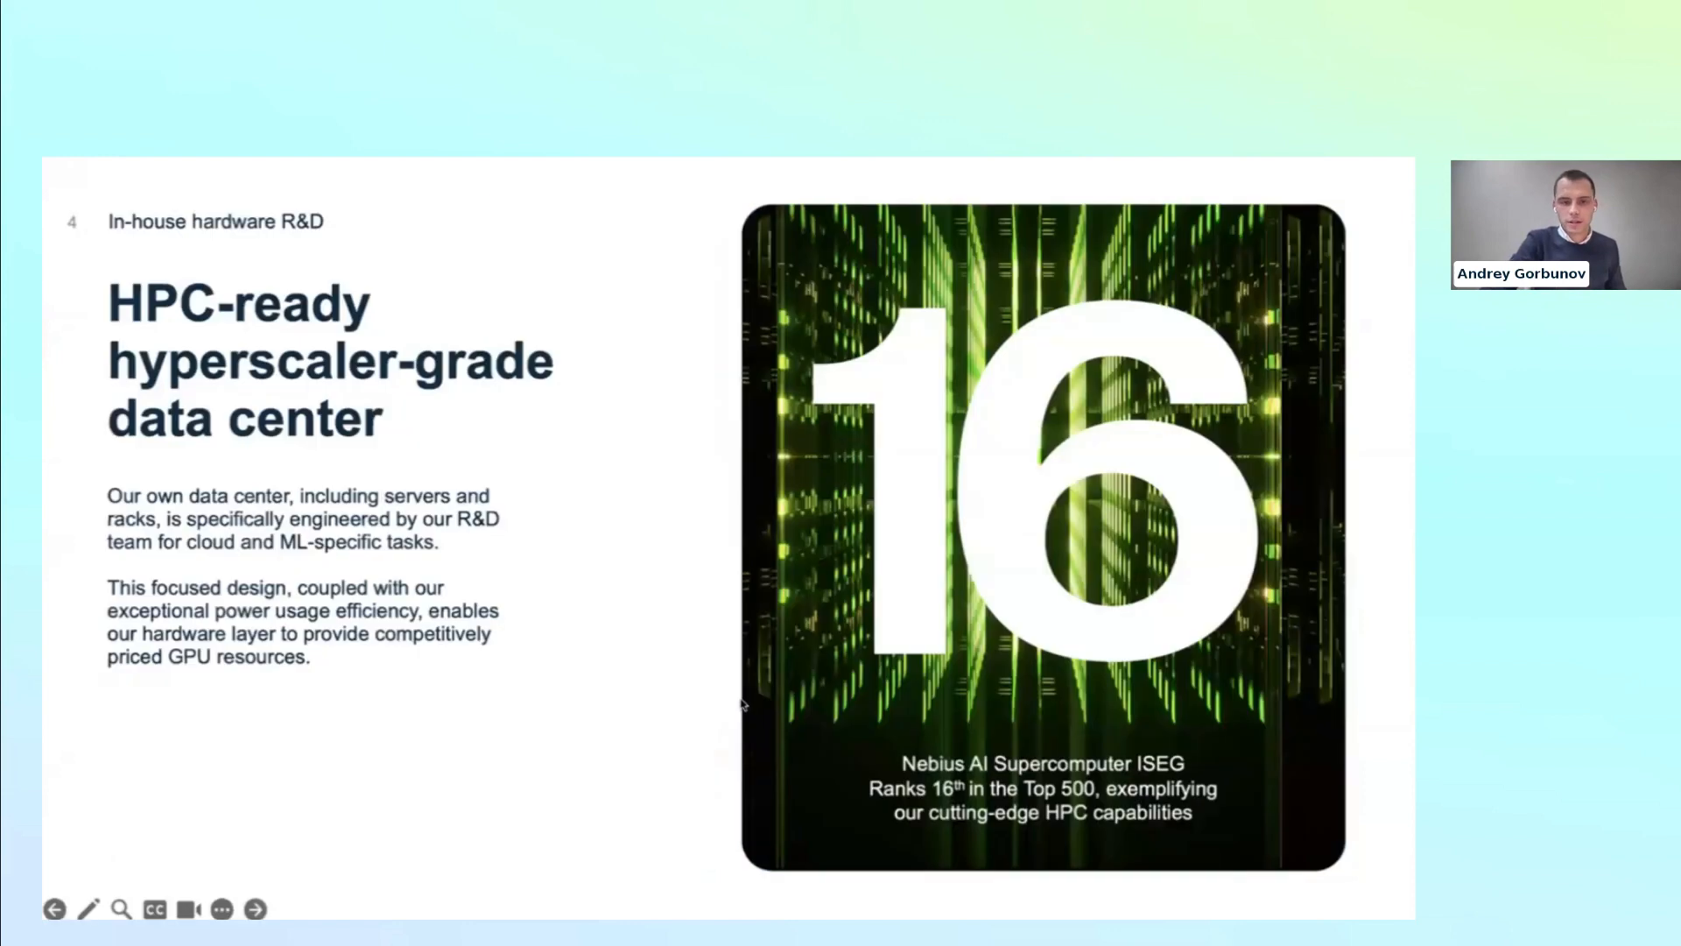
- Advance to slide 6, 'Get a training-ready cloud platform, not just GPUs'
{"action": "left_click", "coordinate": [254, 909]}
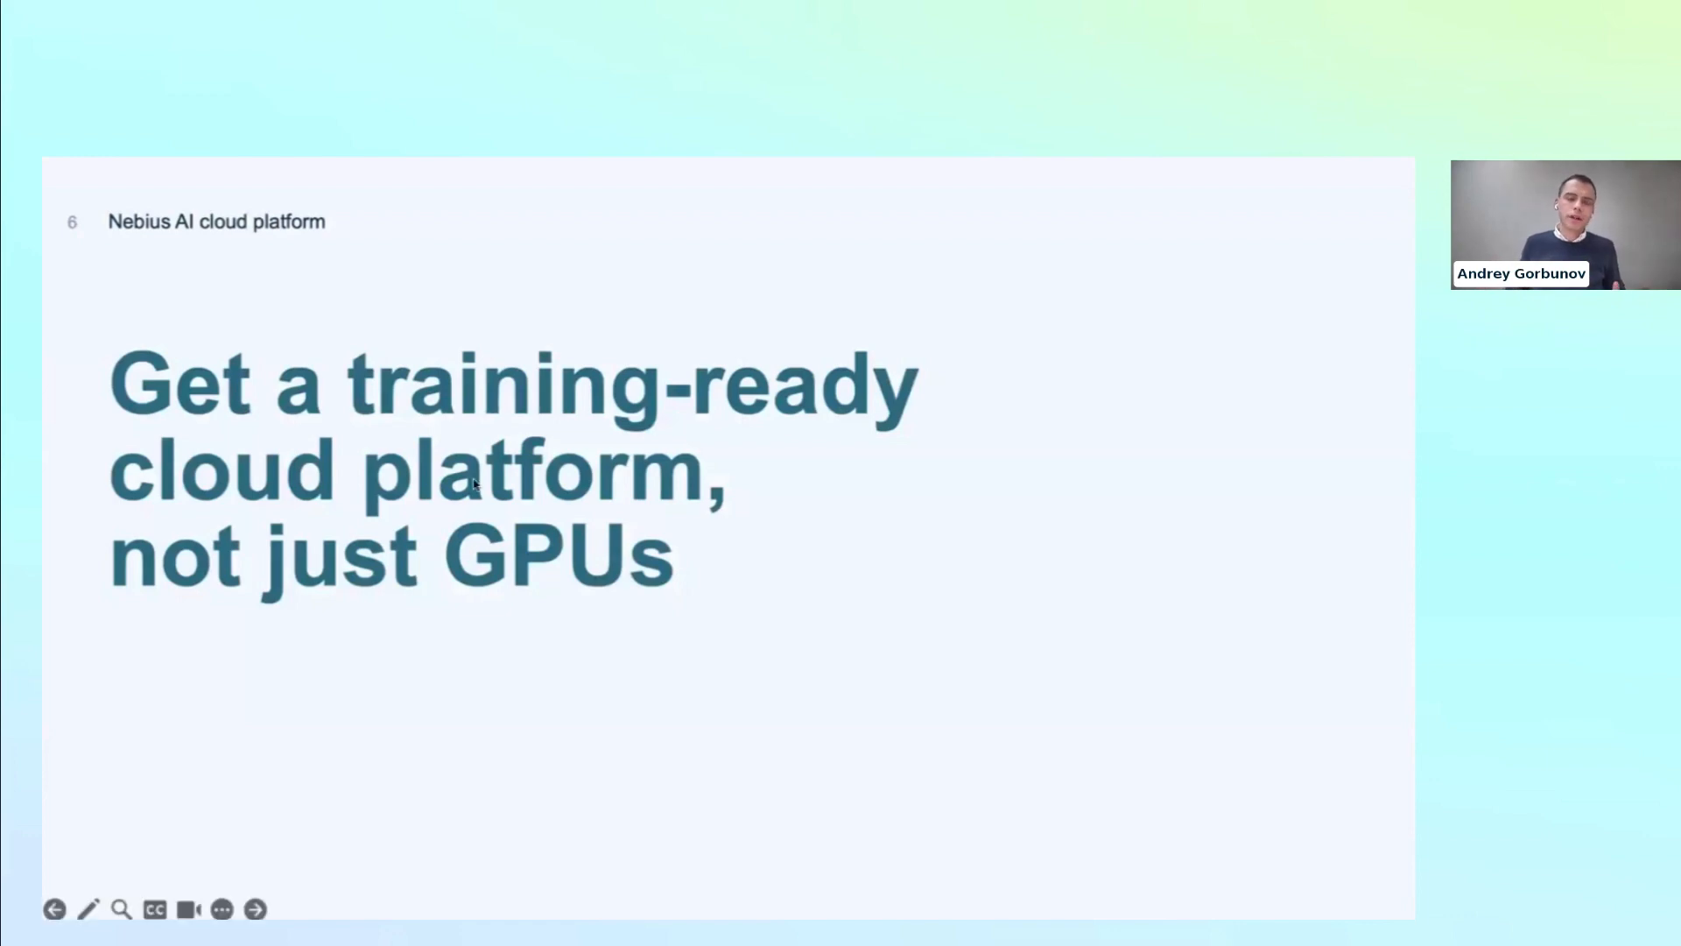
{"action": "mouse_move", "coordinate": [405, 270]}
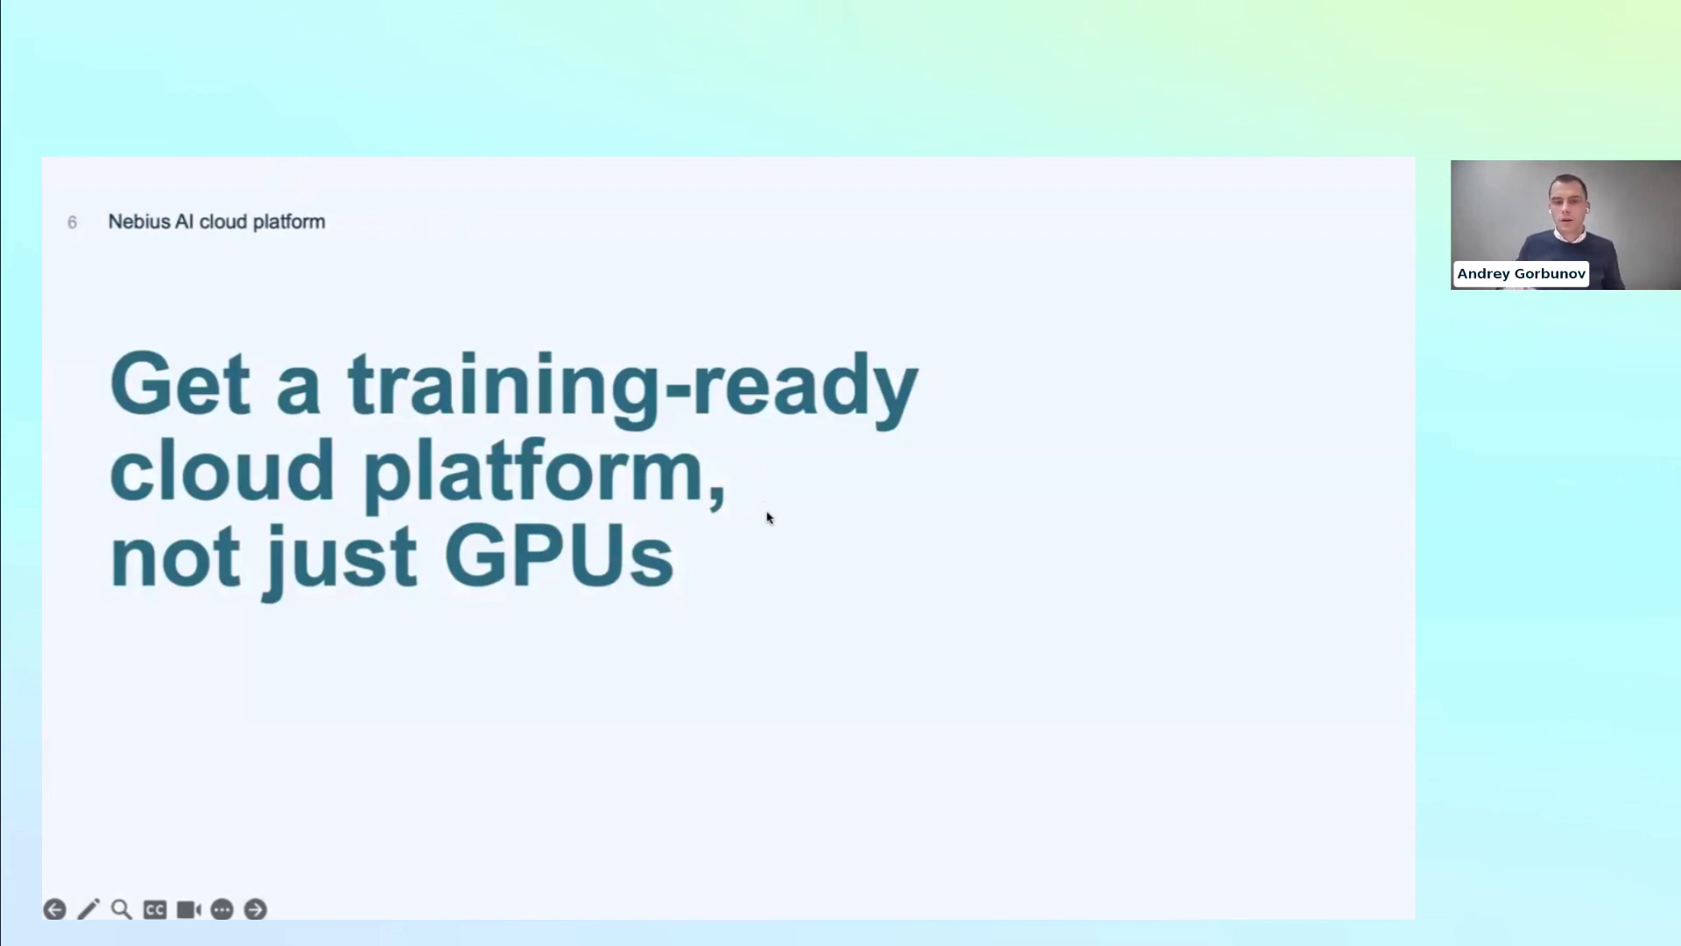
- Advance to slide 7 with the data processing, training and inference architecture diagram
{"action": "left_click", "coordinate": [254, 909]}
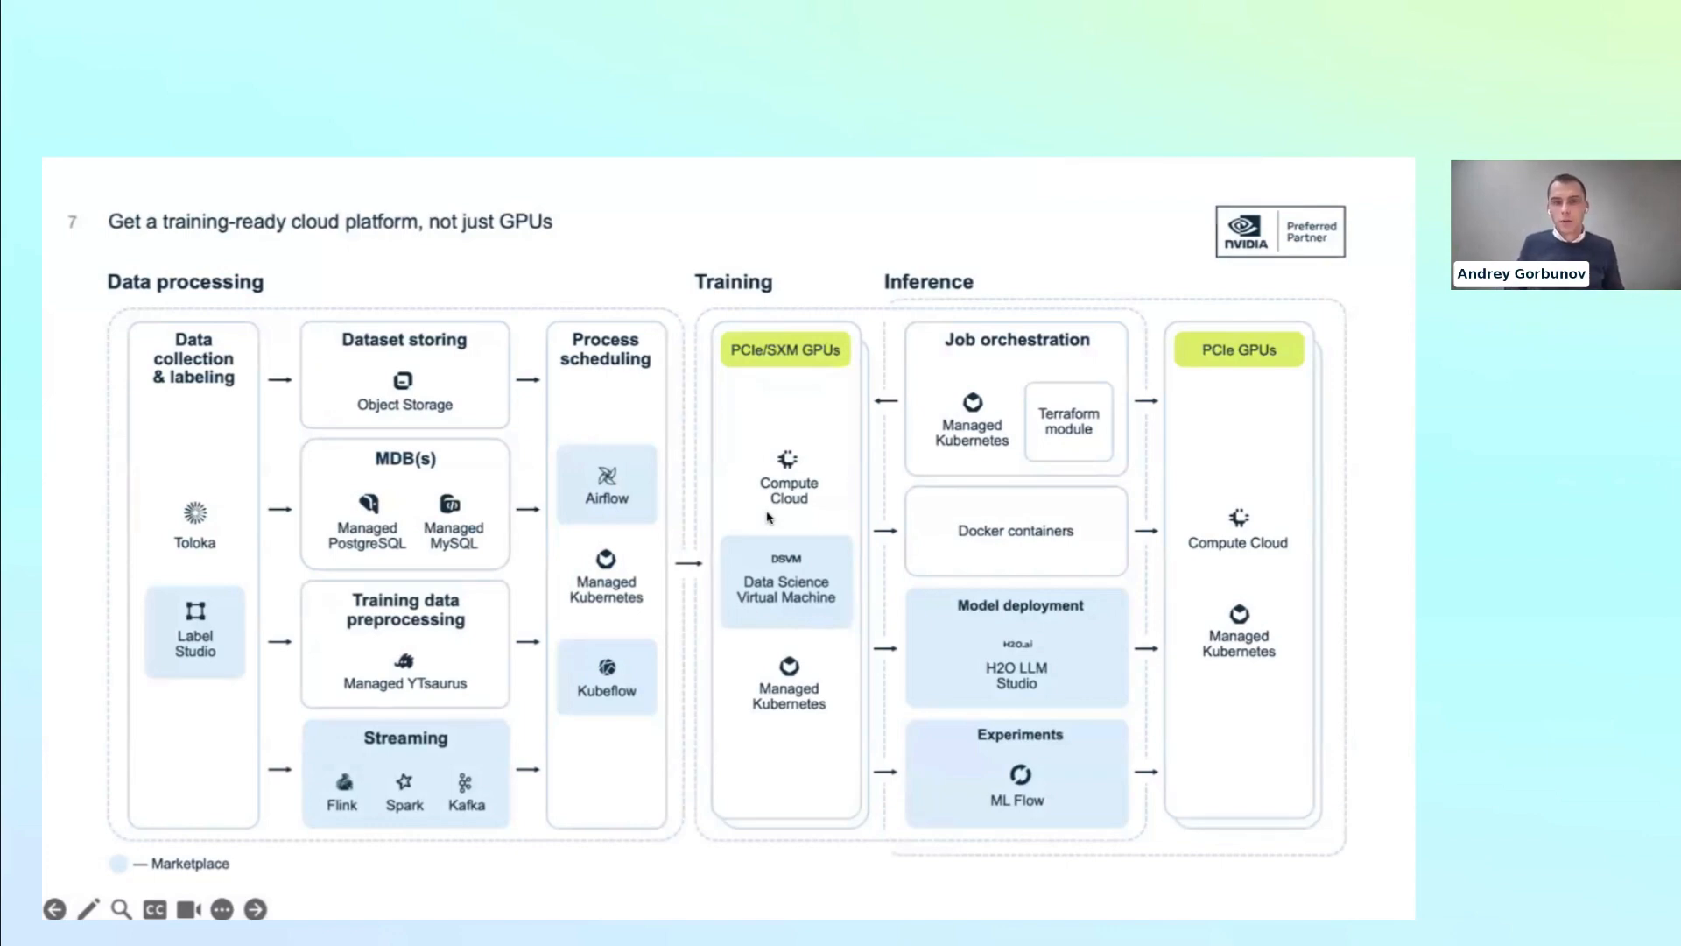
{"action": "mouse_move", "coordinate": [725, 428]}
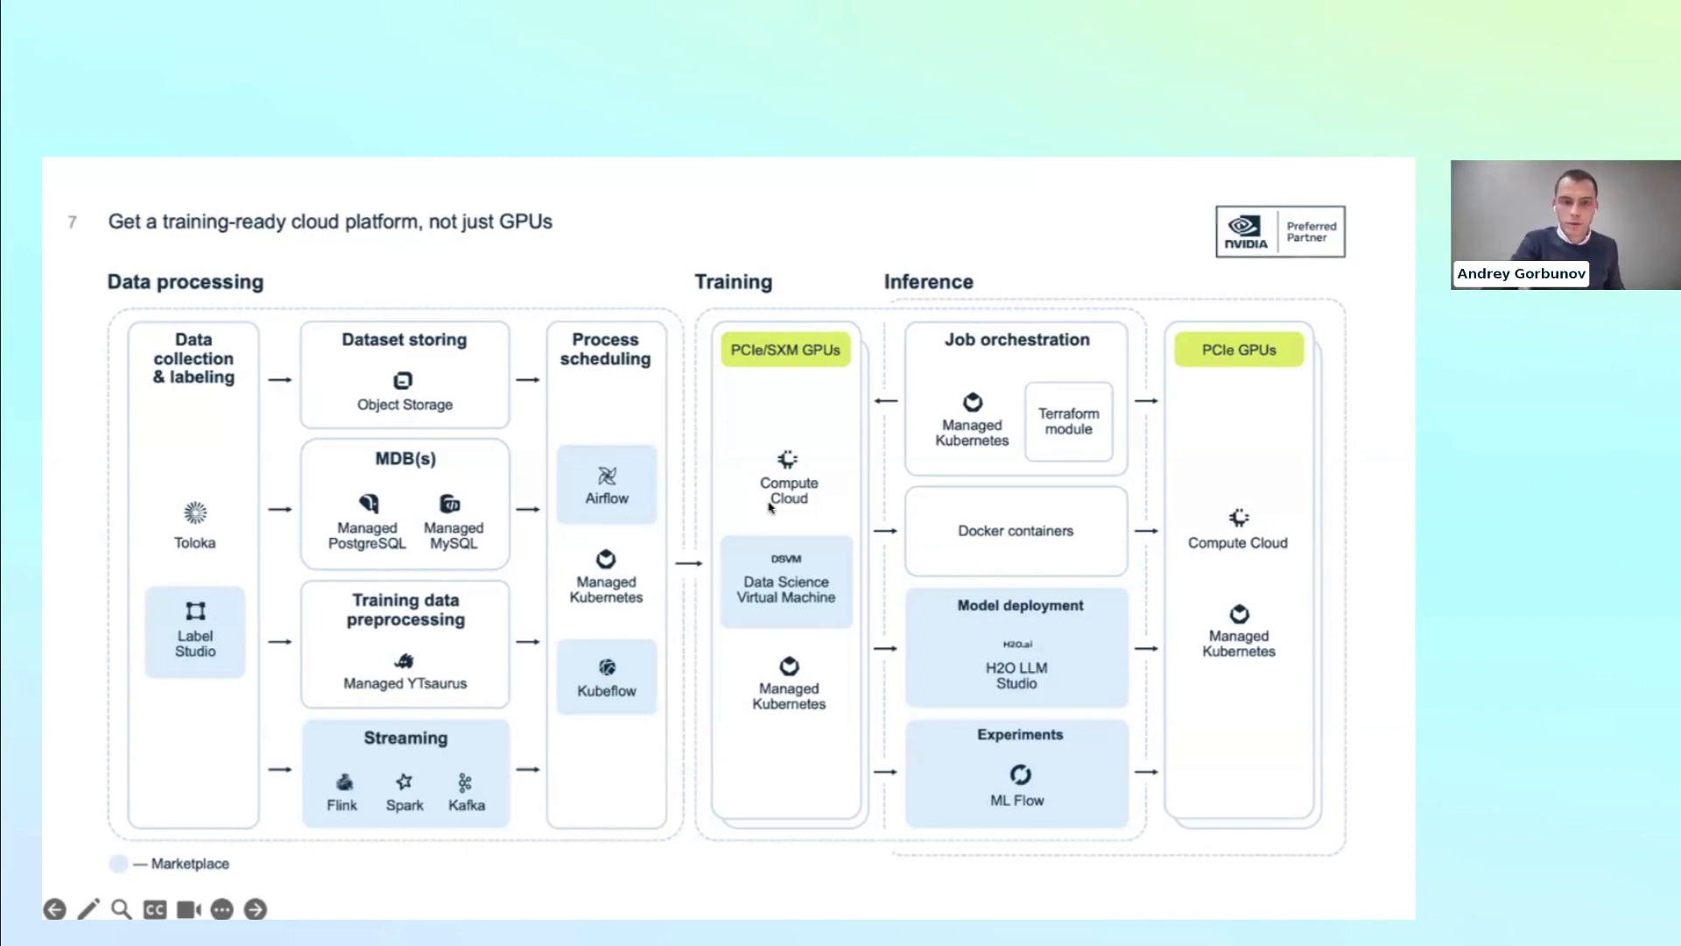
{"action": "left_click", "coordinate": [256, 909]}
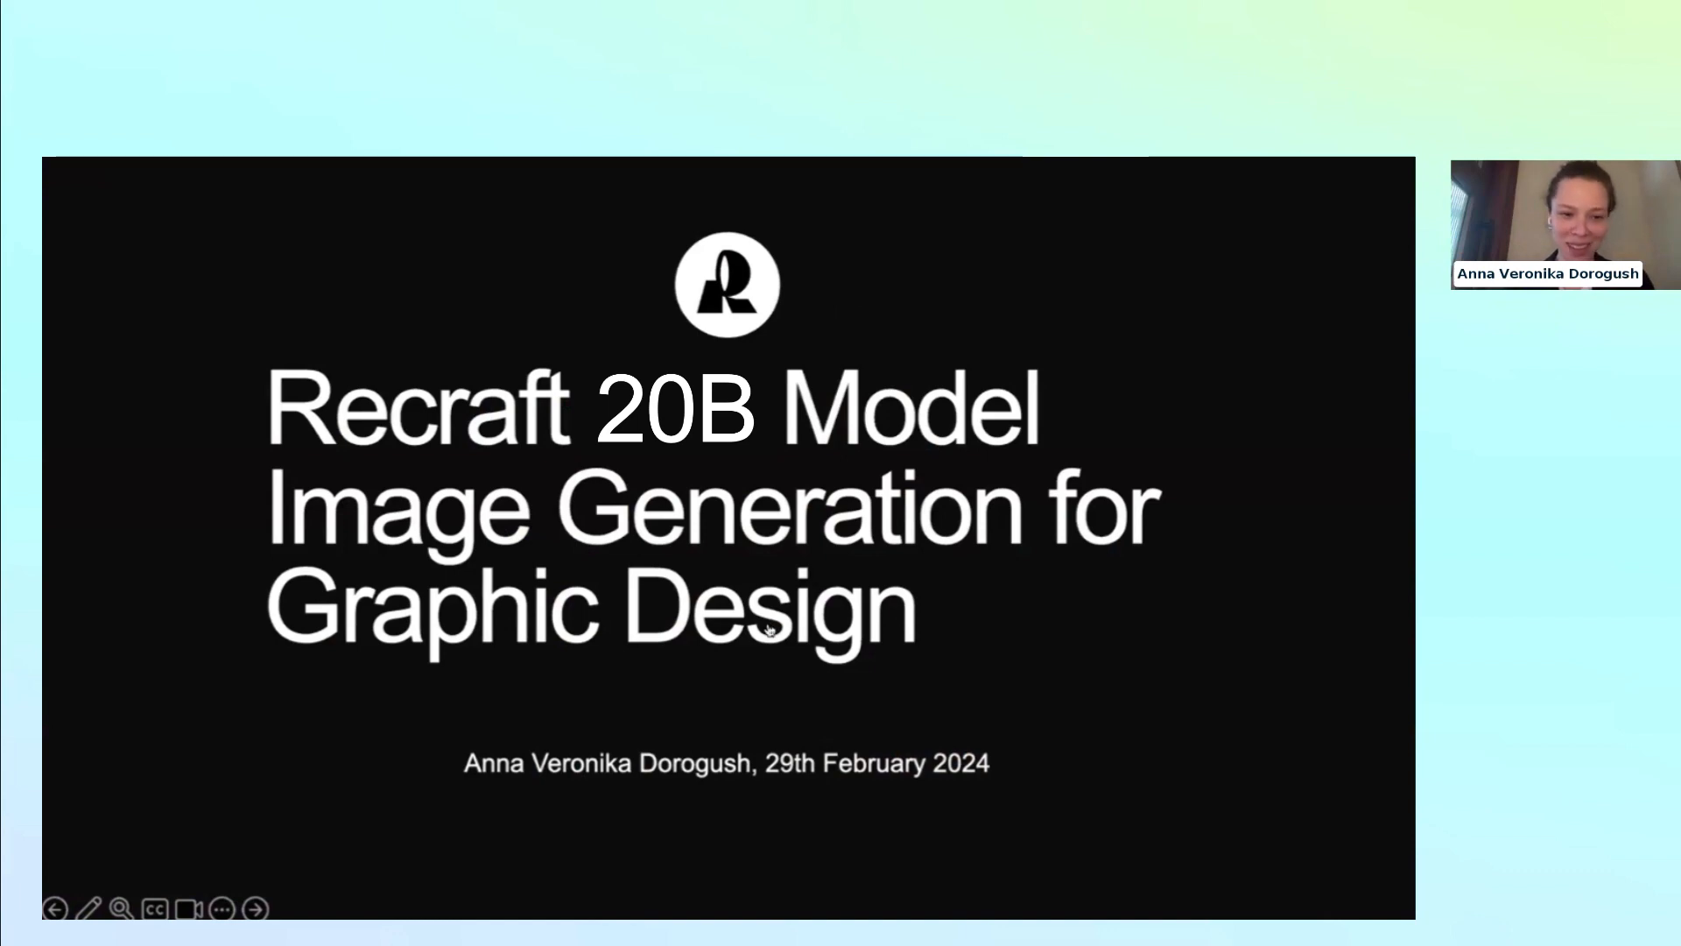
{"action": "left_click", "coordinate": [256, 909]}
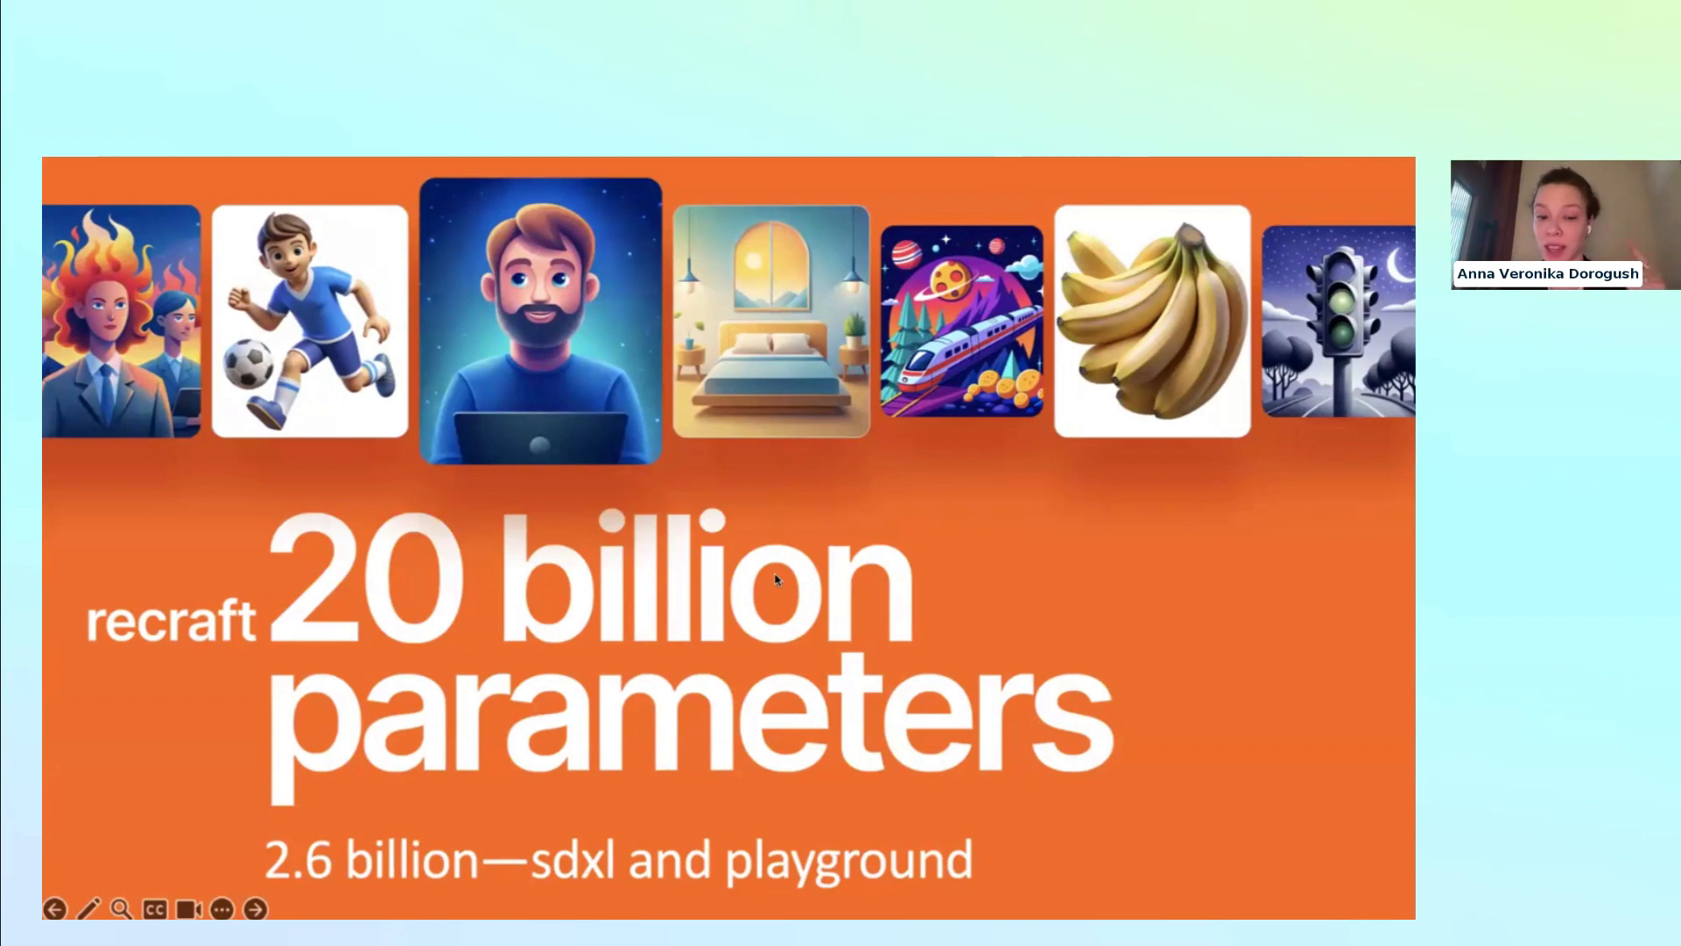
{"action": "mouse_move", "coordinate": [776, 520]}
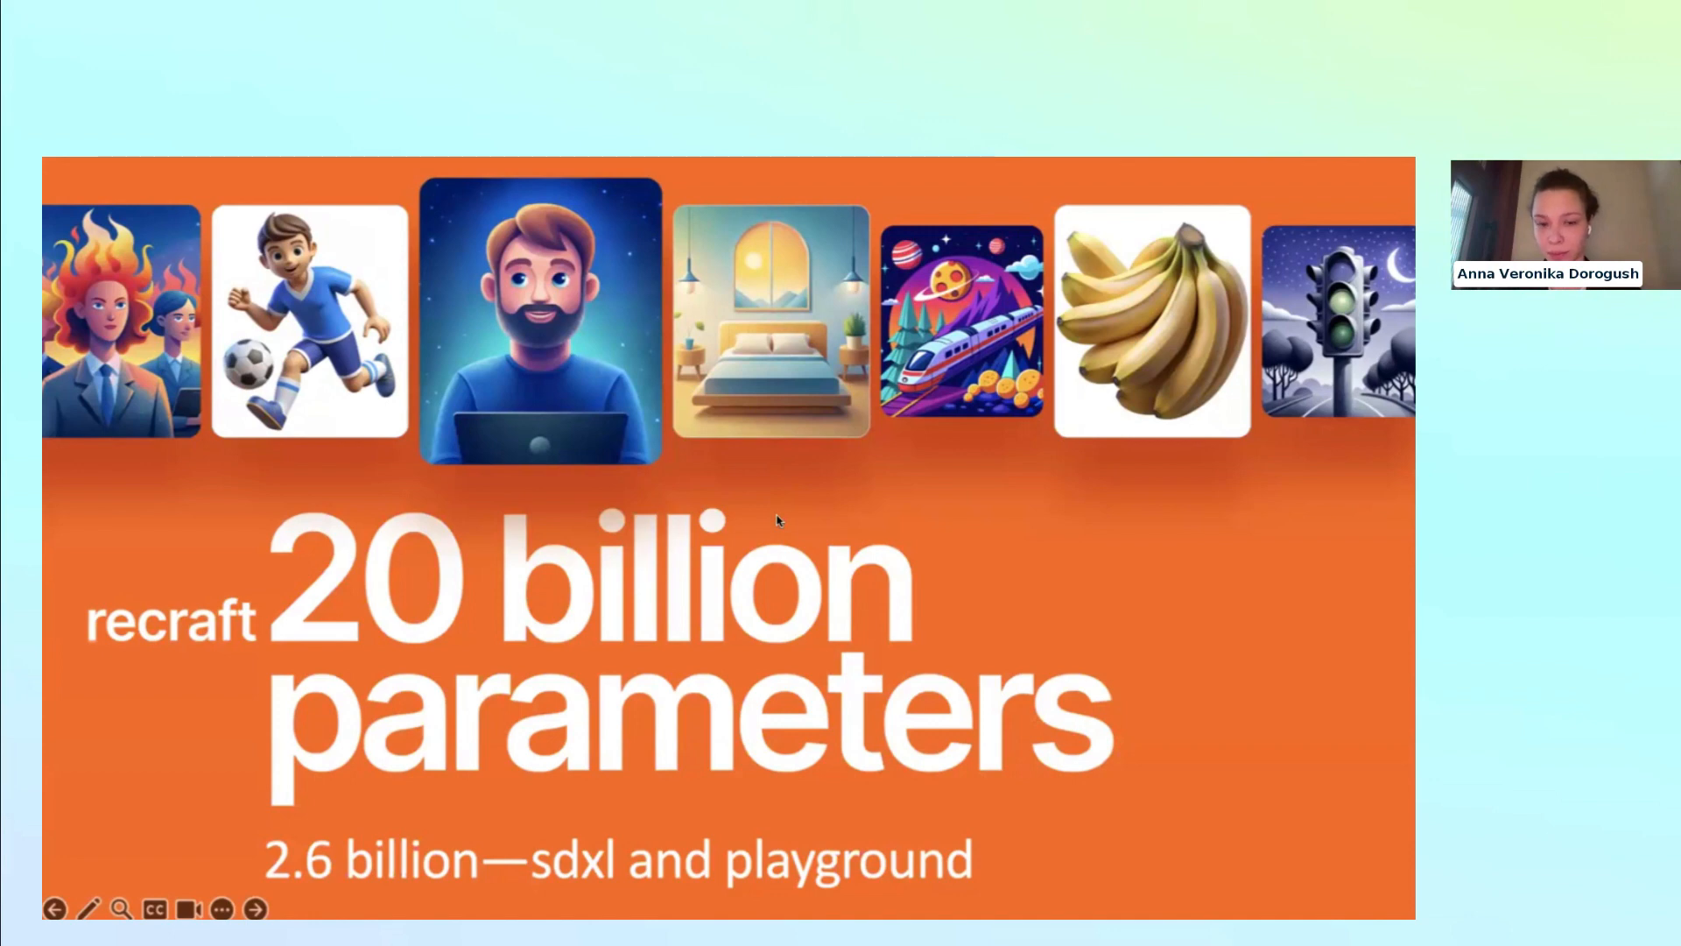
{"action": "mouse_move", "coordinate": [562, 233]}
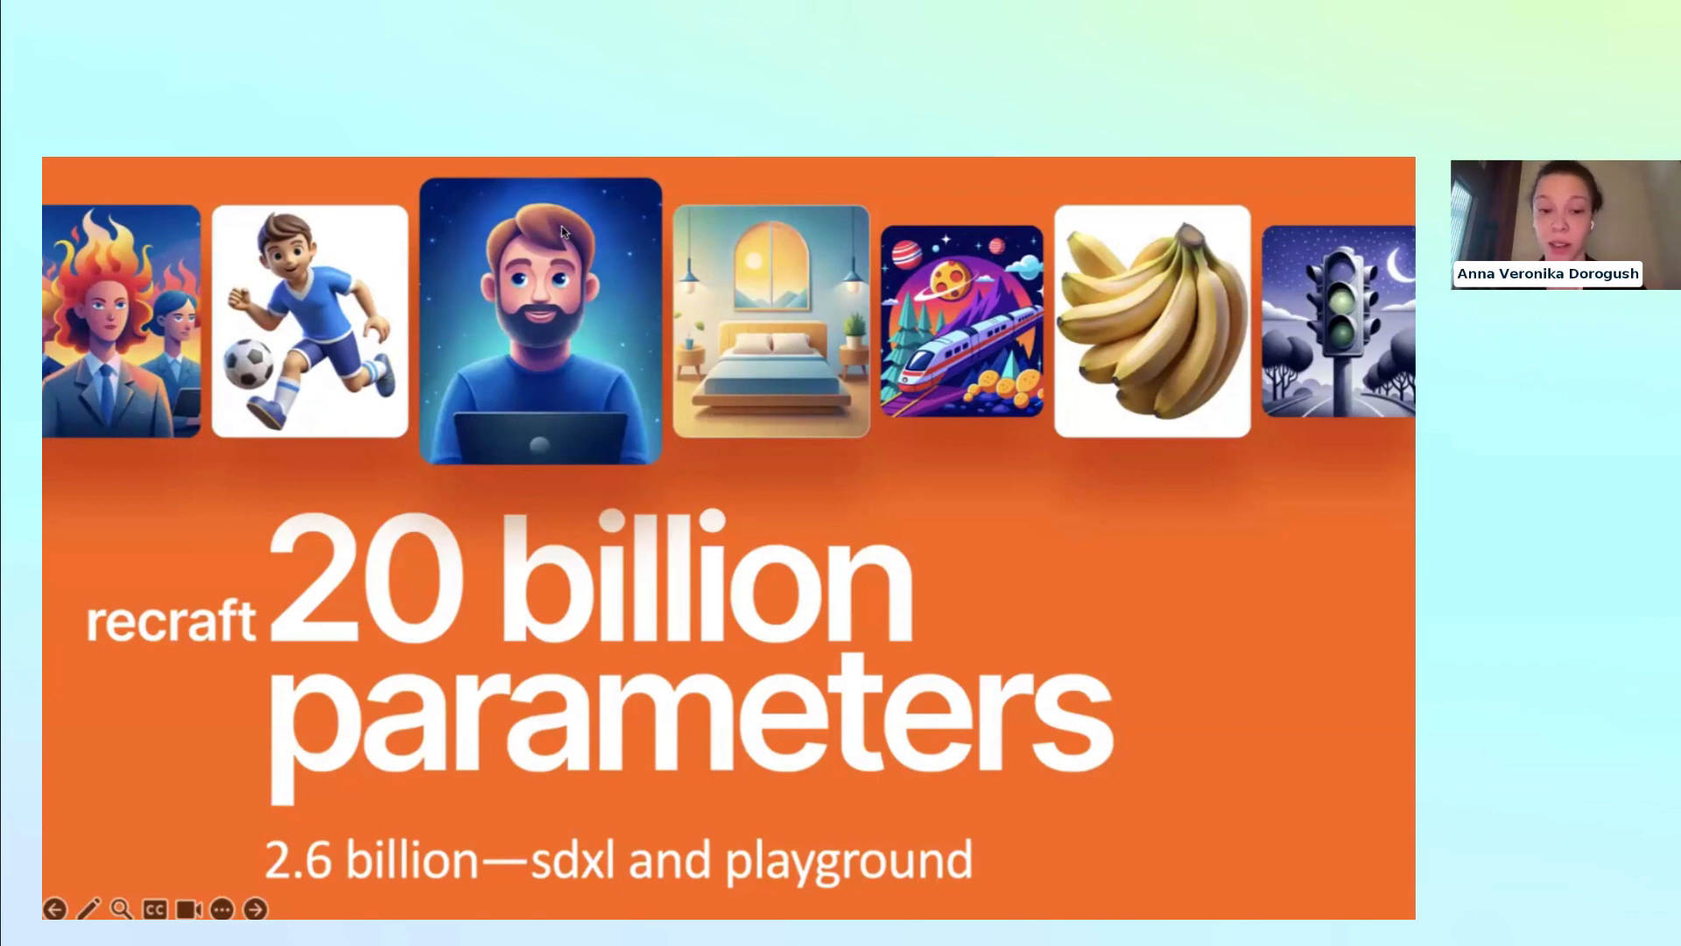
{"action": "left_click", "coordinate": [254, 907]}
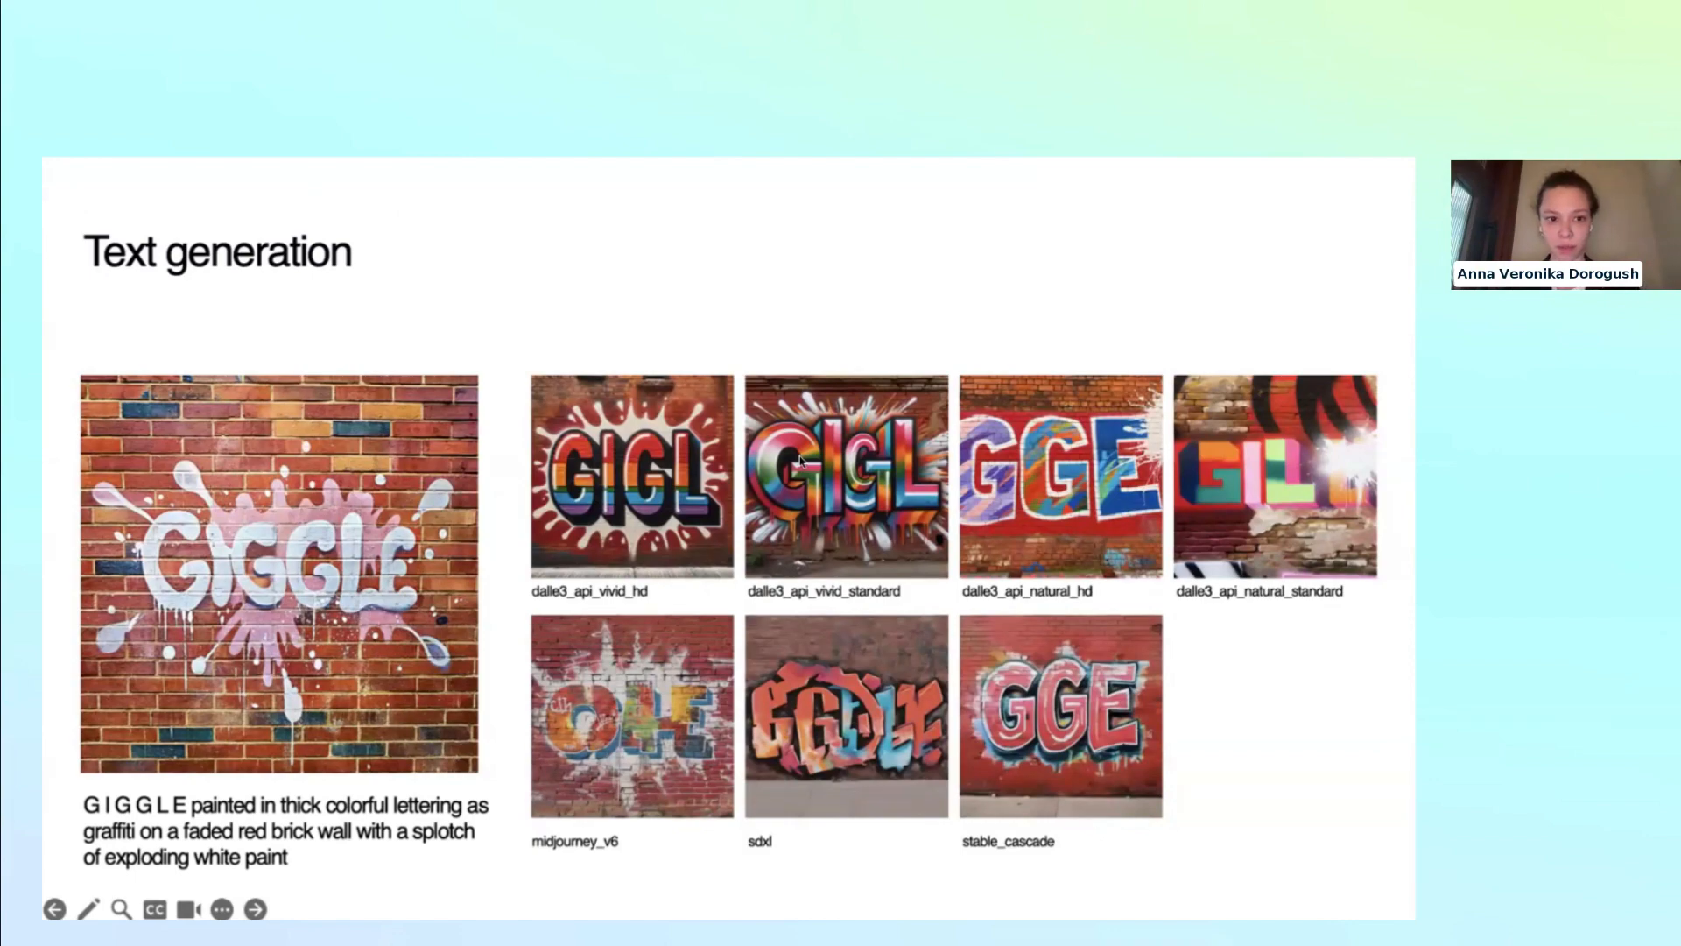
- Advance to the Curated styles slide showing Watercolor, Linocut and Pixel art plants
{"action": "left_click", "coordinate": [256, 909]}
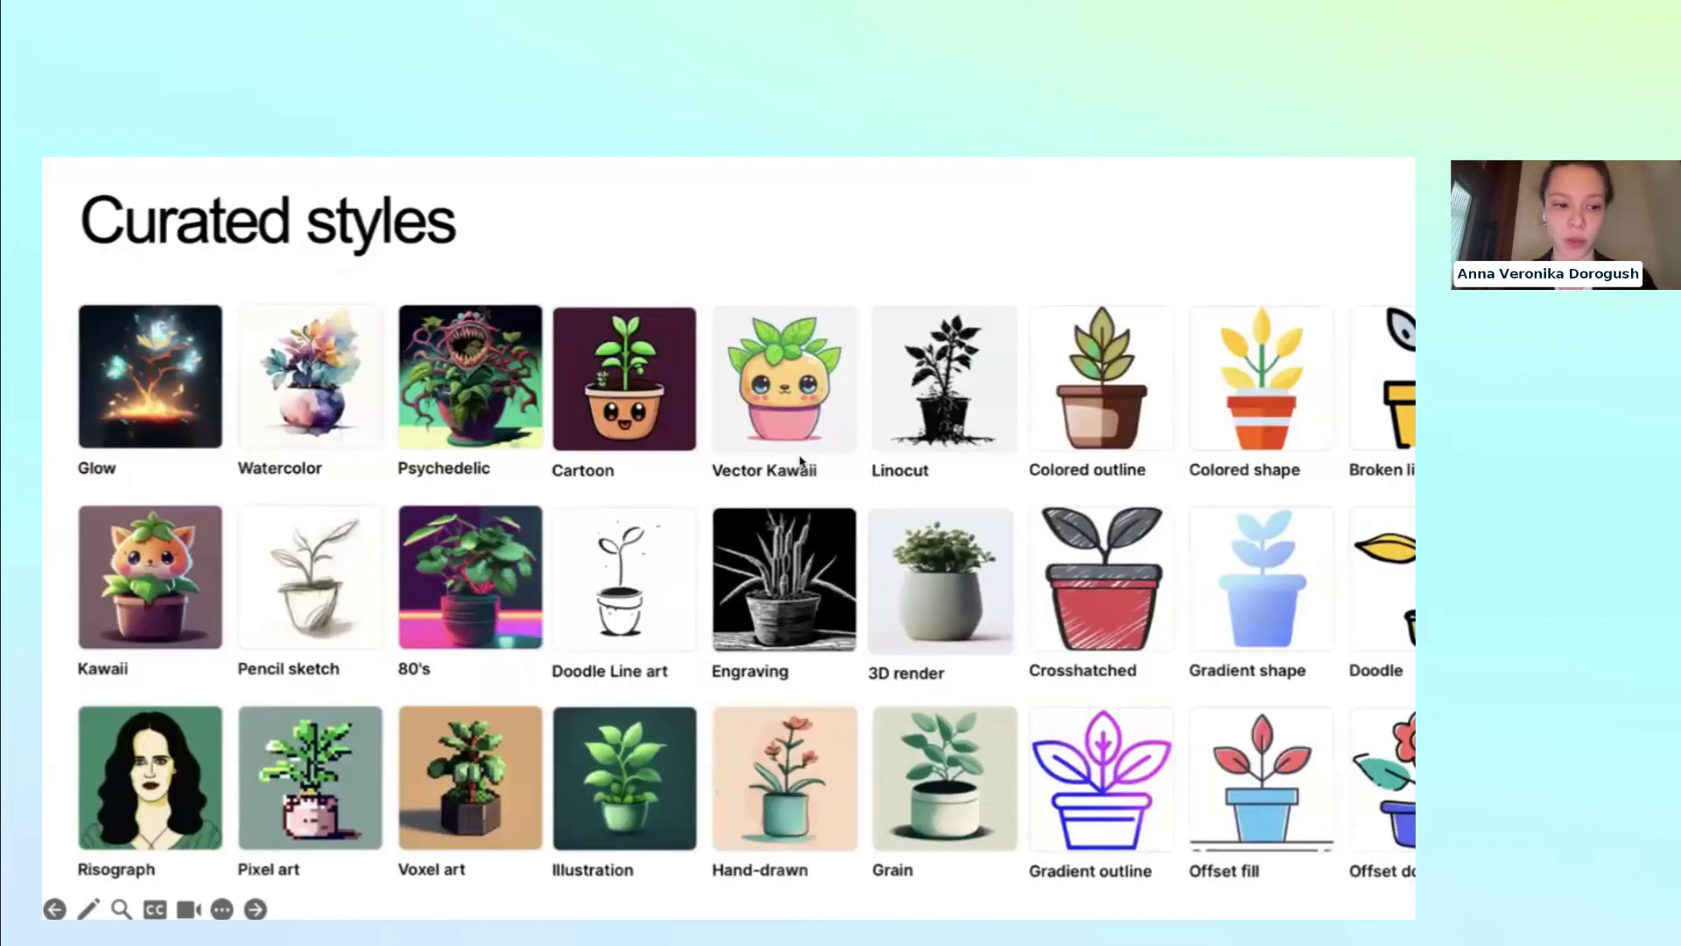
{"action": "mouse_move", "coordinate": [547, 231]}
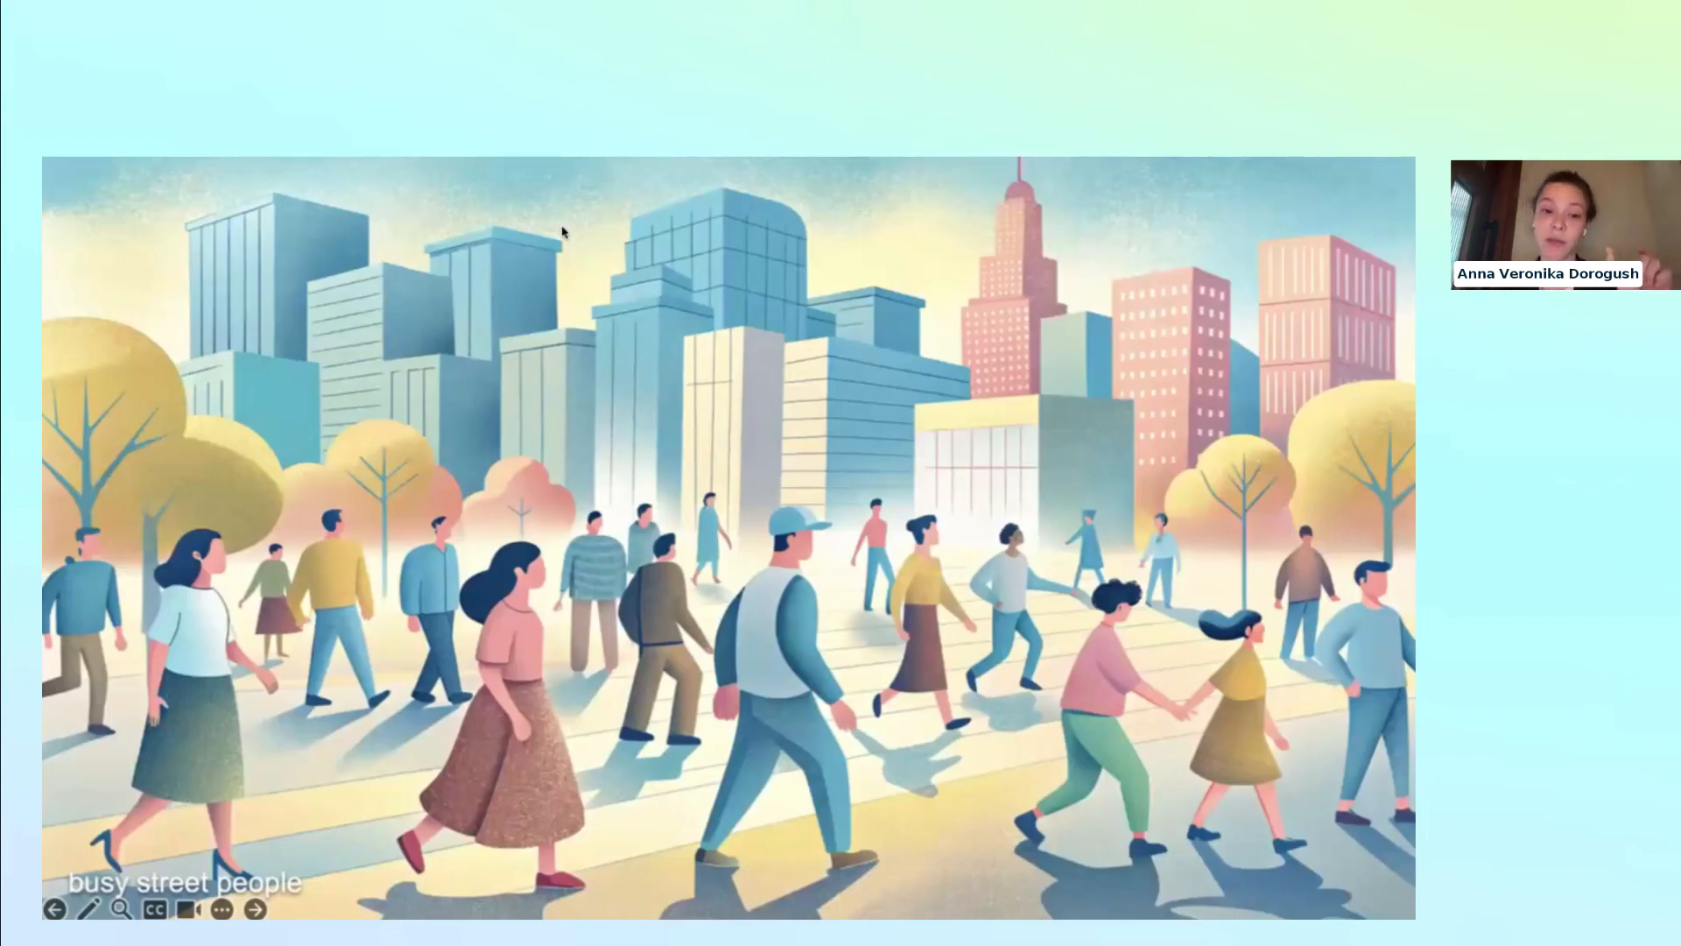
{"action": "mouse_move", "coordinate": [667, 538]}
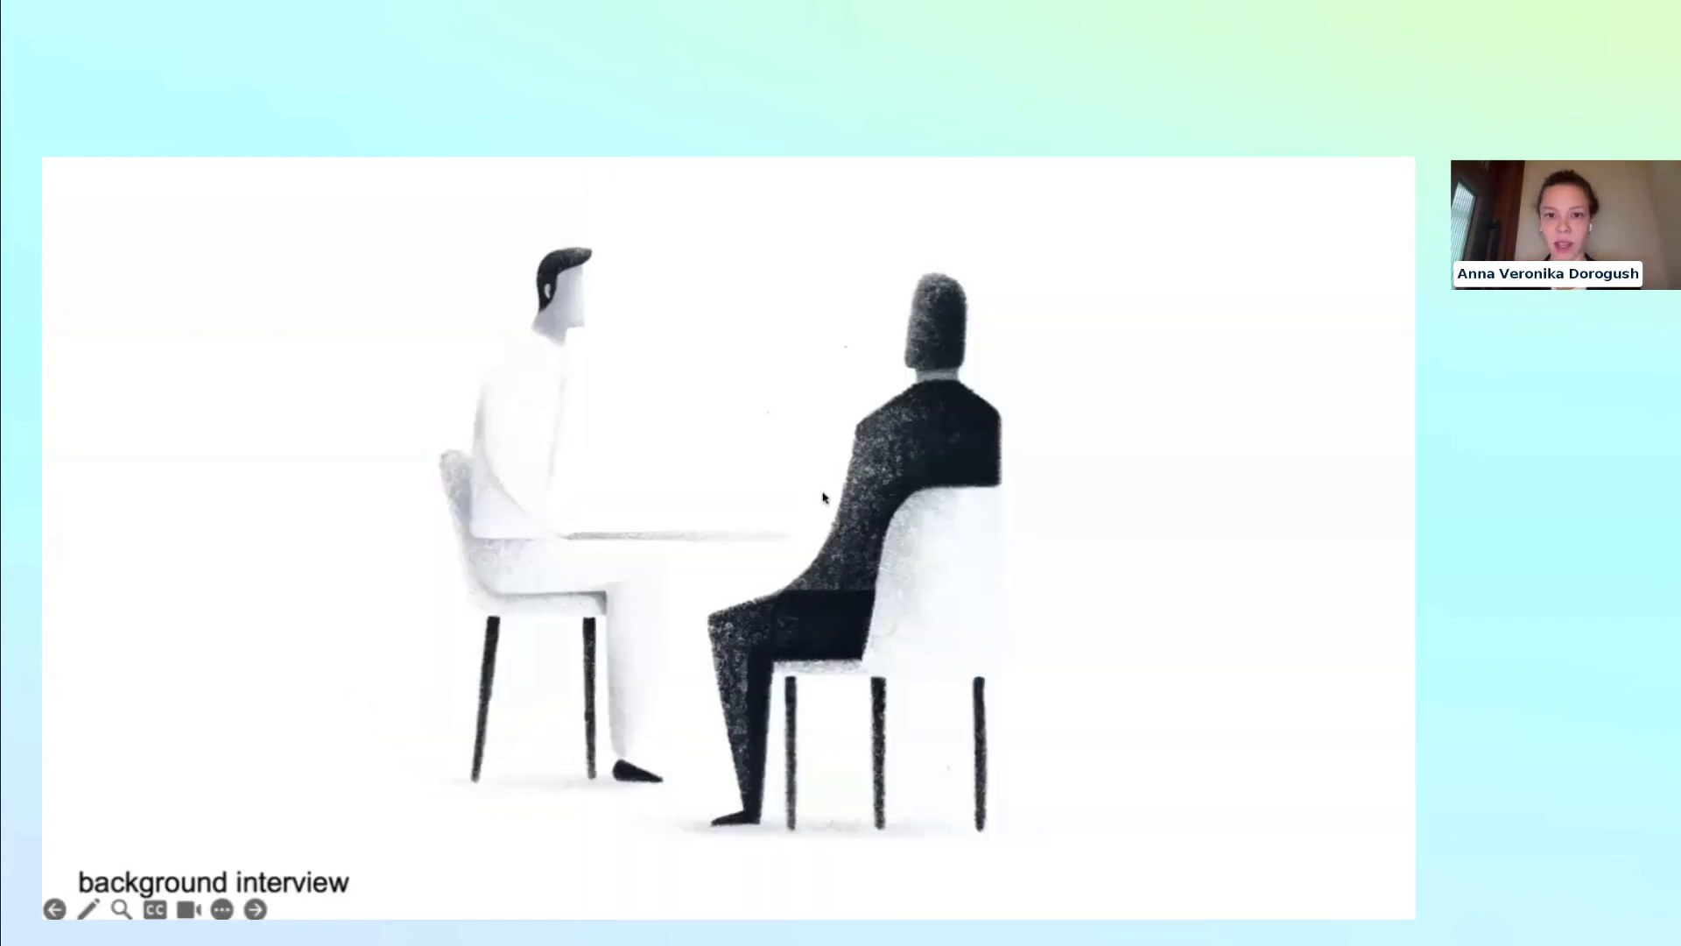
- Advance past the illustration.png character variations slide to the 'Level of details' slide
{"action": "left_click", "coordinate": [256, 909]}
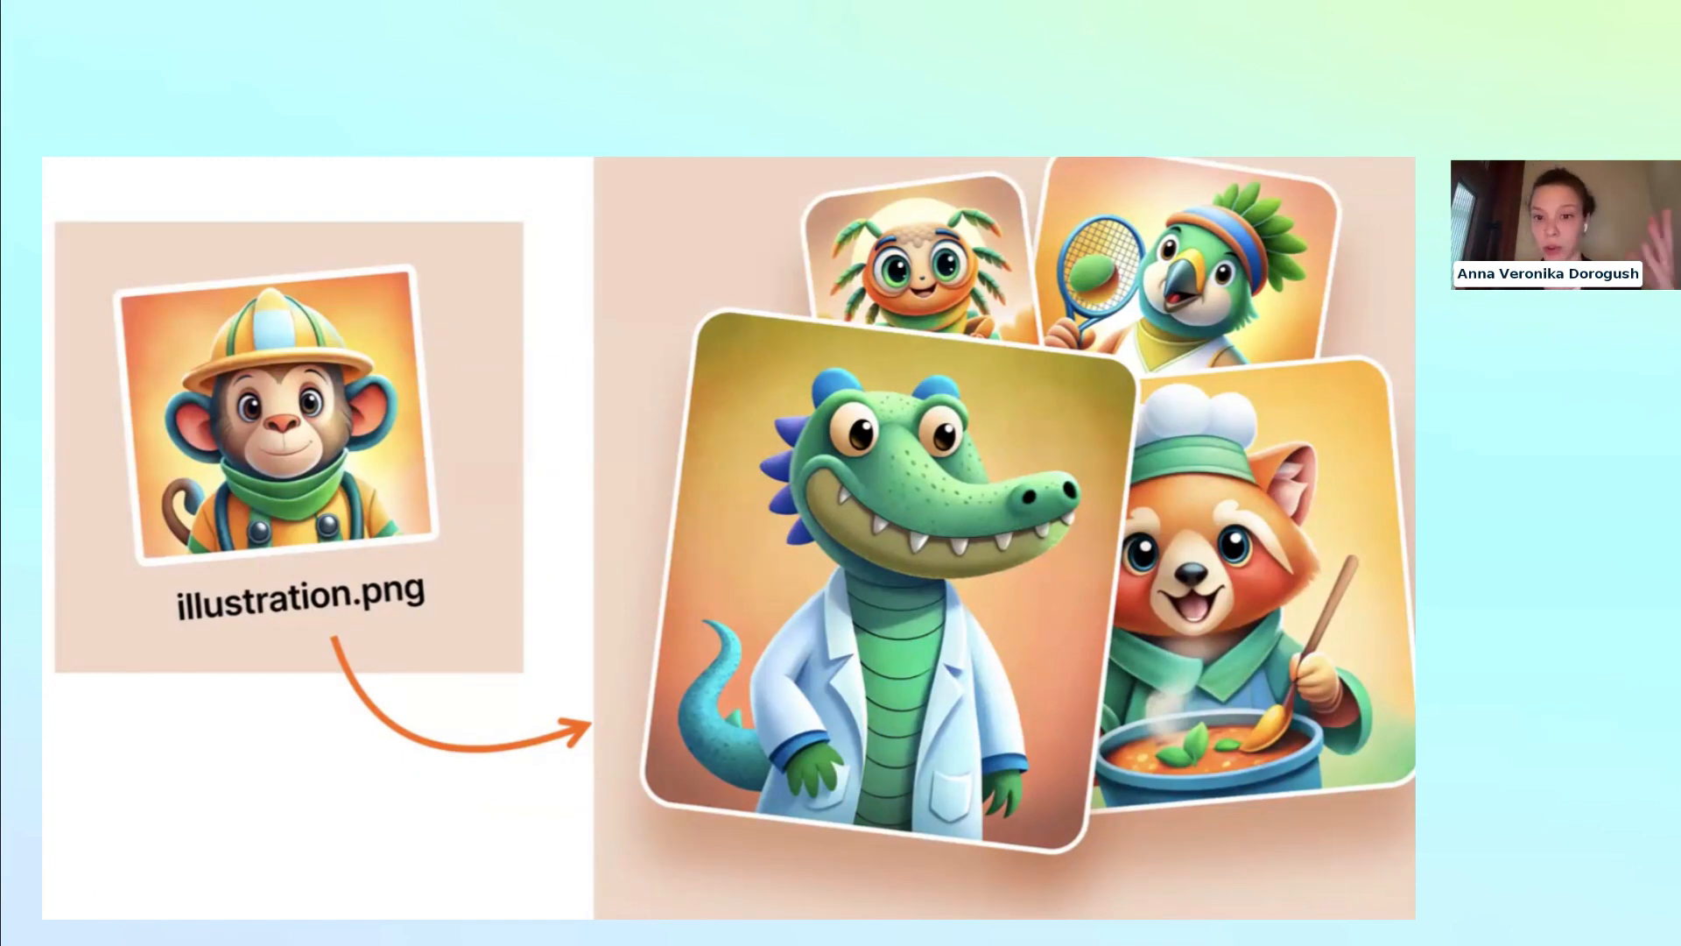
{"action": "left_click", "coordinate": [256, 909]}
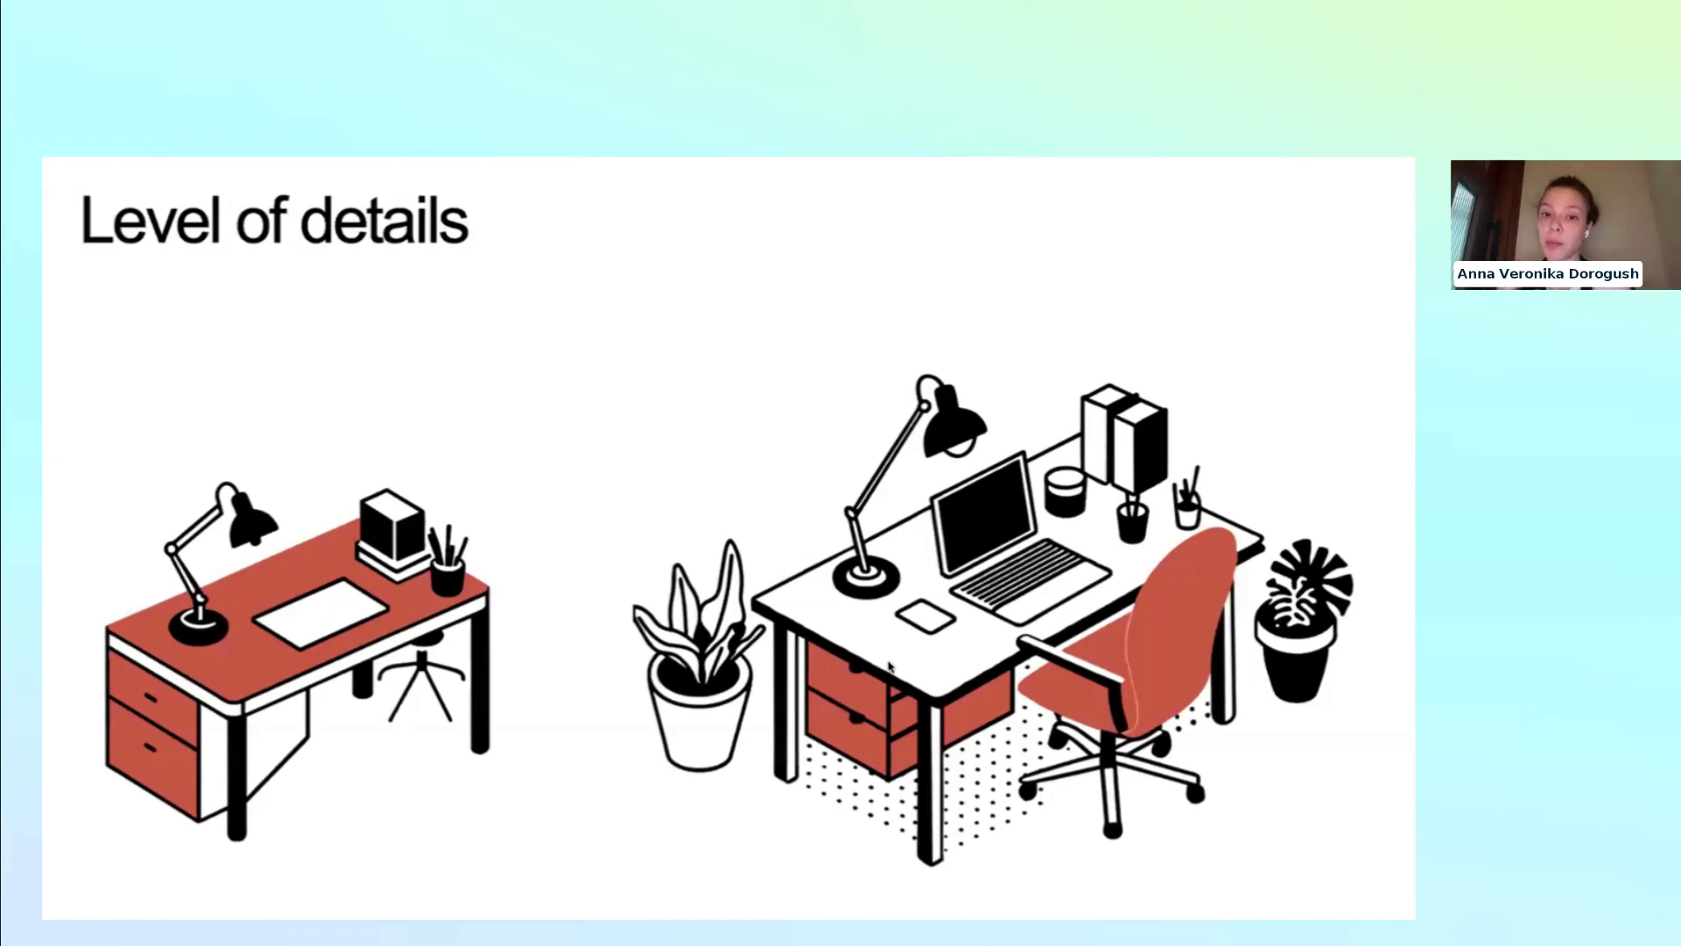
{"action": "mouse_move", "coordinate": [899, 653]}
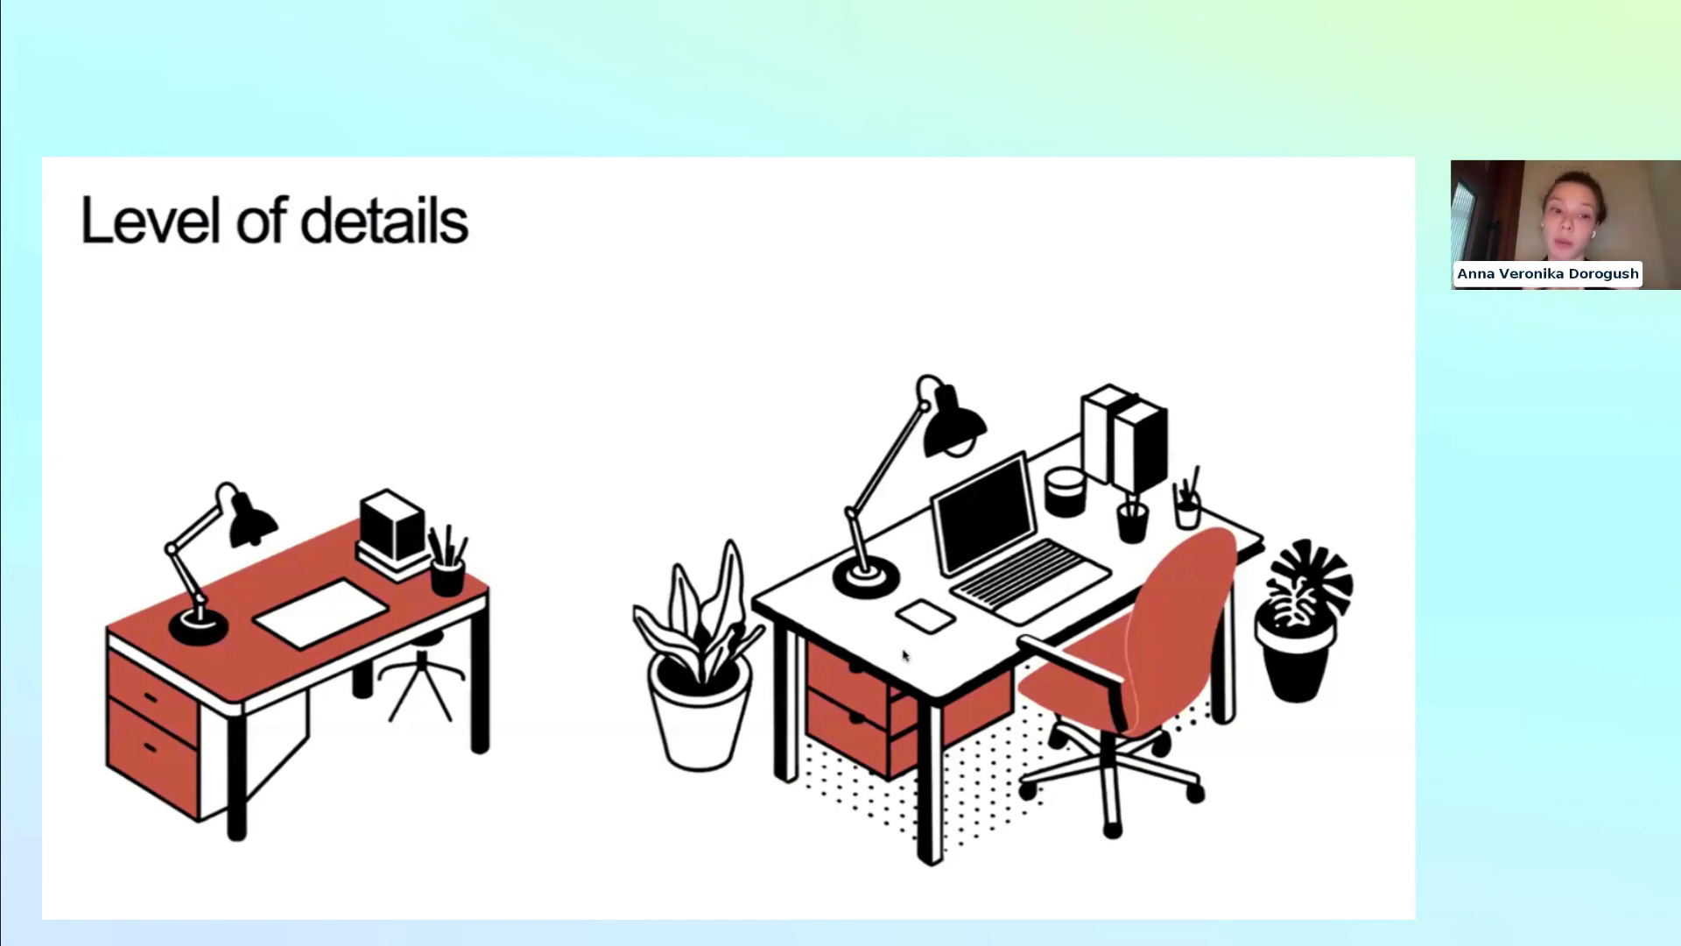
{"action": "mouse_move", "coordinate": [879, 653]}
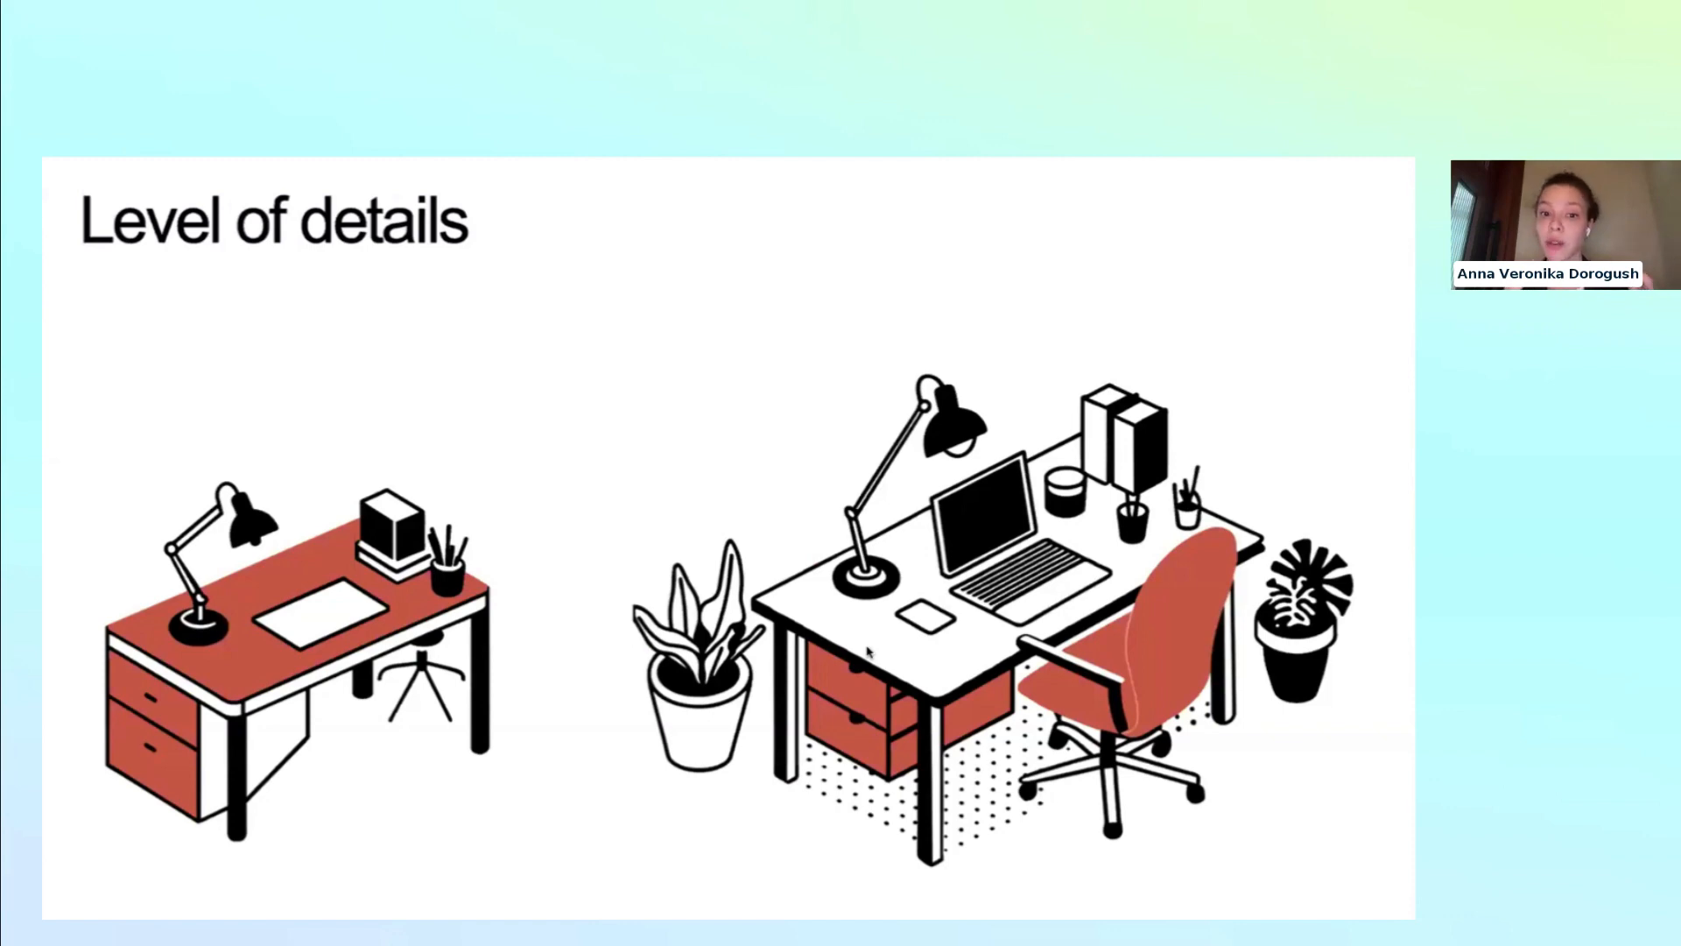
{"action": "mouse_move", "coordinate": [767, 703]}
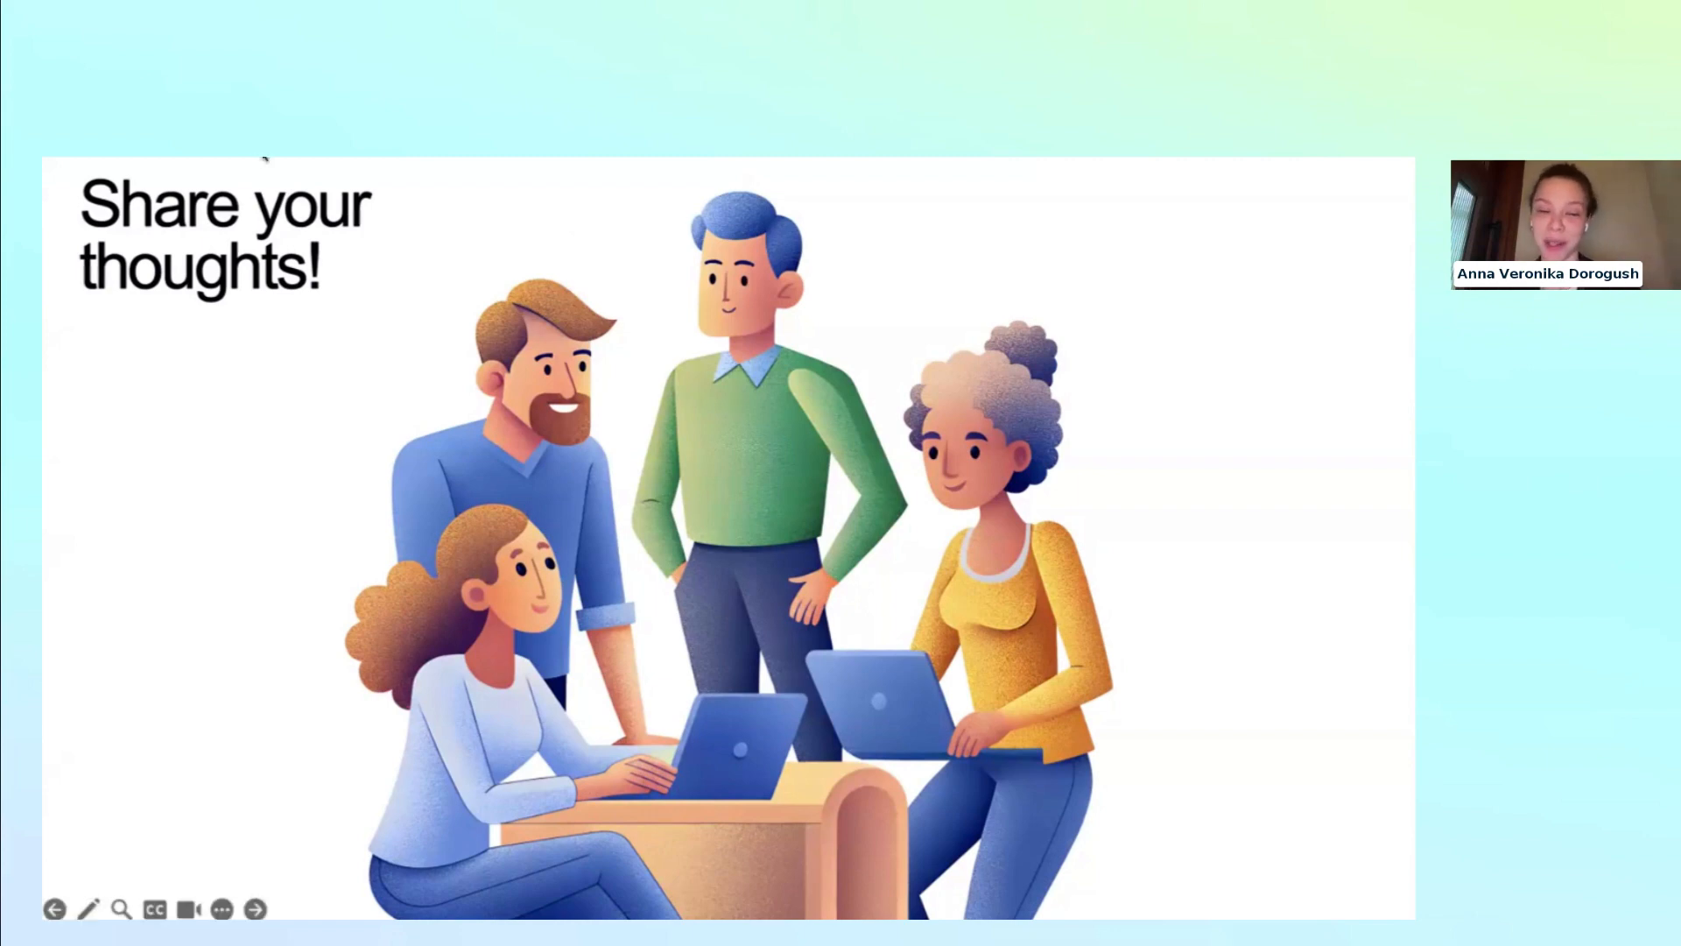
{"action": "mouse_move", "coordinate": [803, 490]}
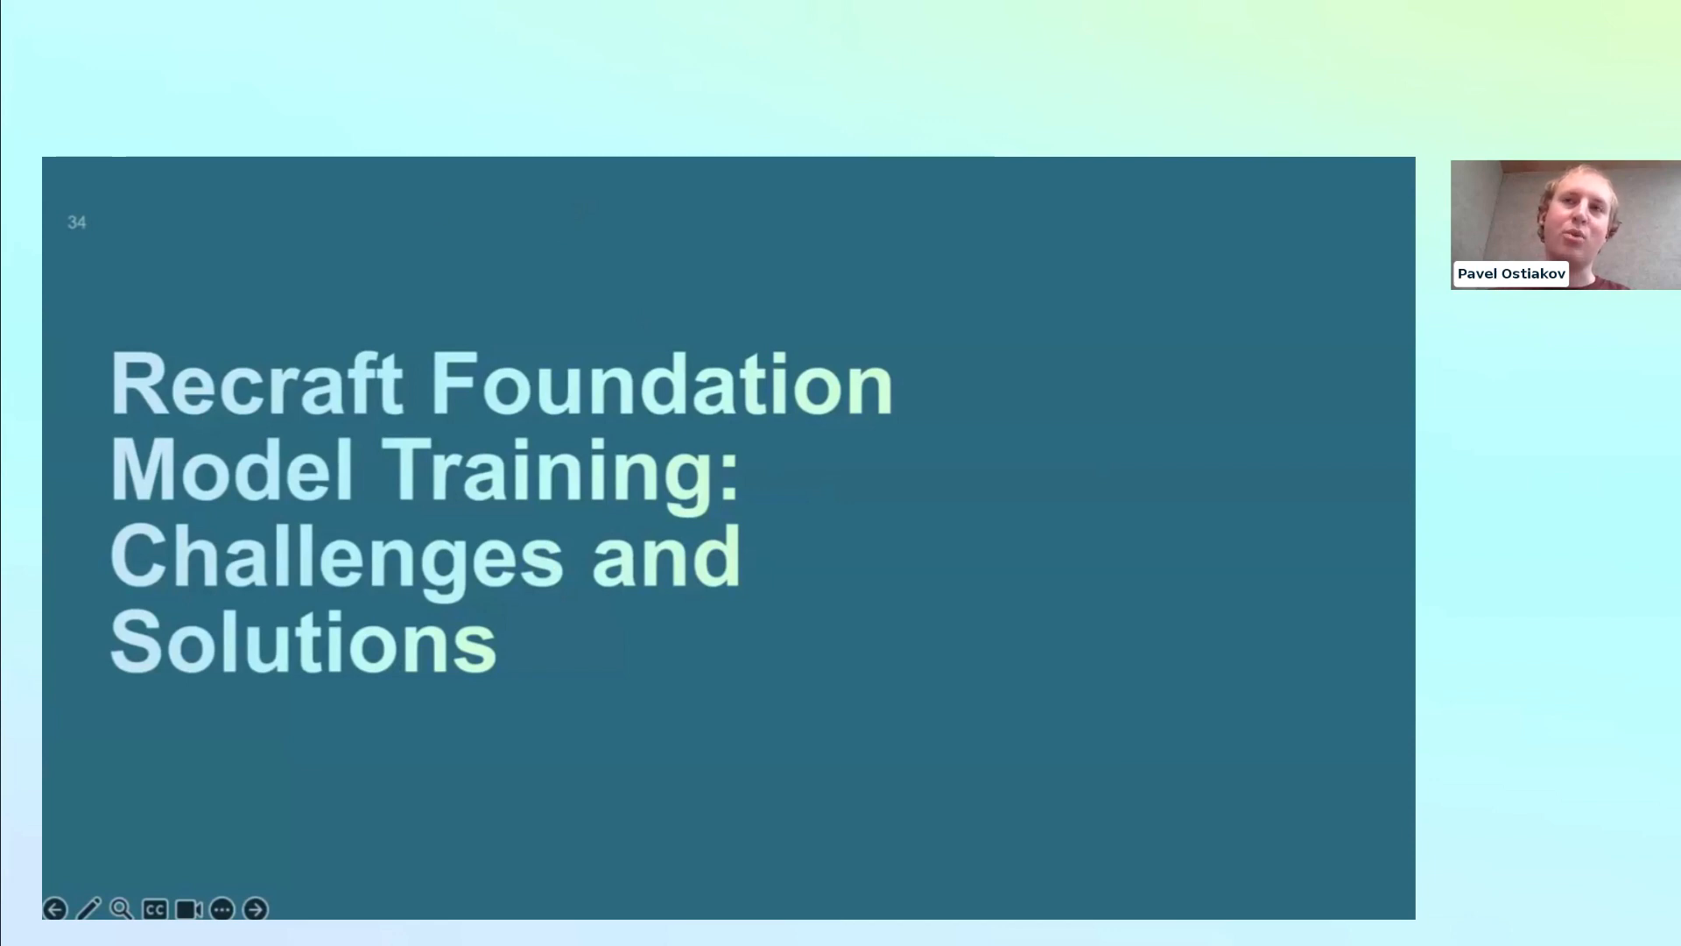
{"action": "mouse_move", "coordinate": [799, 549]}
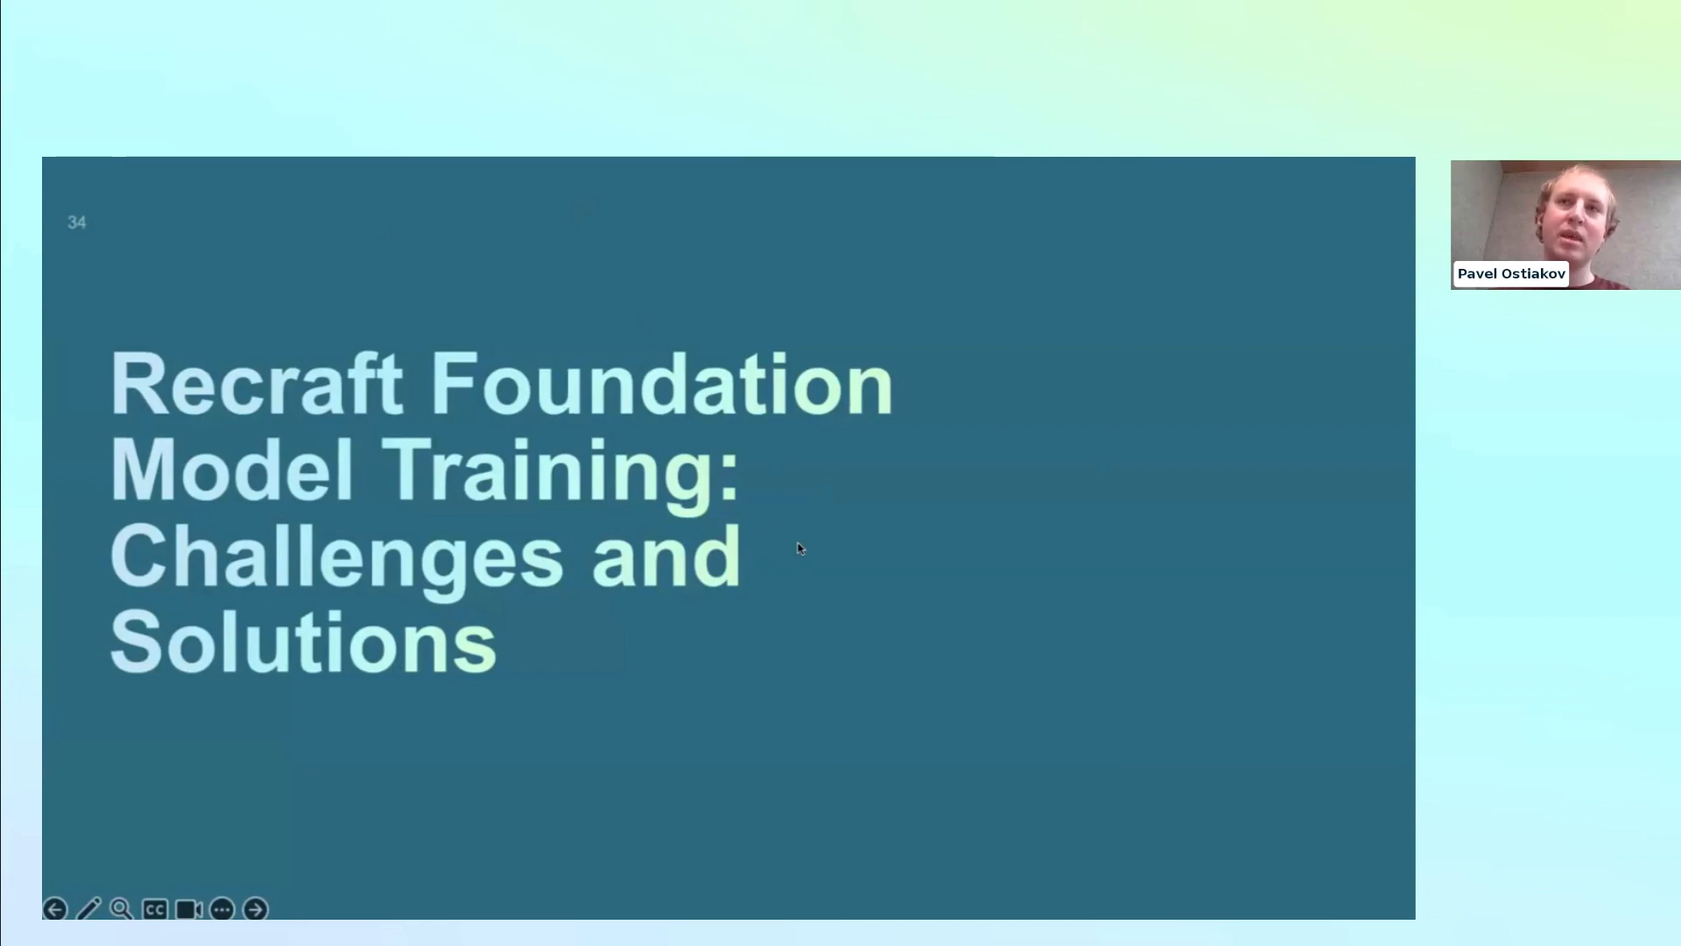
{"action": "mouse_move", "coordinate": [781, 303]}
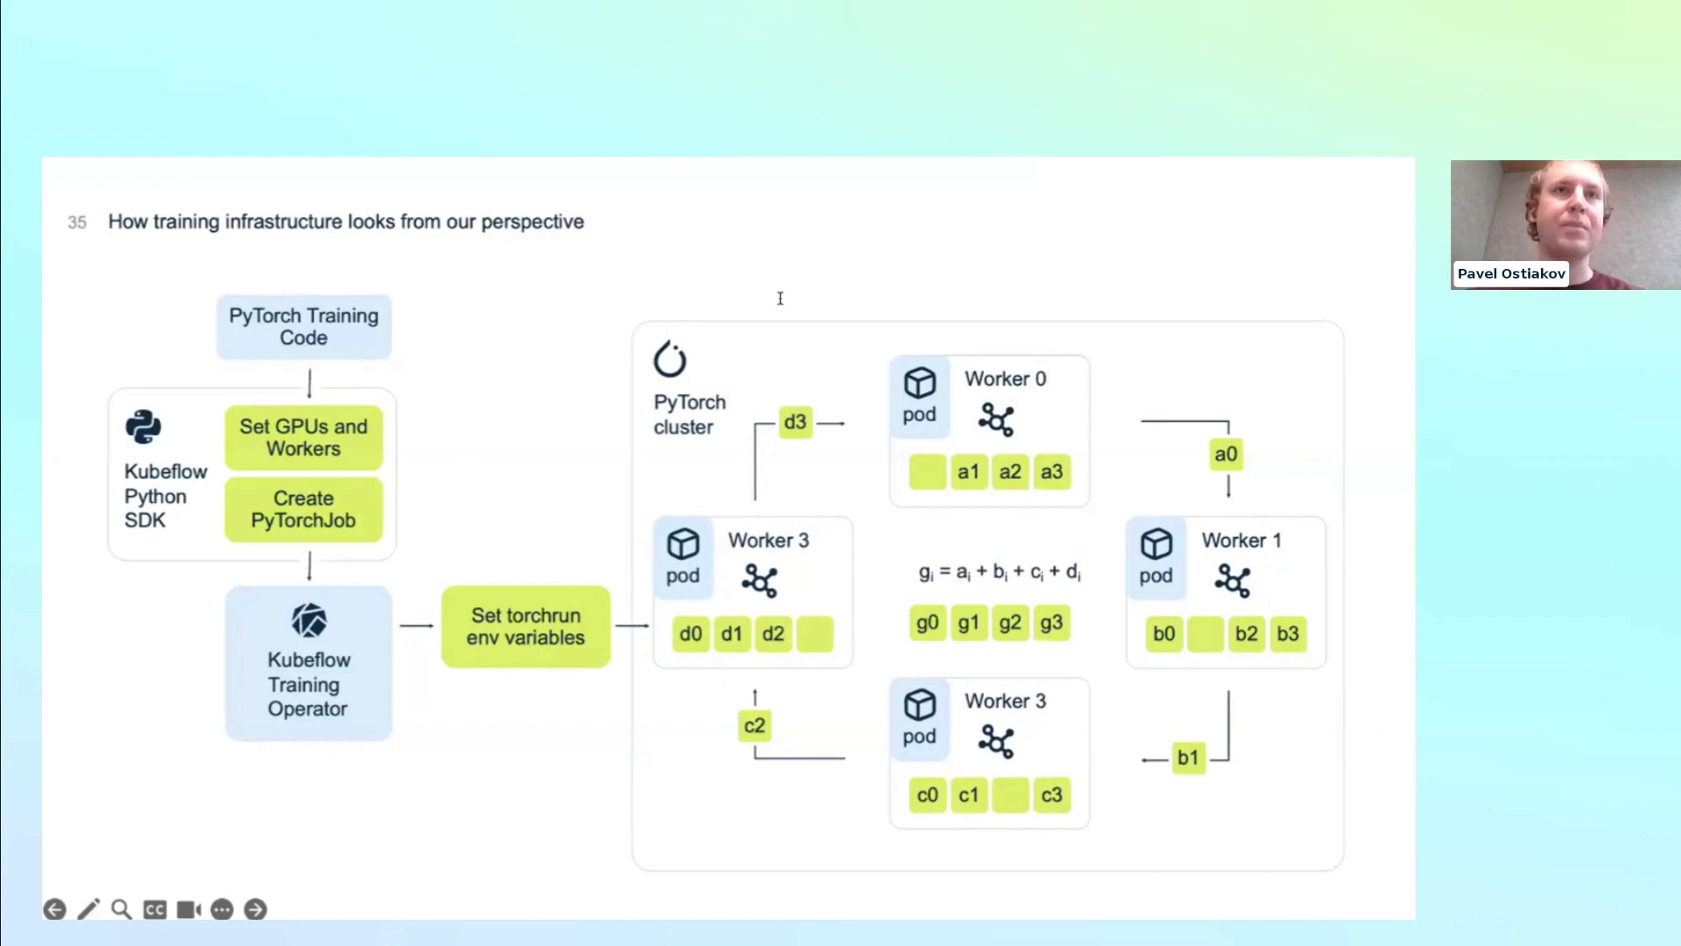
- Advance to slide 36, 'How it should work on the hardware level', with the GPU diagram
{"action": "left_click", "coordinate": [256, 909]}
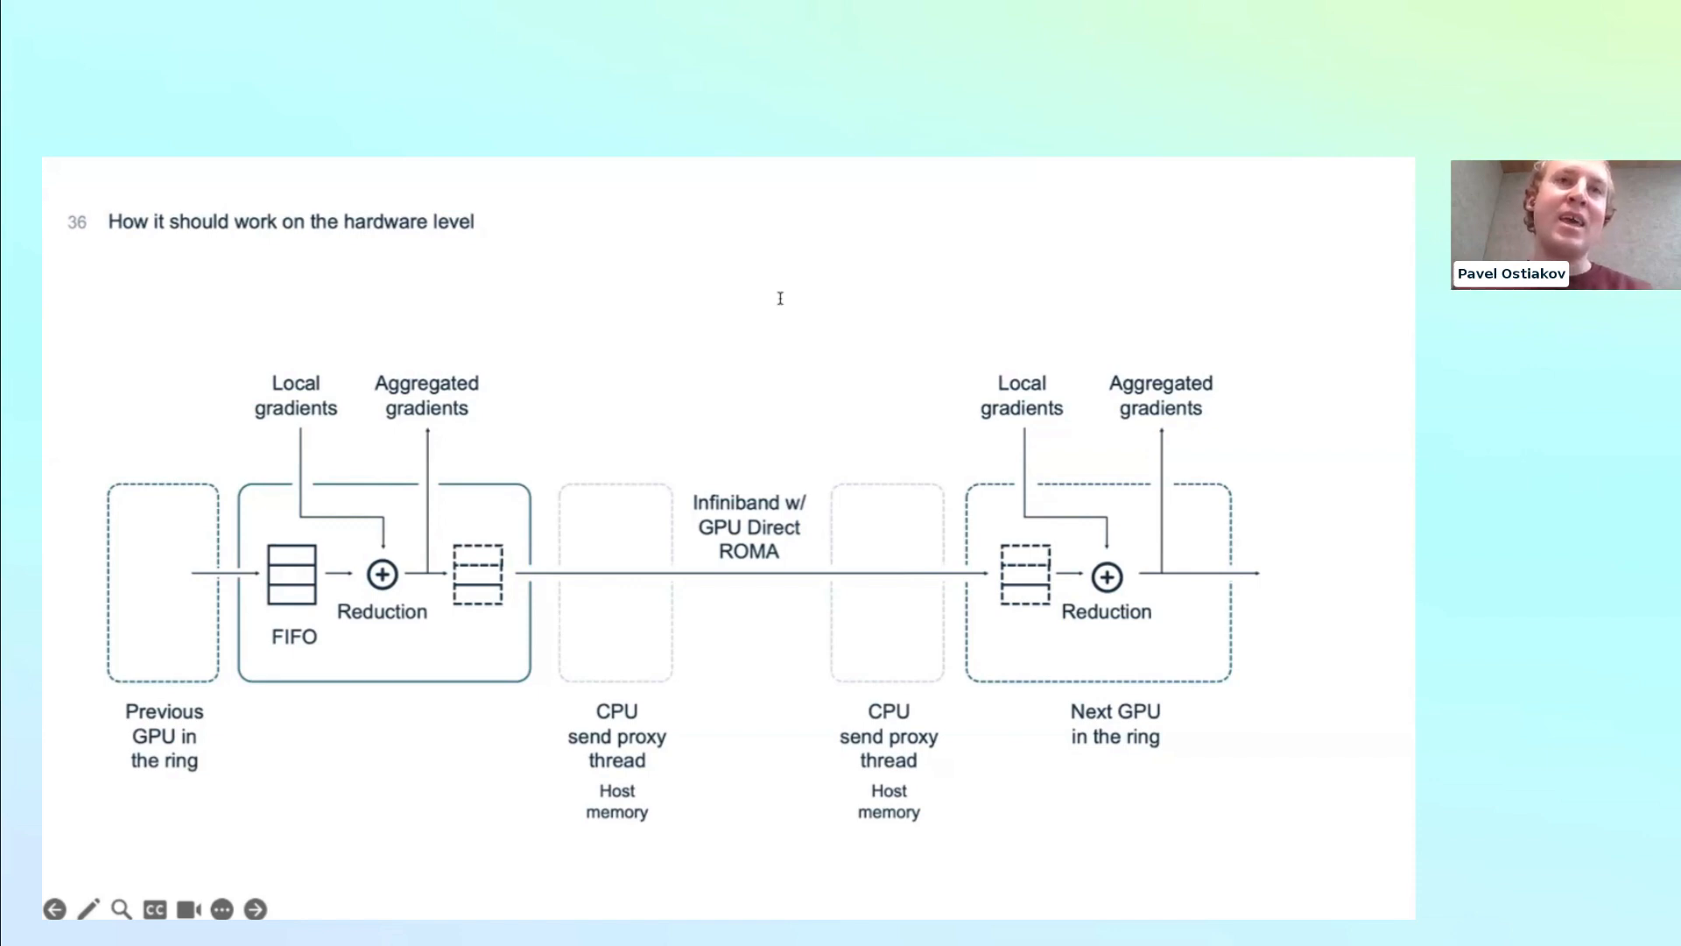
- Advance to slide 38, 'What happens in practice', showing Infiniband and NCCL error logs
{"action": "left_click", "coordinate": [256, 909]}
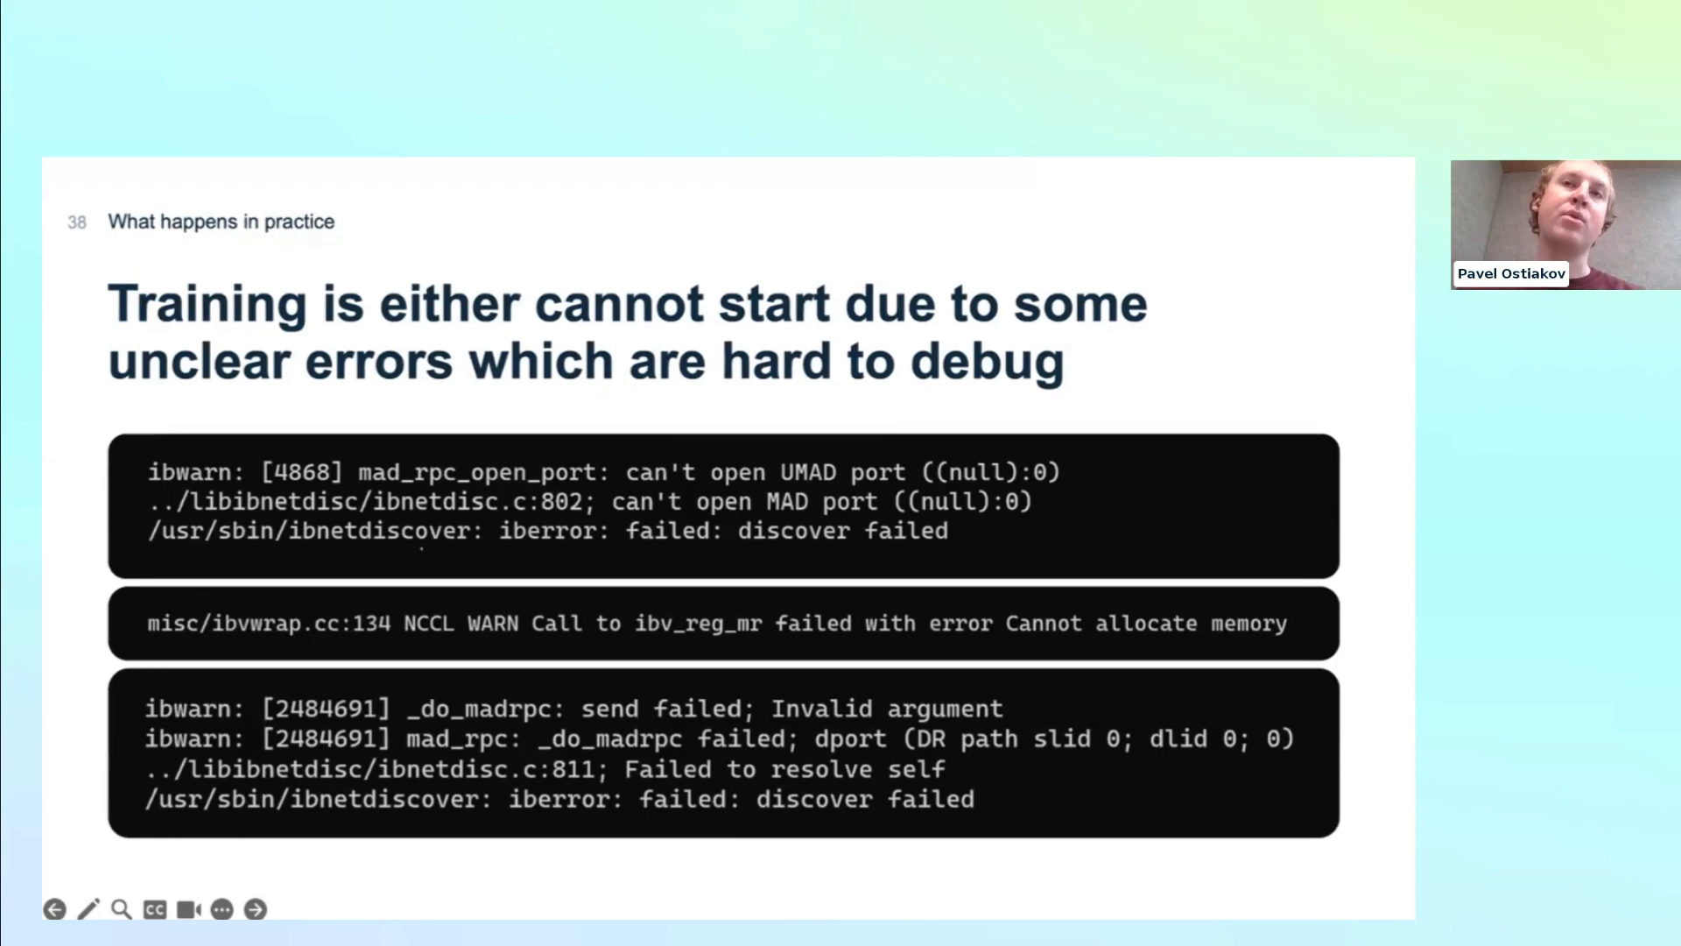
{"action": "mouse_move", "coordinate": [1021, 273]}
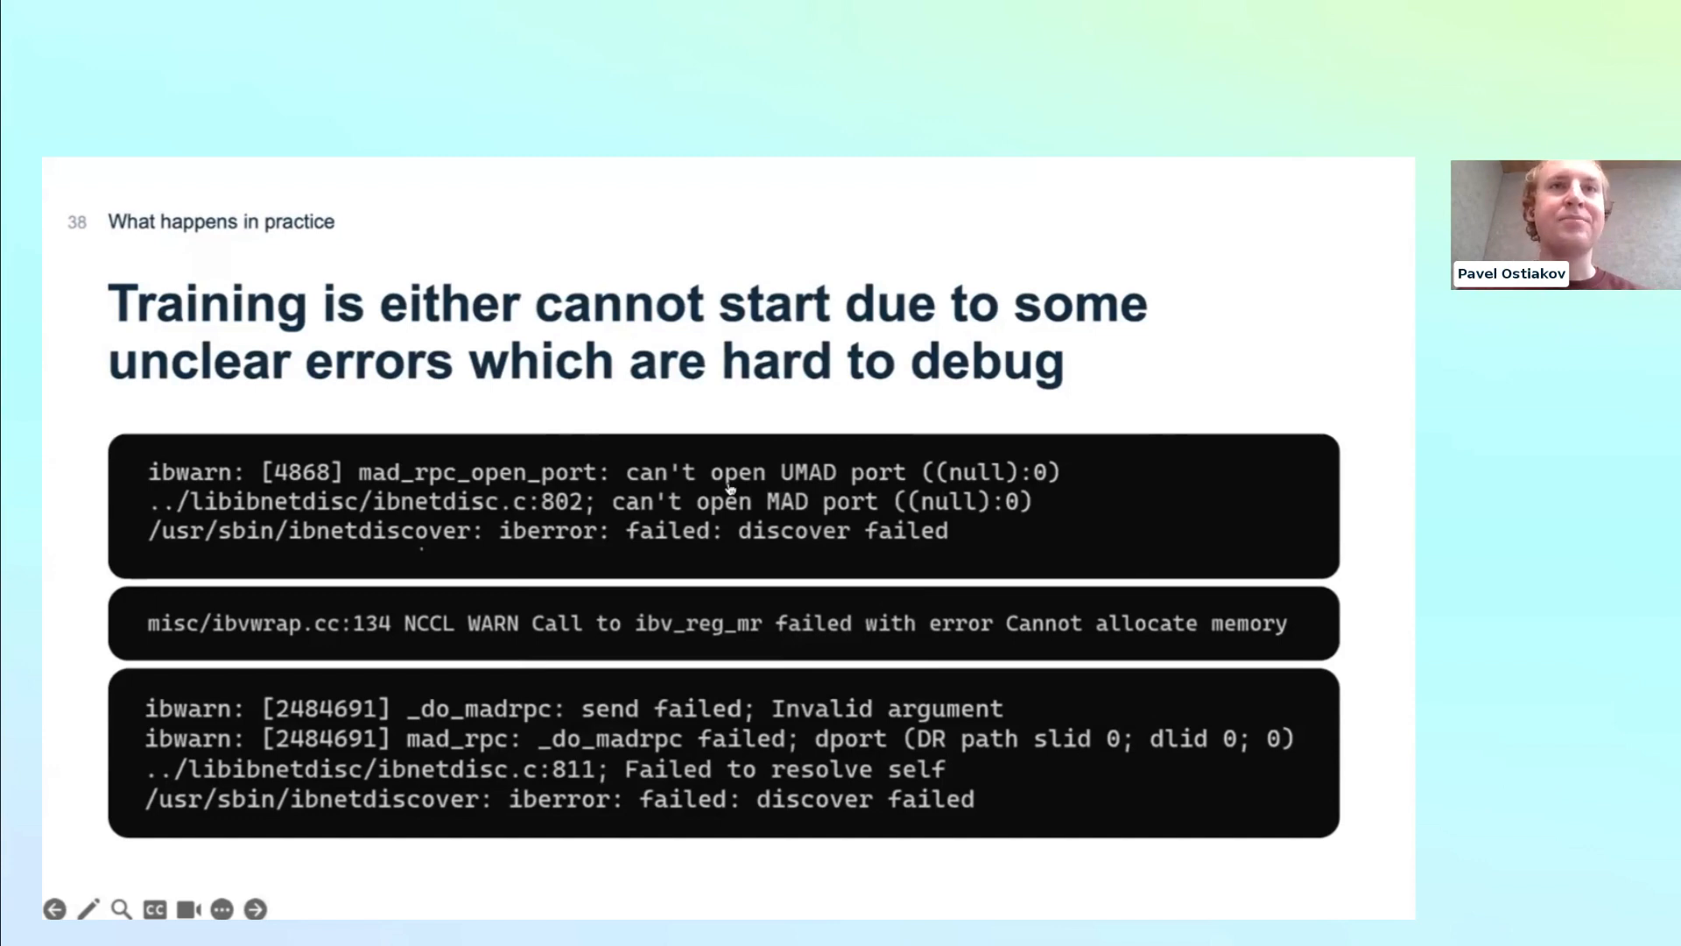
- Advance to slide 39, '…or it's just slow', citing an 8x training slowdown
{"action": "left_click", "coordinate": [254, 909]}
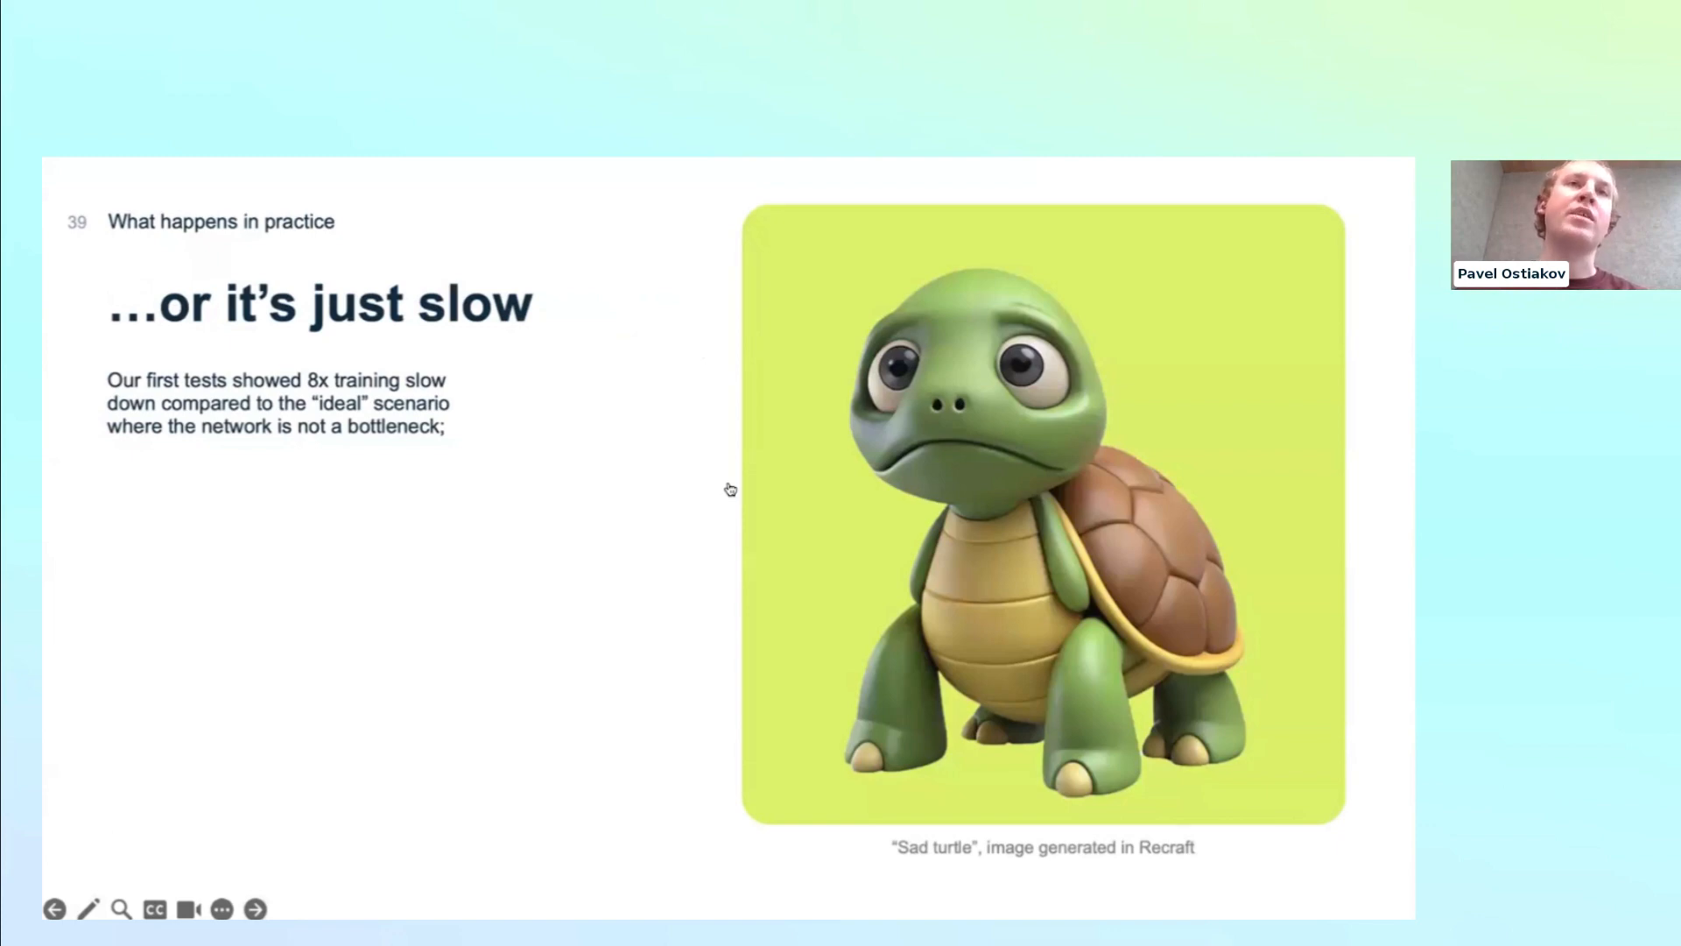
{"action": "mouse_move", "coordinate": [732, 489]}
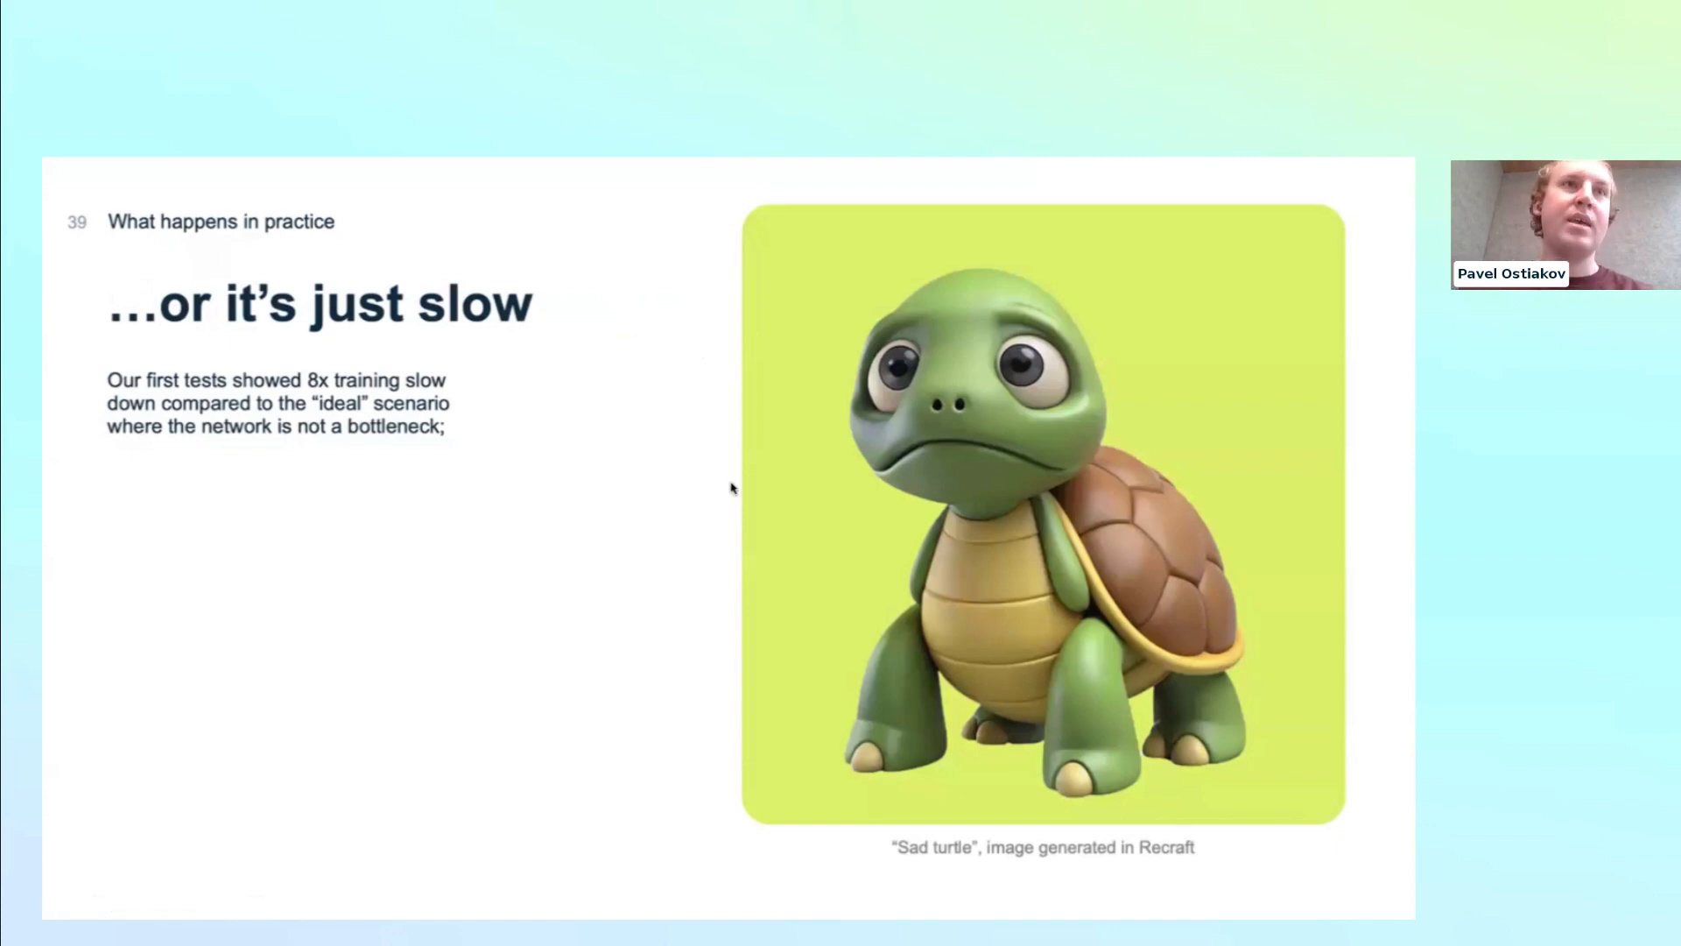
{"action": "mouse_move", "coordinate": [438, 503]}
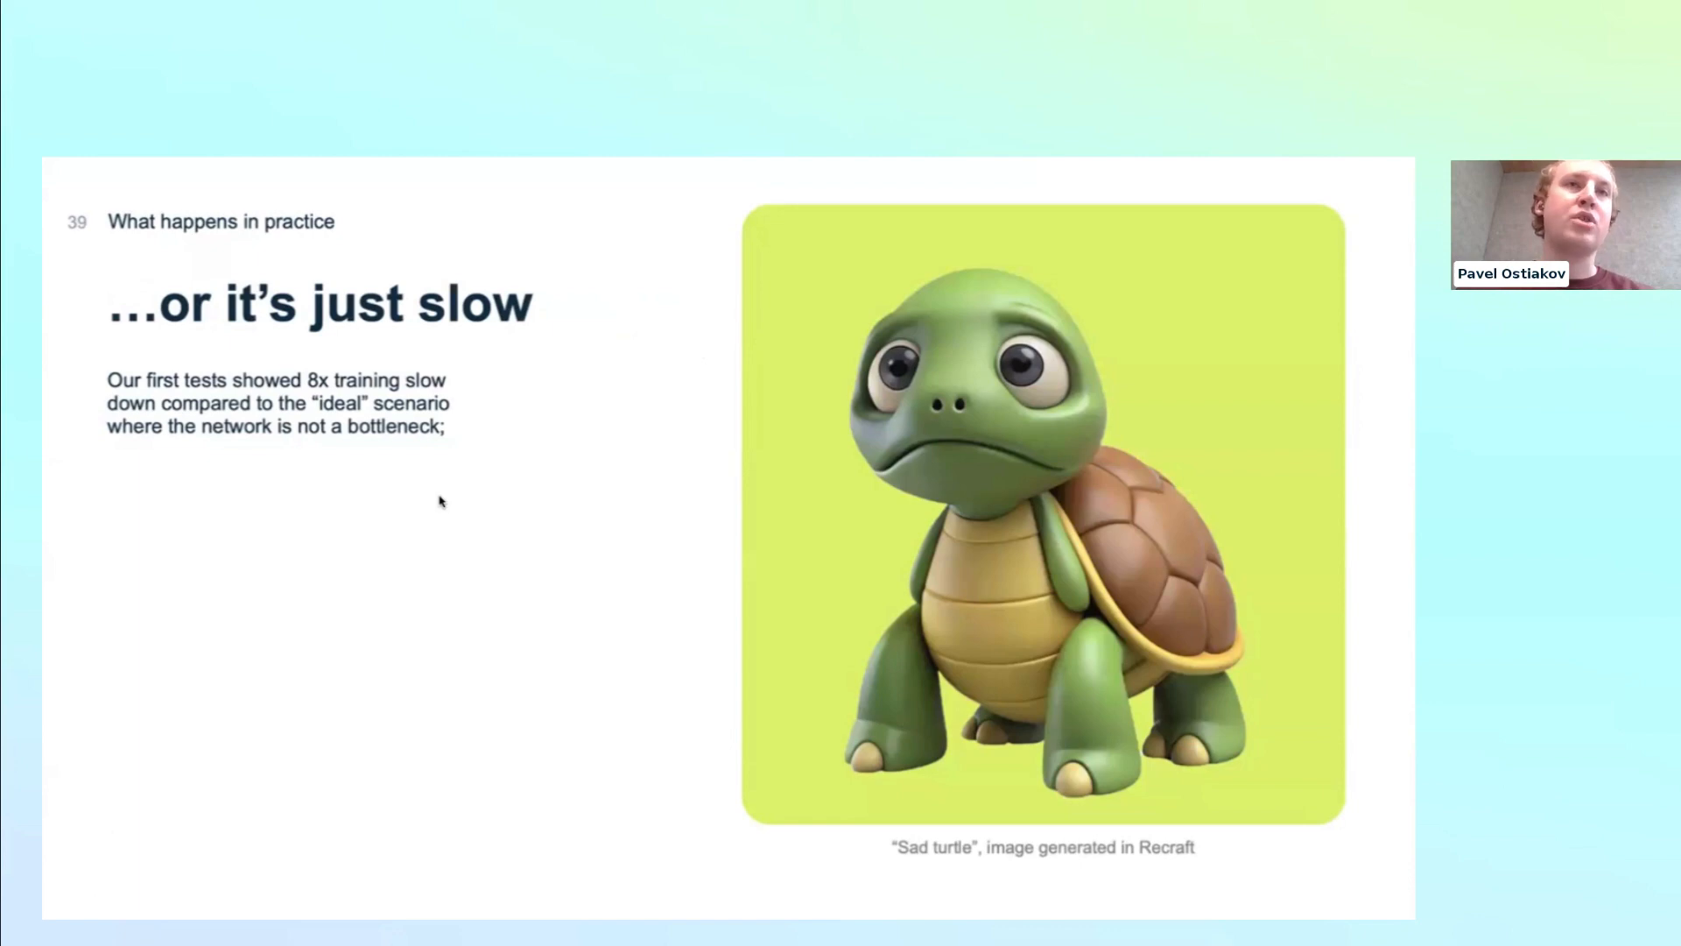
{"action": "mouse_move", "coordinate": [751, 734]}
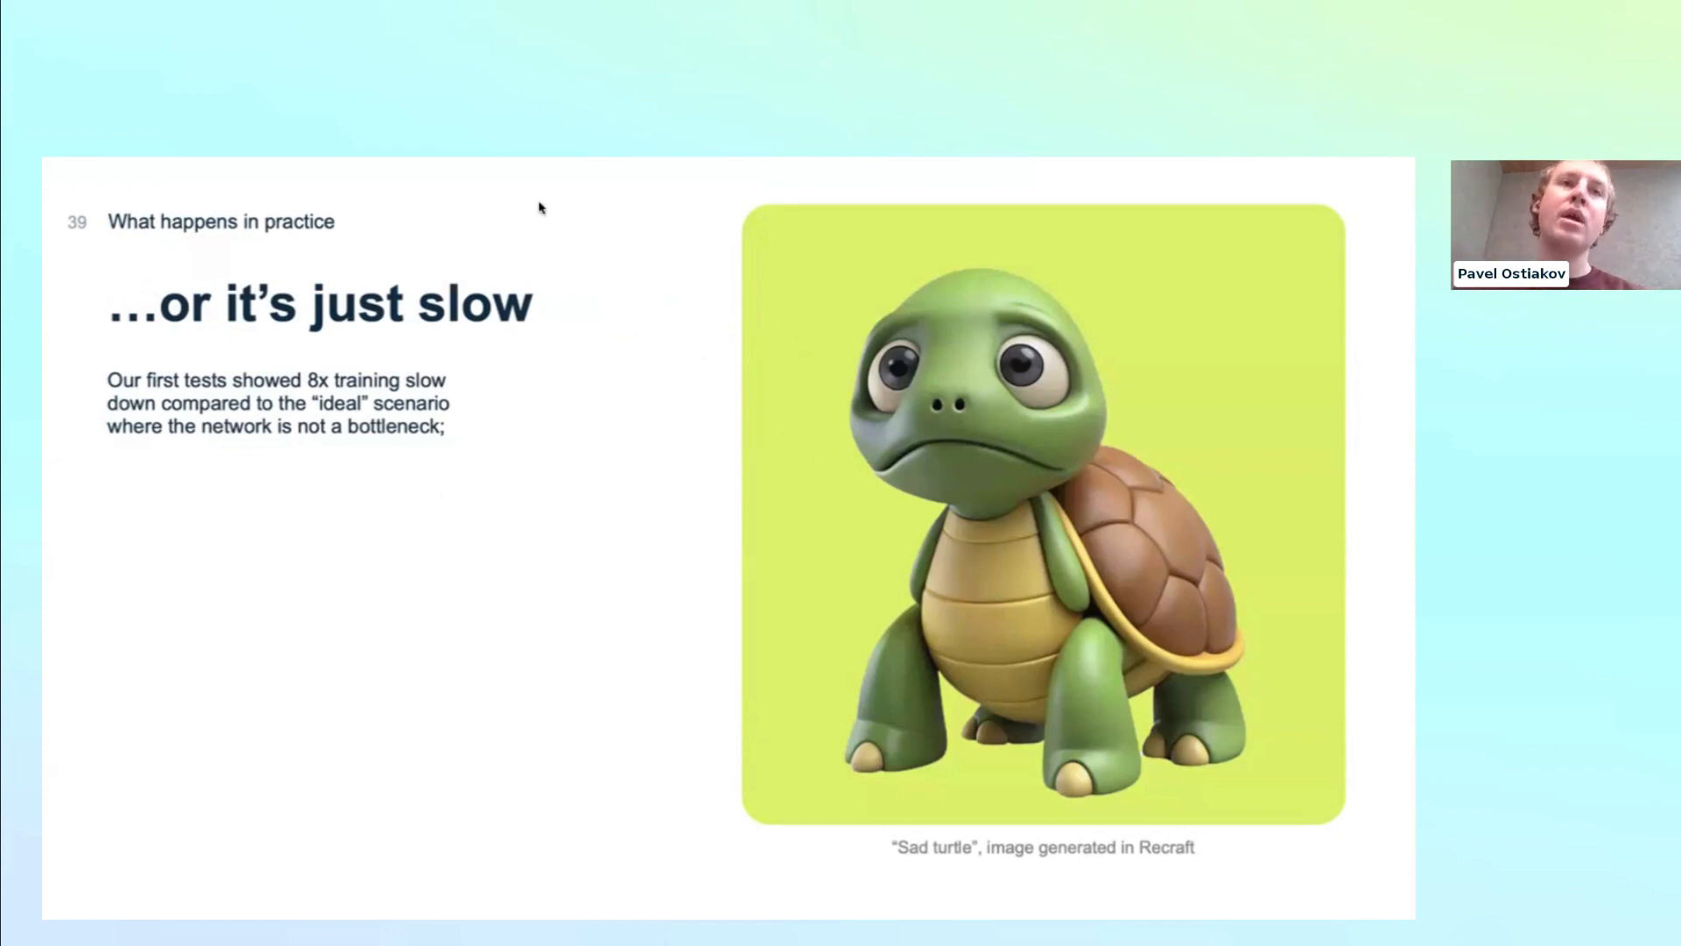
{"action": "mouse_move", "coordinate": [686, 706]}
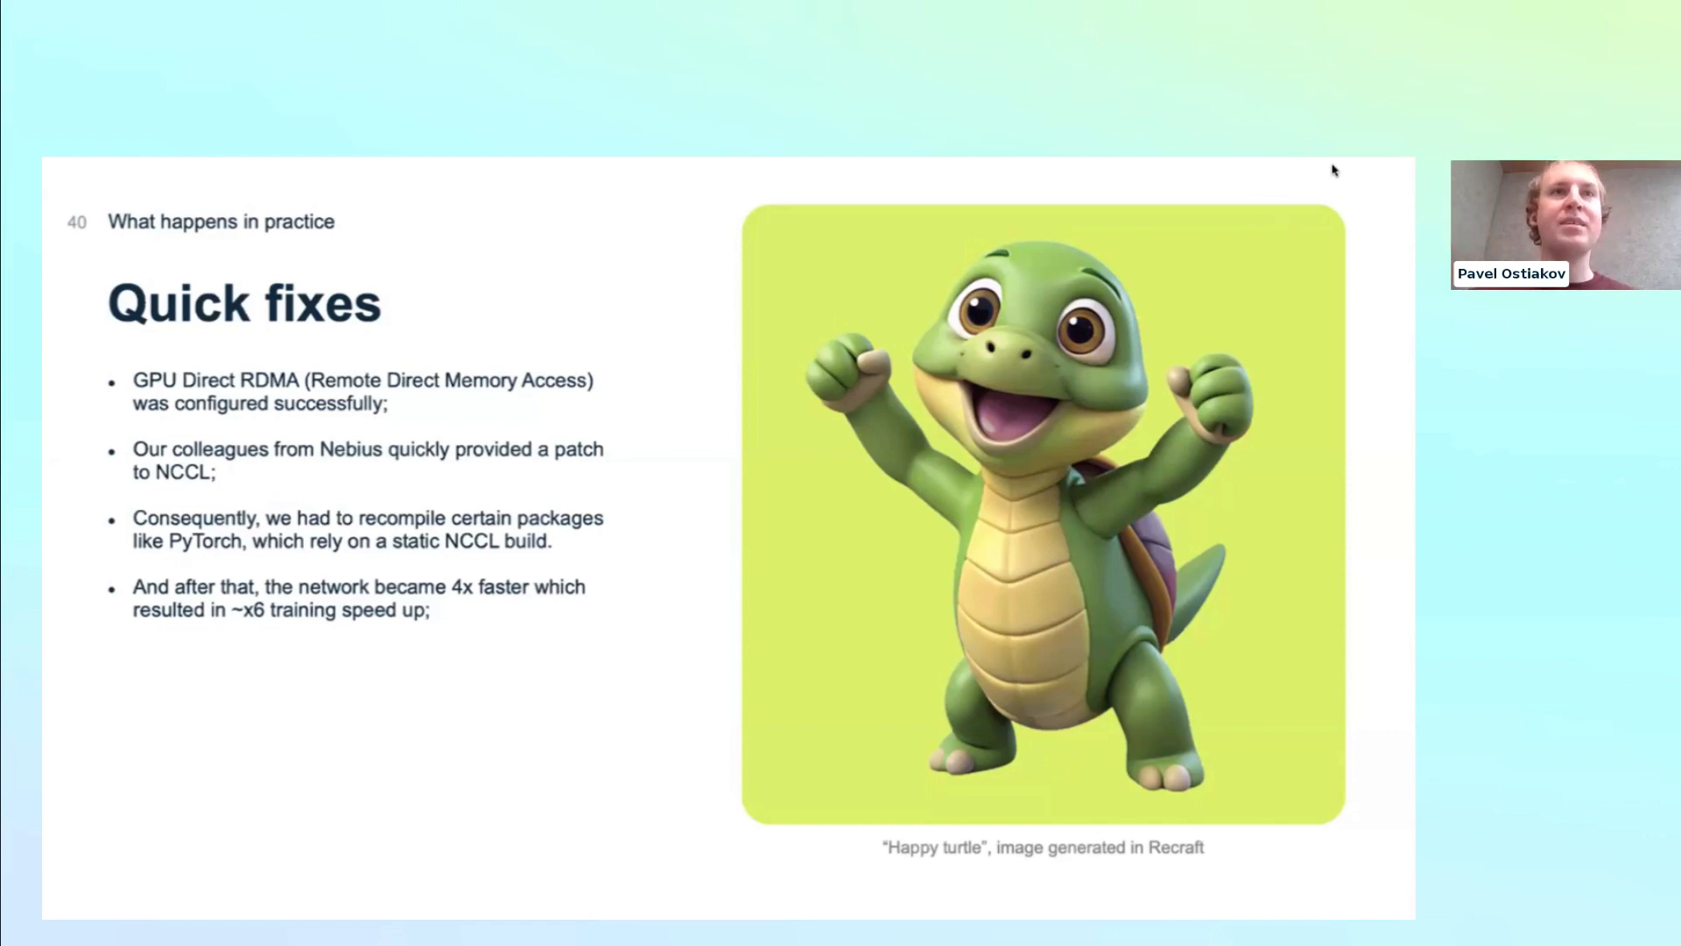
{"action": "mouse_move", "coordinate": [772, 643]}
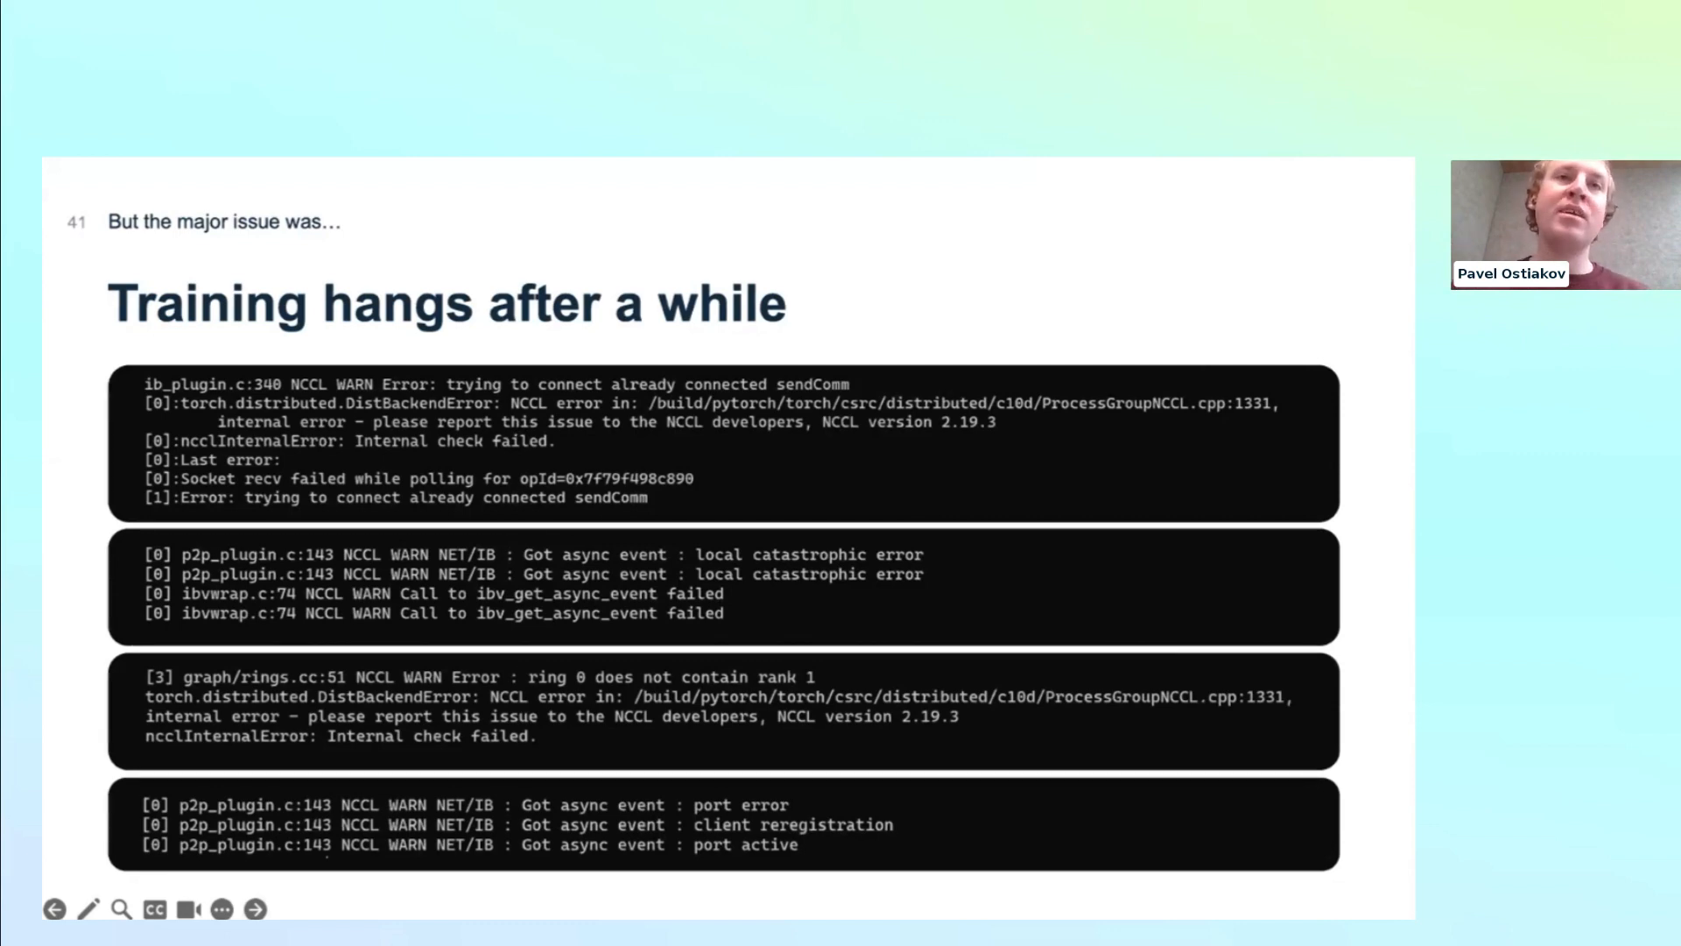
- Advance to slide 42, 'And we are not alone with it', listing NVIDIA nccl hang issues
{"action": "left_click", "coordinate": [254, 909]}
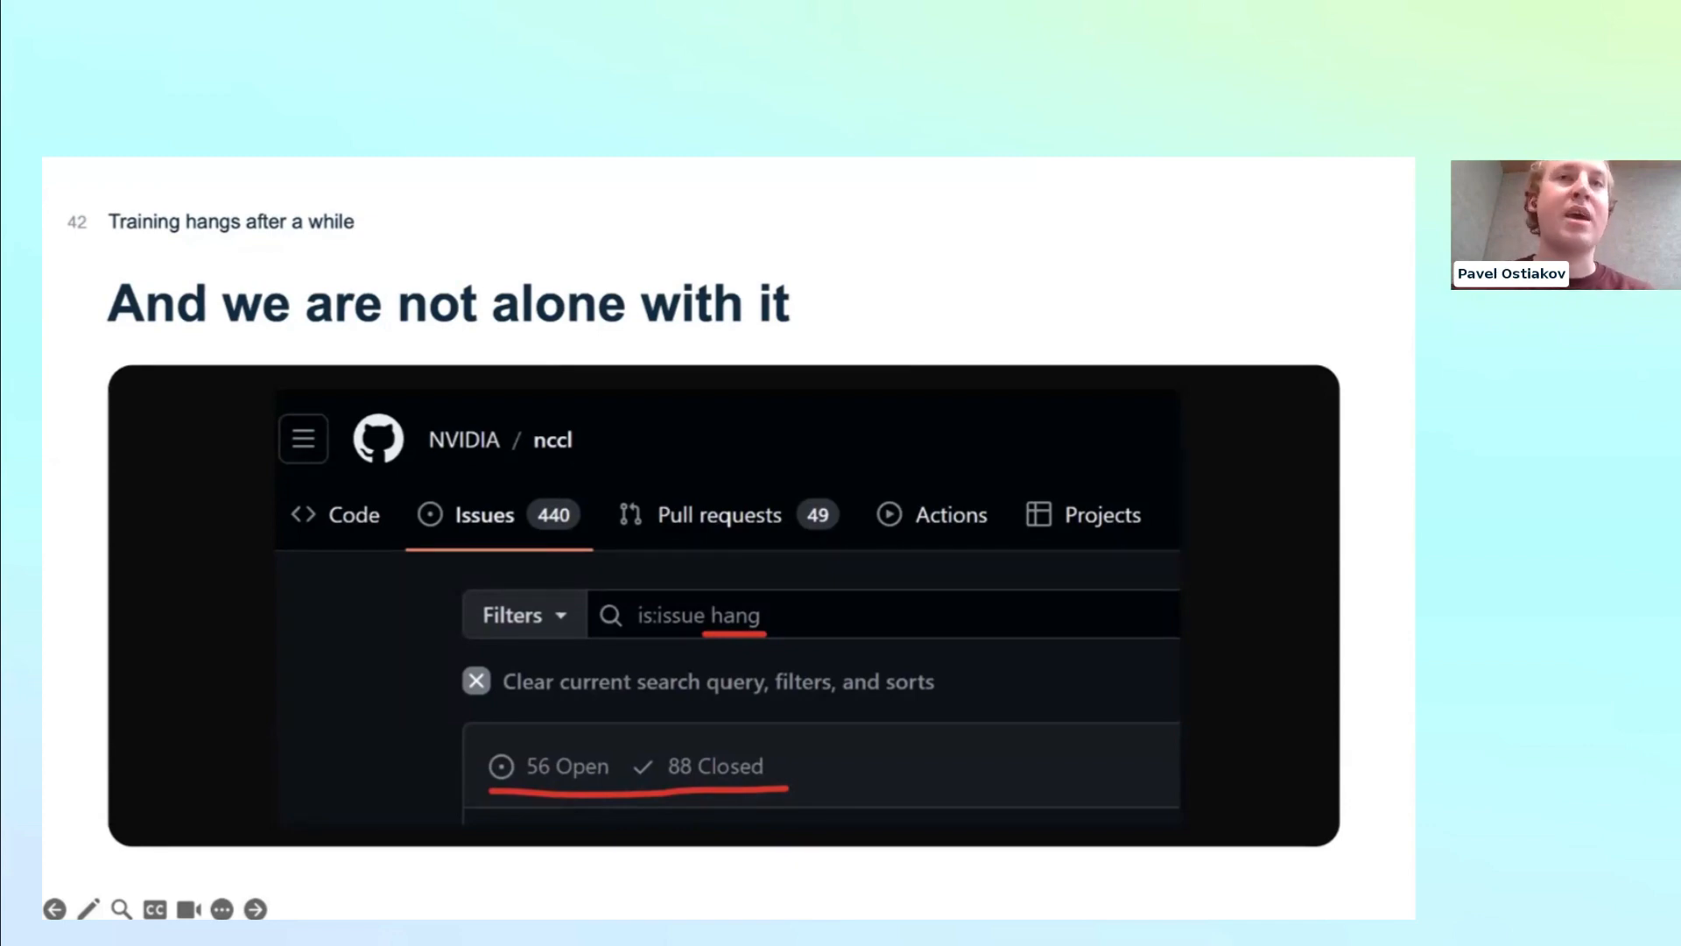
- Advance to slide 43, 'How to find a reason?', on debugging each hanging incident
{"action": "left_click", "coordinate": [253, 909]}
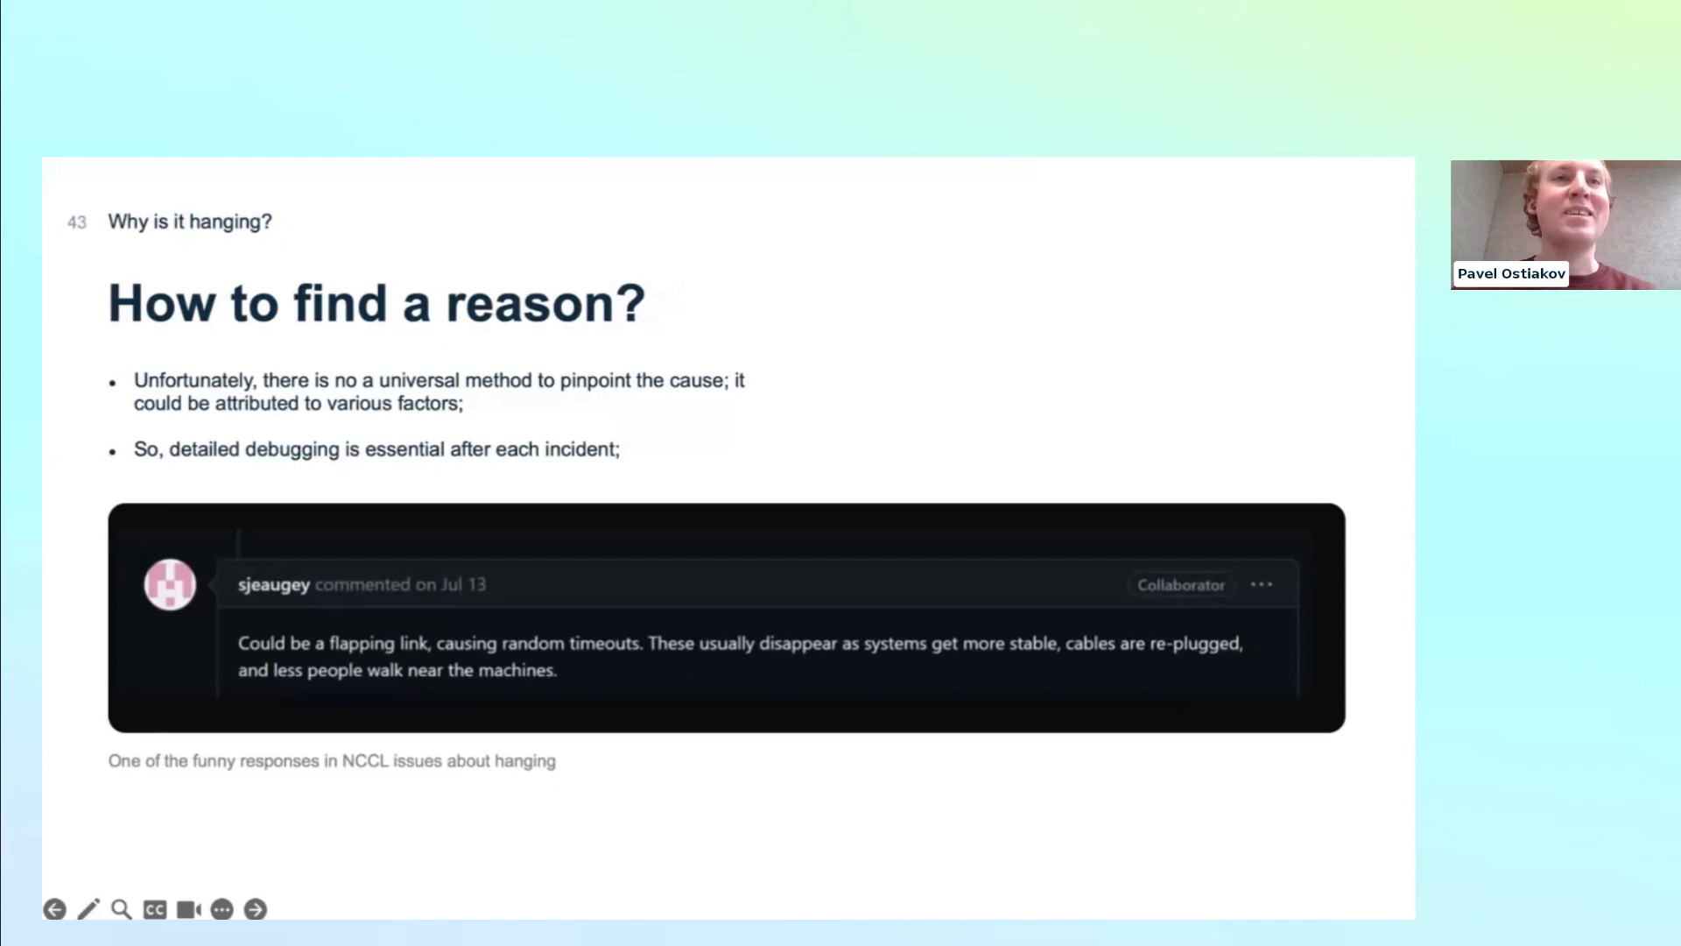
{"action": "mouse_move", "coordinate": [853, 571]}
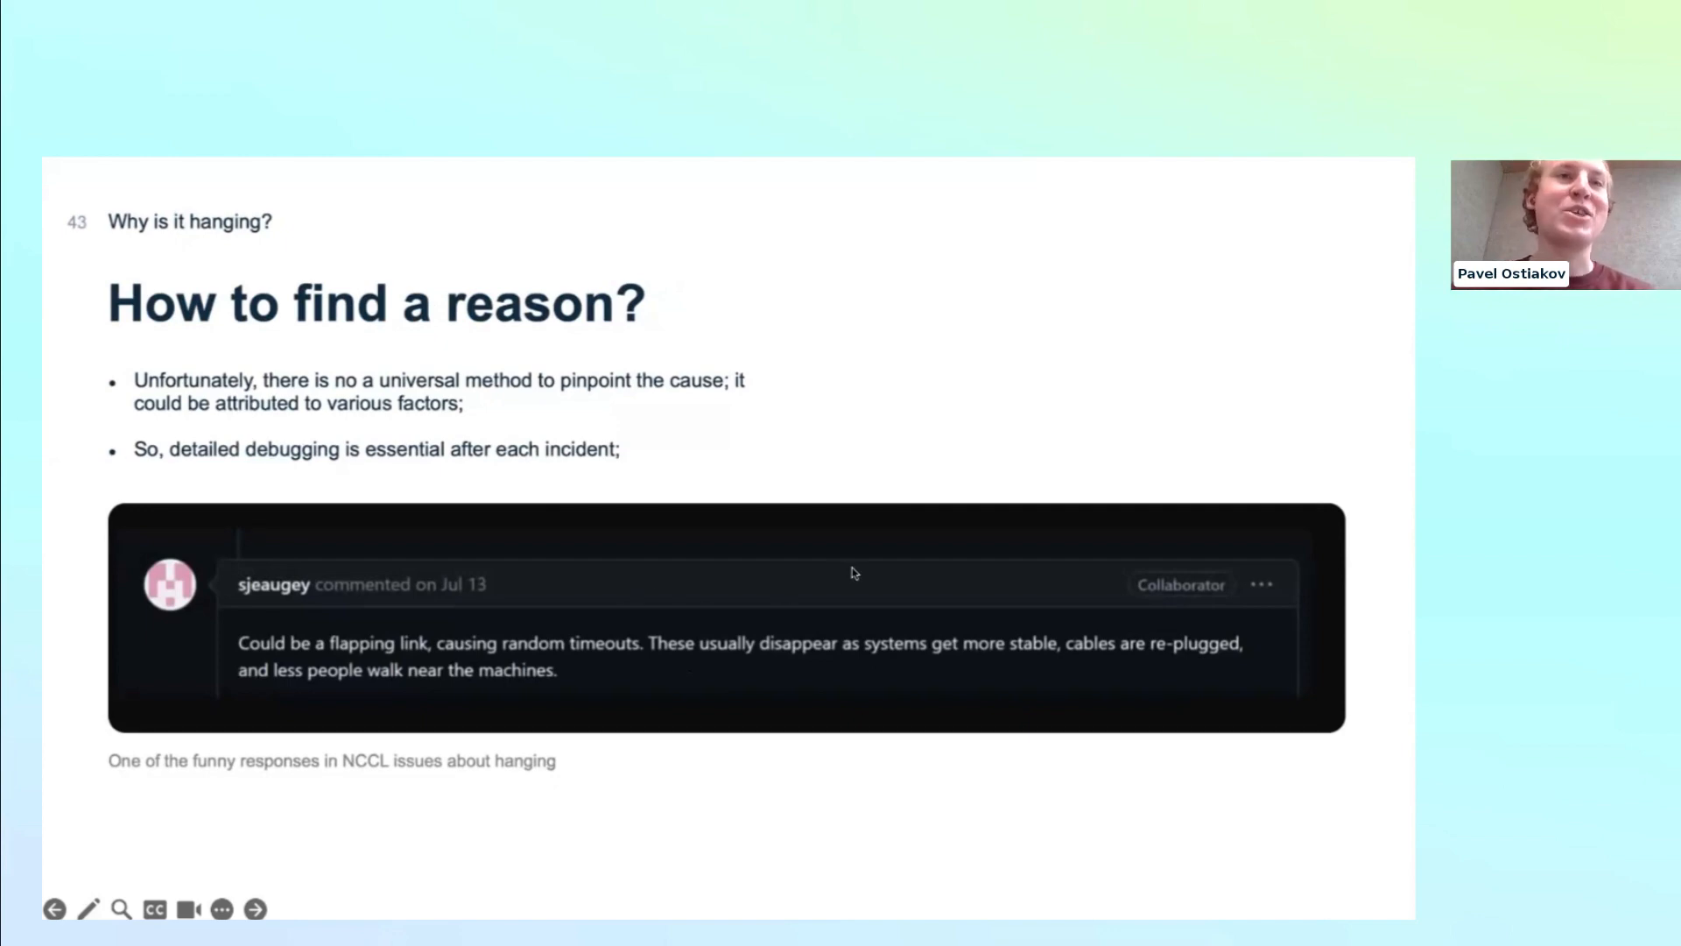
{"action": "mouse_move", "coordinate": [935, 417]}
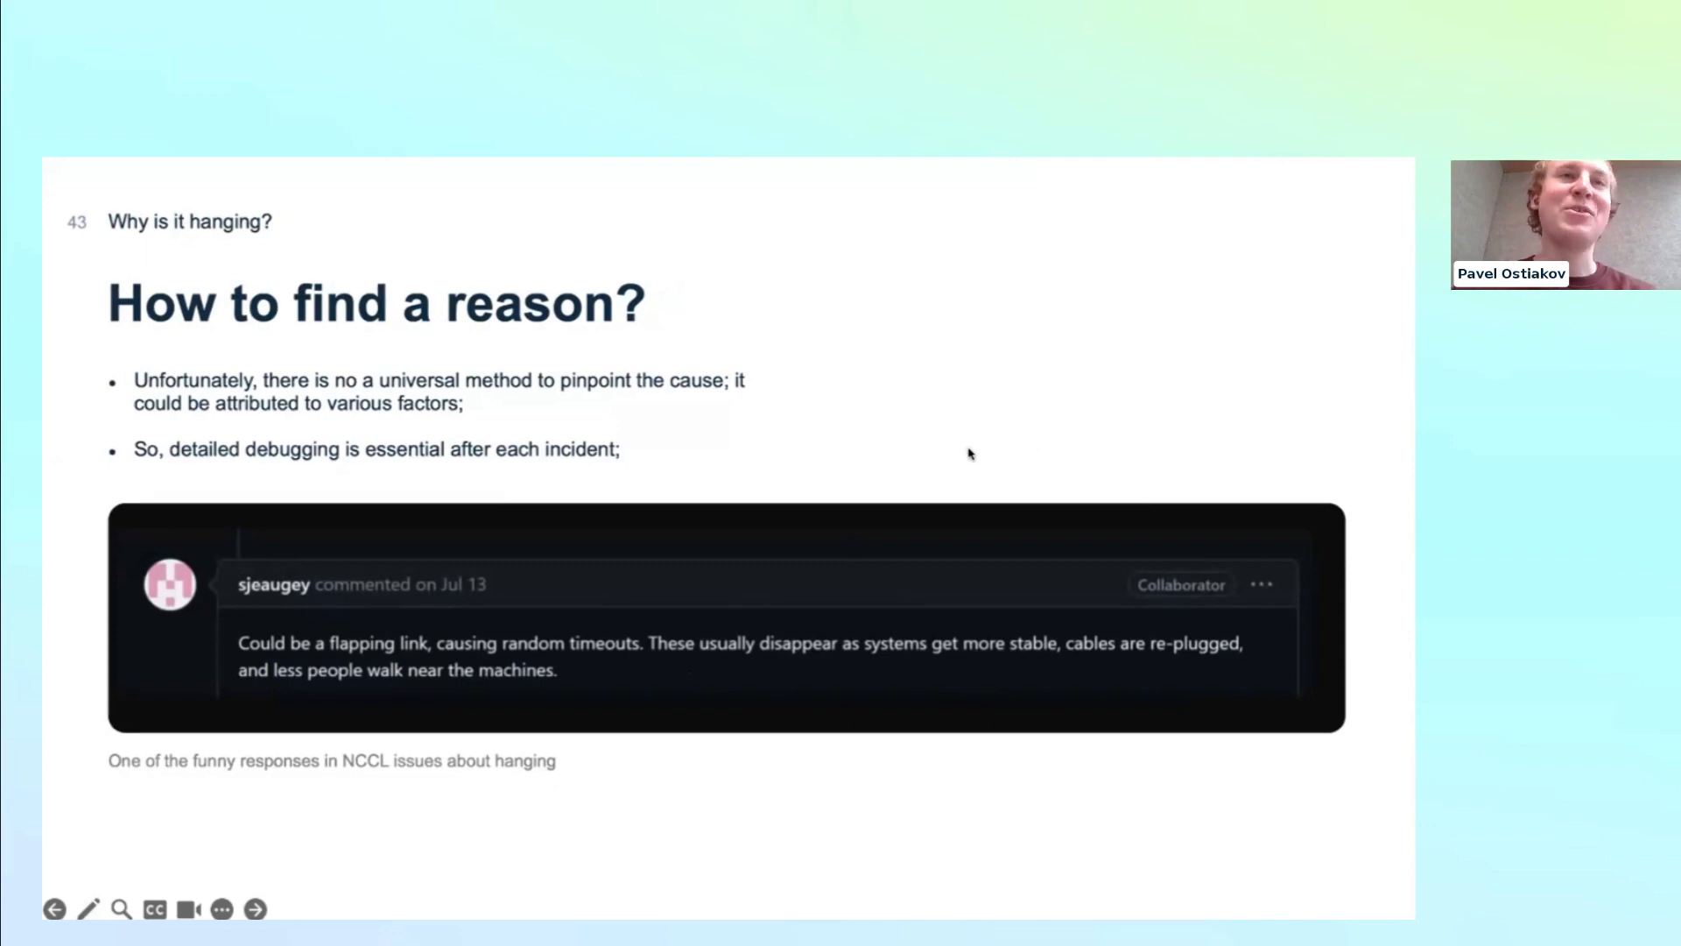
{"action": "mouse_move", "coordinate": [907, 455]}
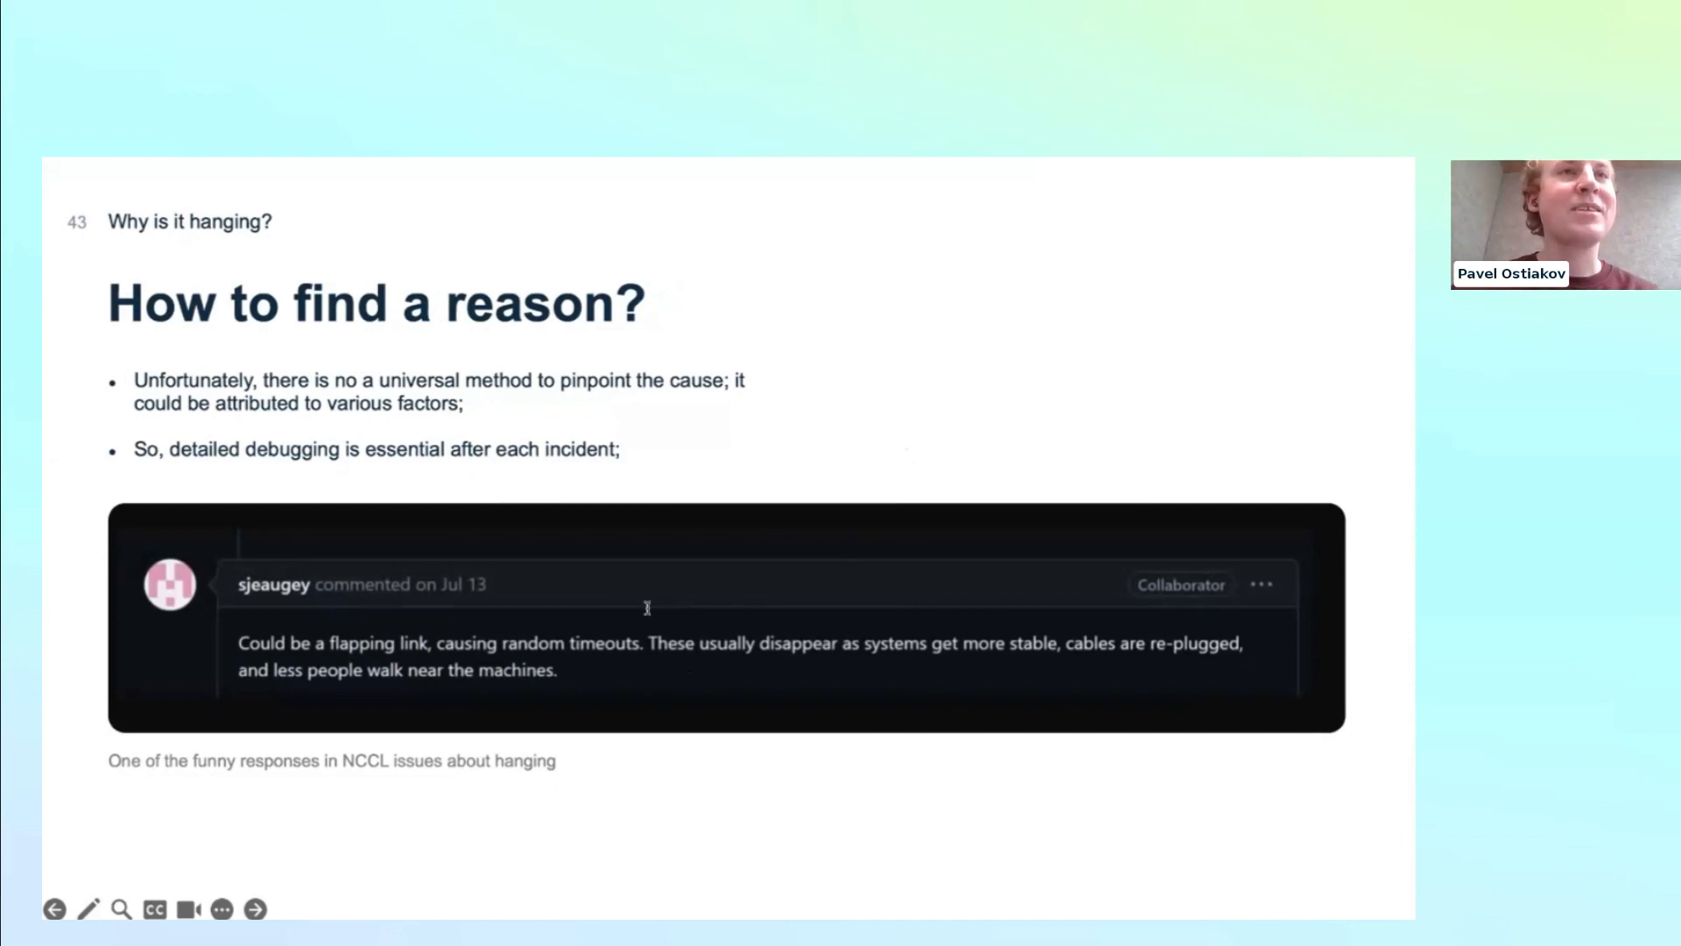
- Advance to the 'GPU is lost' slide with the H100 list and kubelet allocation error
{"action": "left_click", "coordinate": [254, 909]}
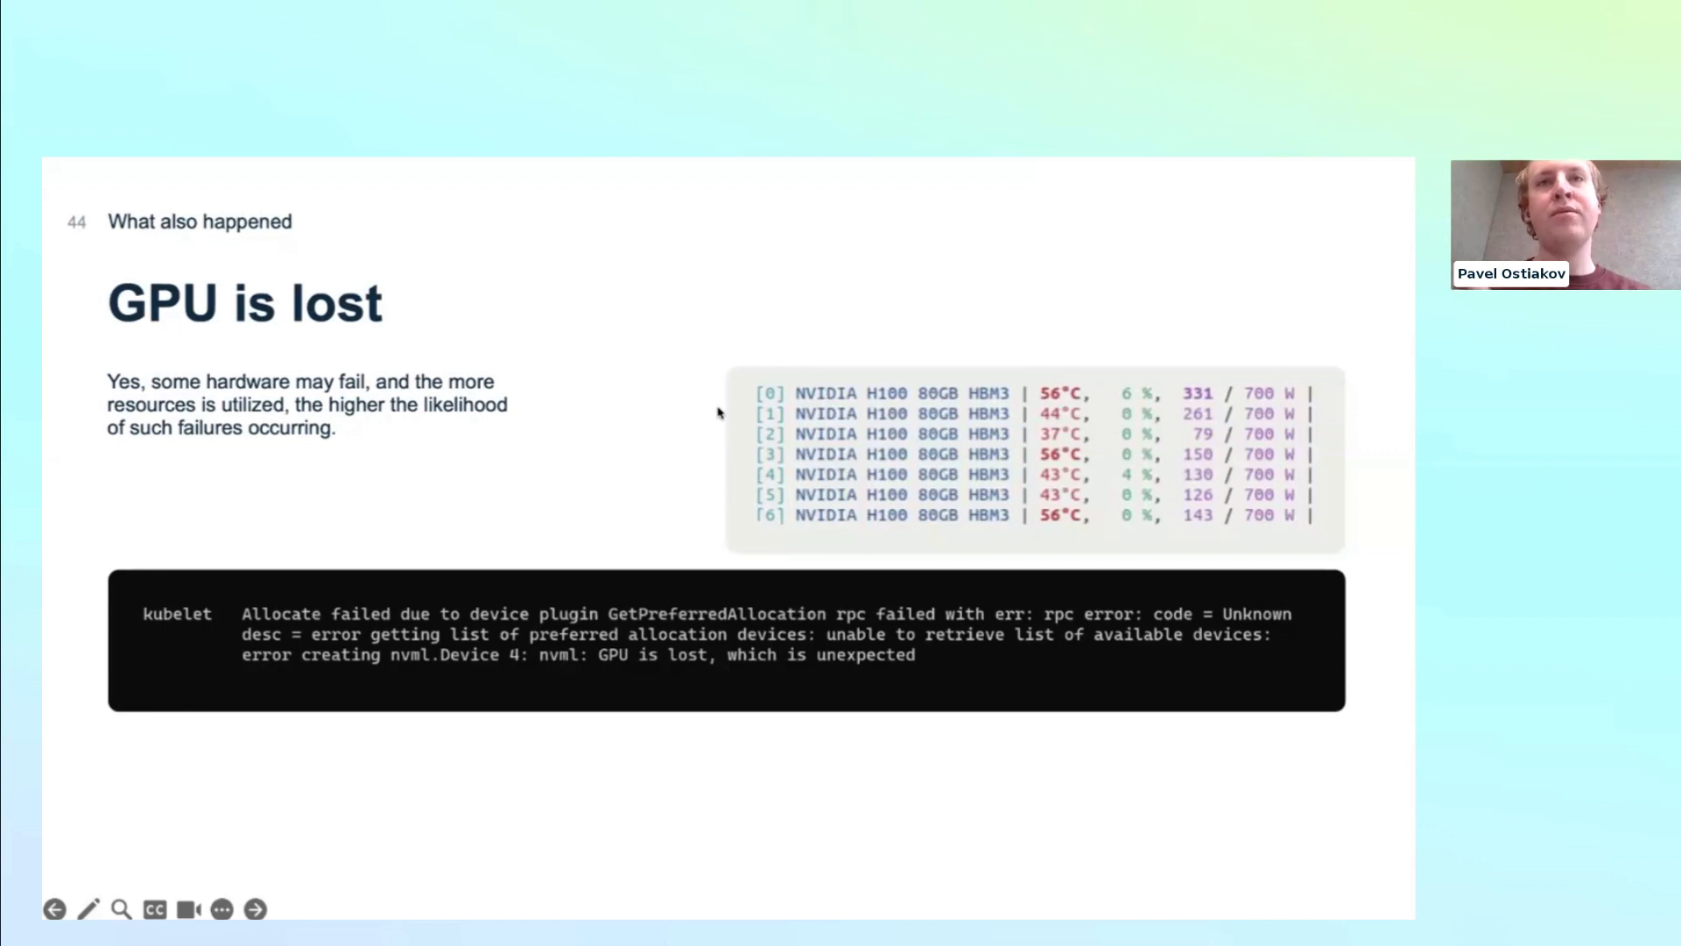
{"action": "mouse_move", "coordinate": [562, 233]}
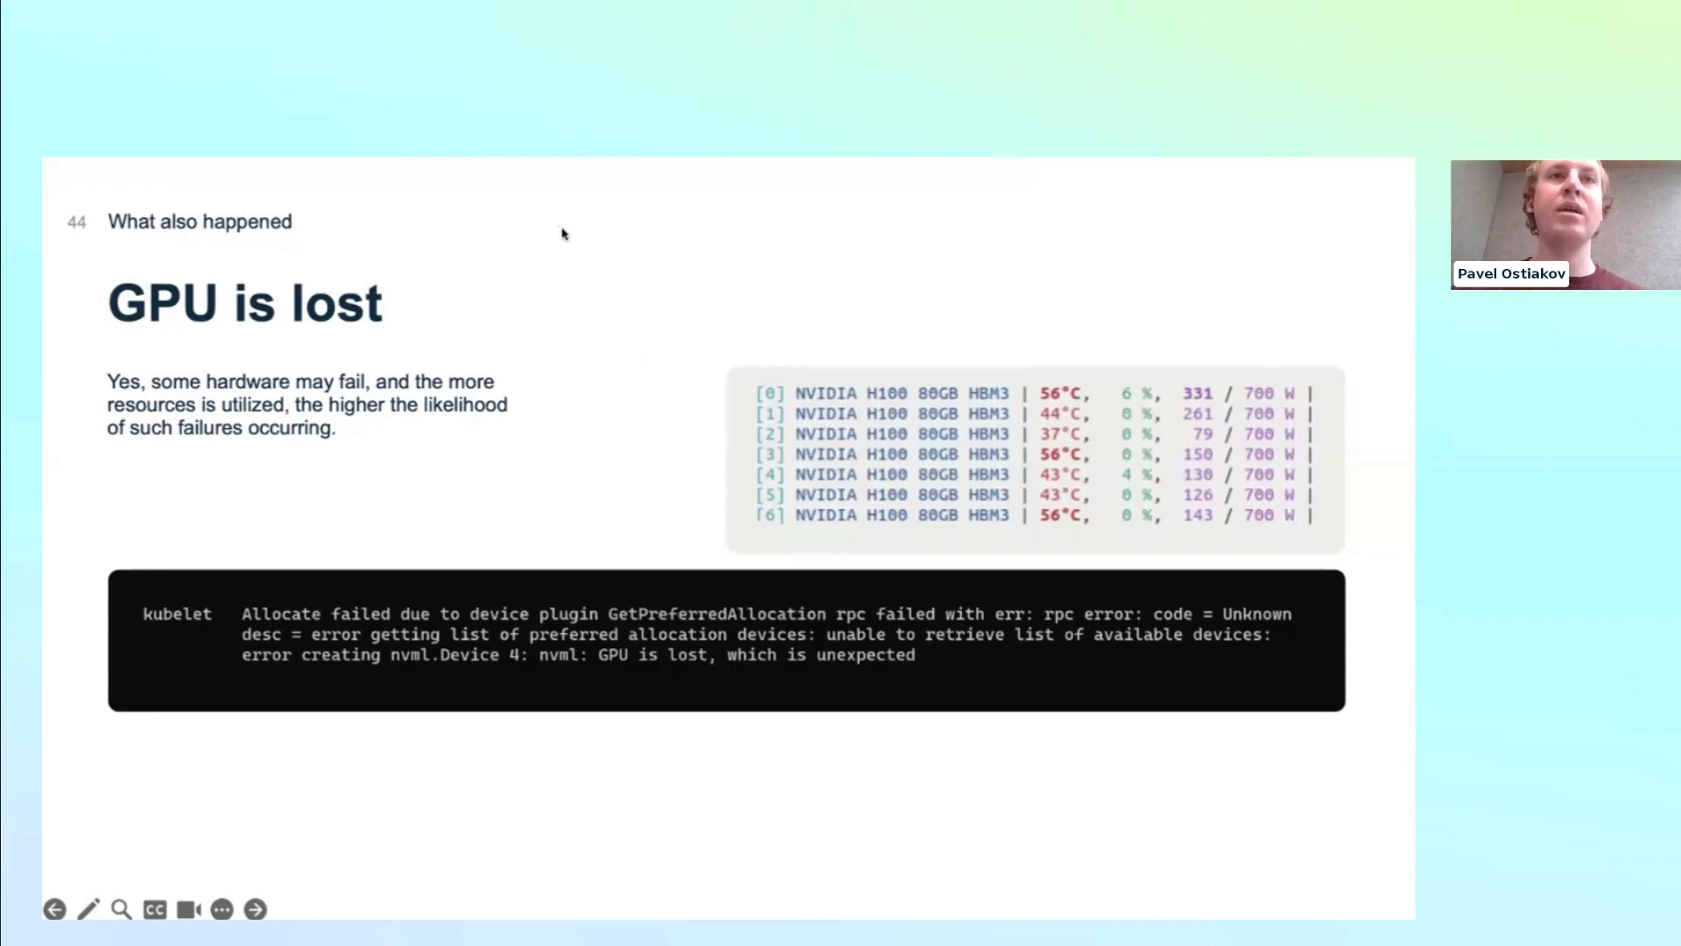
{"action": "mouse_move", "coordinate": [673, 482]}
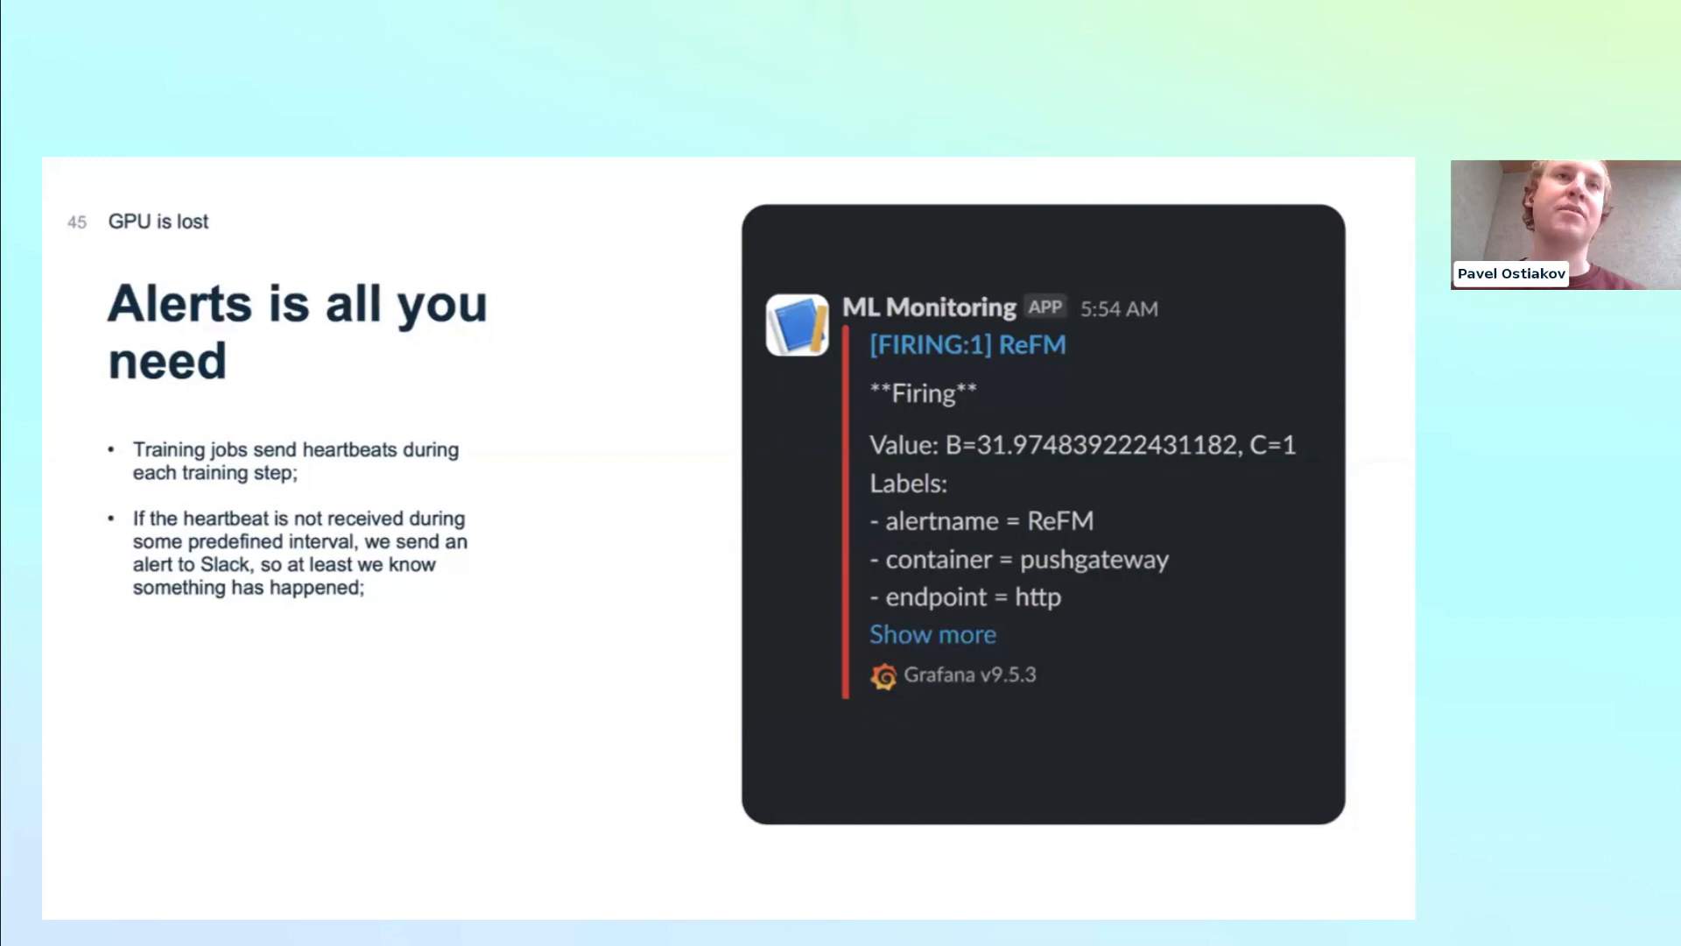
- Advance to slide 46, 'Key achievements': 4x bandwidth, stabler cluster, text-to-image model
{"action": "key", "text": "right"}
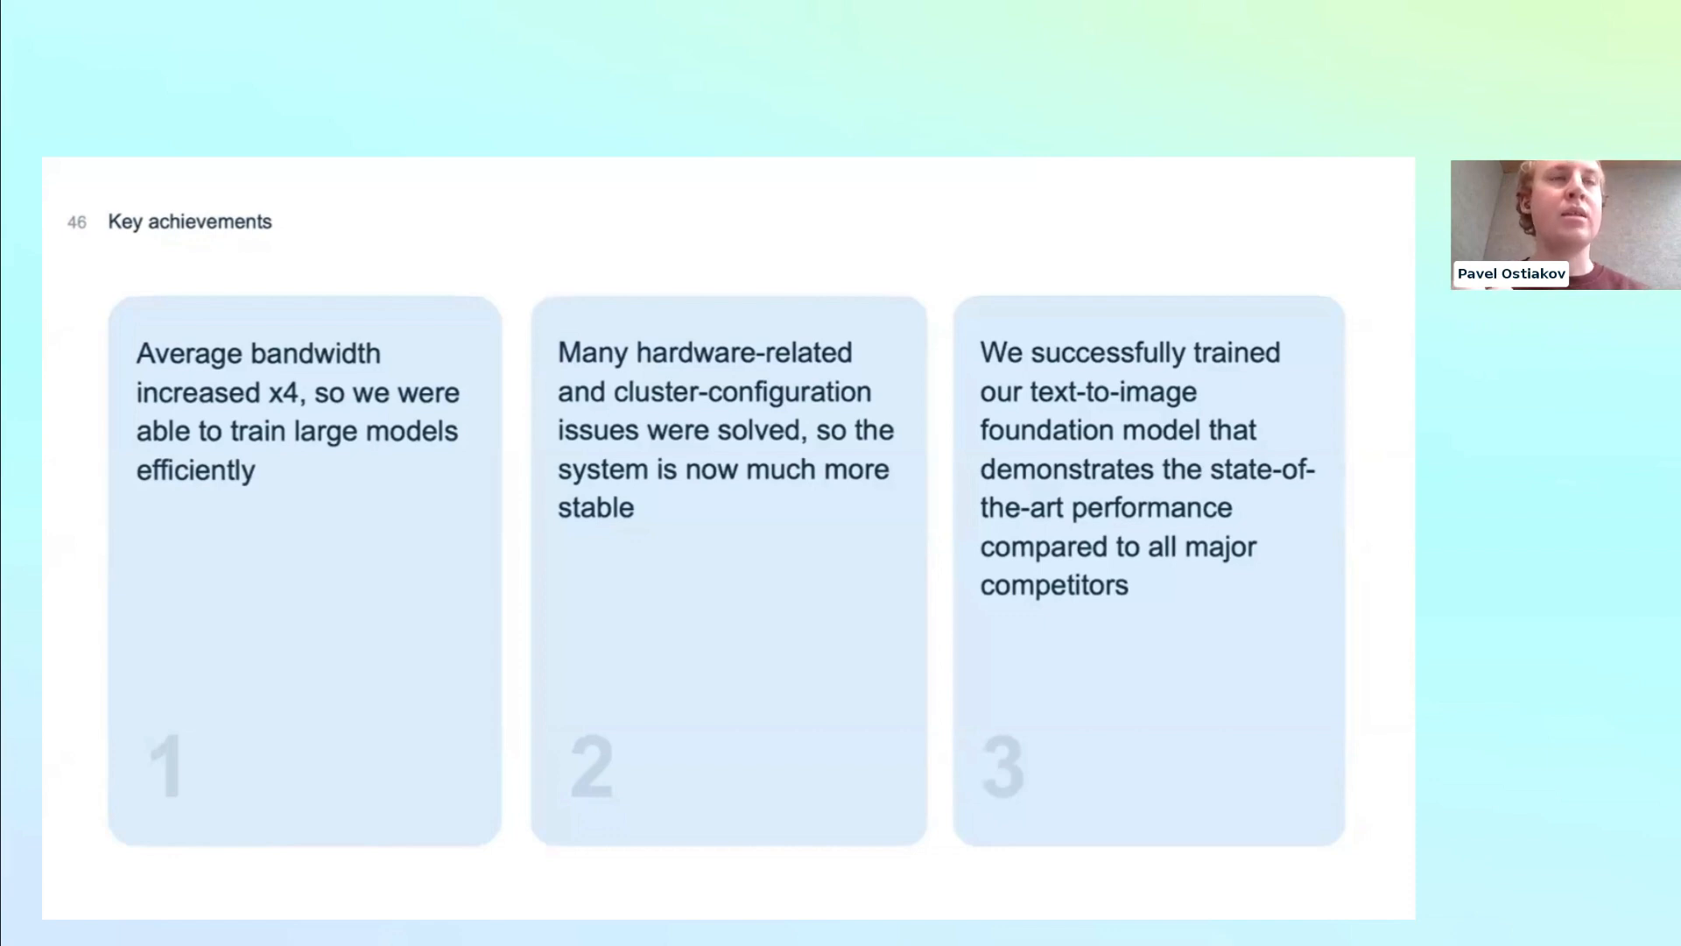
- Advance to slide 47, 'Key takeaways': alerts, logging, hardware management, support
{"action": "key", "text": "right"}
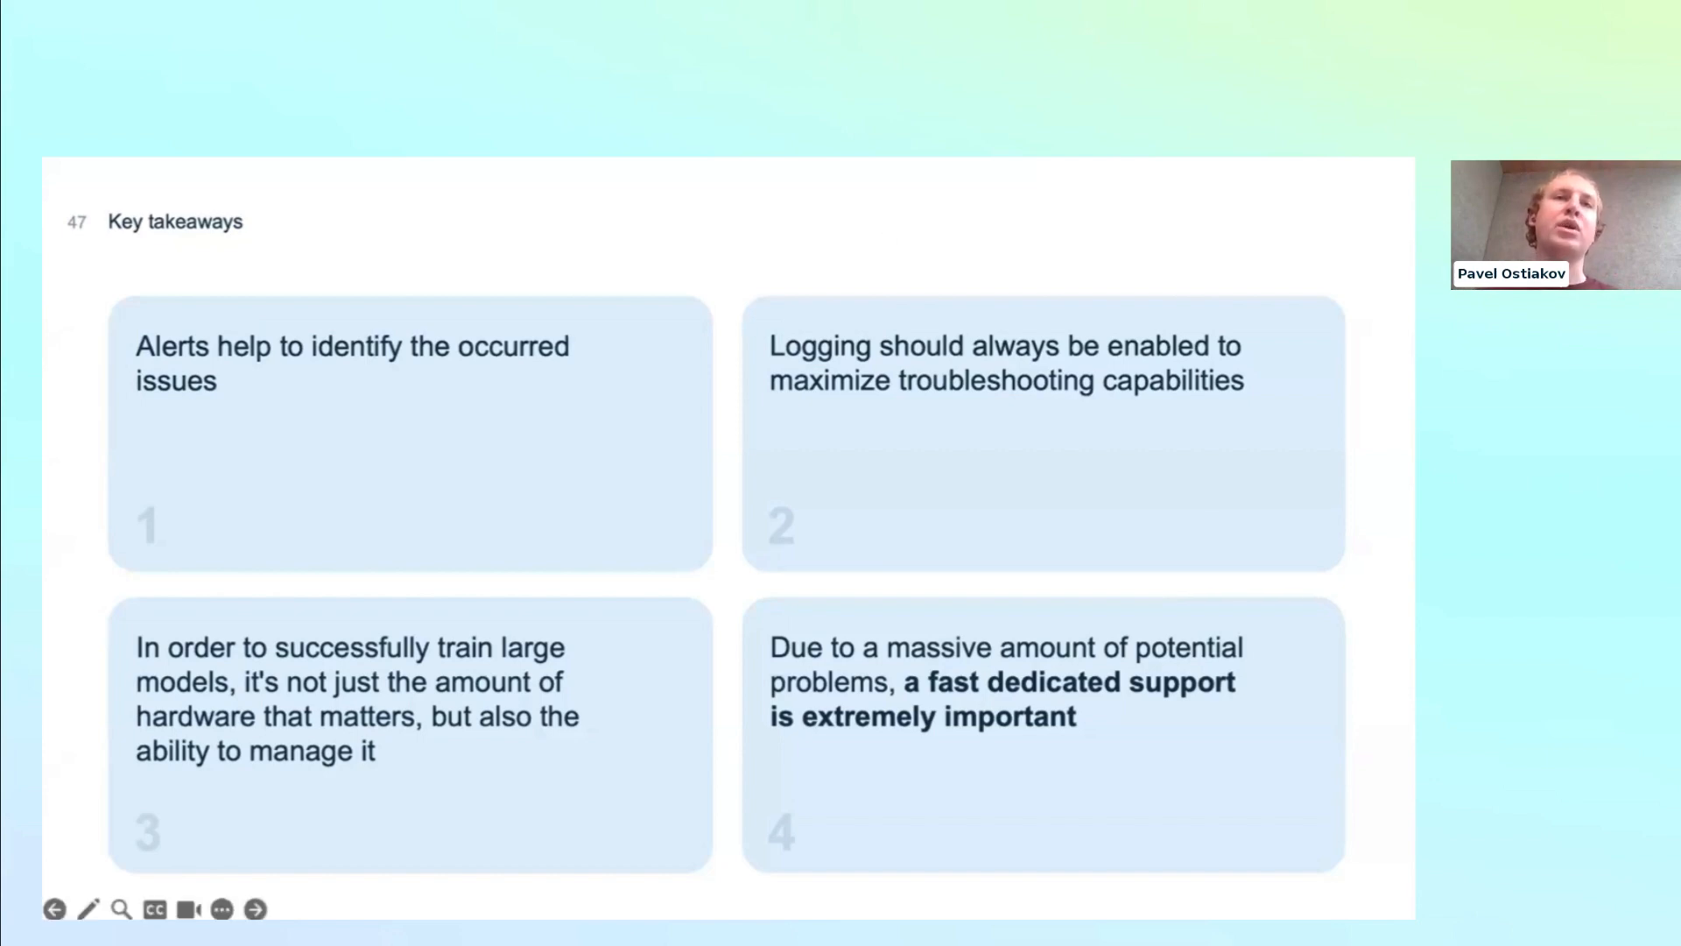
{"action": "mouse_move", "coordinate": [1010, 271]}
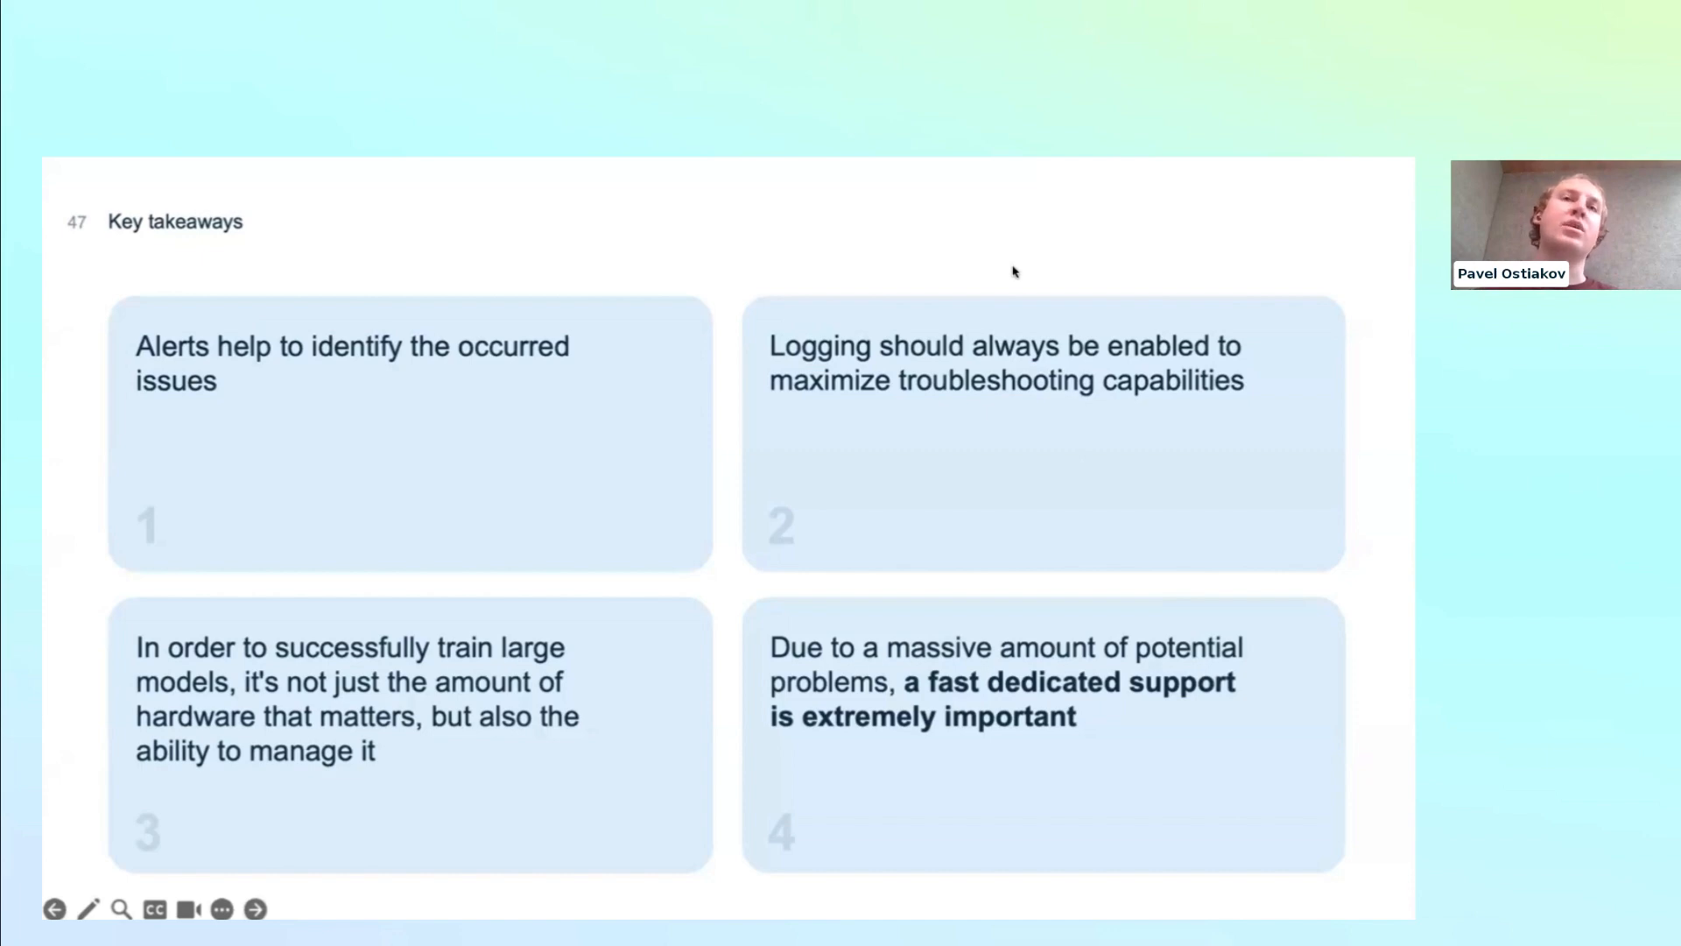
{"action": "mouse_move", "coordinate": [706, 322]}
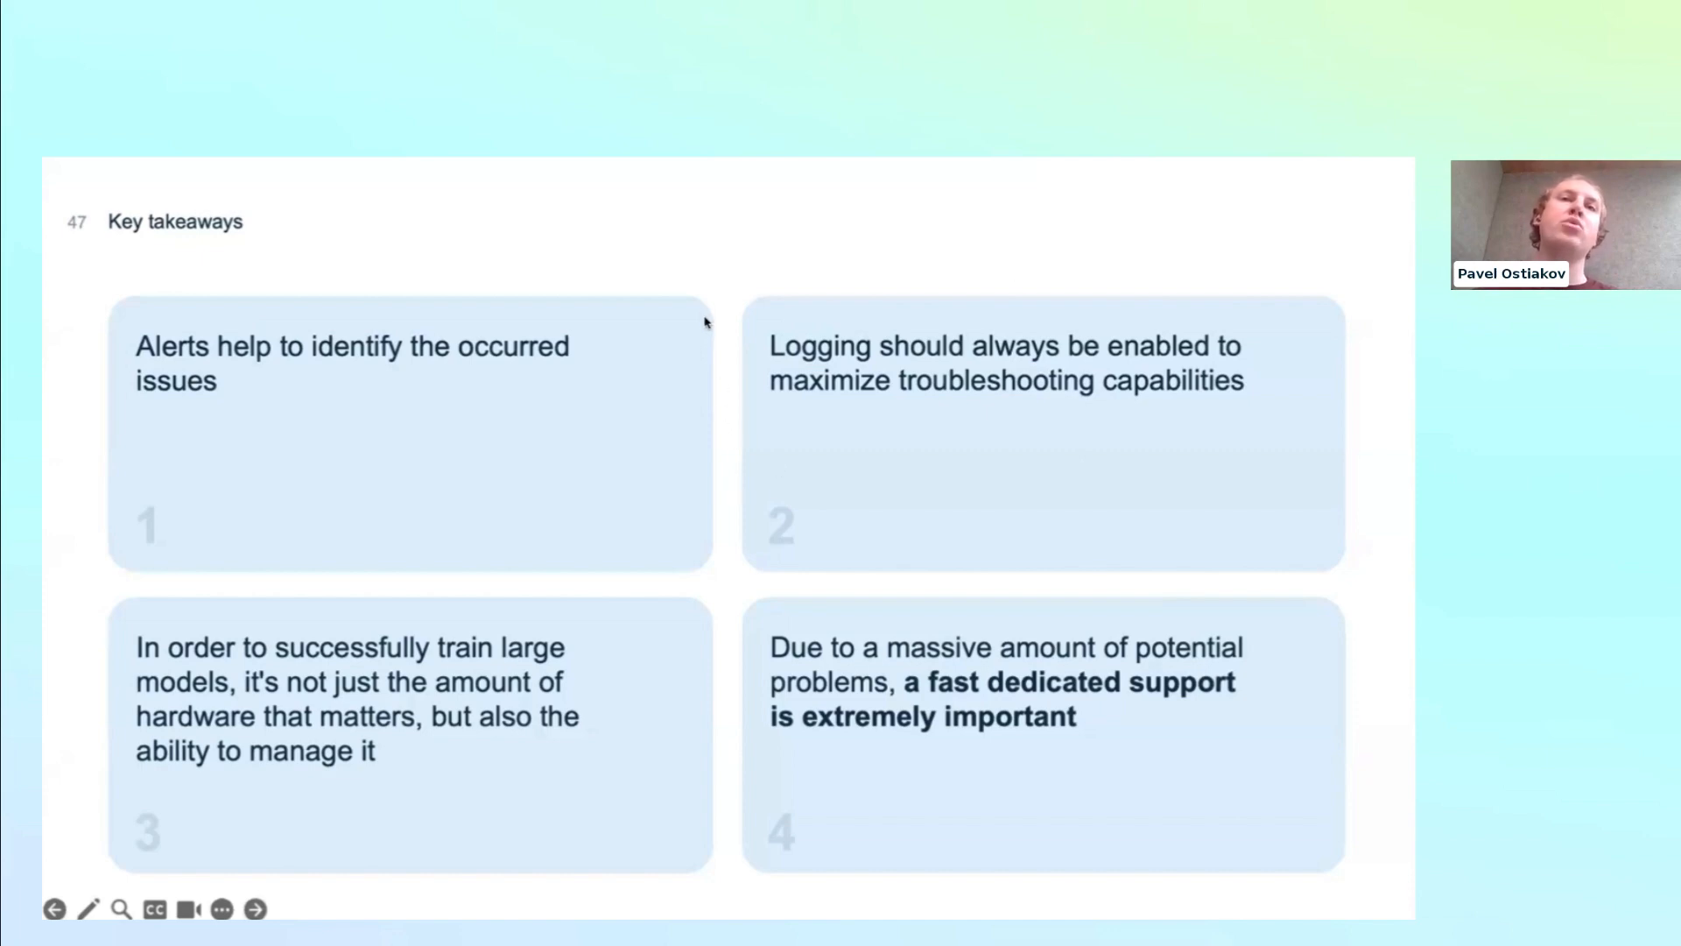
{"action": "mouse_move", "coordinate": [711, 368]}
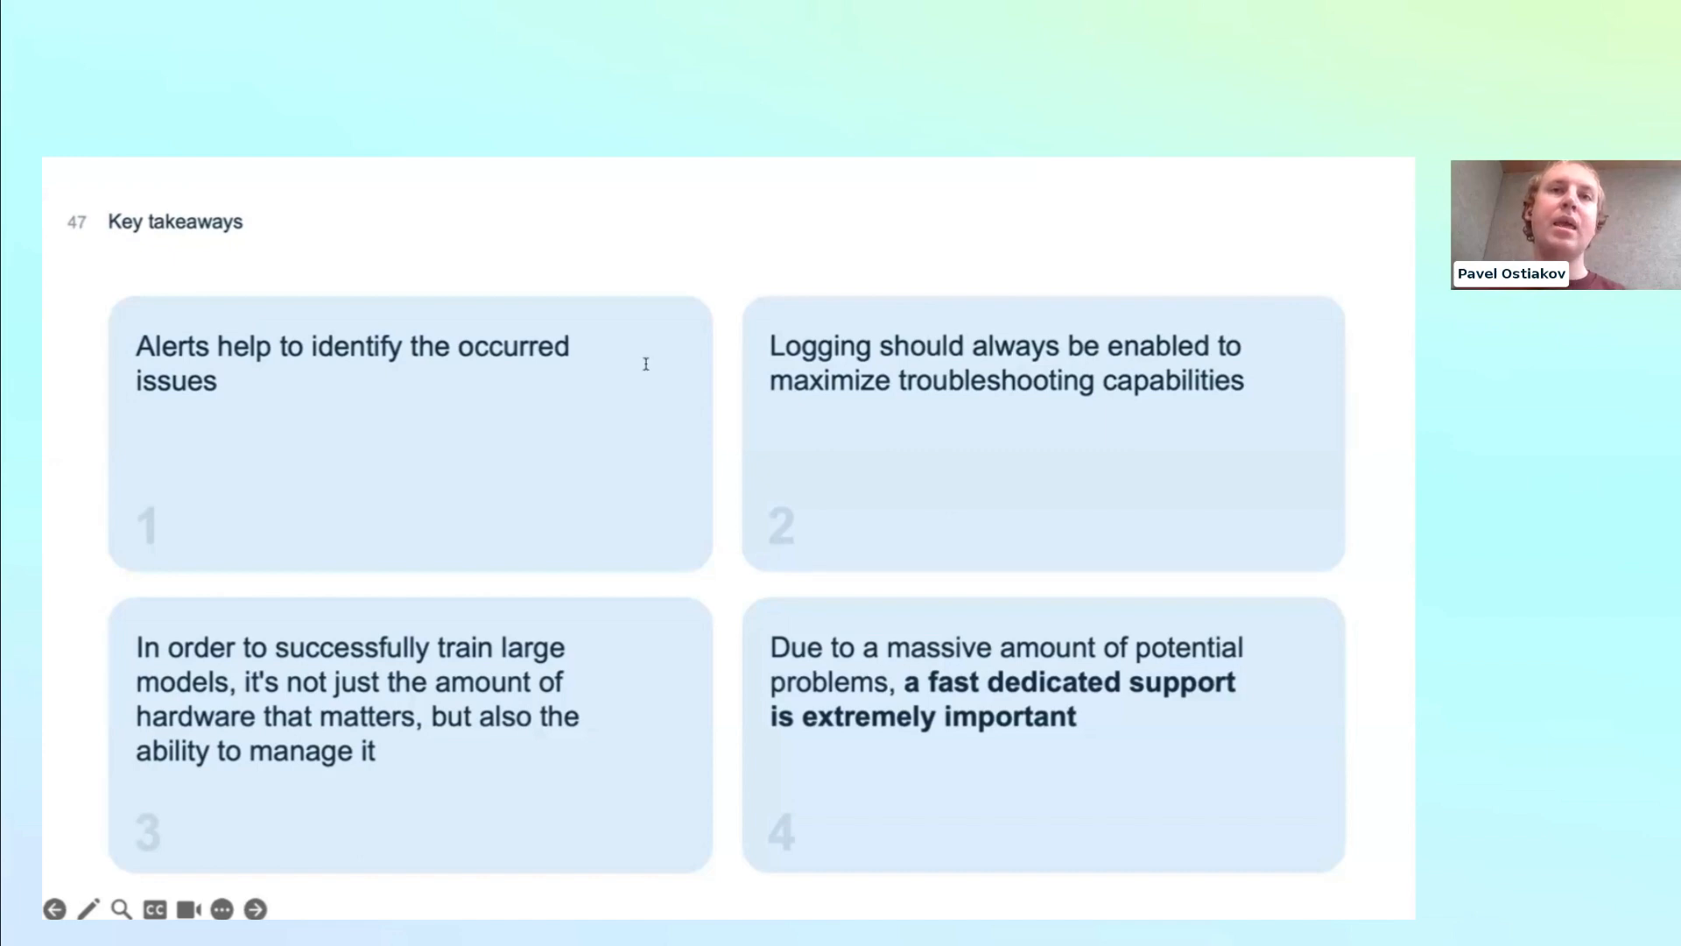
{"action": "mouse_move", "coordinate": [643, 364]}
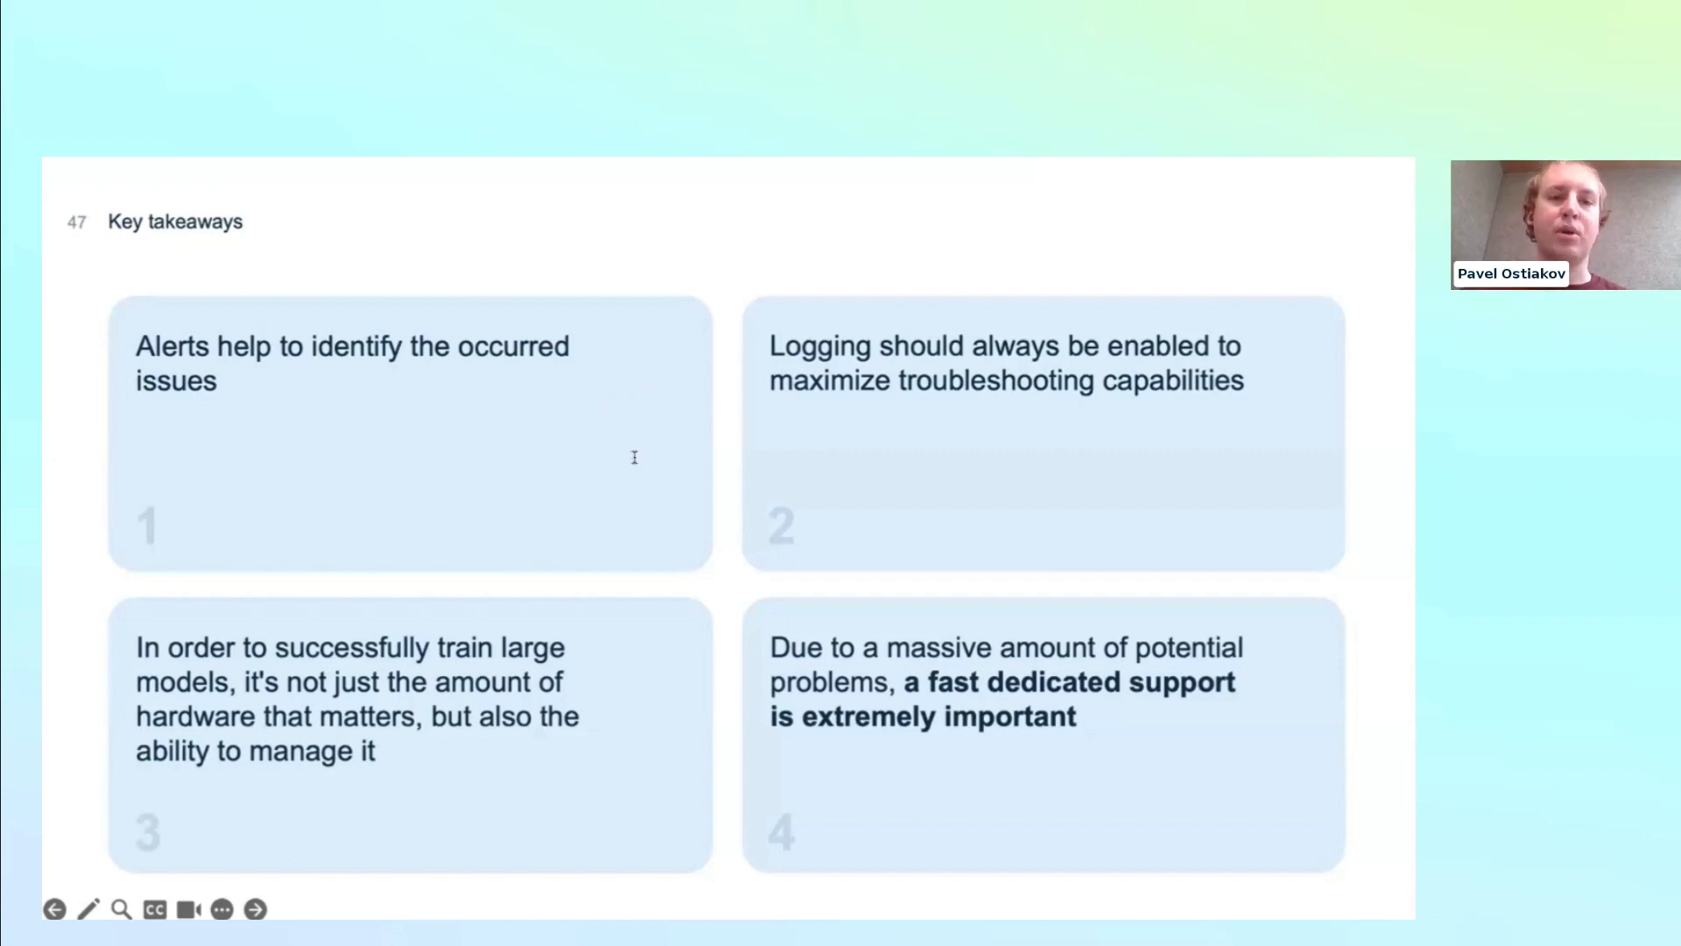
{"action": "mouse_move", "coordinate": [582, 485]}
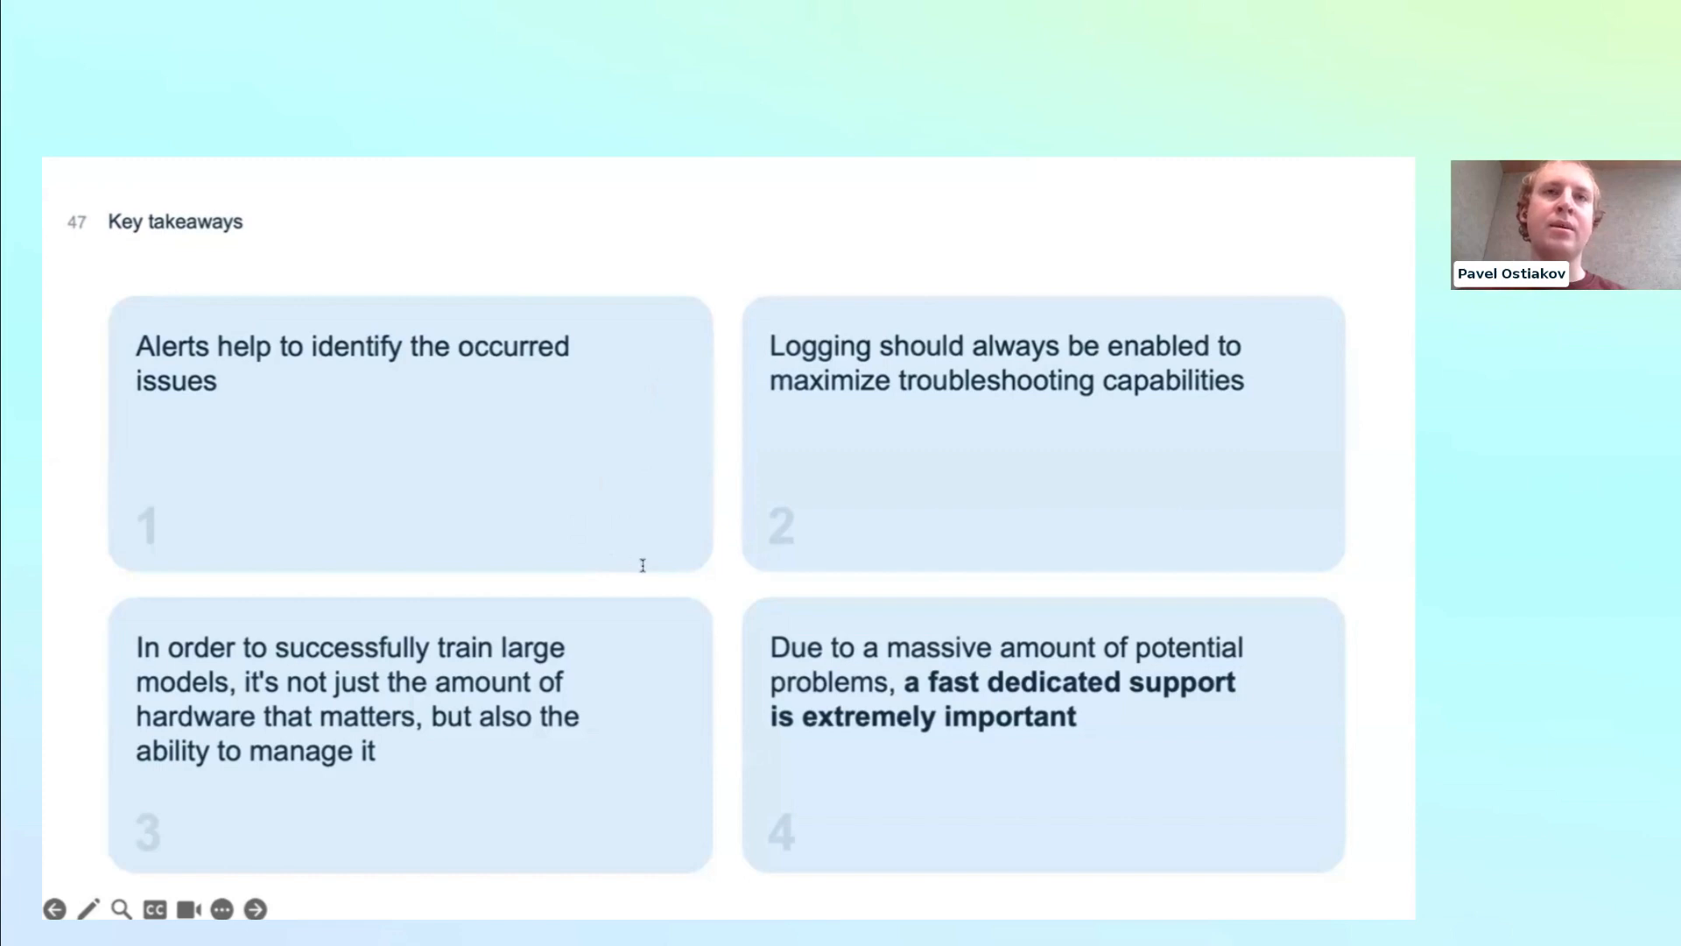
{"action": "mouse_move", "coordinate": [634, 408]}
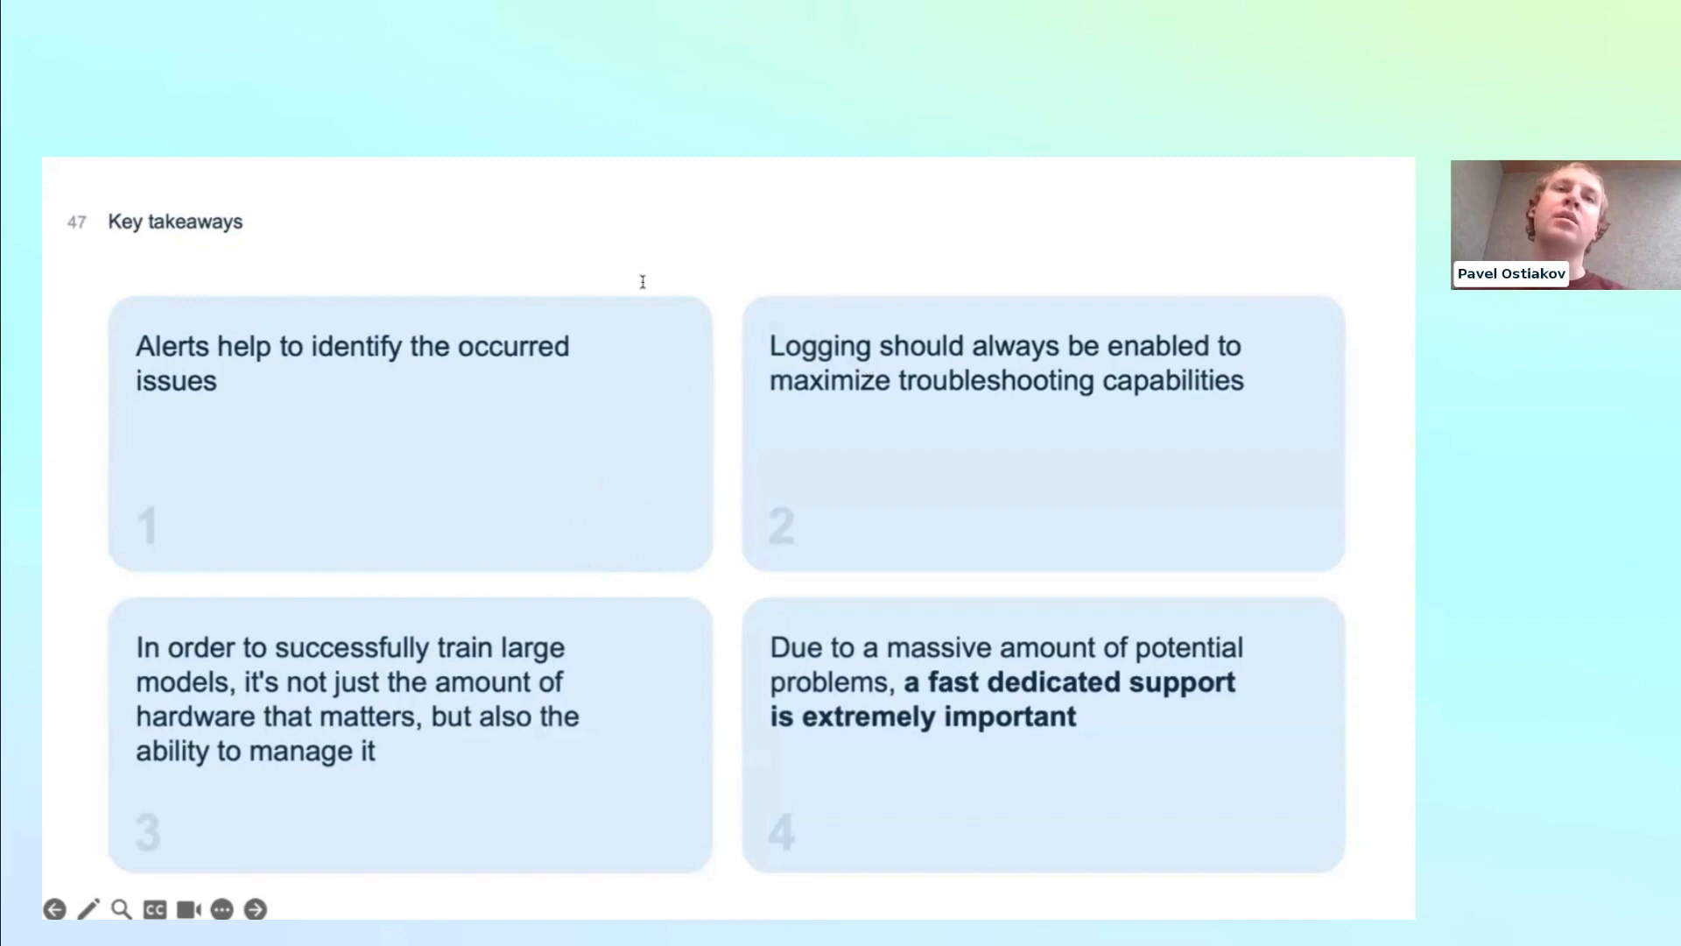
{"action": "mouse_move", "coordinate": [562, 299]}
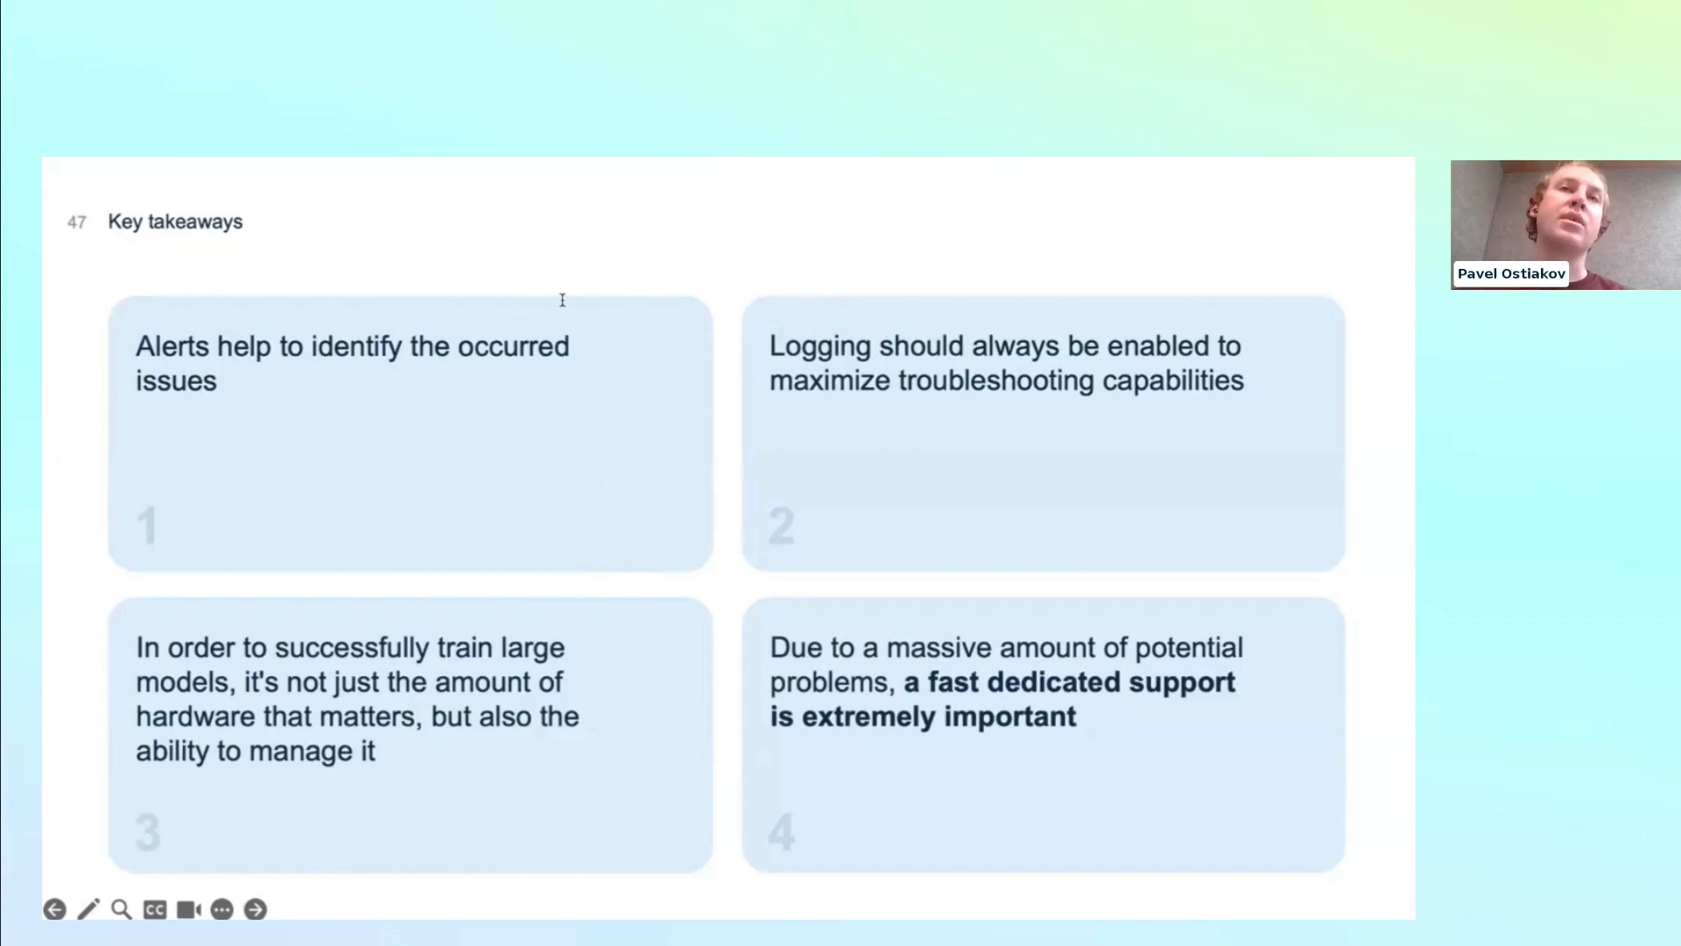
{"action": "mouse_move", "coordinate": [565, 300]}
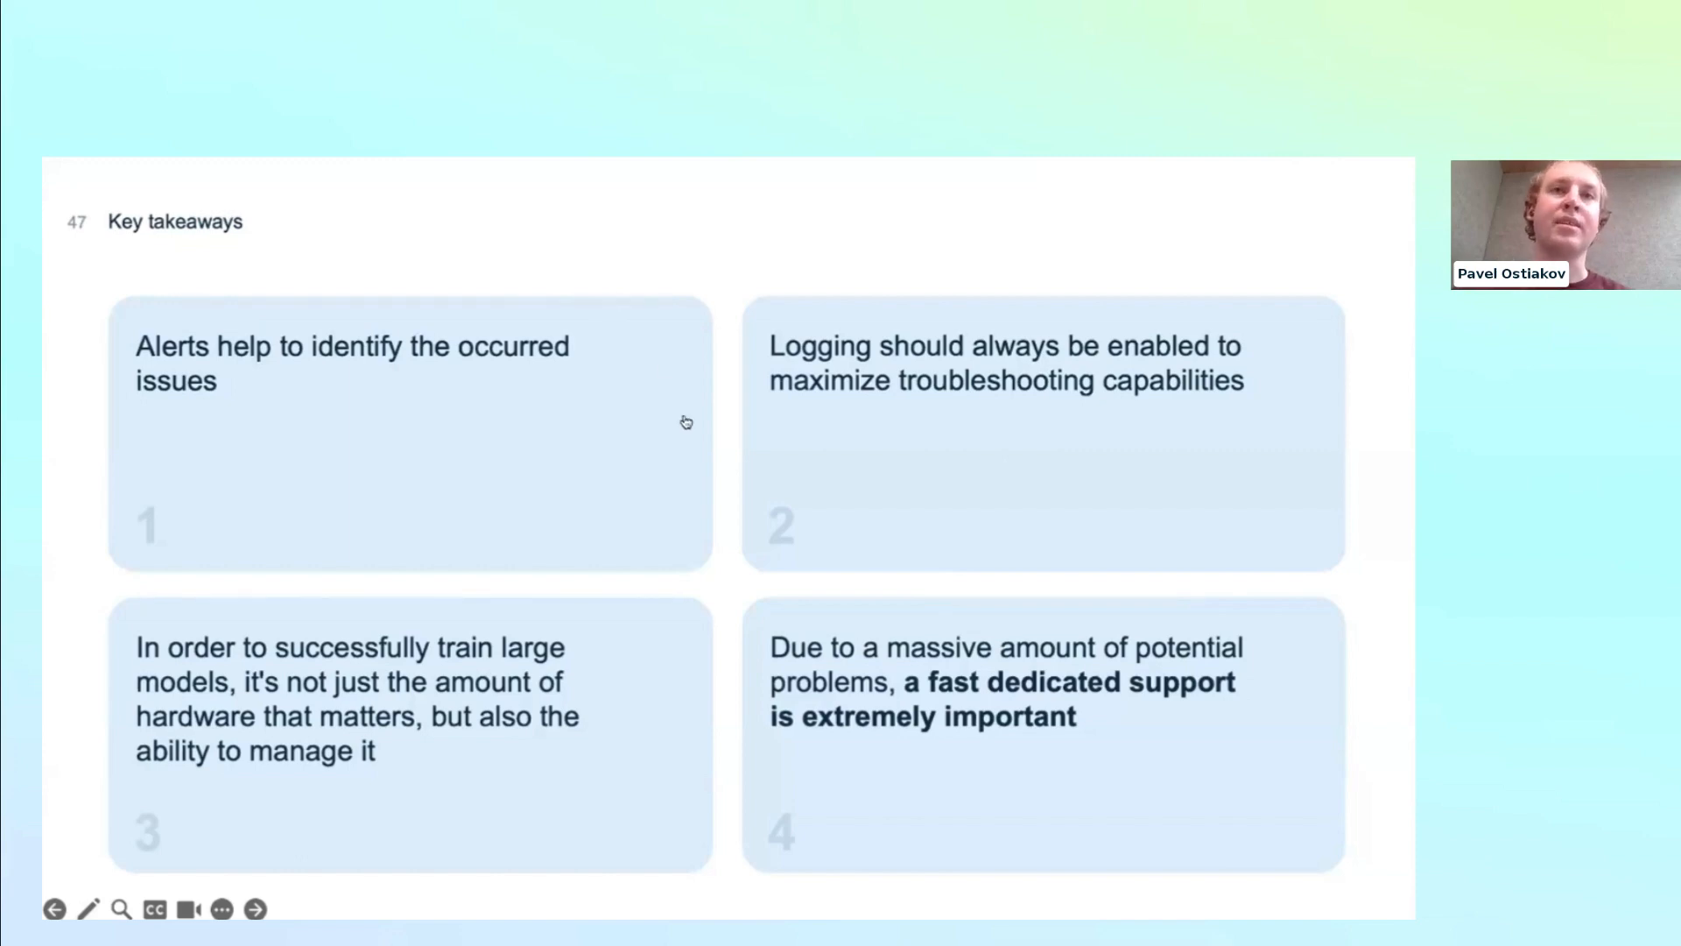
{"action": "mouse_move", "coordinate": [879, 513]}
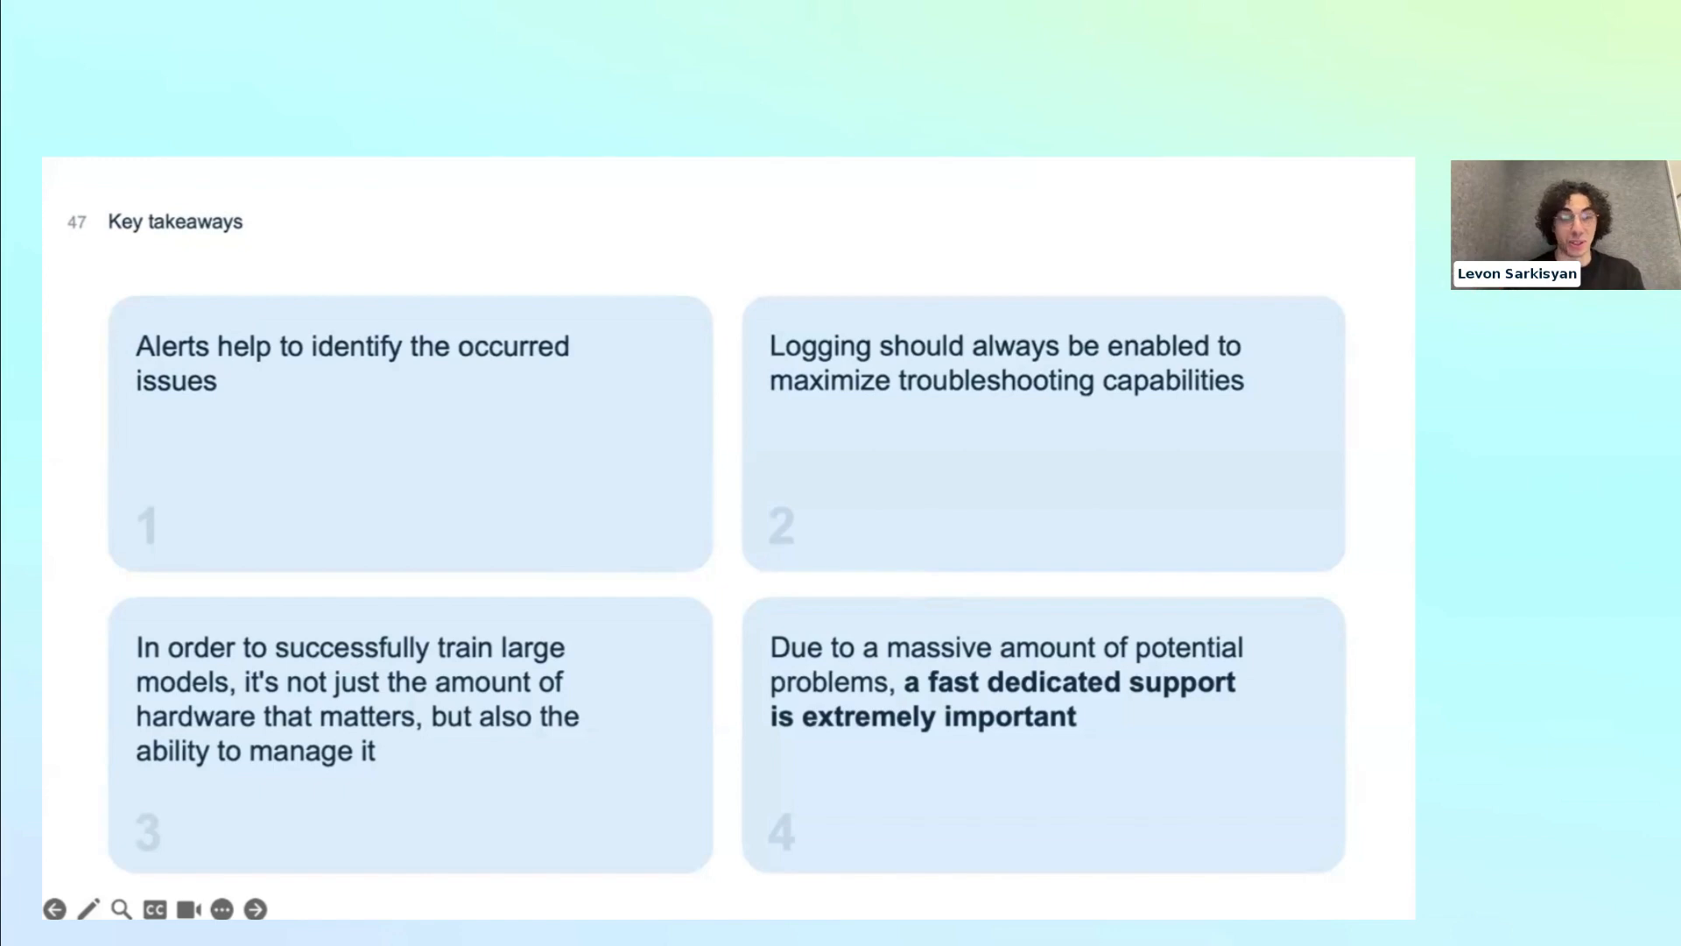
- Advance to slide 48, 'The advent calendar of challenging realizations' section title
{"action": "left_click", "coordinate": [256, 909]}
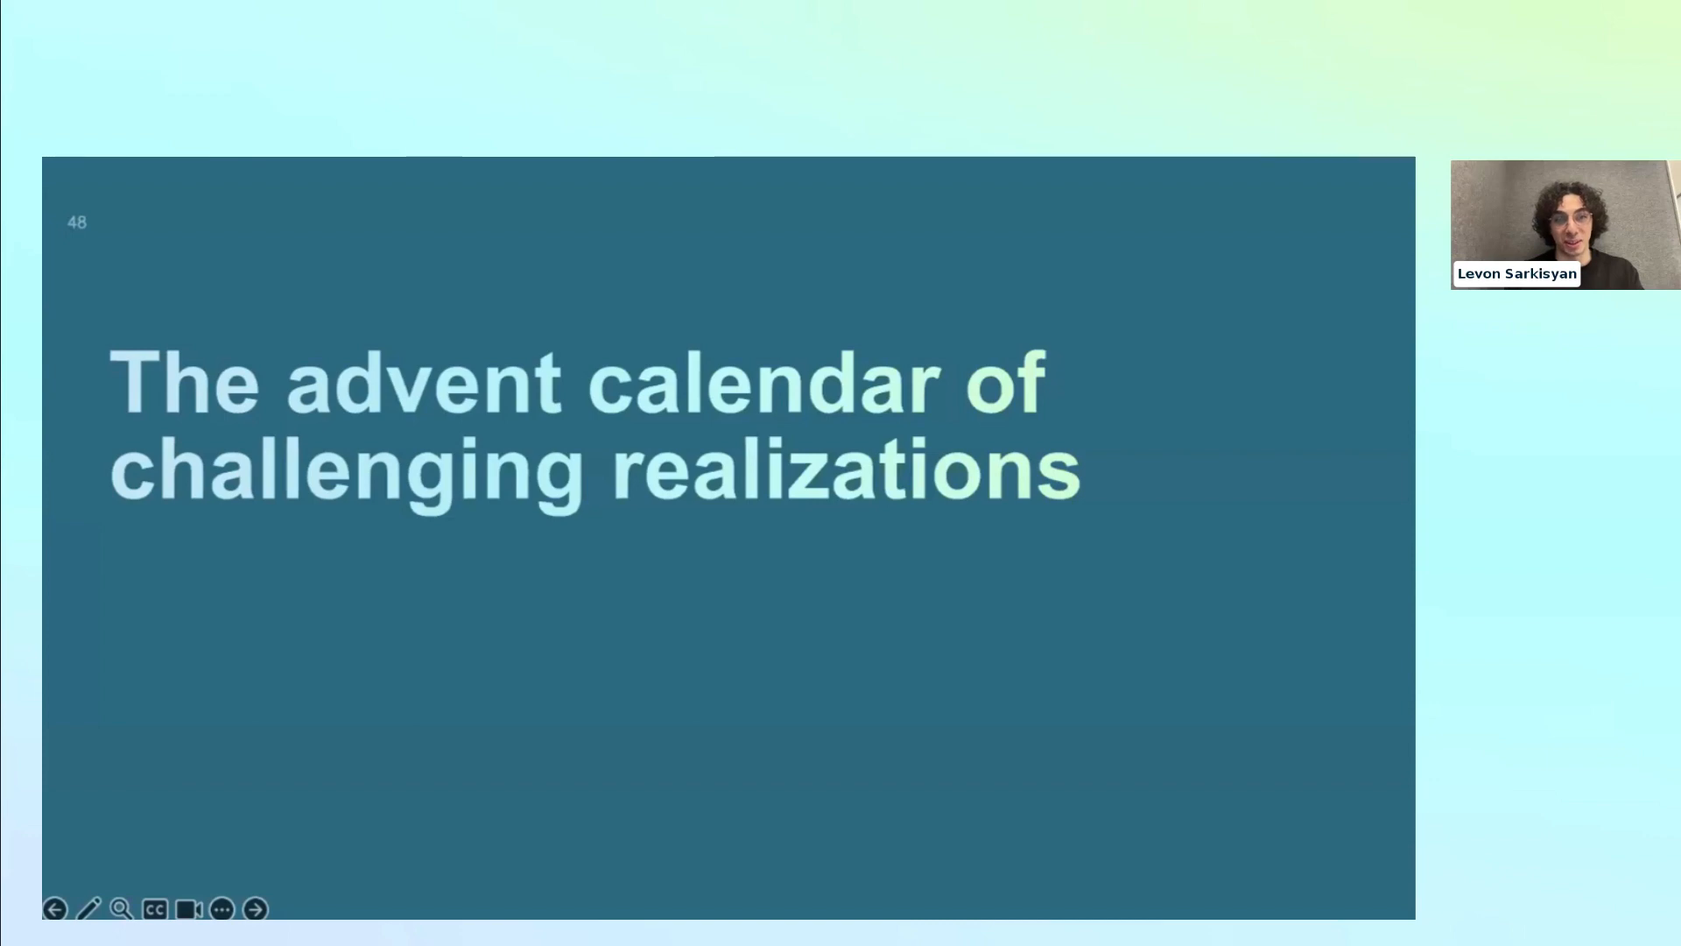
{"action": "left_click", "coordinate": [254, 909]}
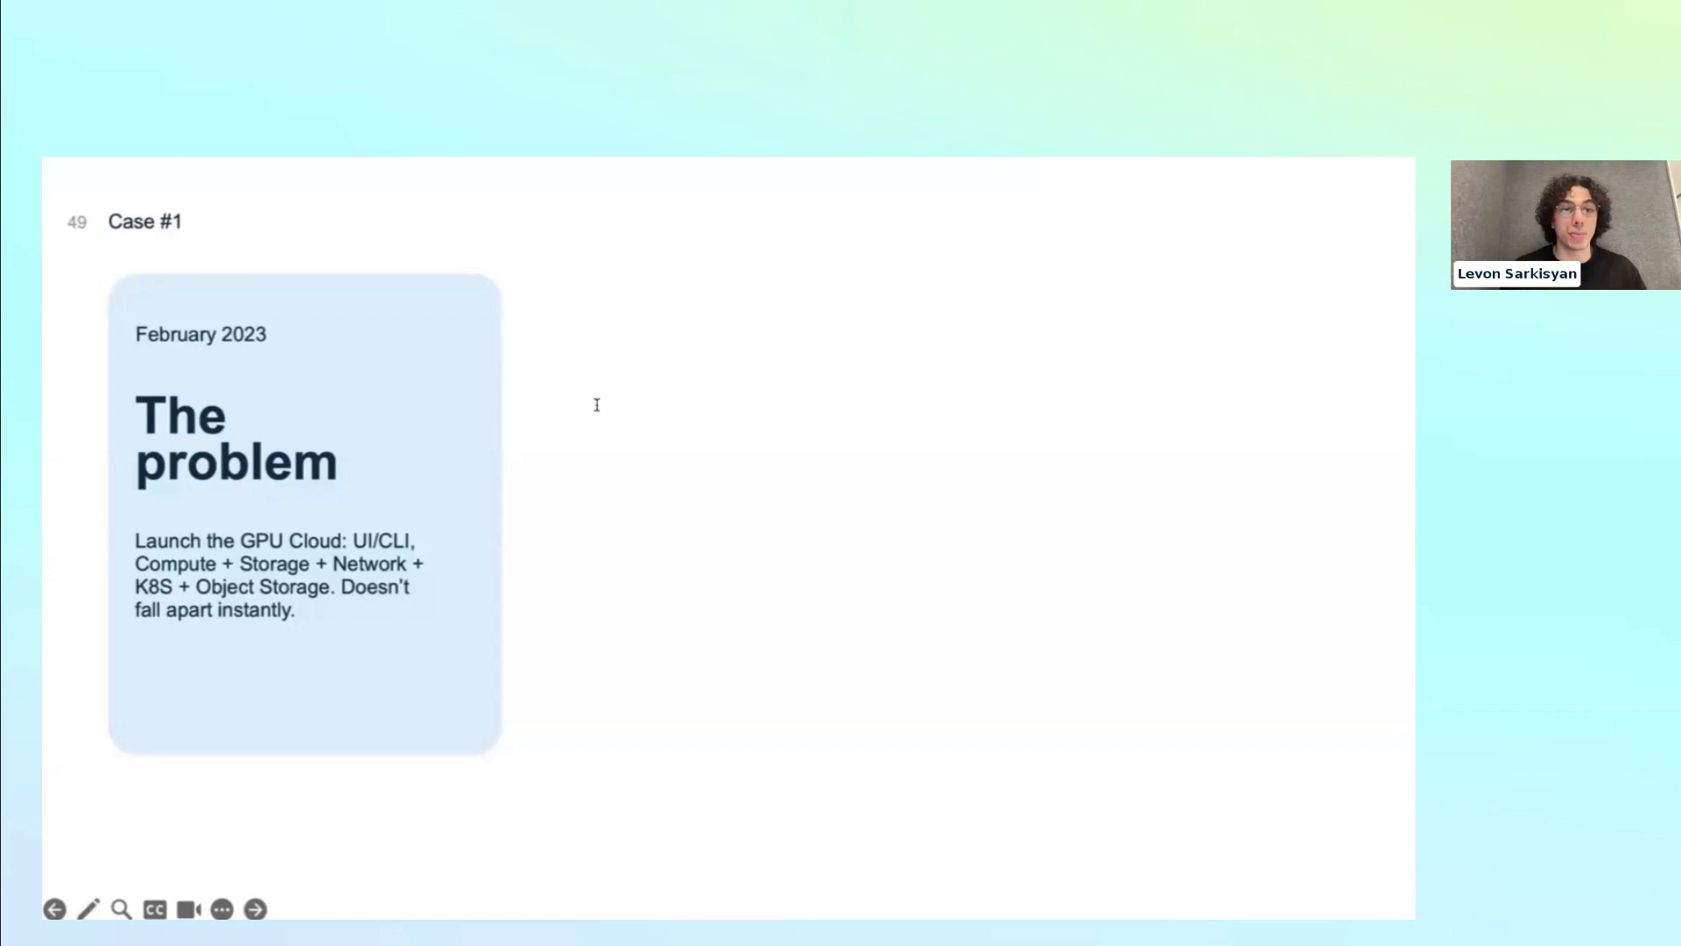
{"action": "mouse_move", "coordinate": [615, 405]}
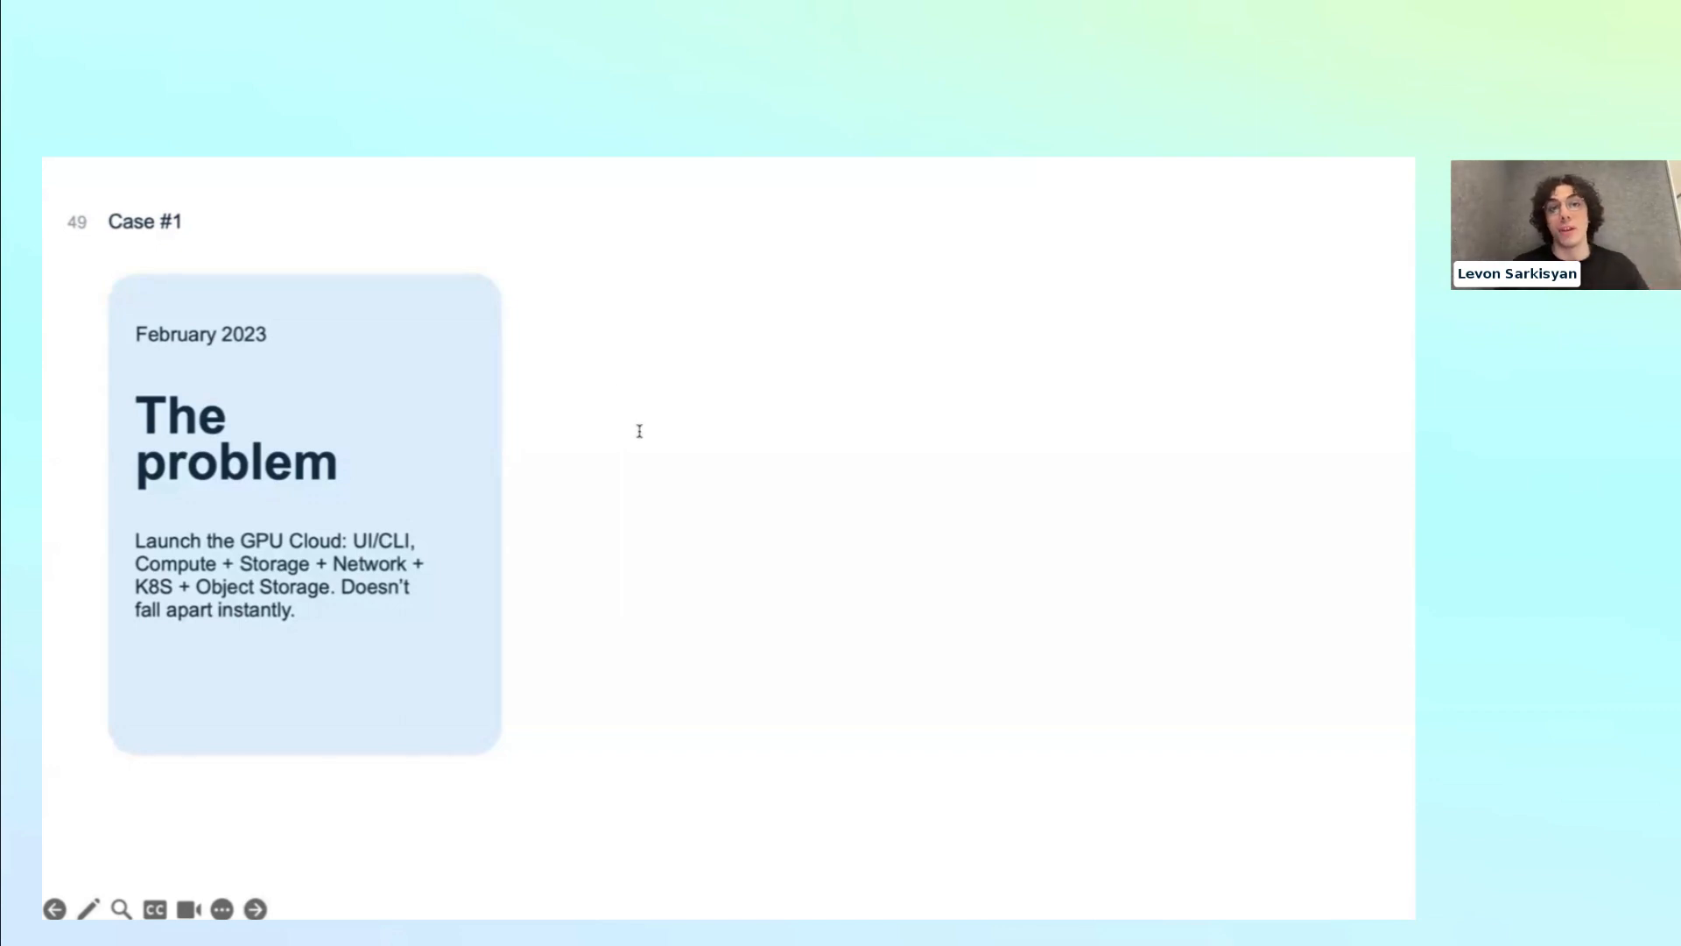
{"action": "mouse_move", "coordinate": [838, 735]}
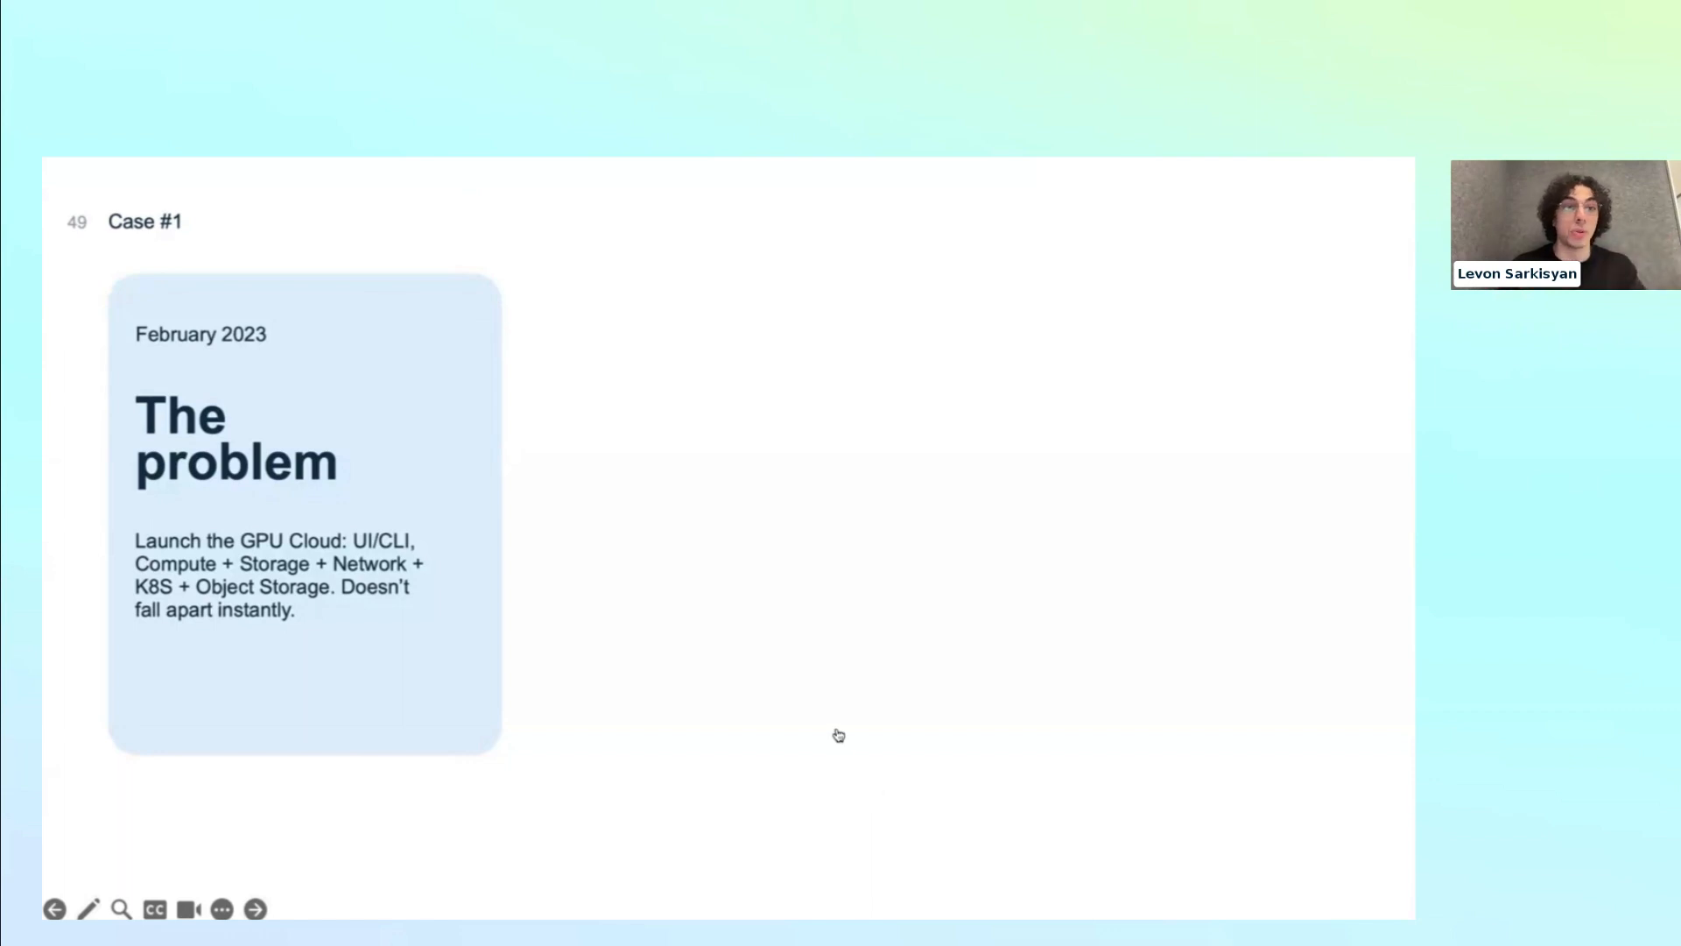
{"action": "mouse_move", "coordinate": [737, 505]}
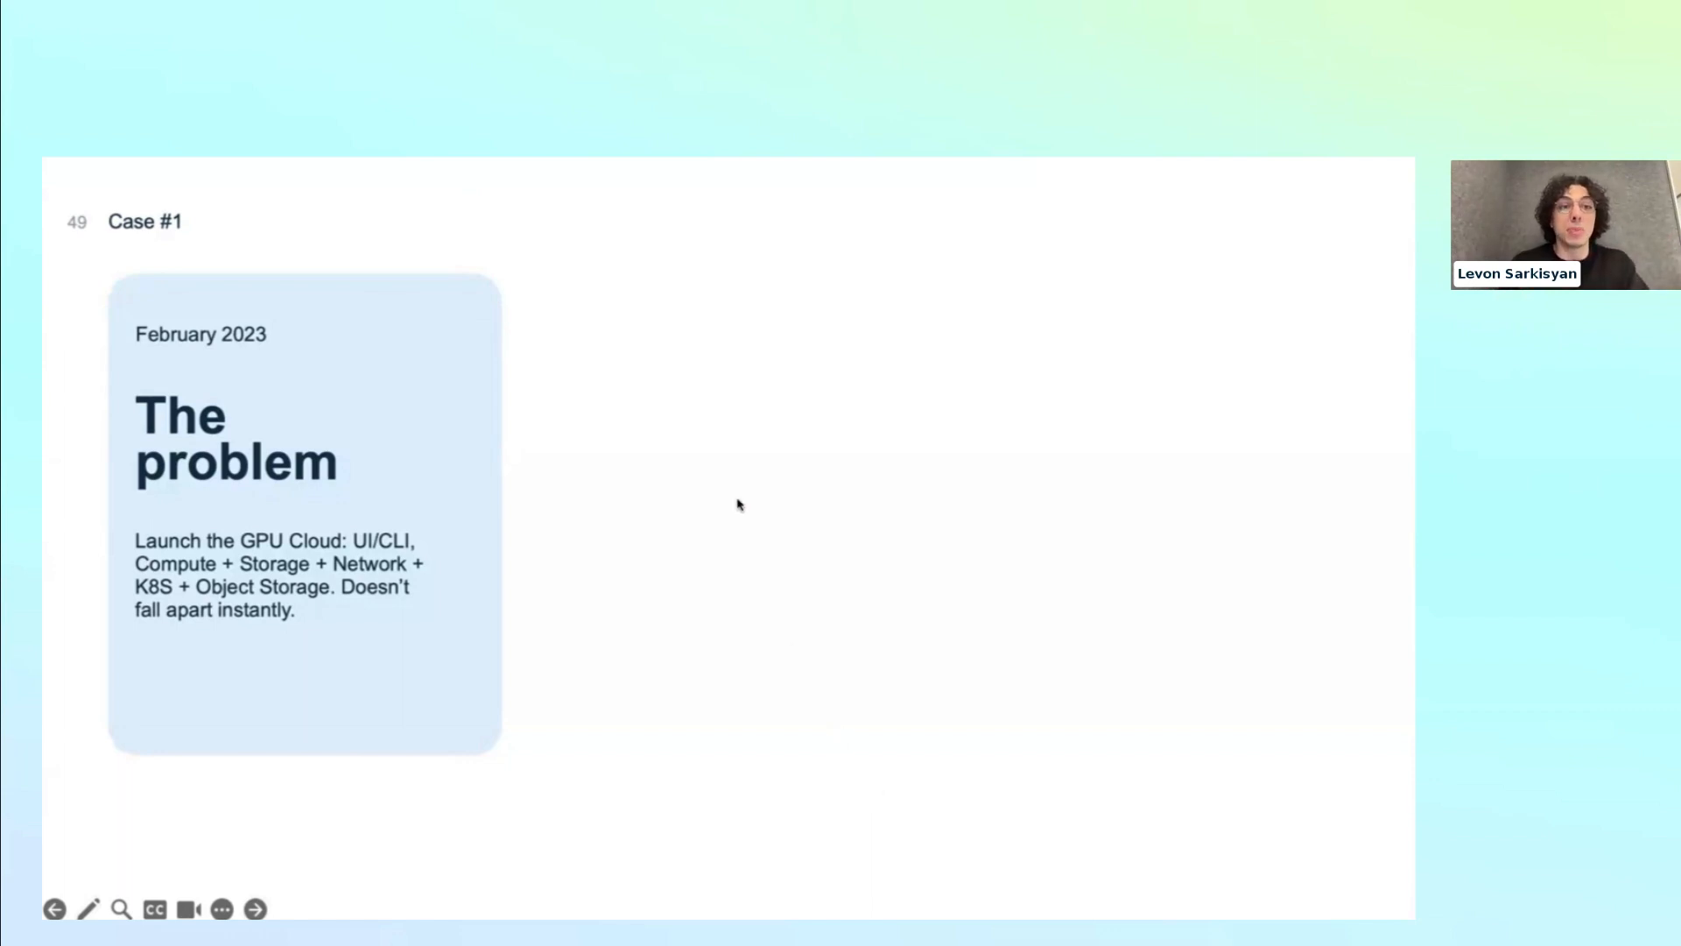
{"action": "mouse_move", "coordinate": [811, 345]}
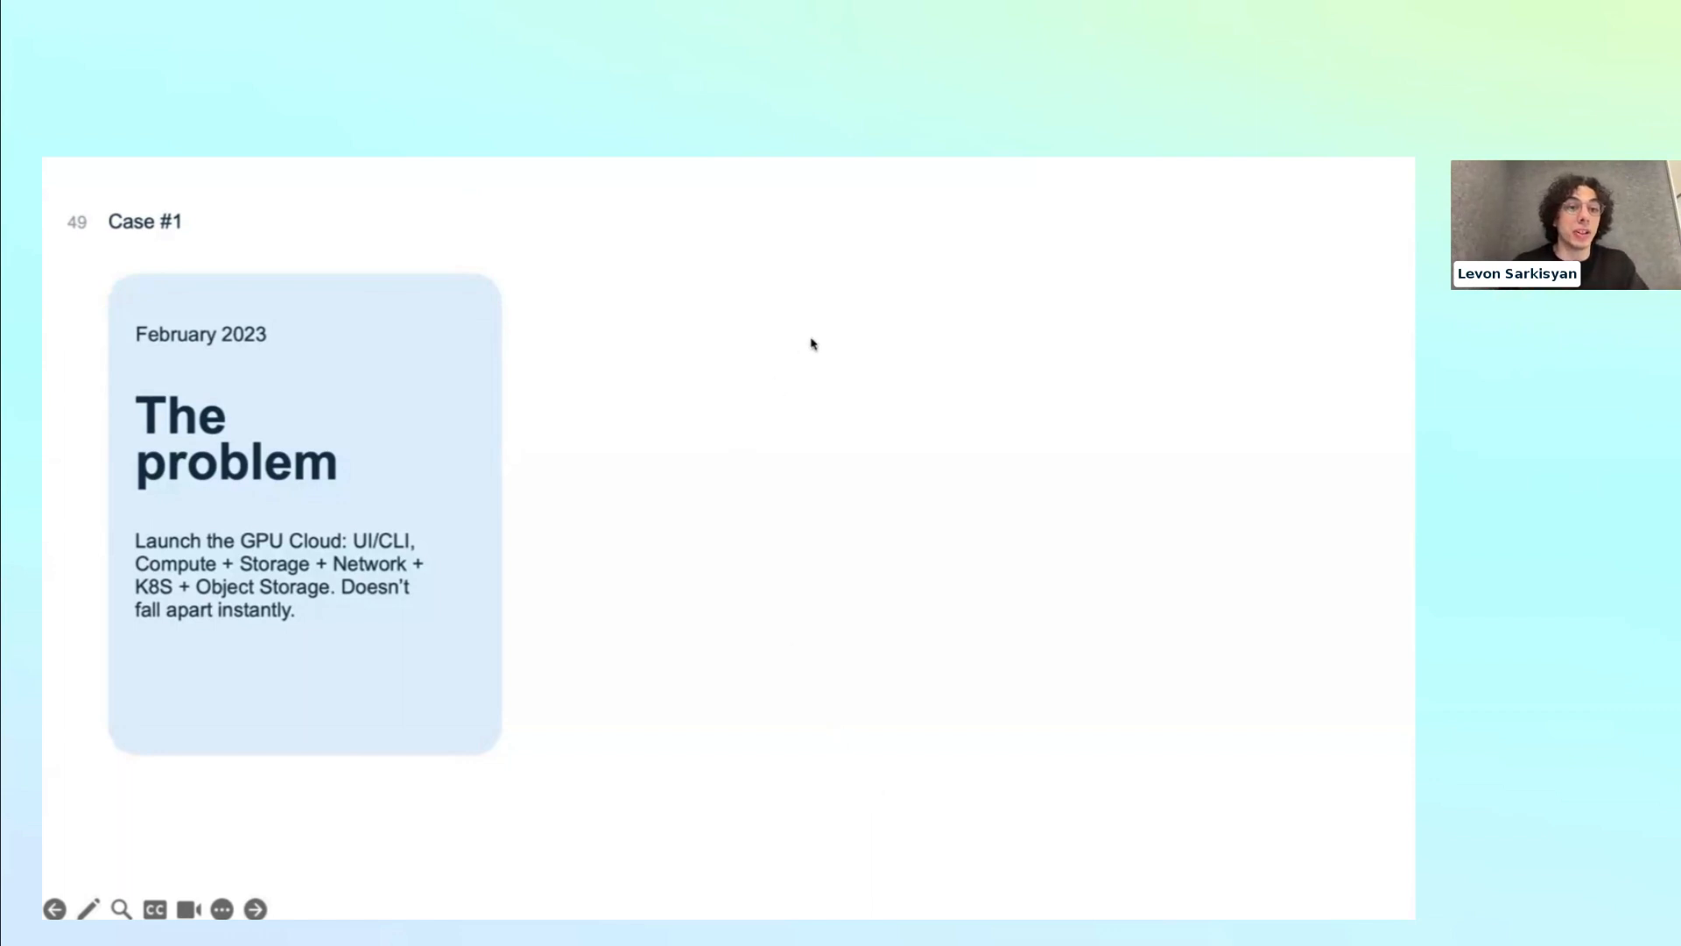
{"action": "mouse_move", "coordinate": [811, 364]}
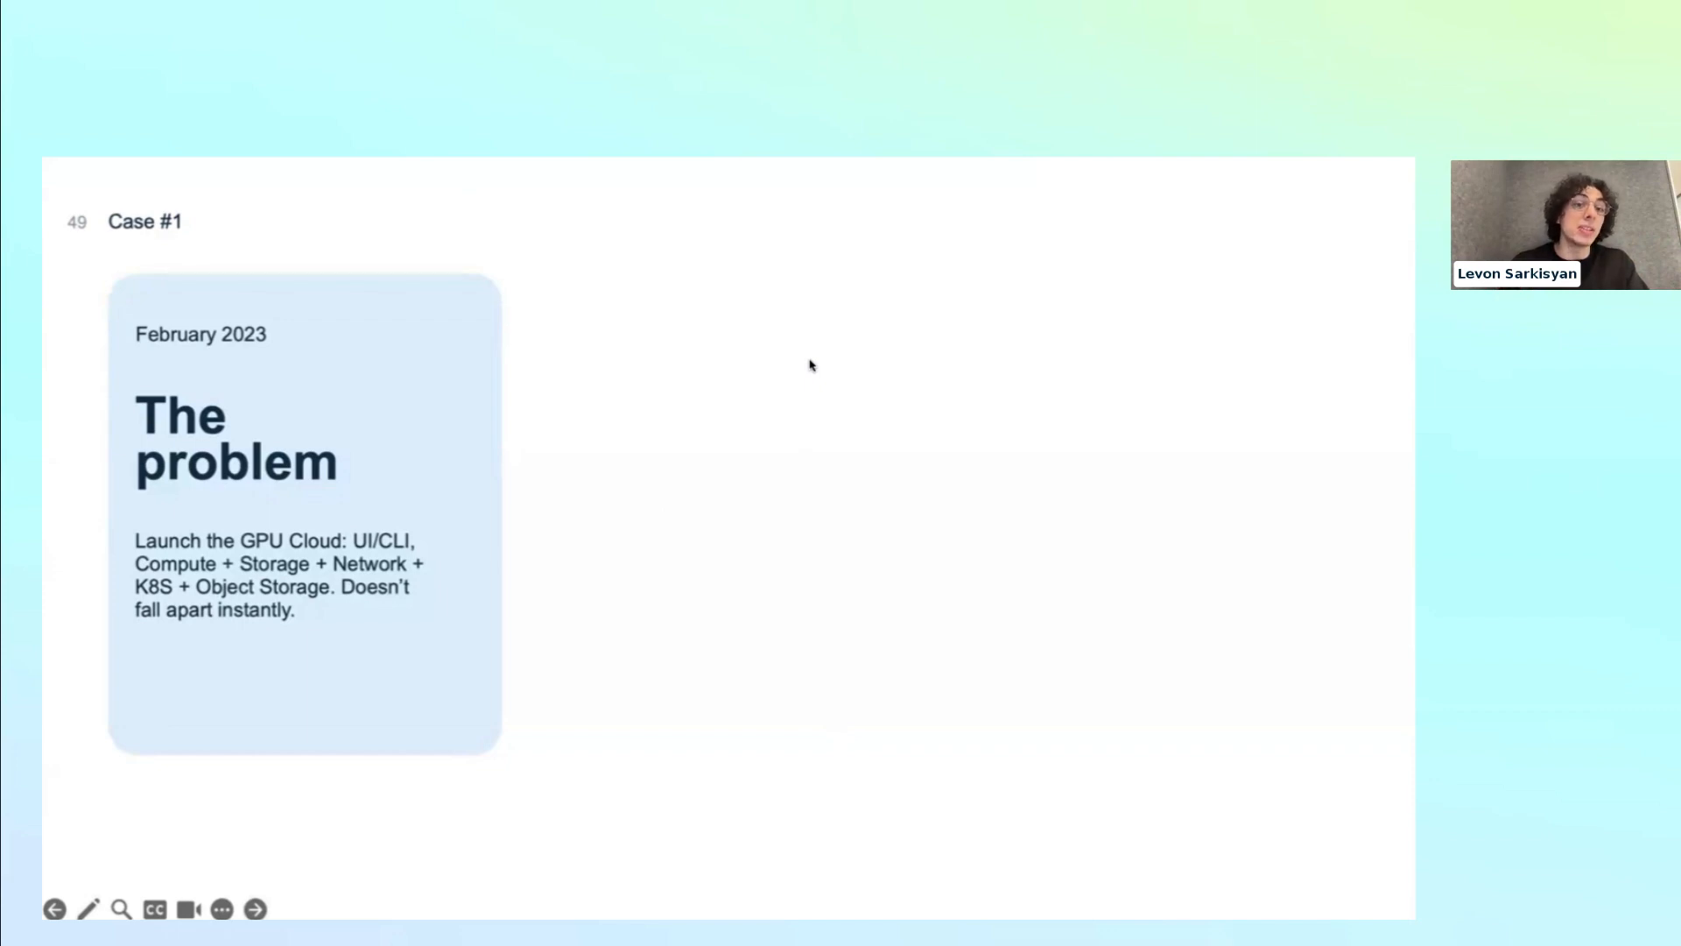
{"action": "mouse_move", "coordinate": [689, 390]}
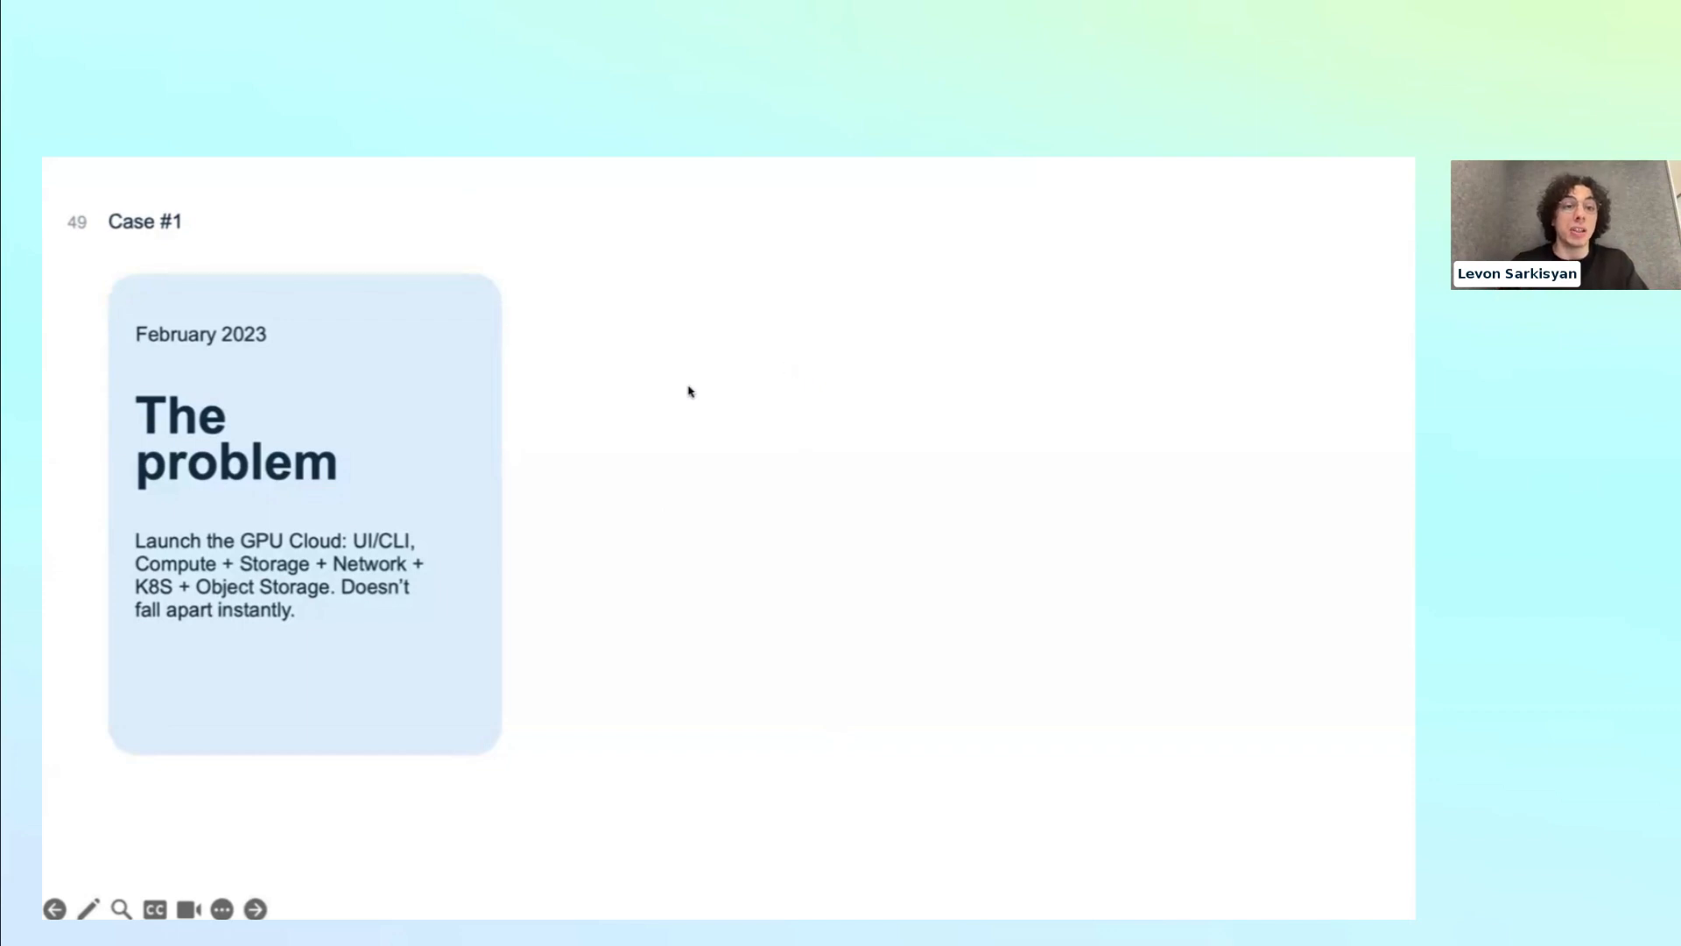
{"action": "mouse_move", "coordinate": [838, 283]}
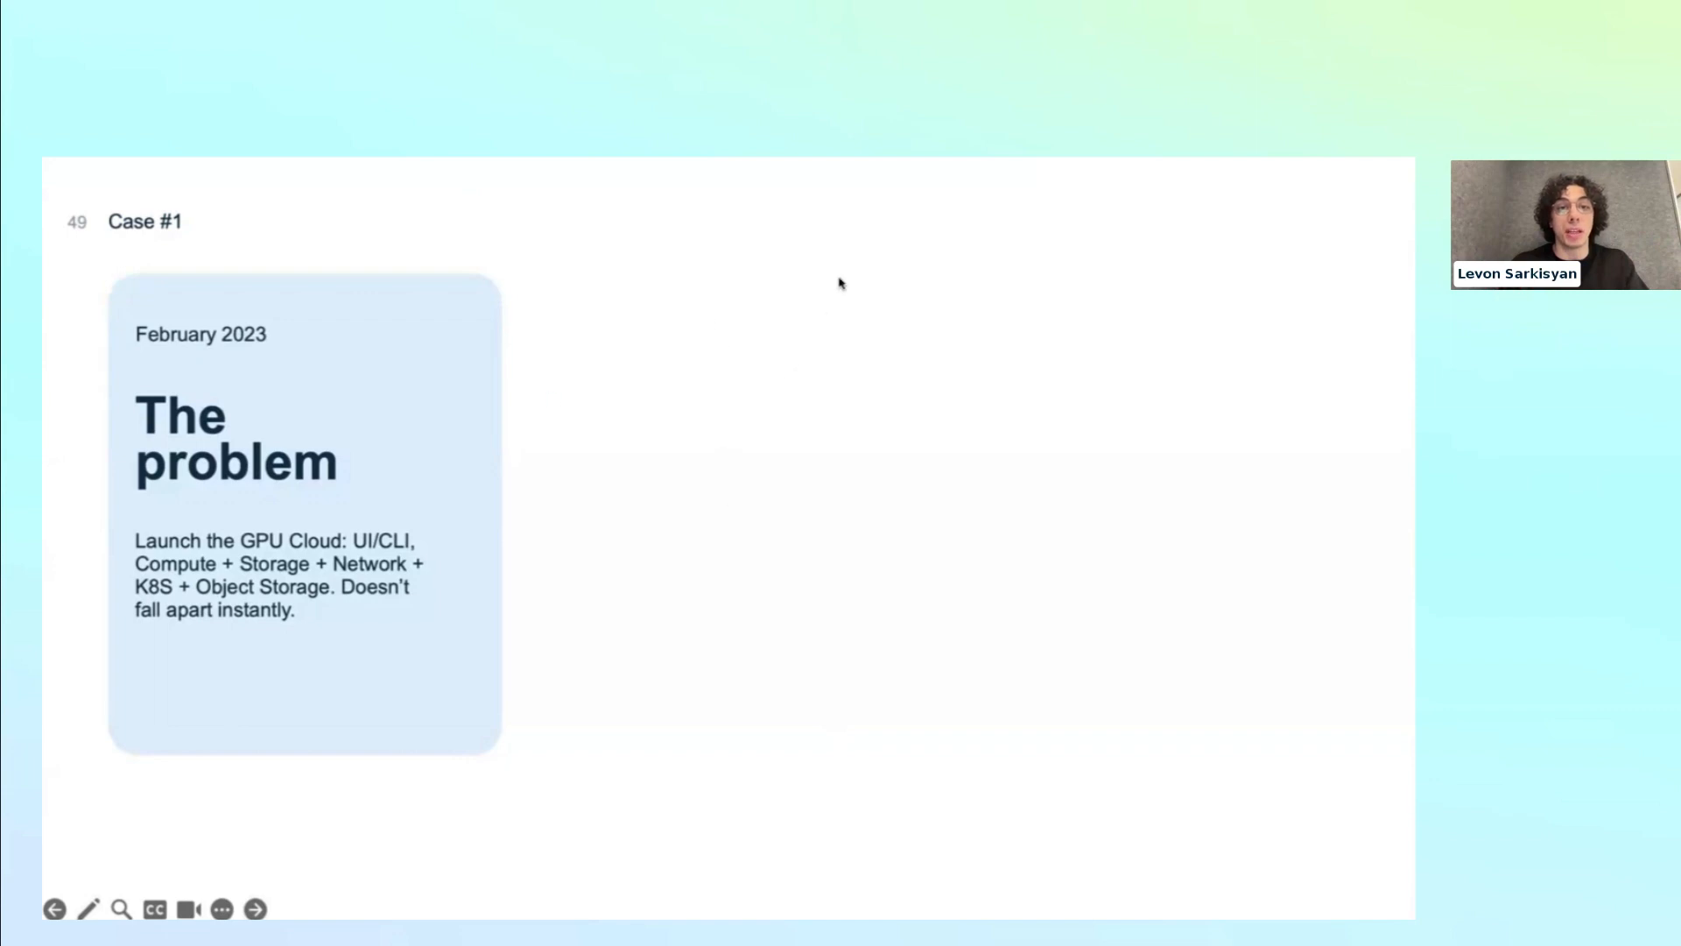
{"action": "mouse_move", "coordinate": [814, 322]}
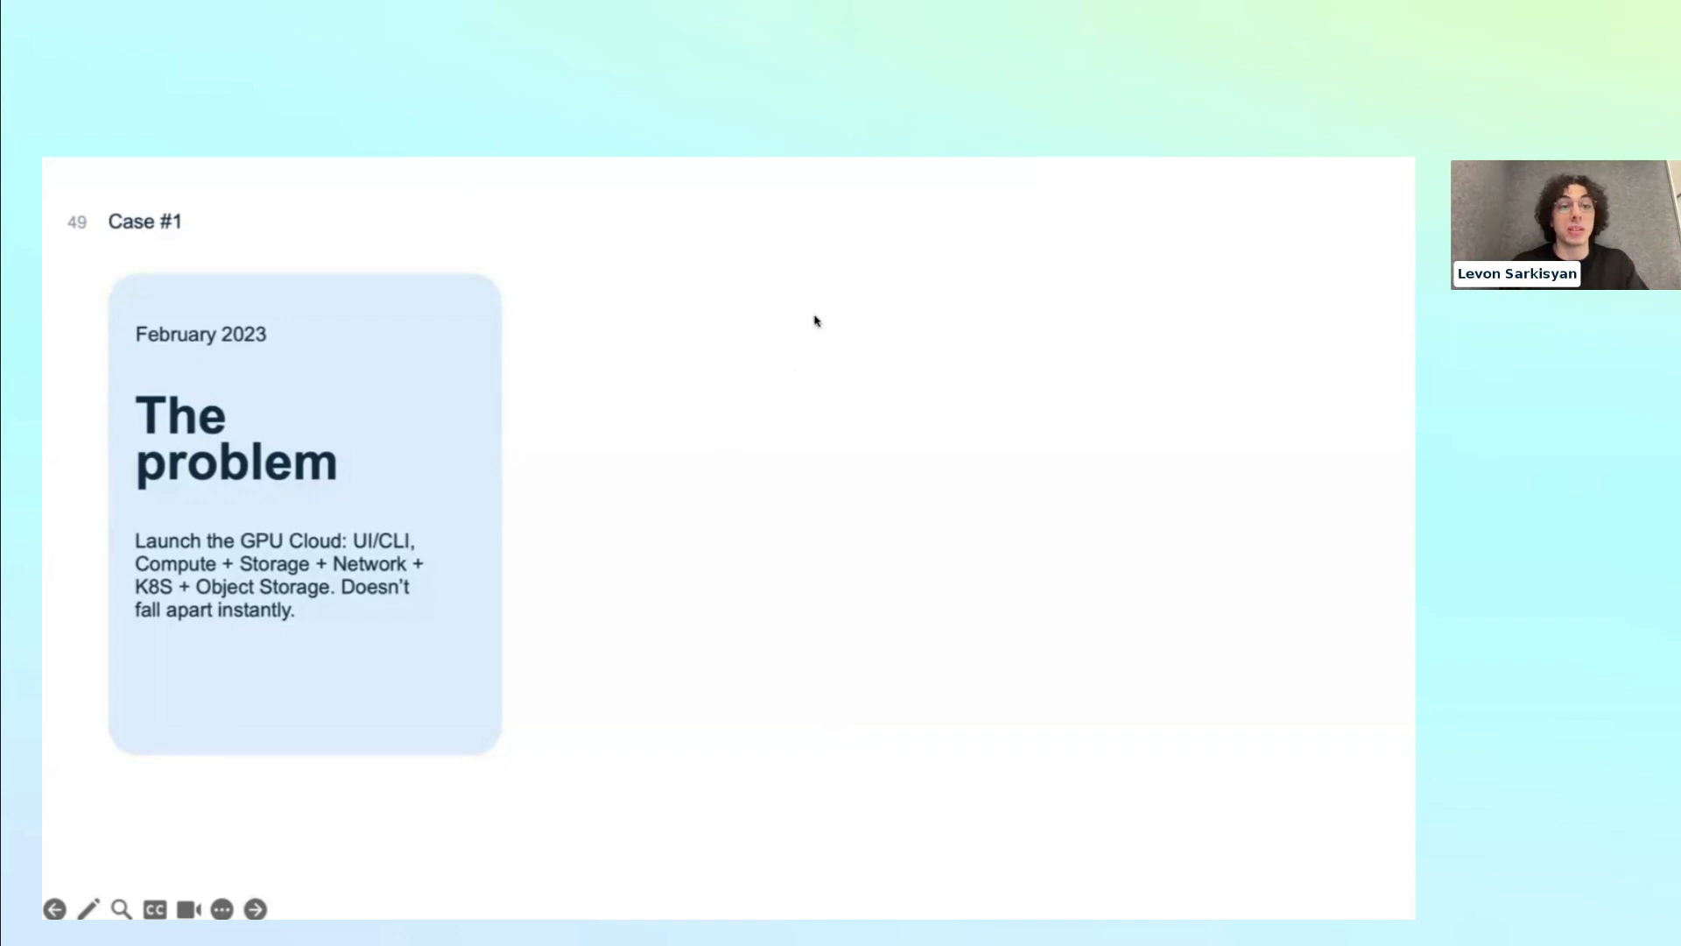
{"action": "mouse_move", "coordinate": [842, 499]}
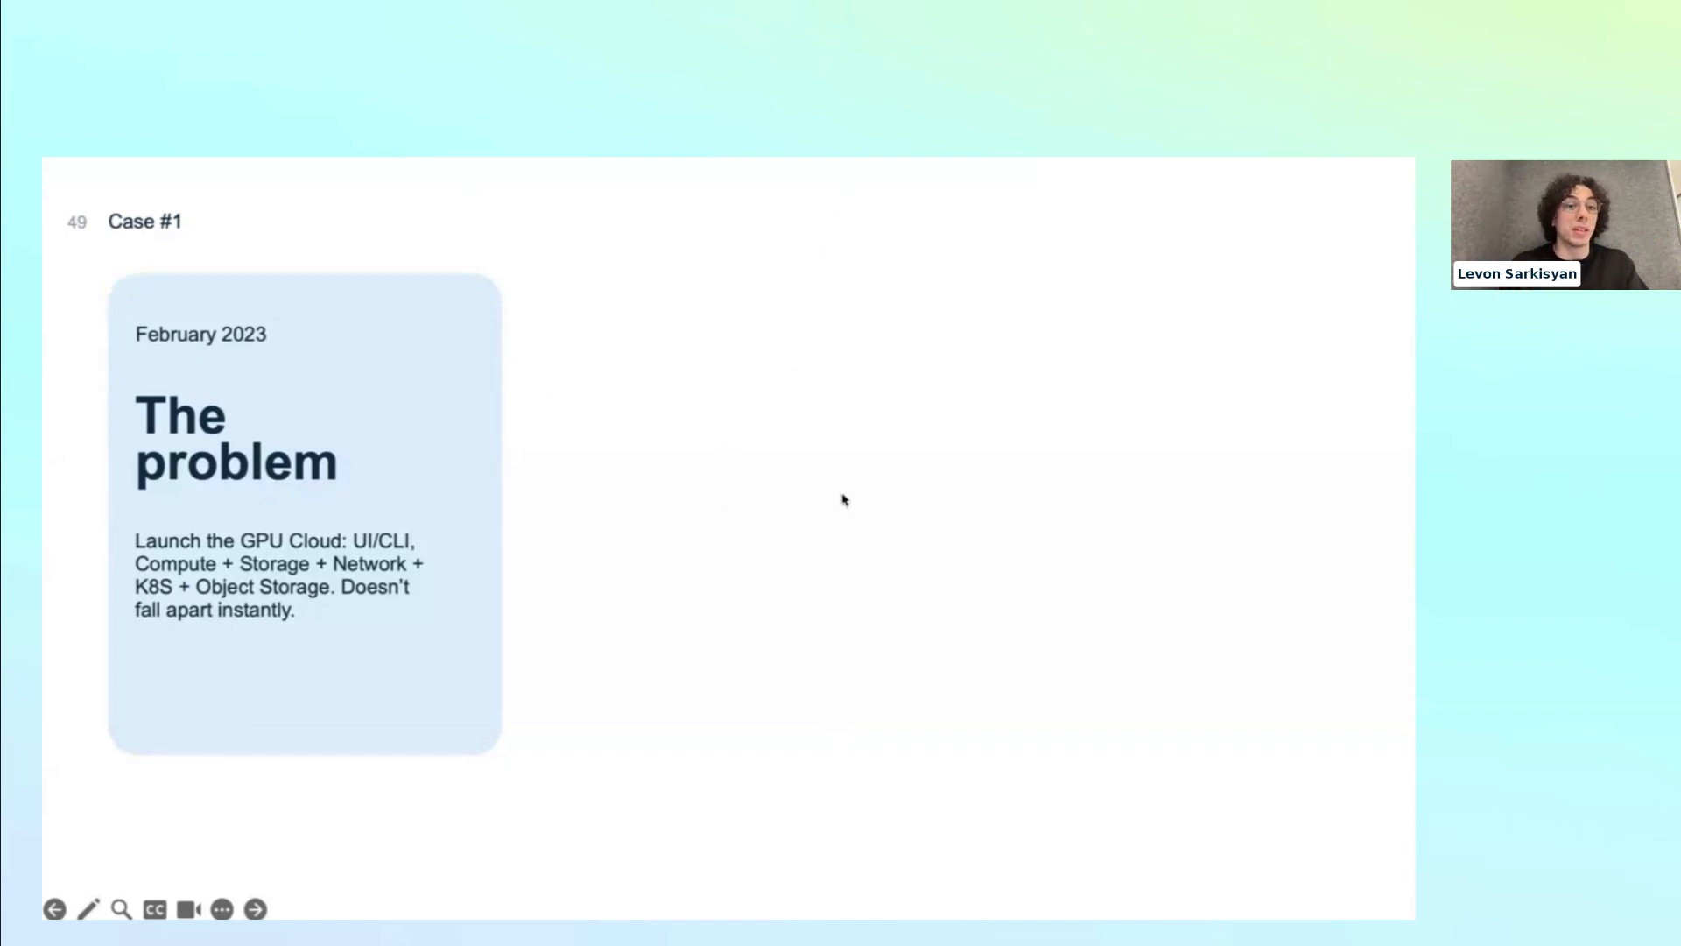
{"action": "mouse_move", "coordinate": [772, 613]}
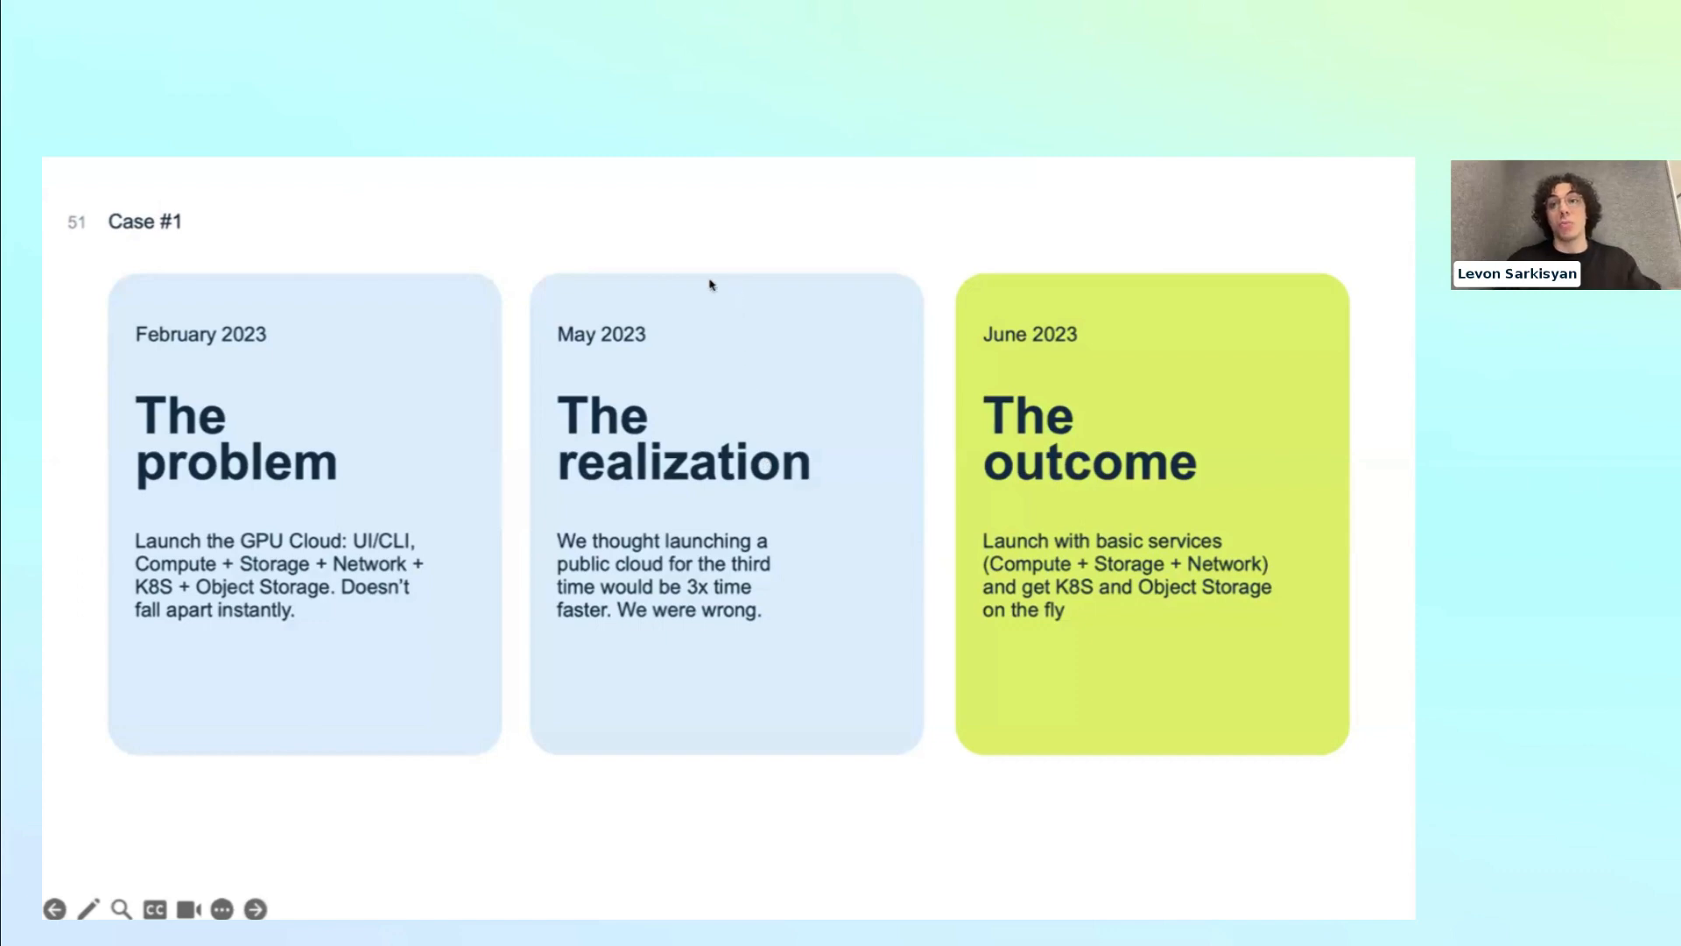
{"action": "mouse_move", "coordinate": [702, 435]}
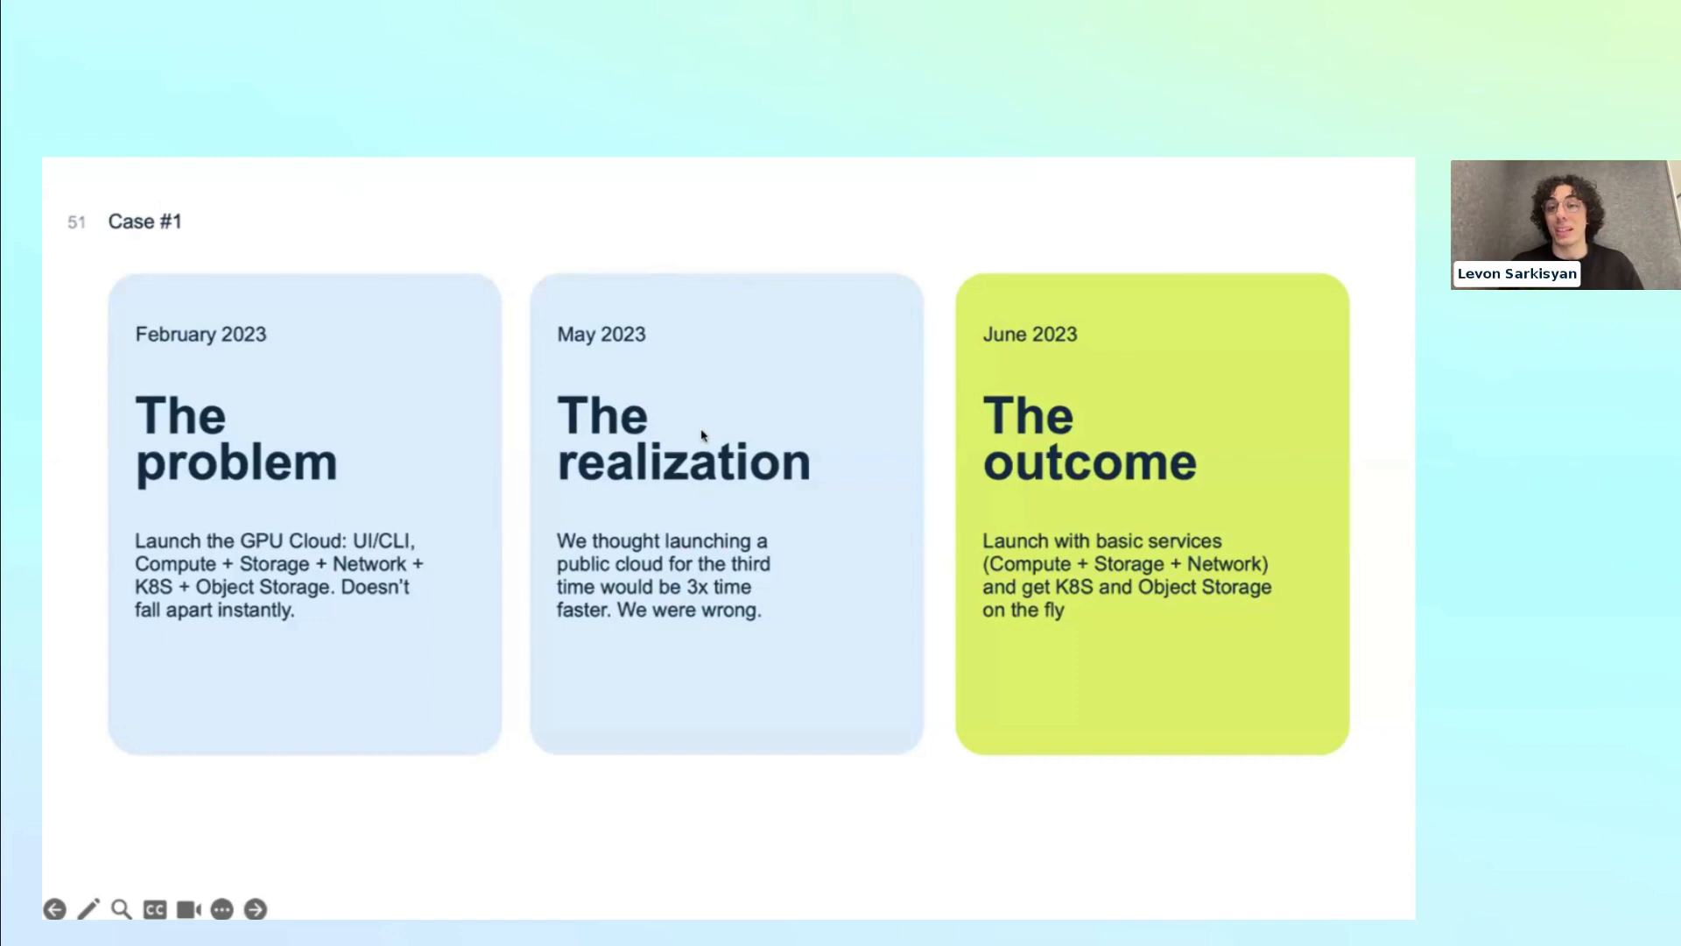
{"action": "mouse_move", "coordinate": [566, 233]}
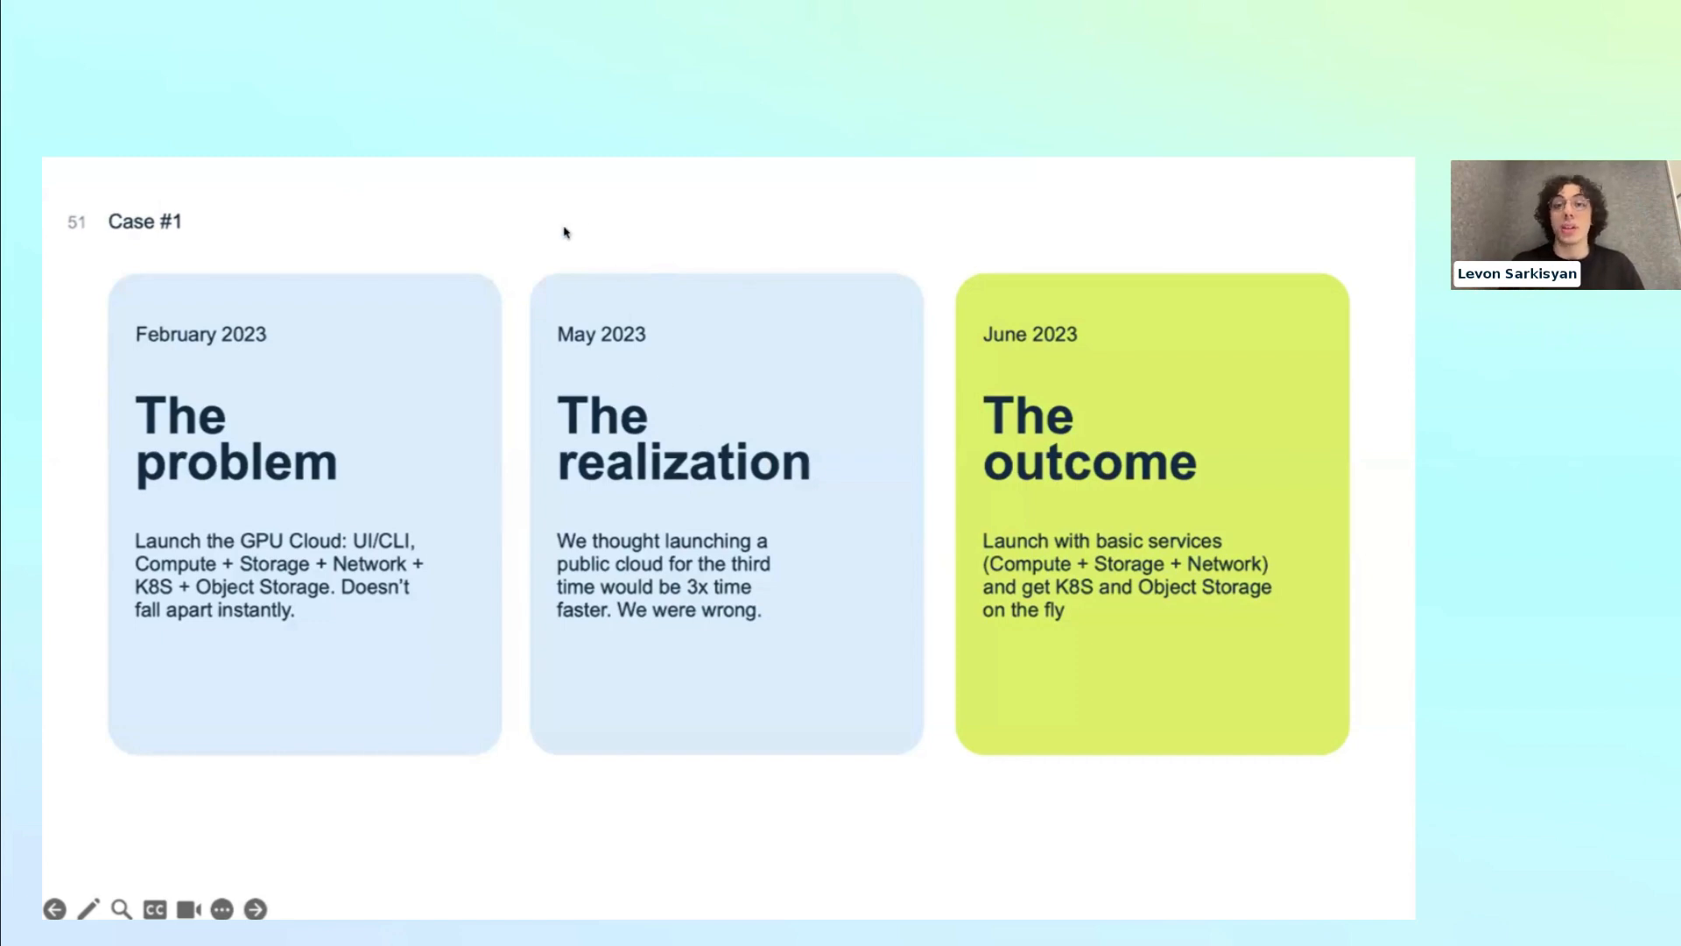
{"action": "mouse_move", "coordinate": [637, 334]}
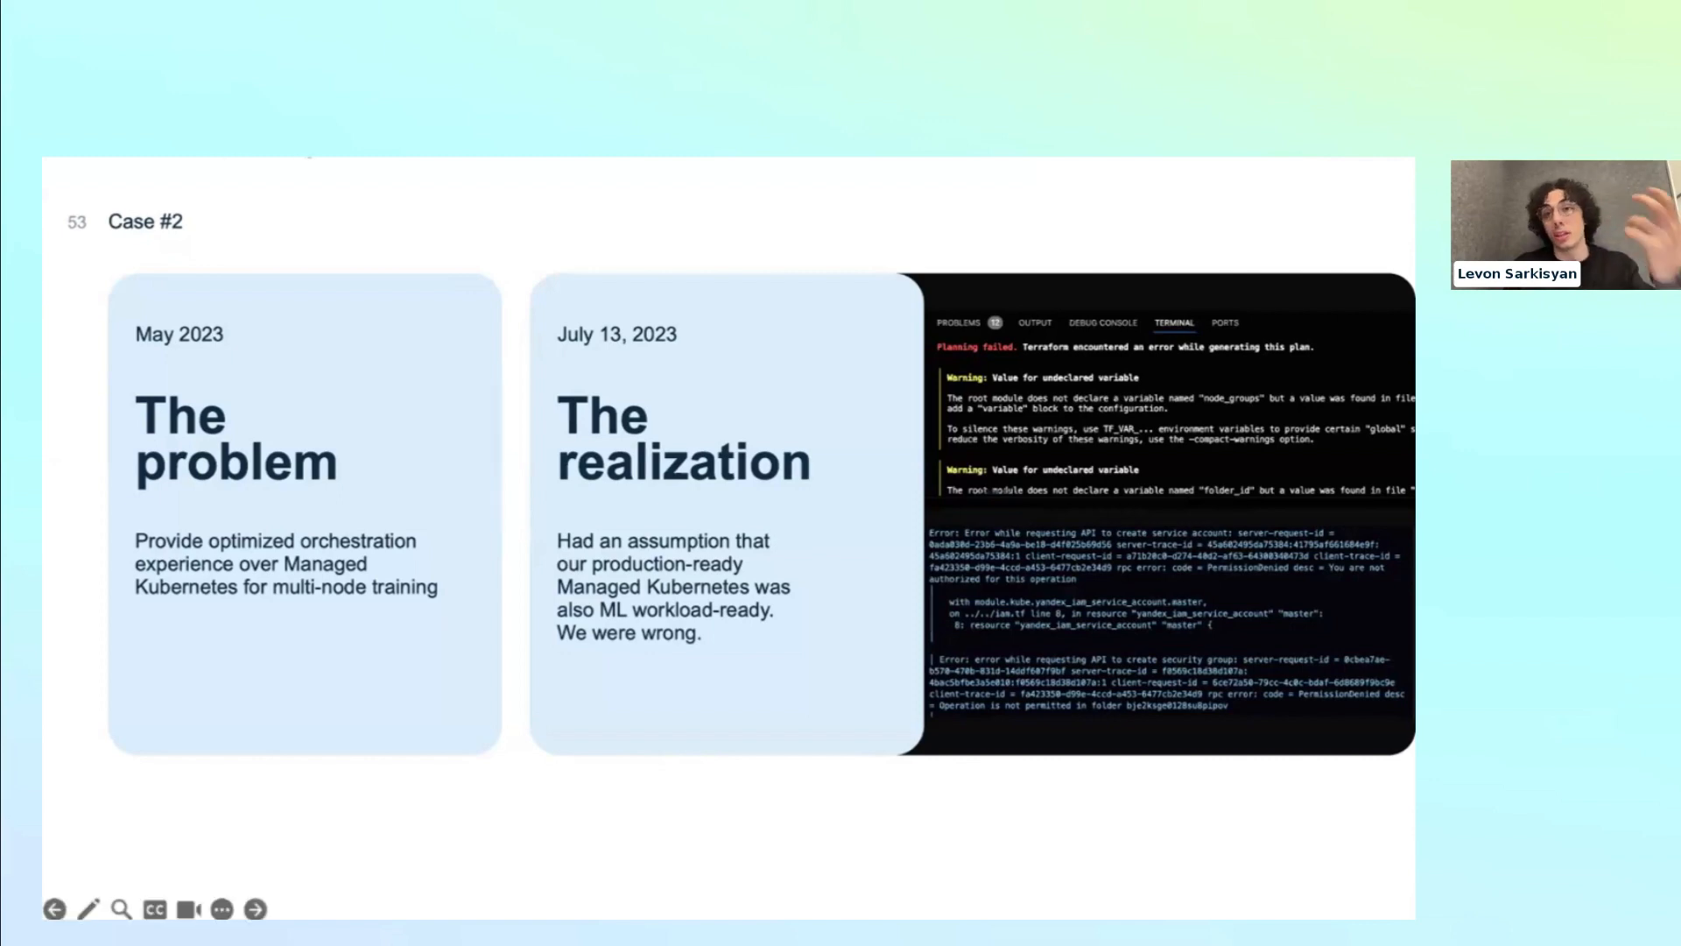
{"action": "mouse_move", "coordinate": [566, 231]}
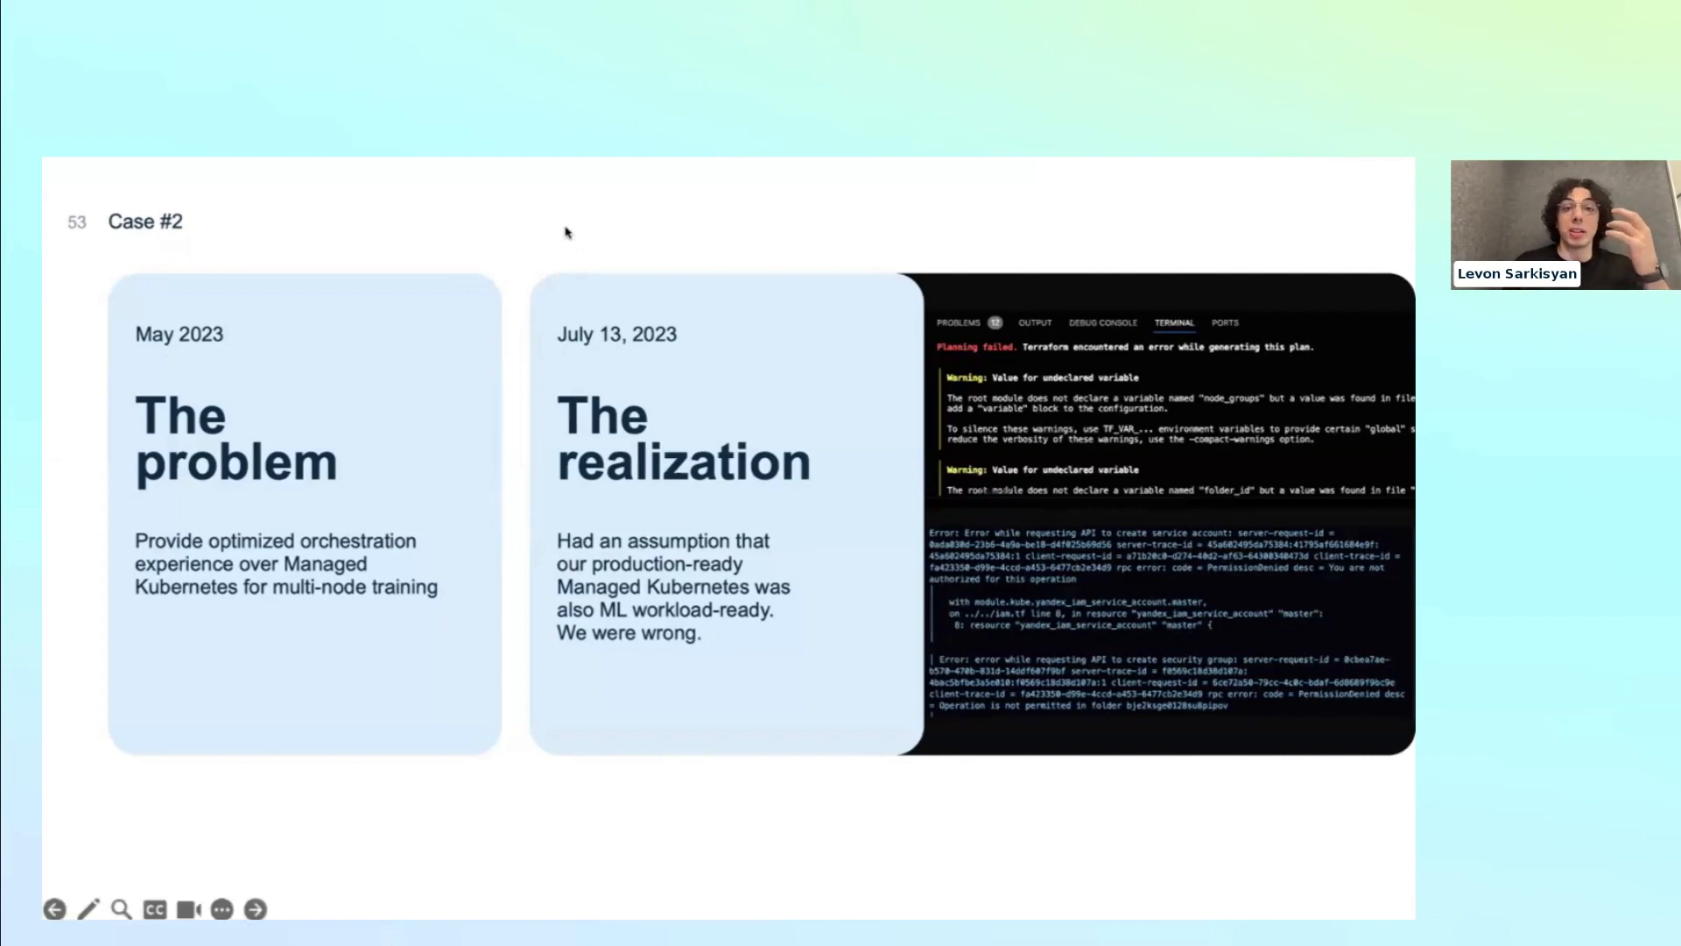
{"action": "mouse_move", "coordinate": [611, 345]}
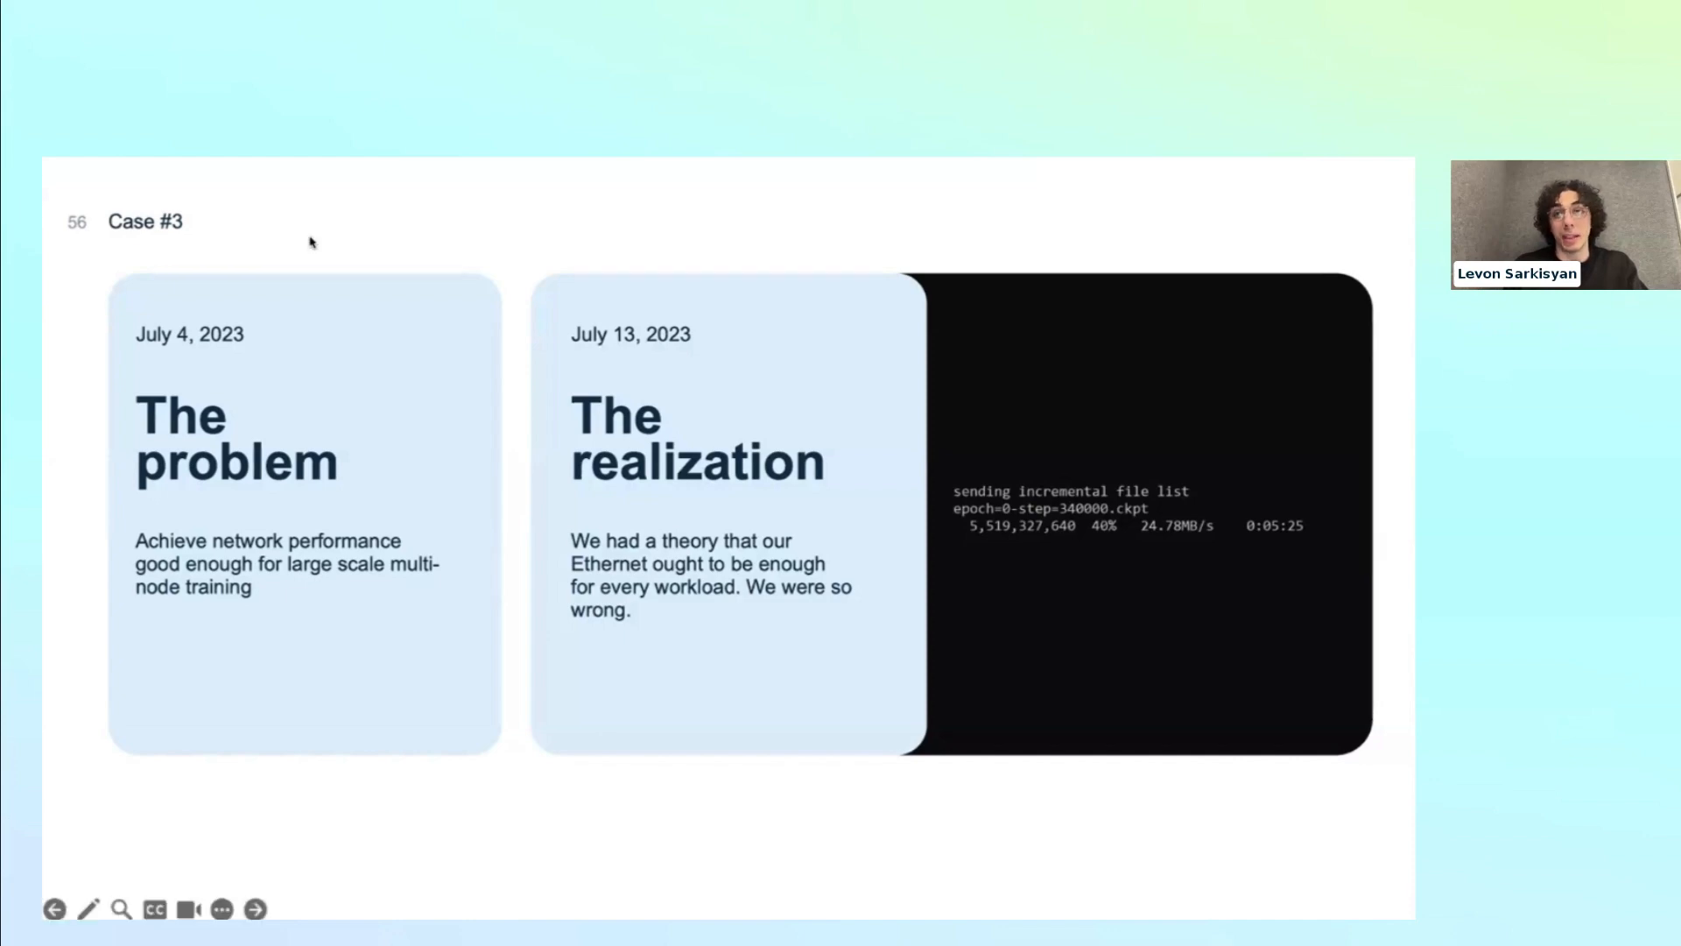
{"action": "mouse_move", "coordinate": [641, 319]}
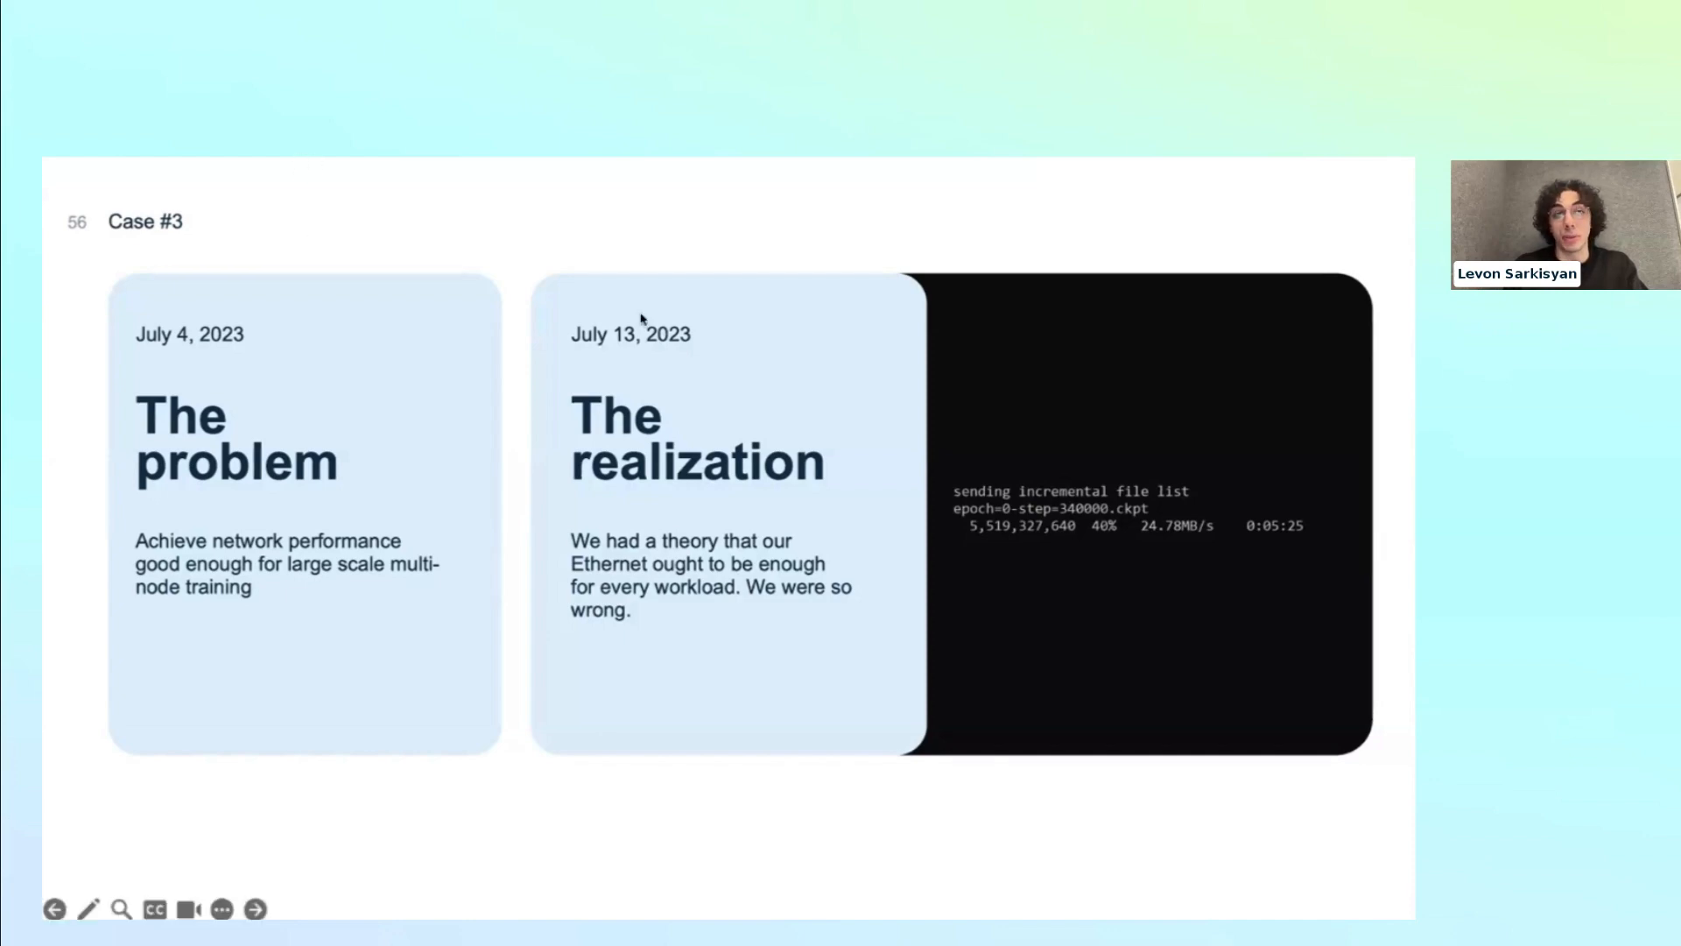
{"action": "left_click", "coordinate": [254, 909]}
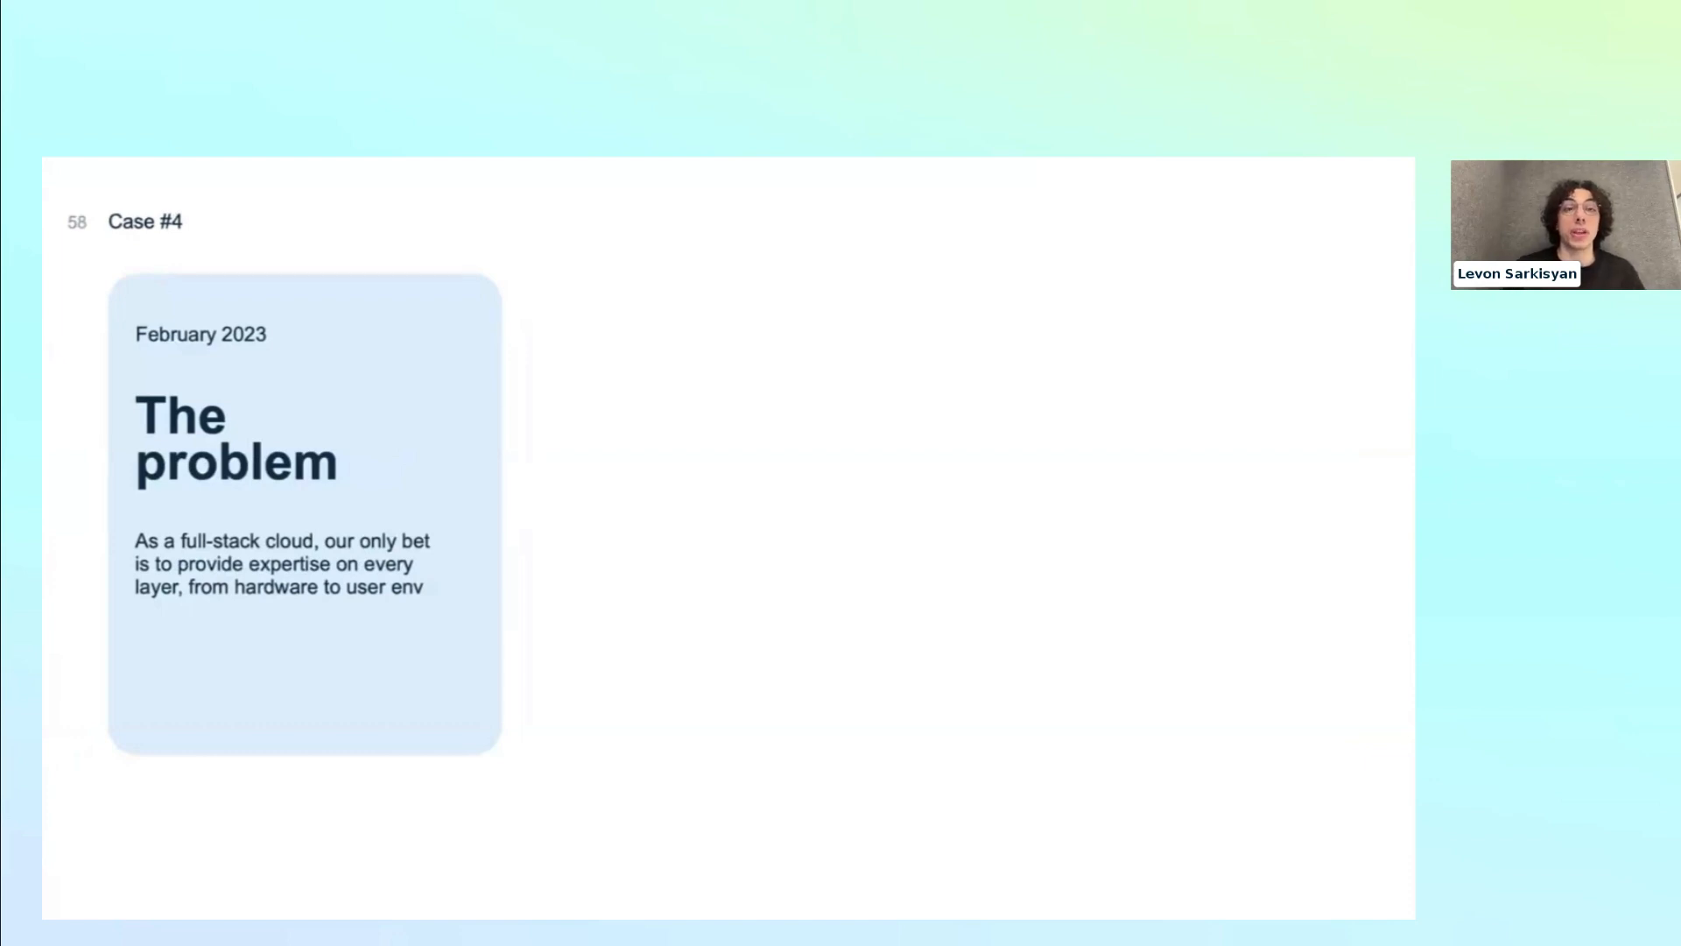
{"action": "mouse_move", "coordinate": [492, 716]}
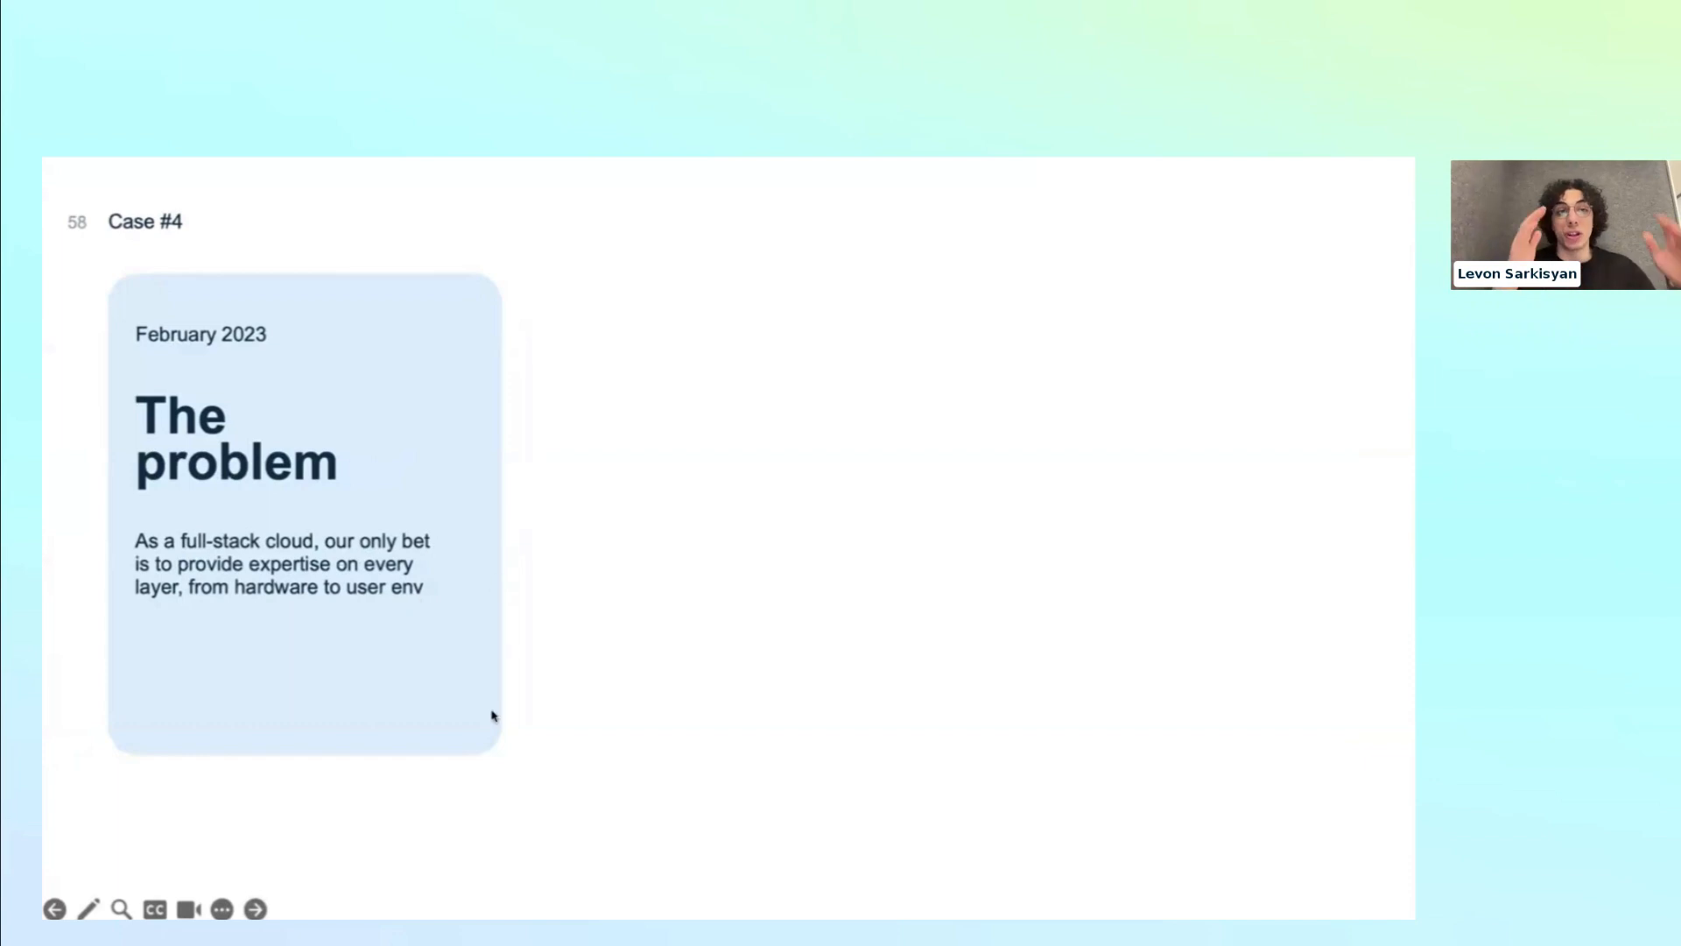
{"action": "mouse_move", "coordinate": [557, 375]}
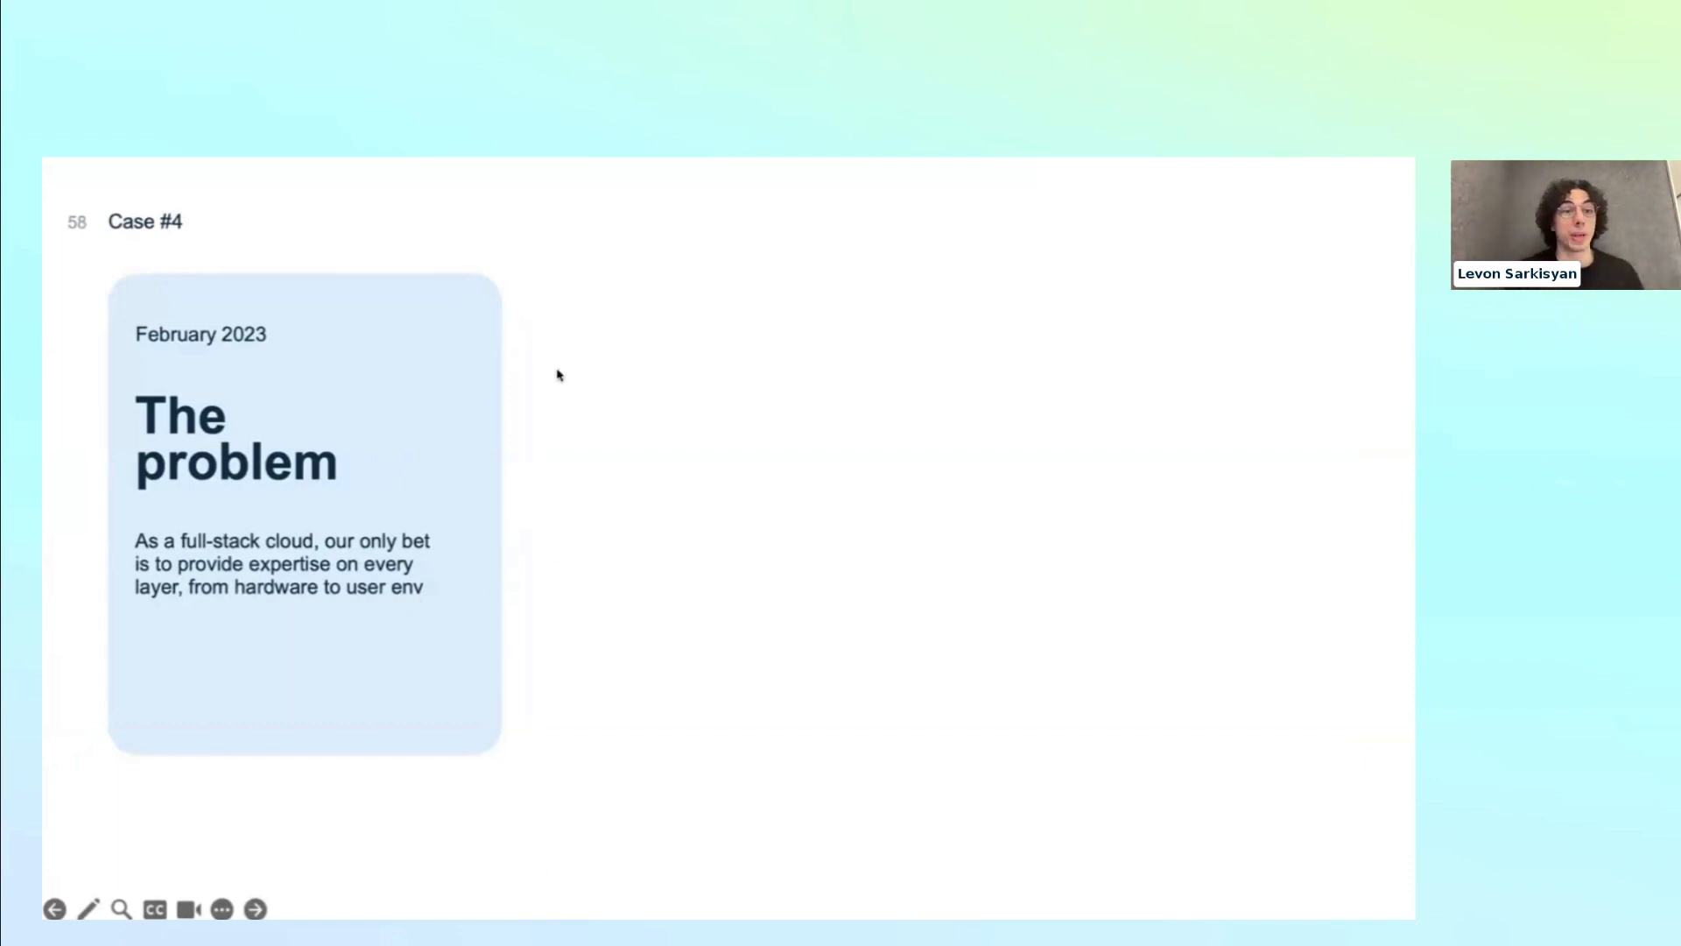
{"action": "mouse_move", "coordinate": [751, 438]}
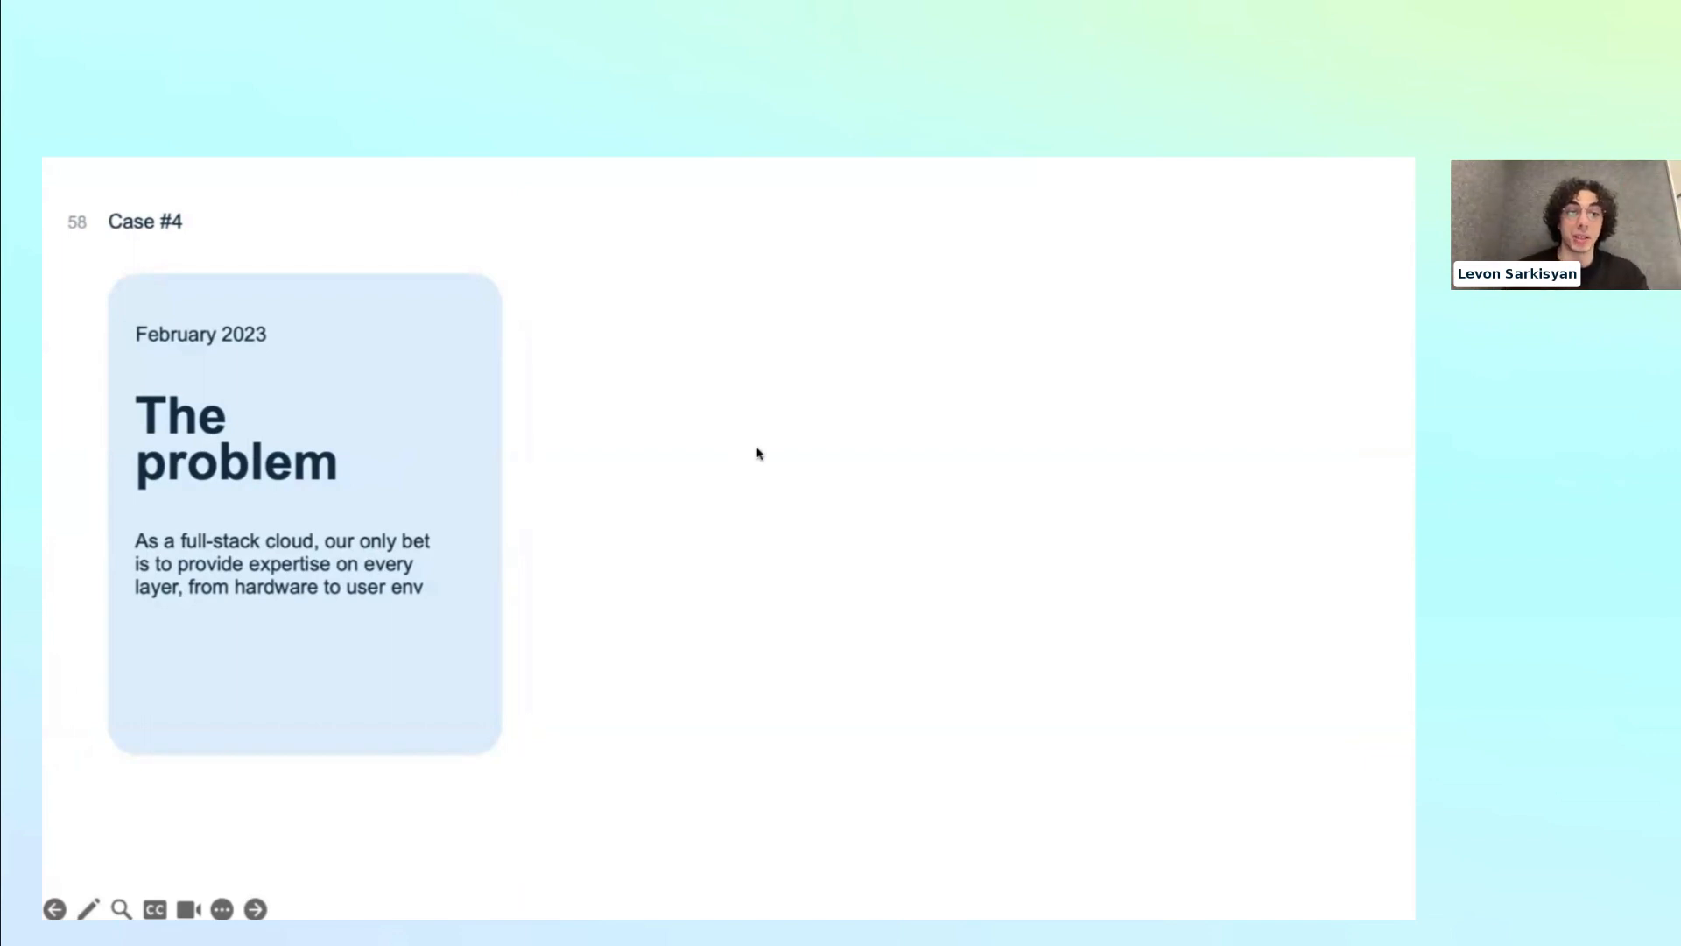
{"action": "mouse_move", "coordinate": [734, 217]}
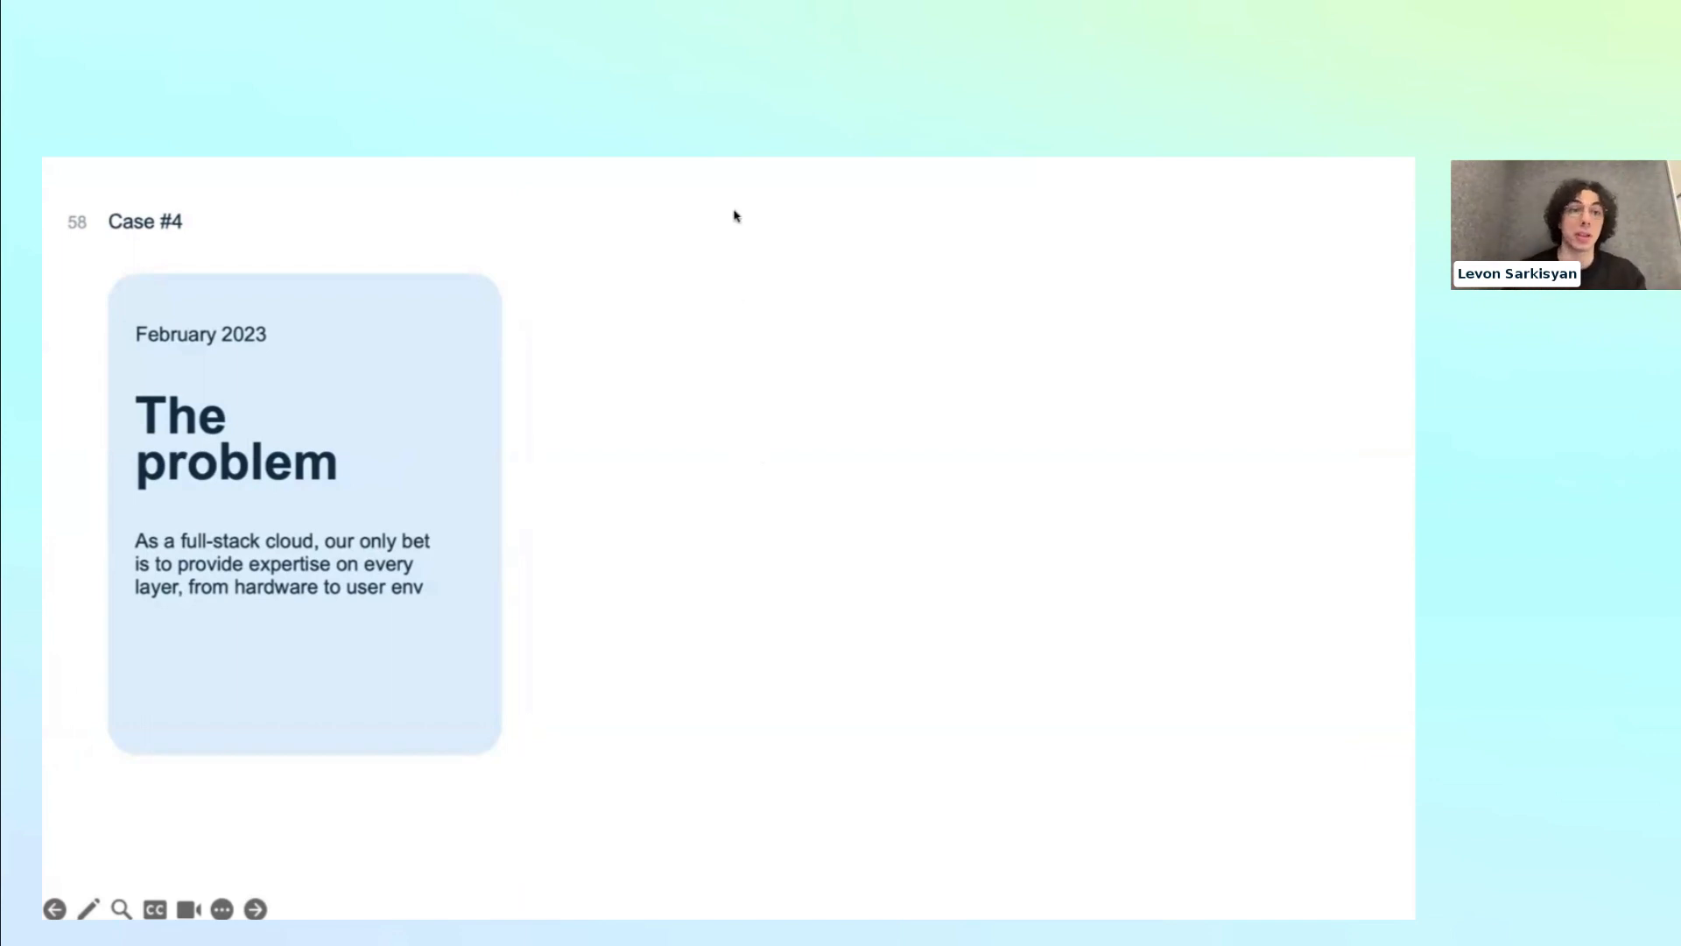
{"action": "mouse_move", "coordinate": [664, 320]}
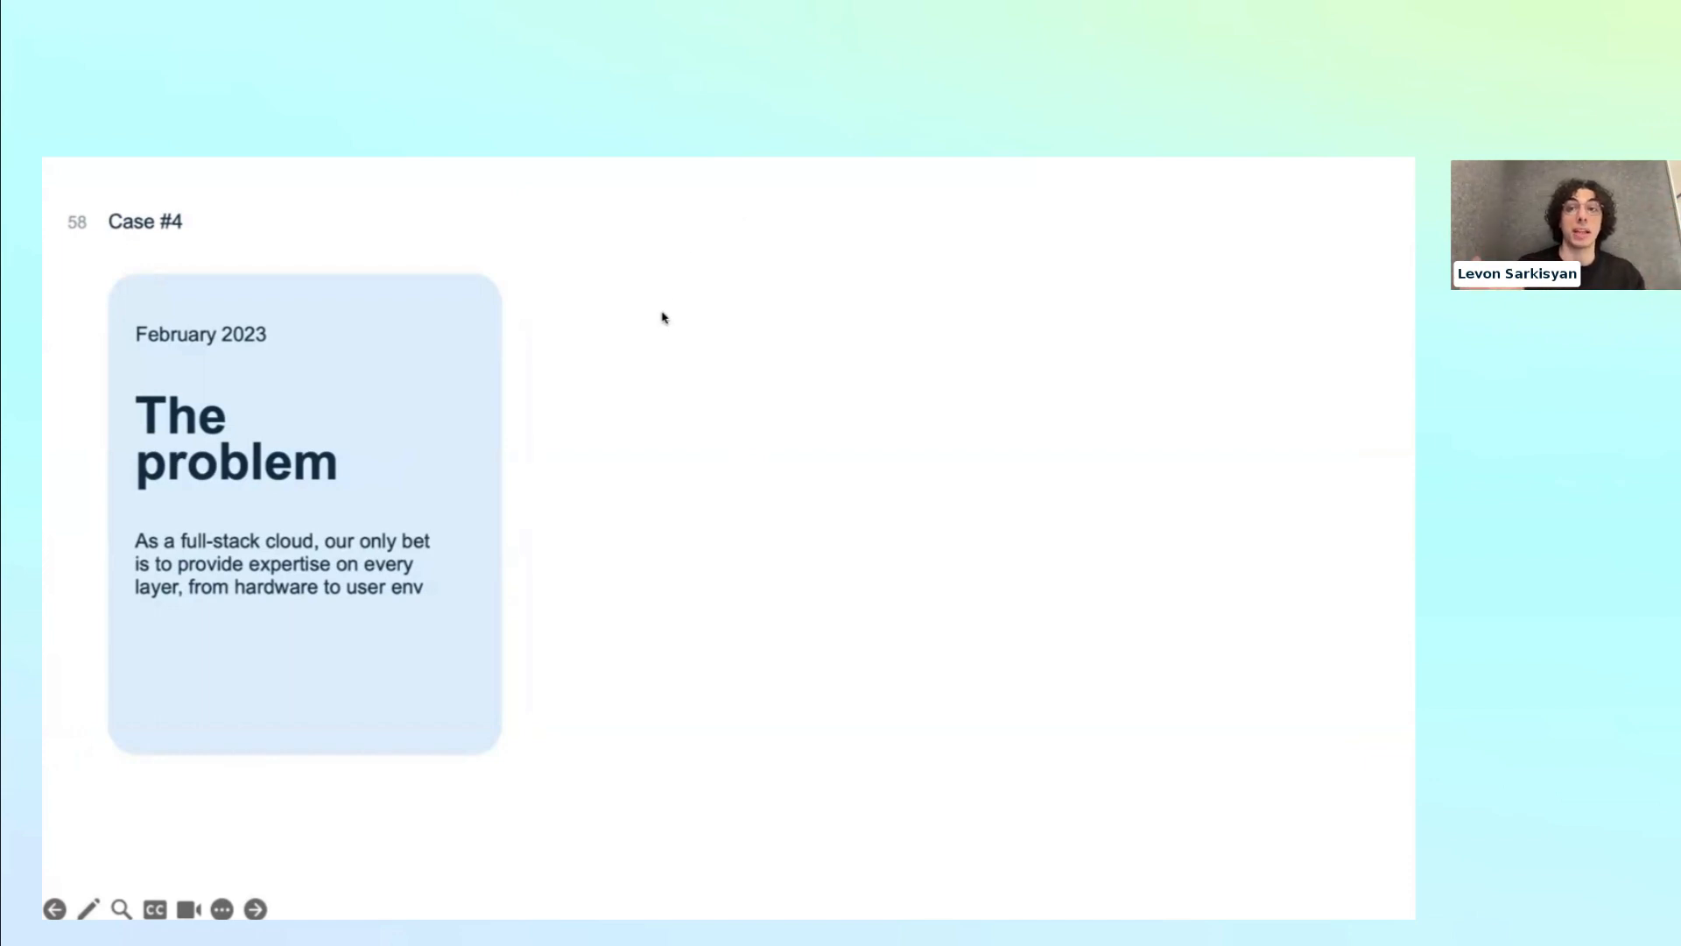
{"action": "mouse_move", "coordinate": [643, 413]}
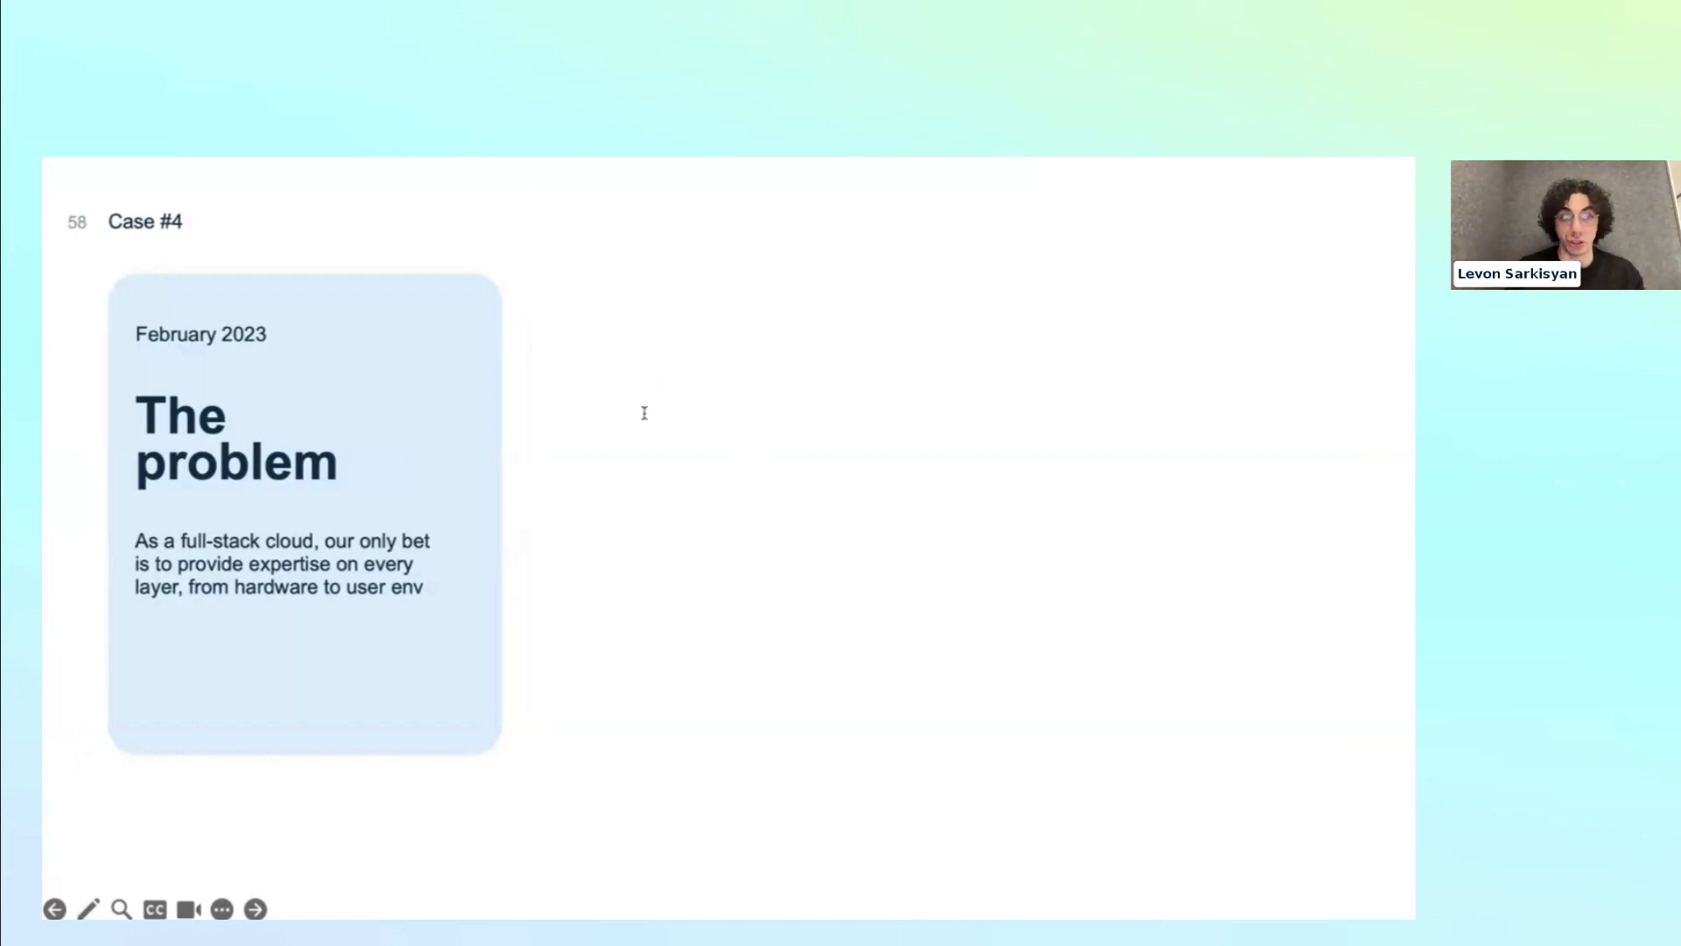
{"action": "mouse_move", "coordinate": [657, 447]}
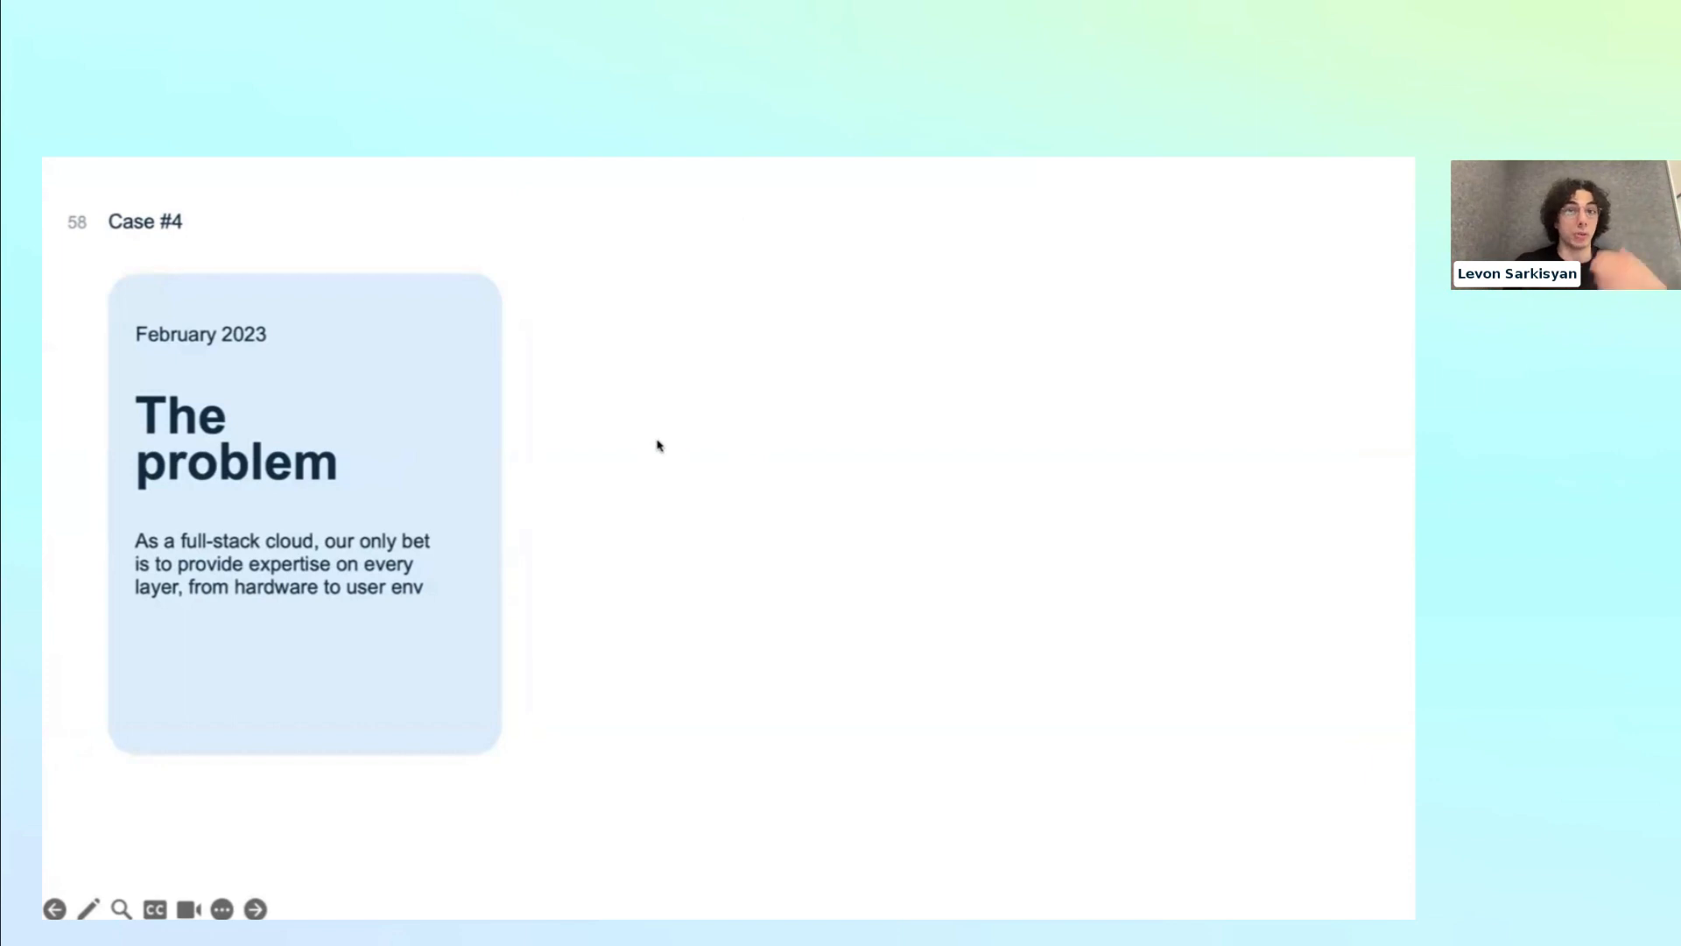
{"action": "mouse_move", "coordinate": [648, 606]}
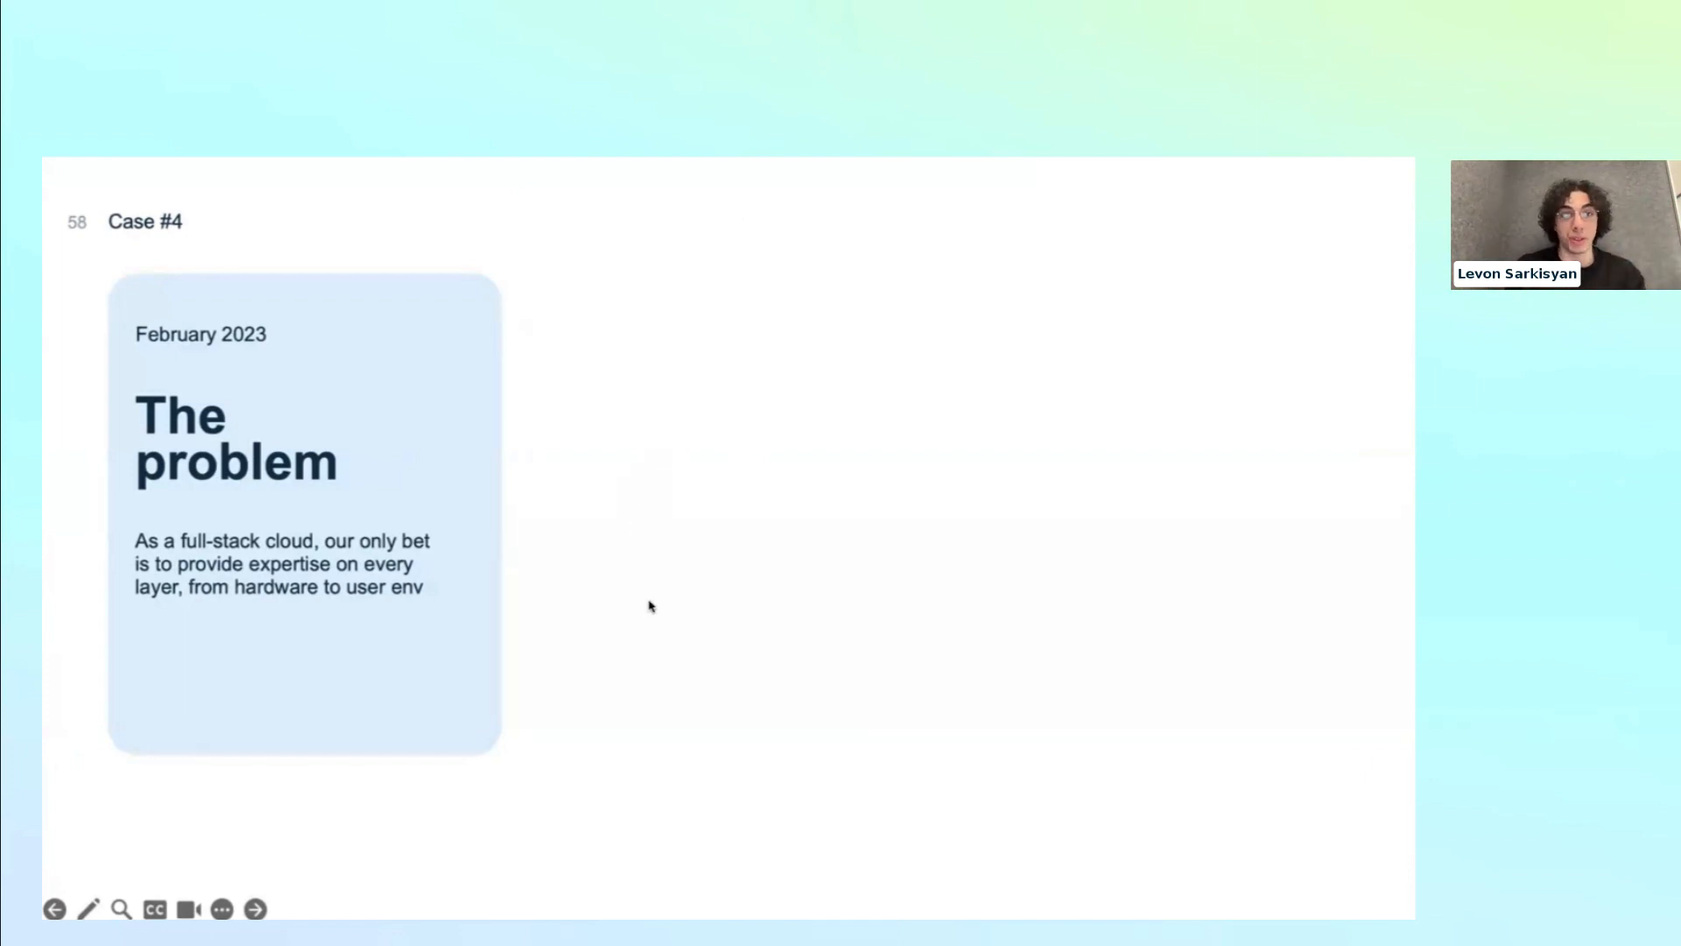
{"action": "mouse_move", "coordinate": [739, 580]}
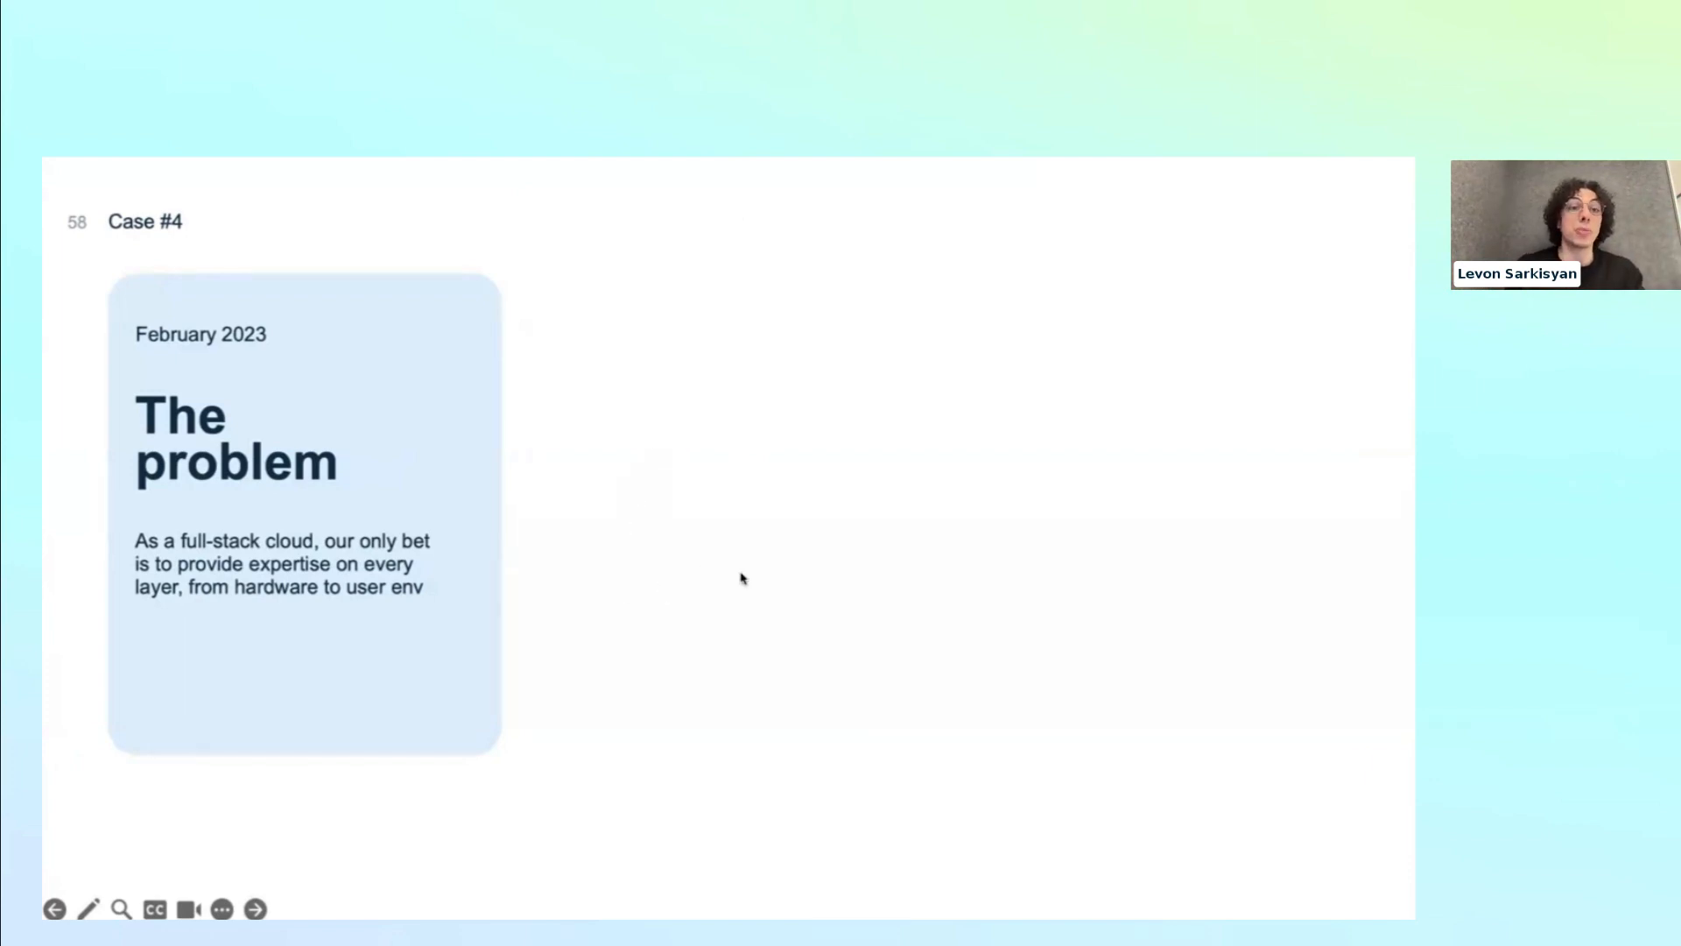
{"action": "mouse_move", "coordinate": [720, 638]}
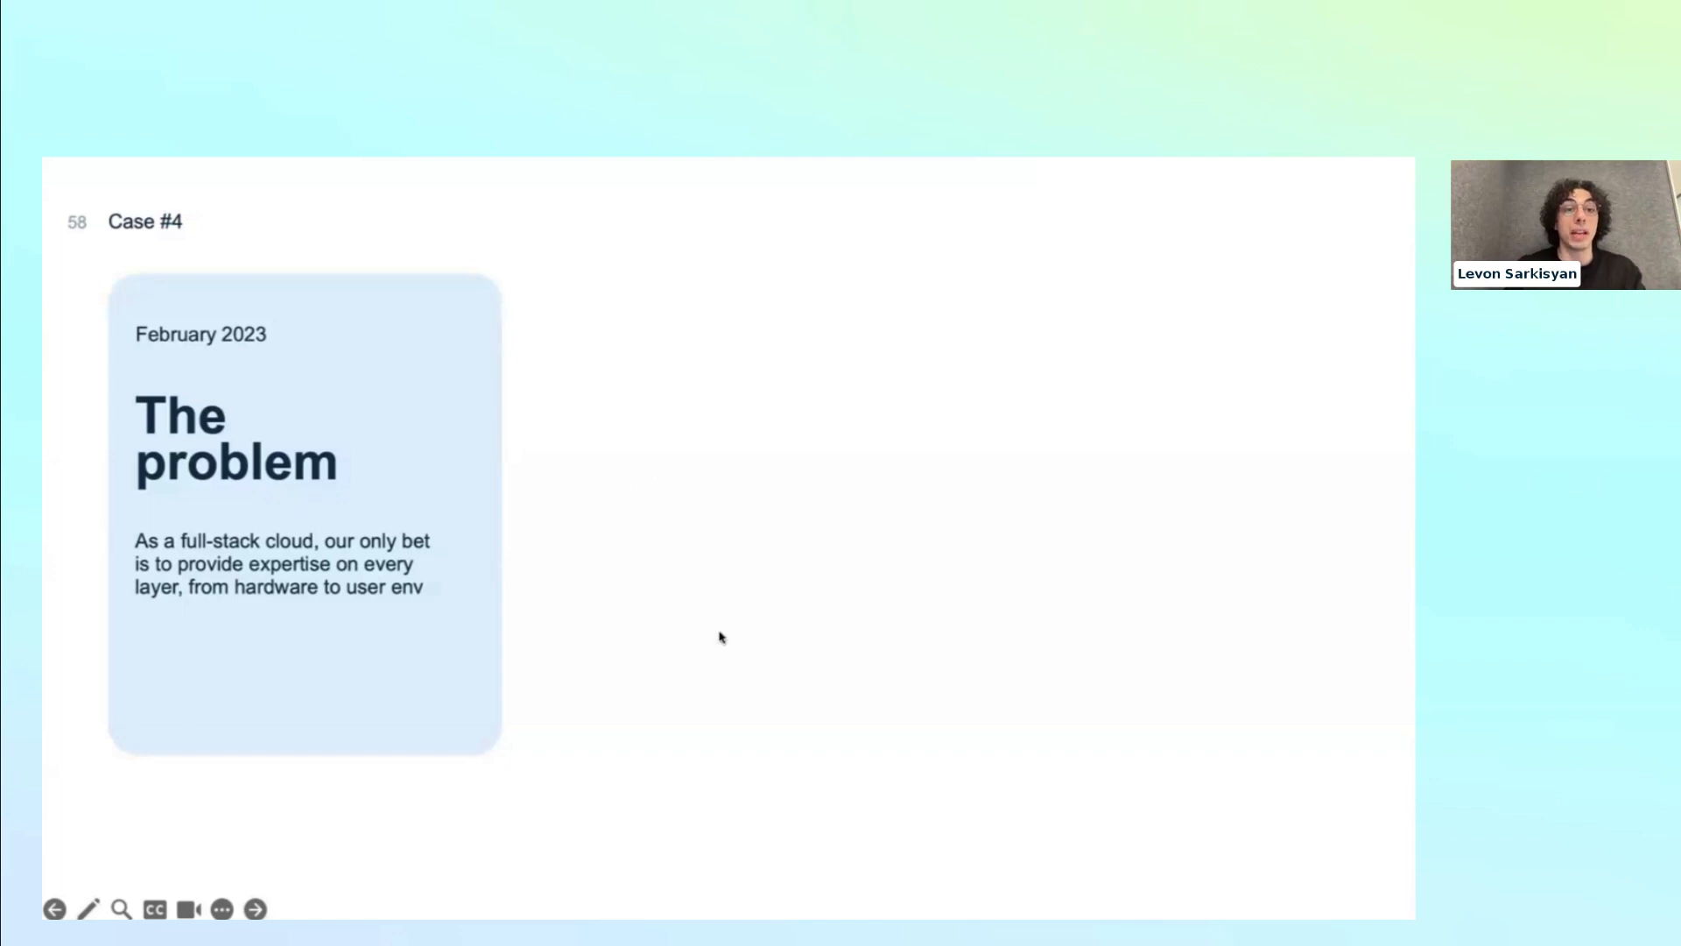
{"action": "mouse_move", "coordinate": [656, 280]}
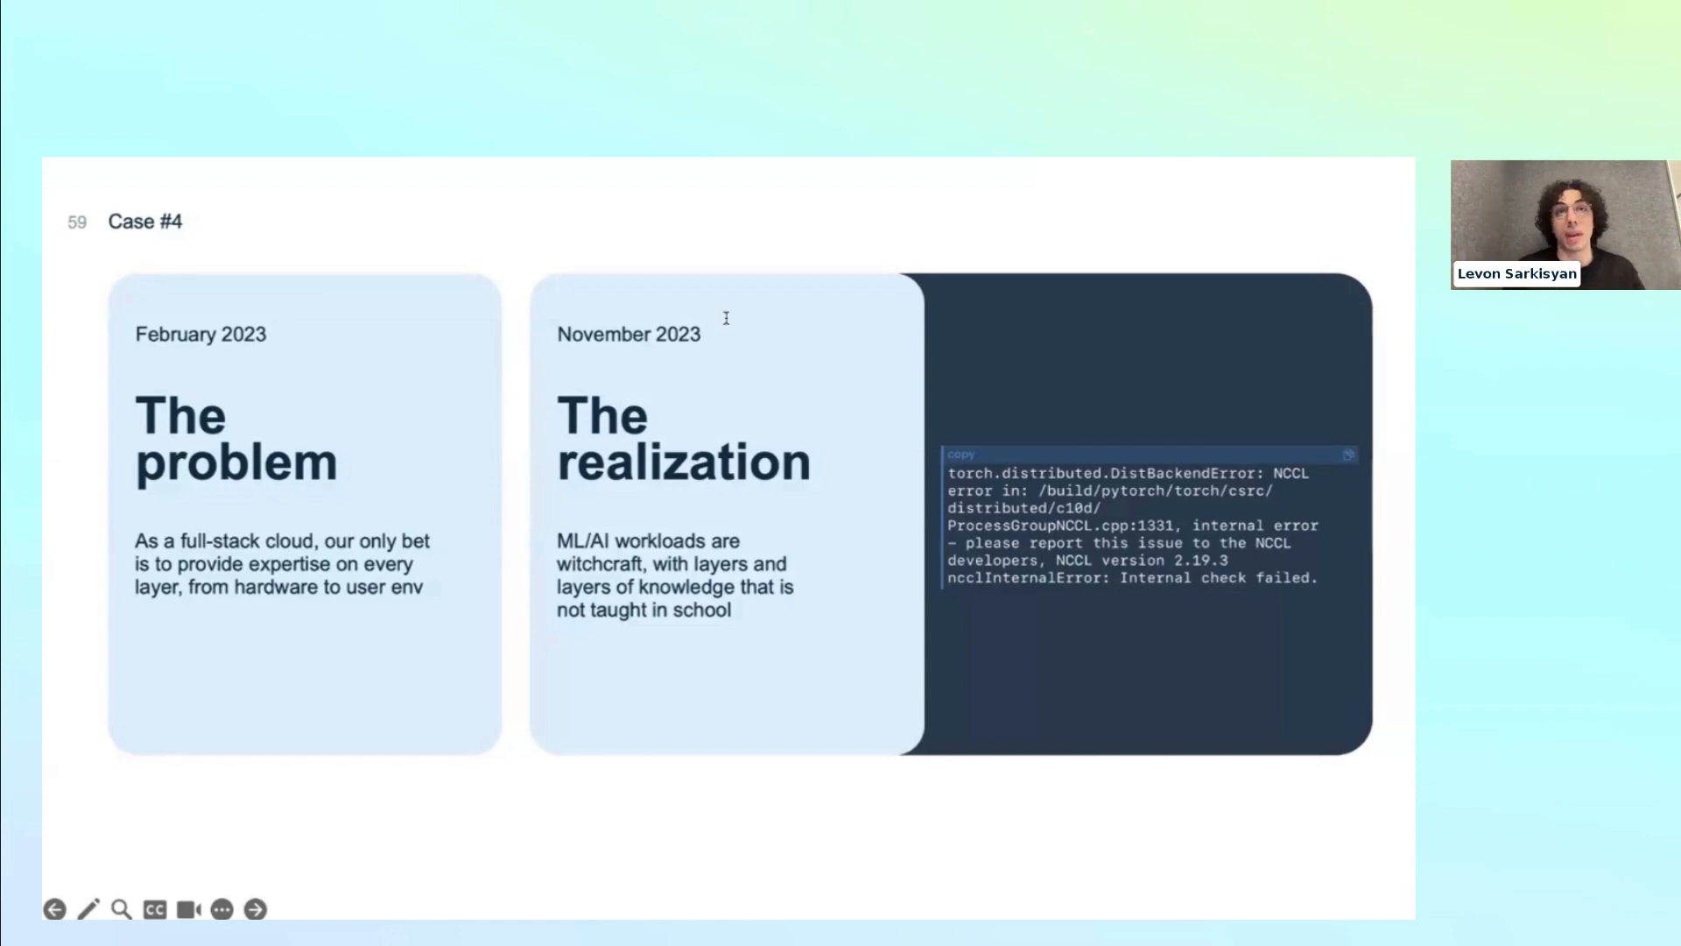
{"action": "mouse_move", "coordinate": [814, 261]}
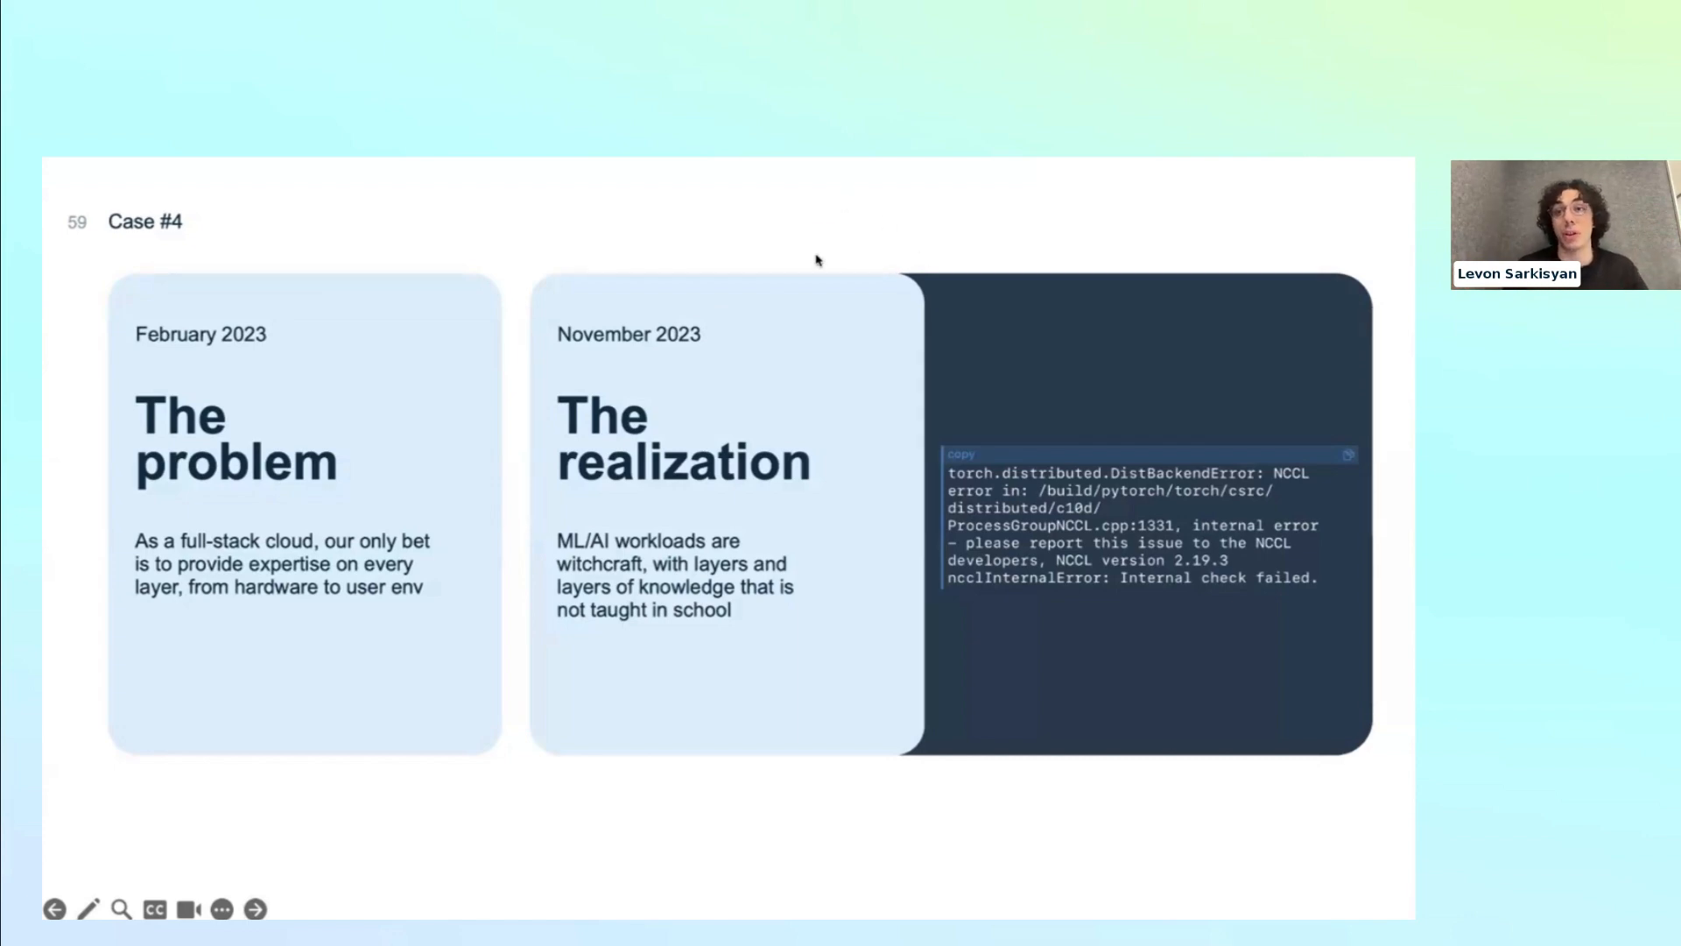
{"action": "mouse_move", "coordinate": [859, 406]}
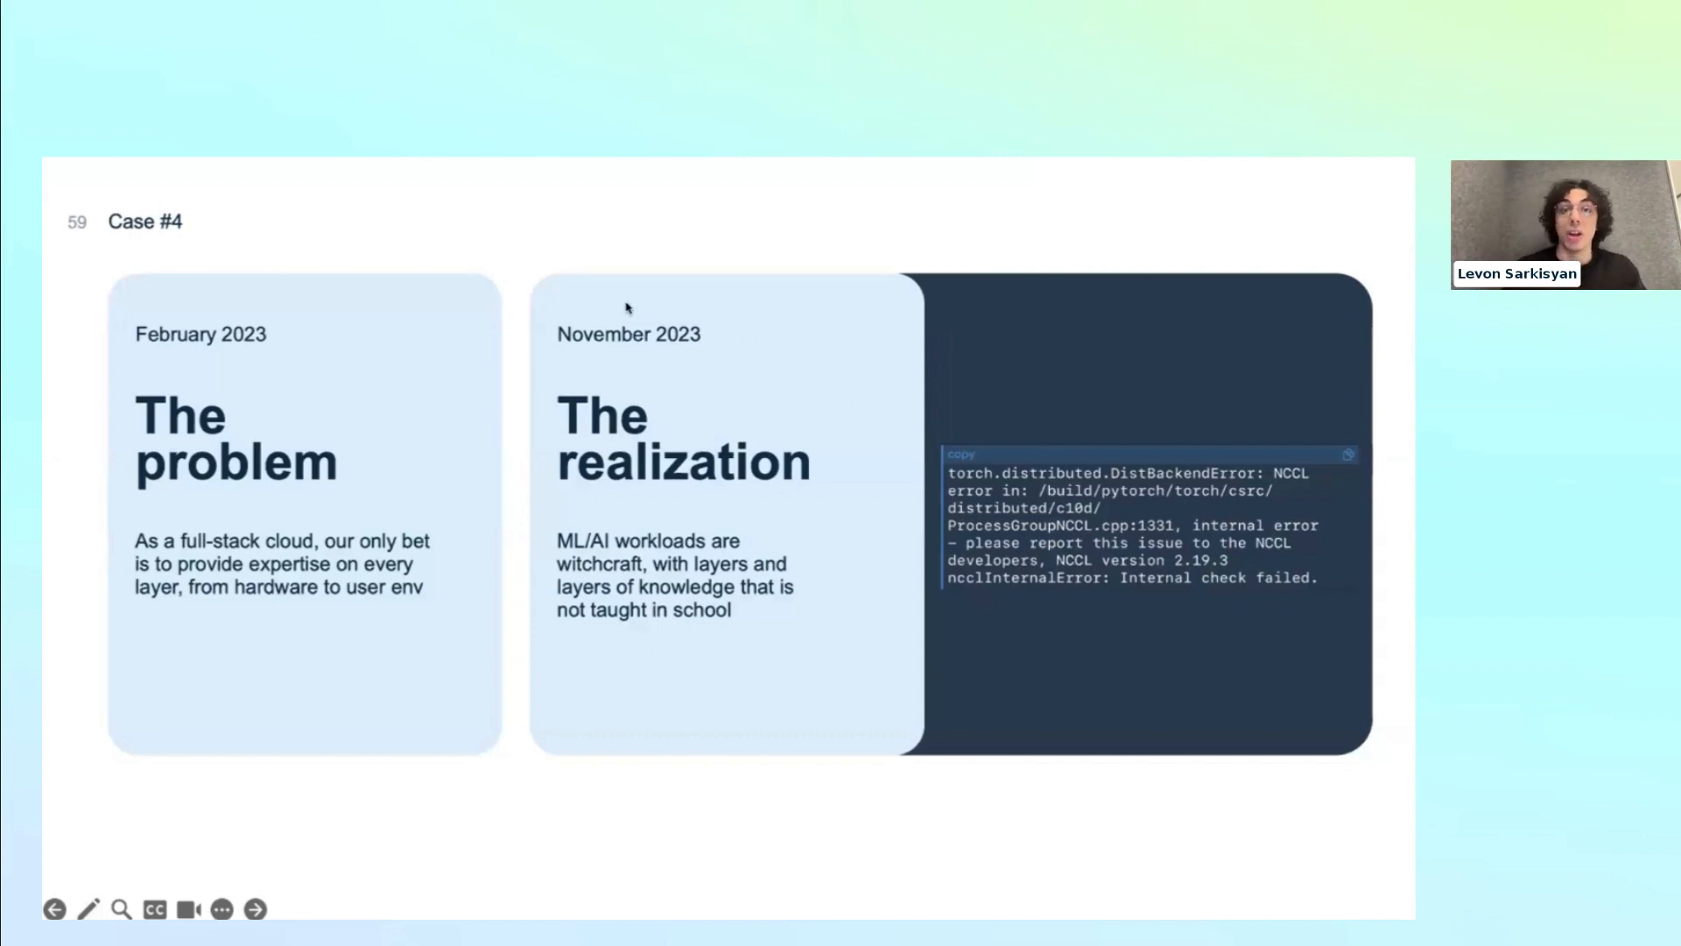
{"action": "mouse_move", "coordinate": [767, 483]}
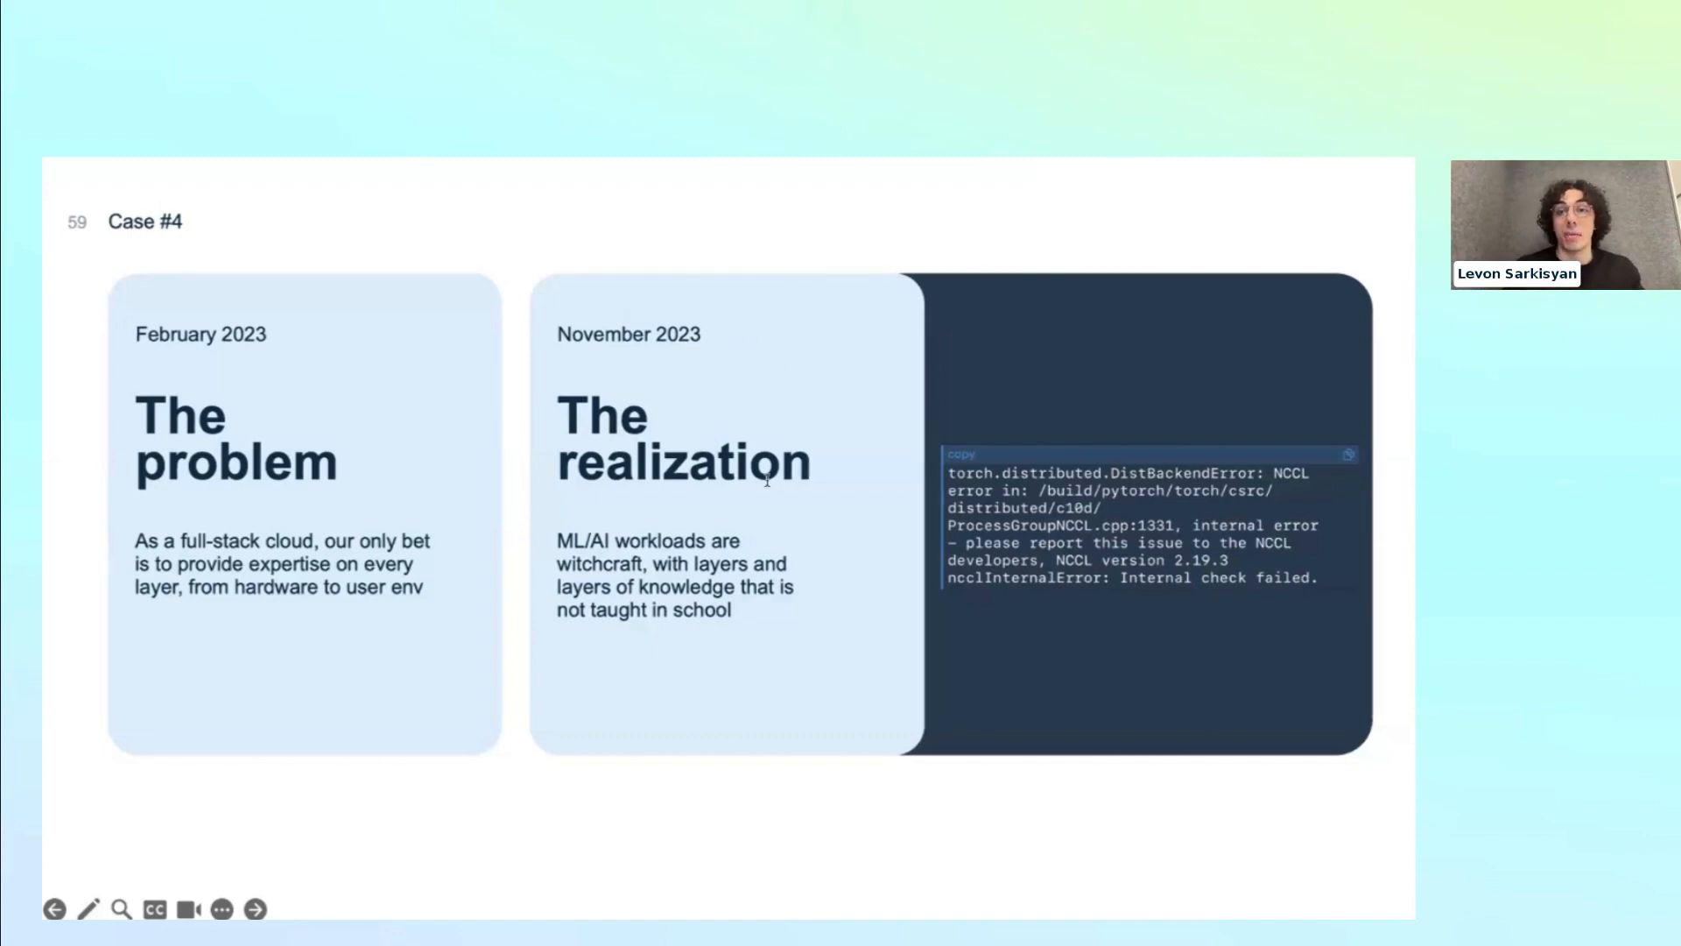
{"action": "mouse_move", "coordinate": [766, 485]}
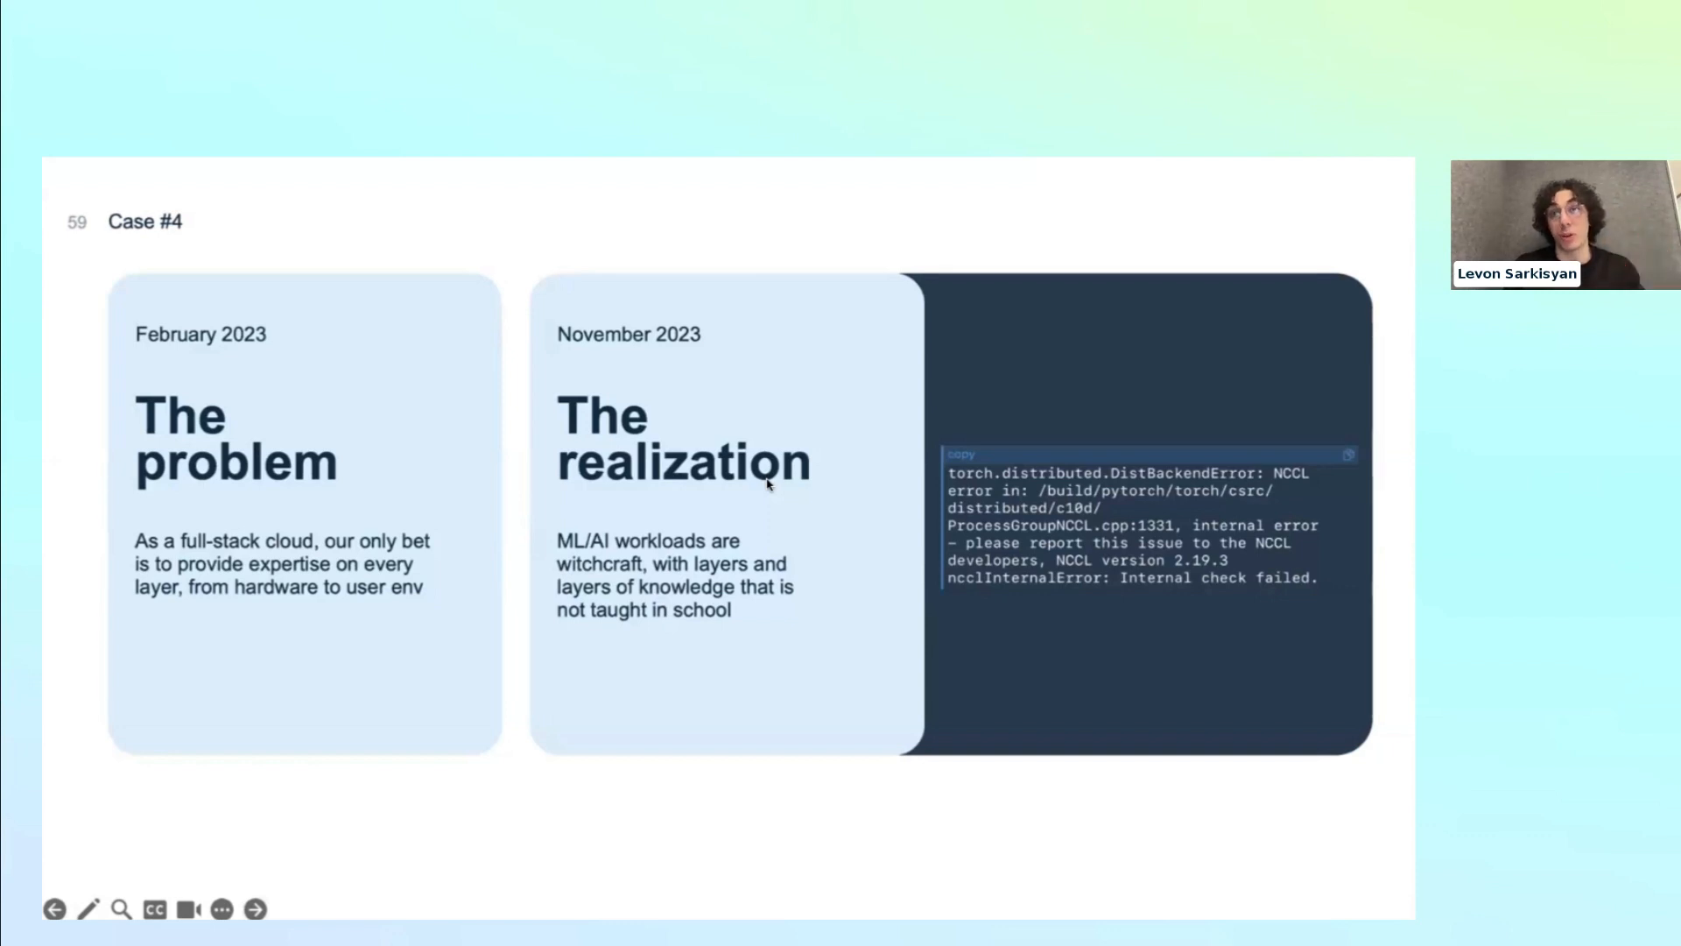
{"action": "left_click", "coordinate": [256, 909]}
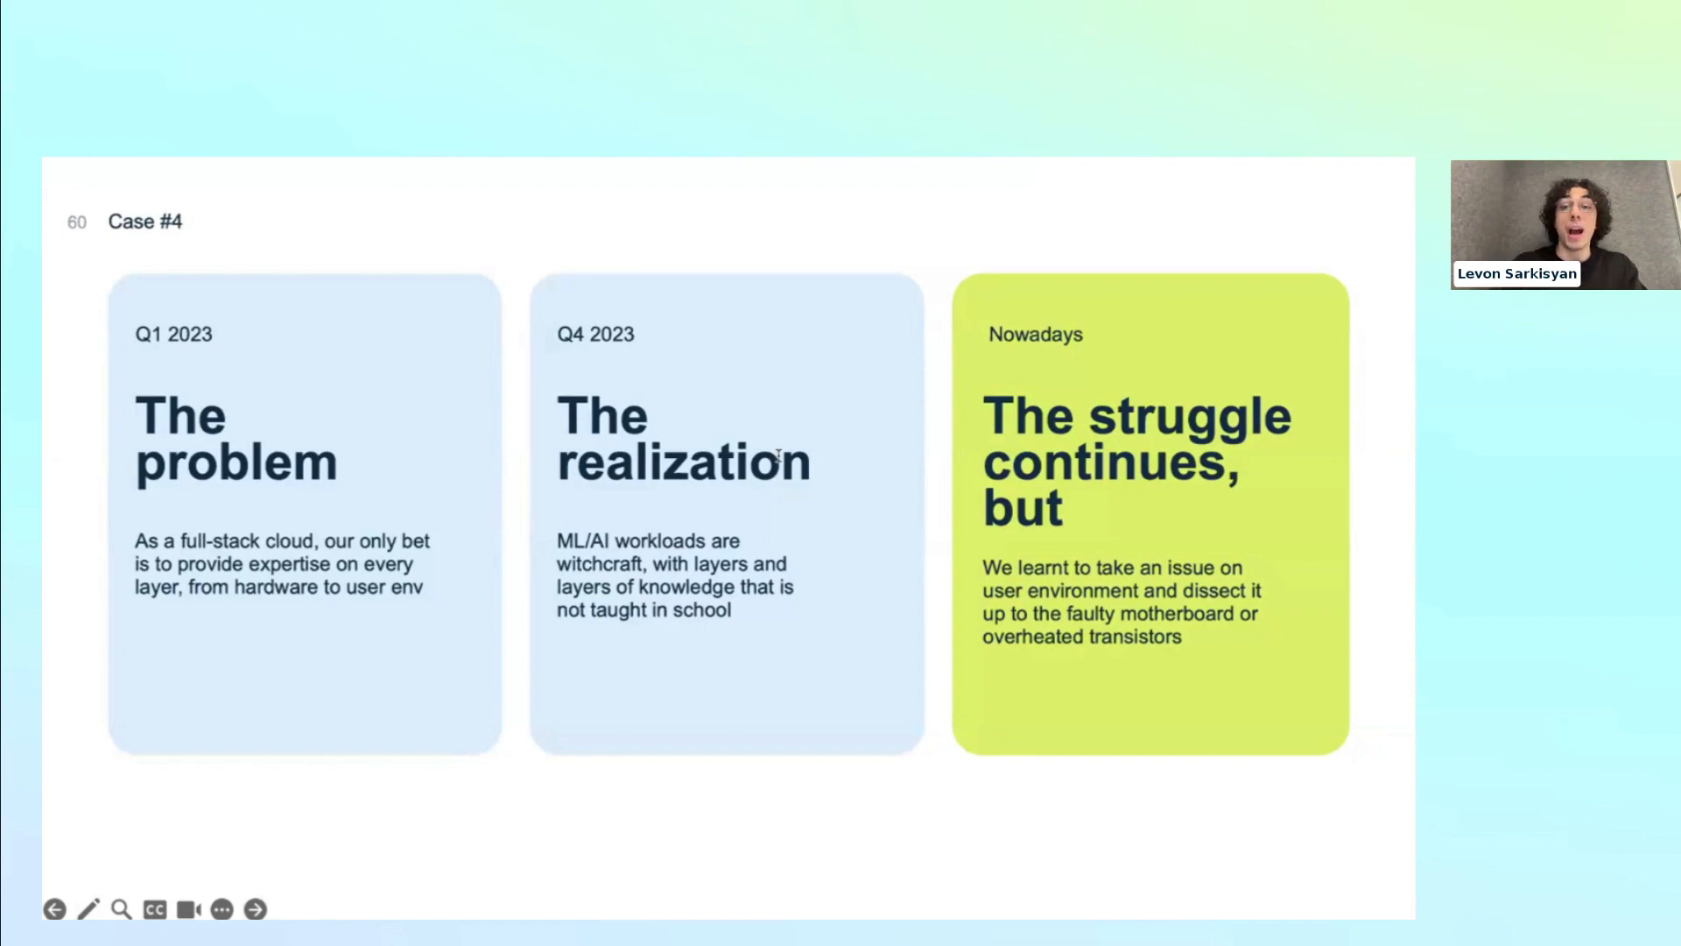
{"action": "mouse_move", "coordinate": [823, 330]}
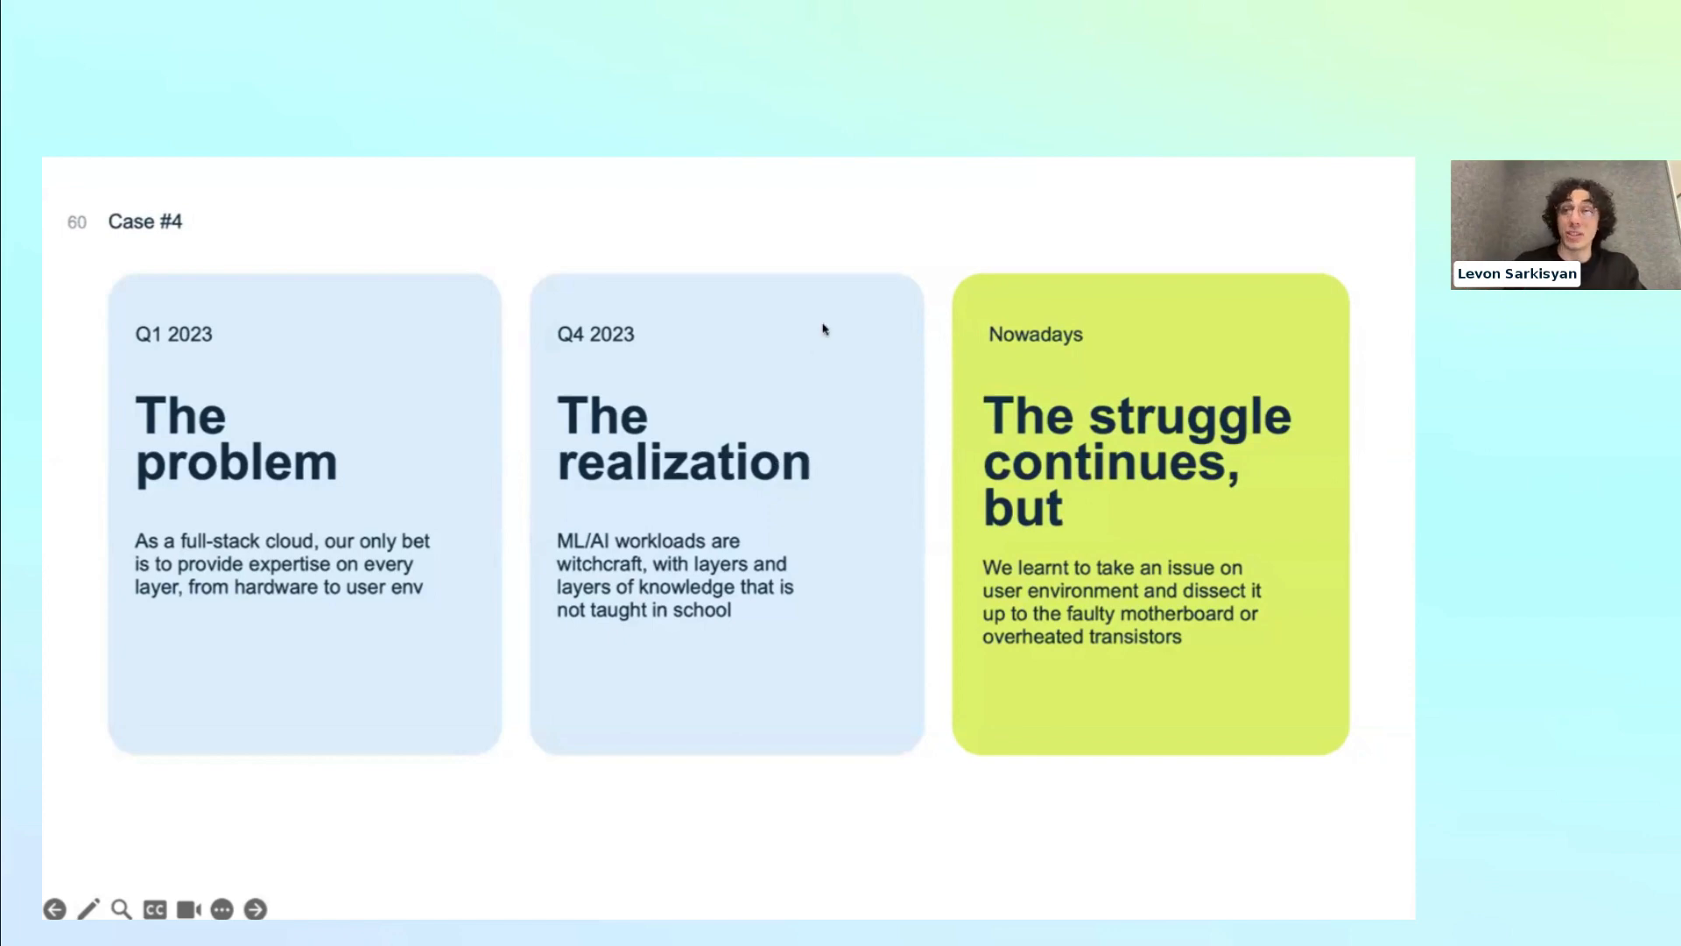
{"action": "mouse_move", "coordinate": [791, 490]}
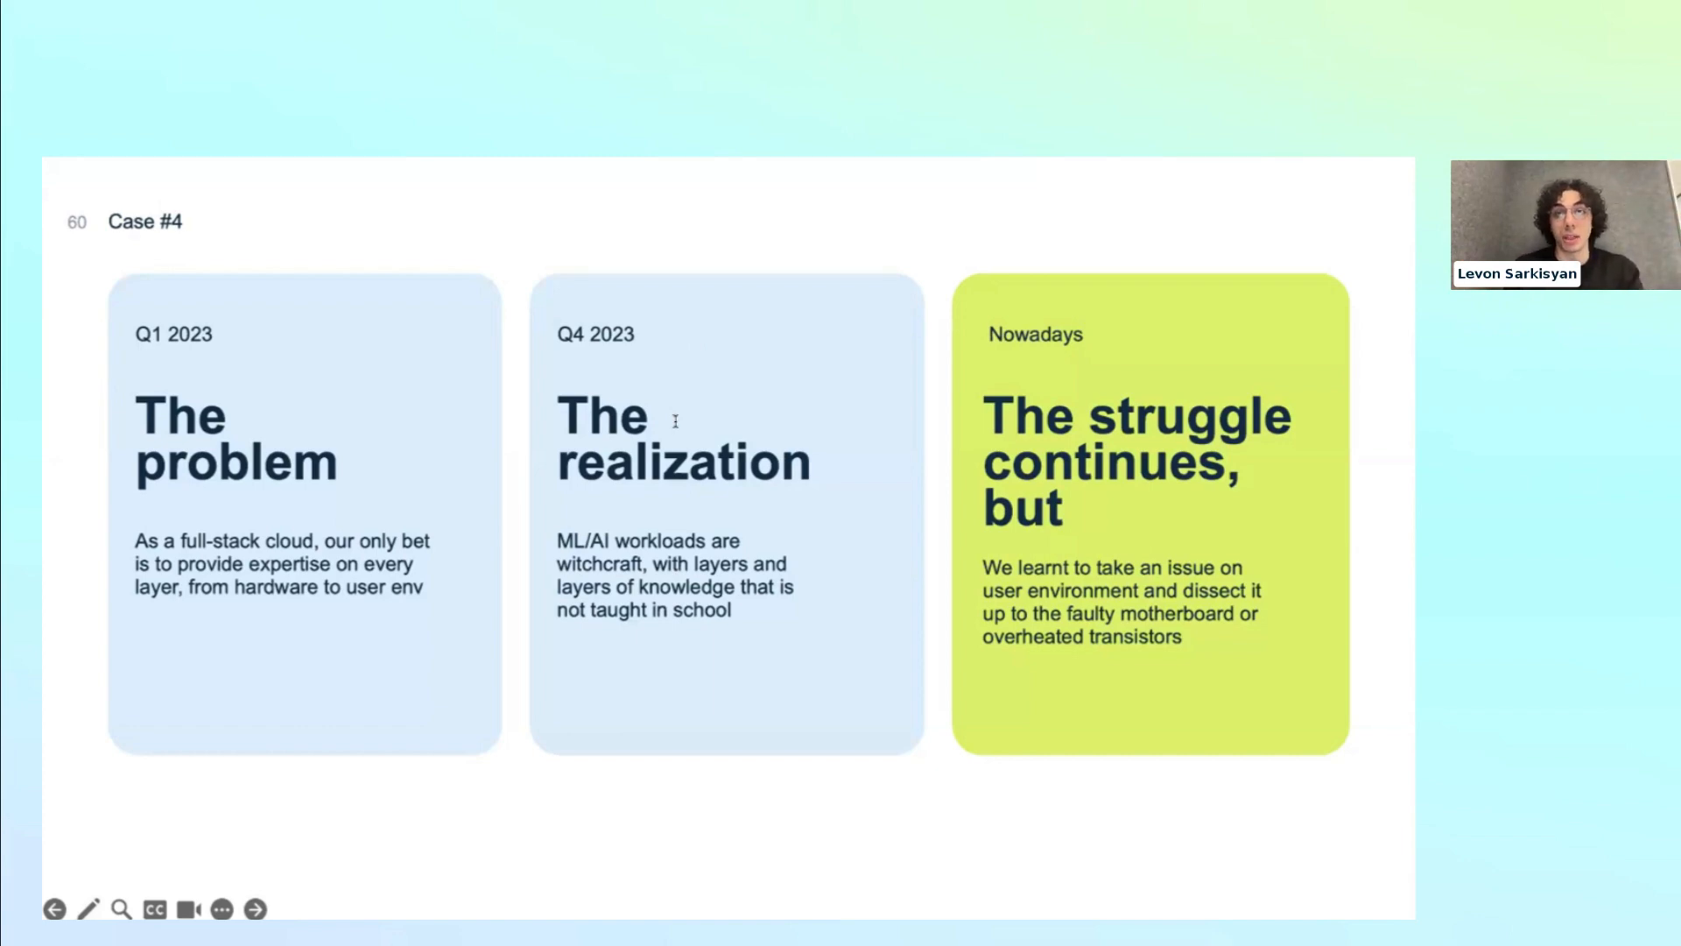
{"action": "mouse_move", "coordinate": [581, 376]}
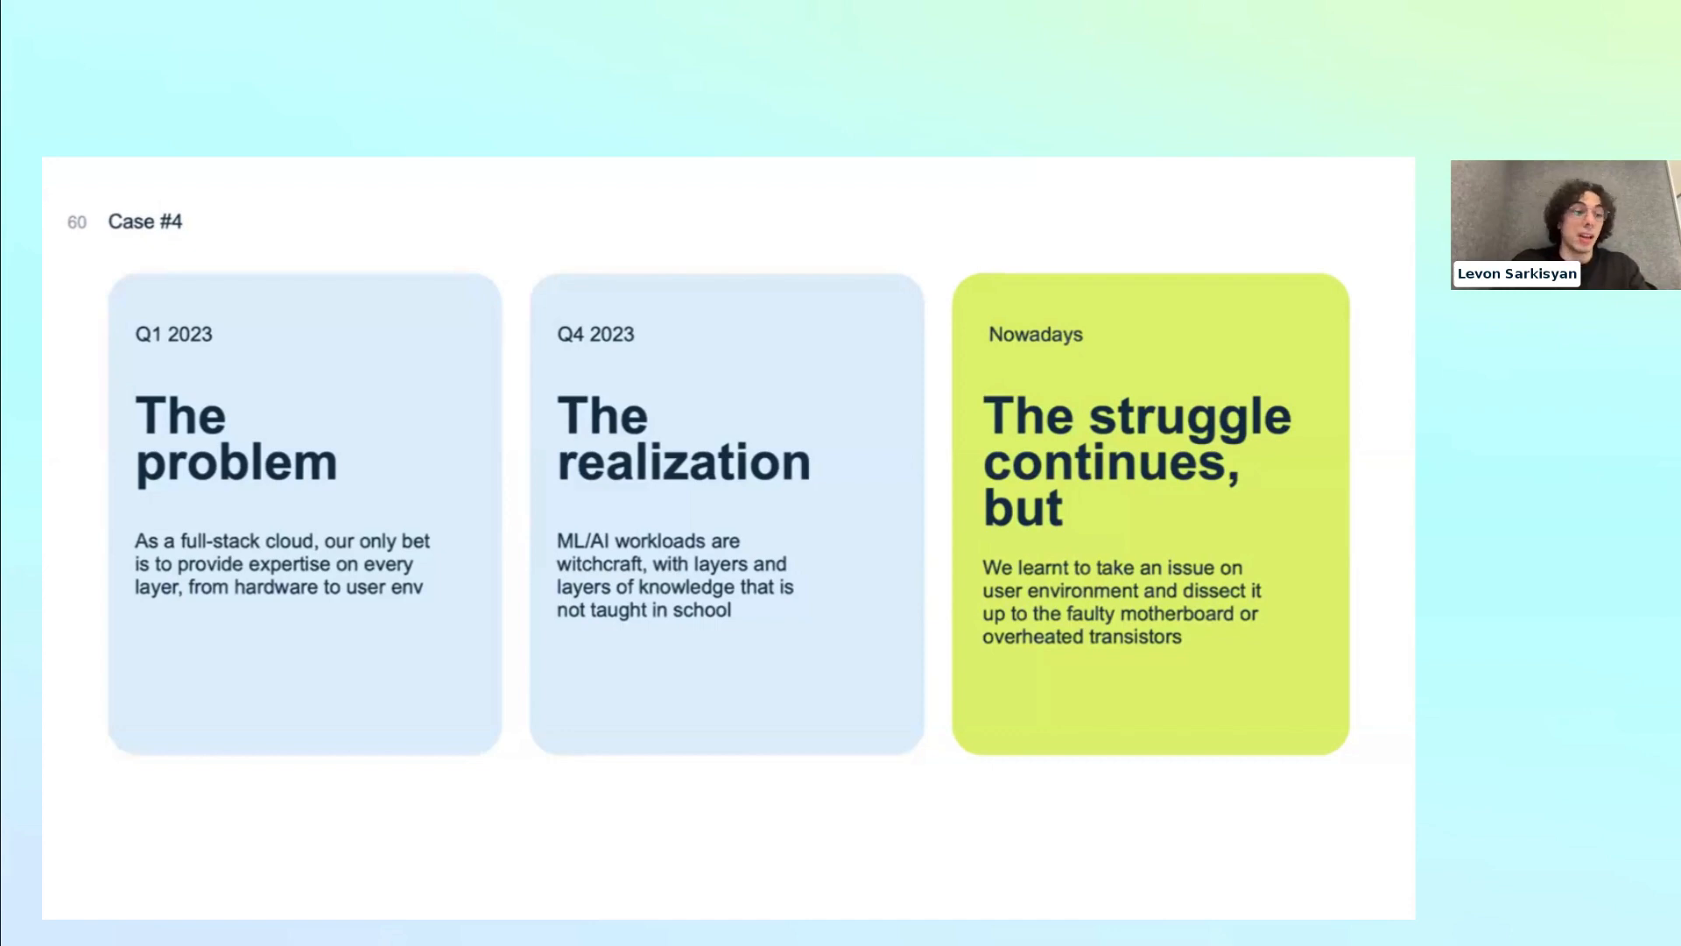
{"action": "mouse_move", "coordinate": [811, 555]}
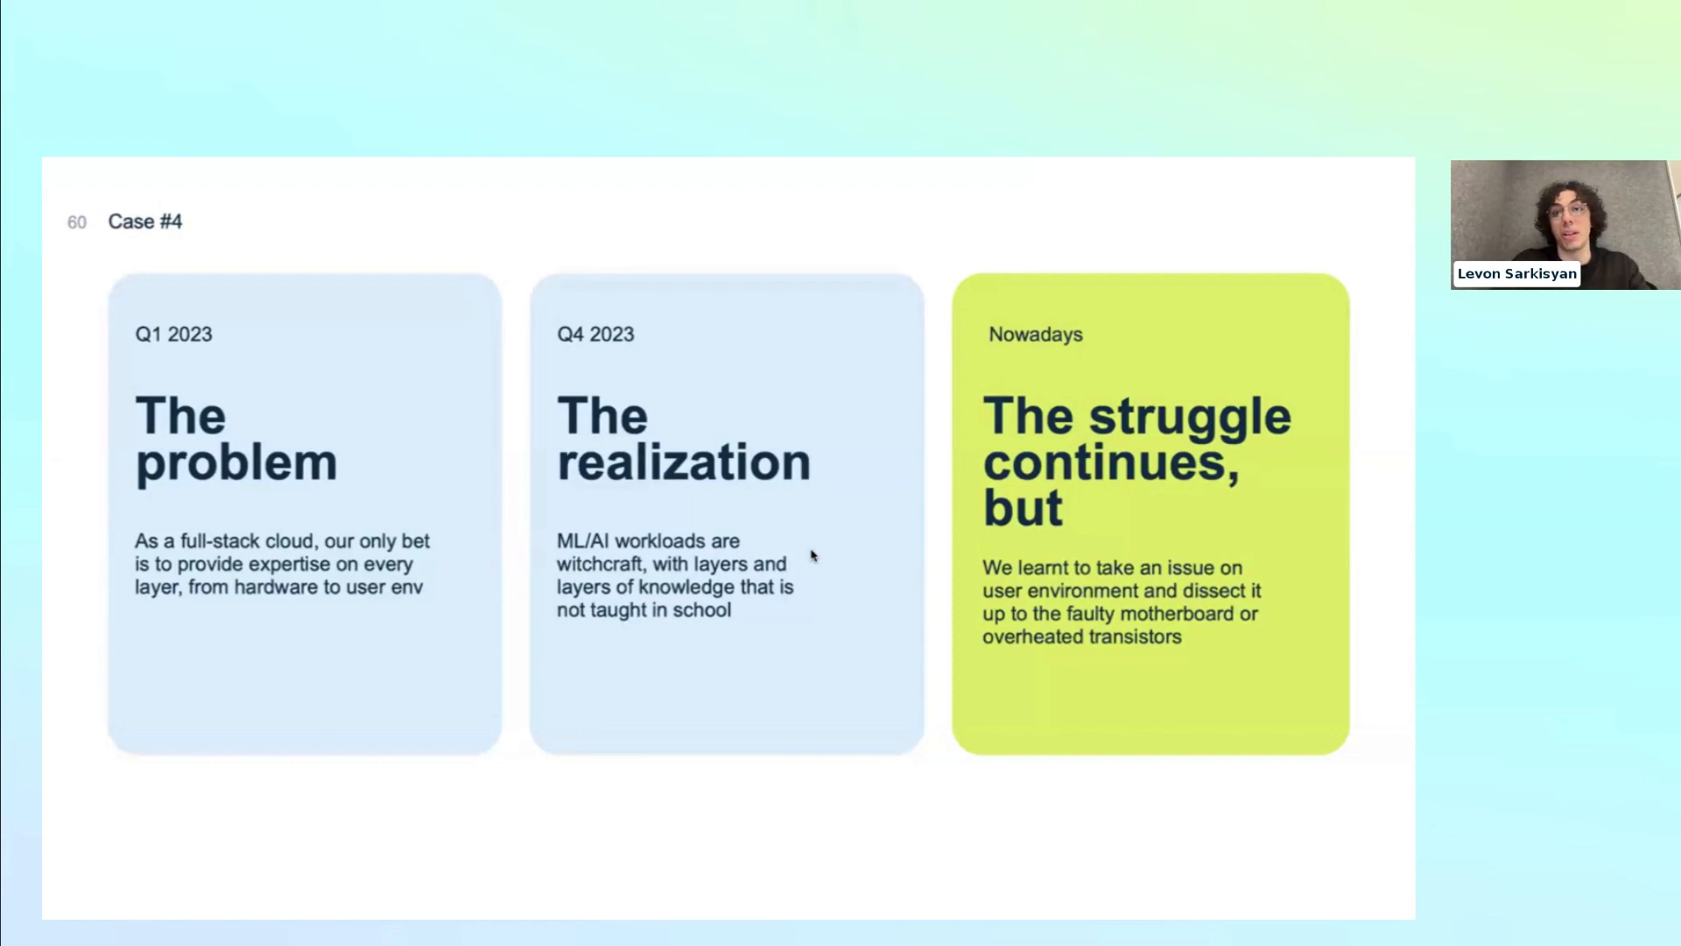
{"action": "mouse_move", "coordinate": [638, 303]}
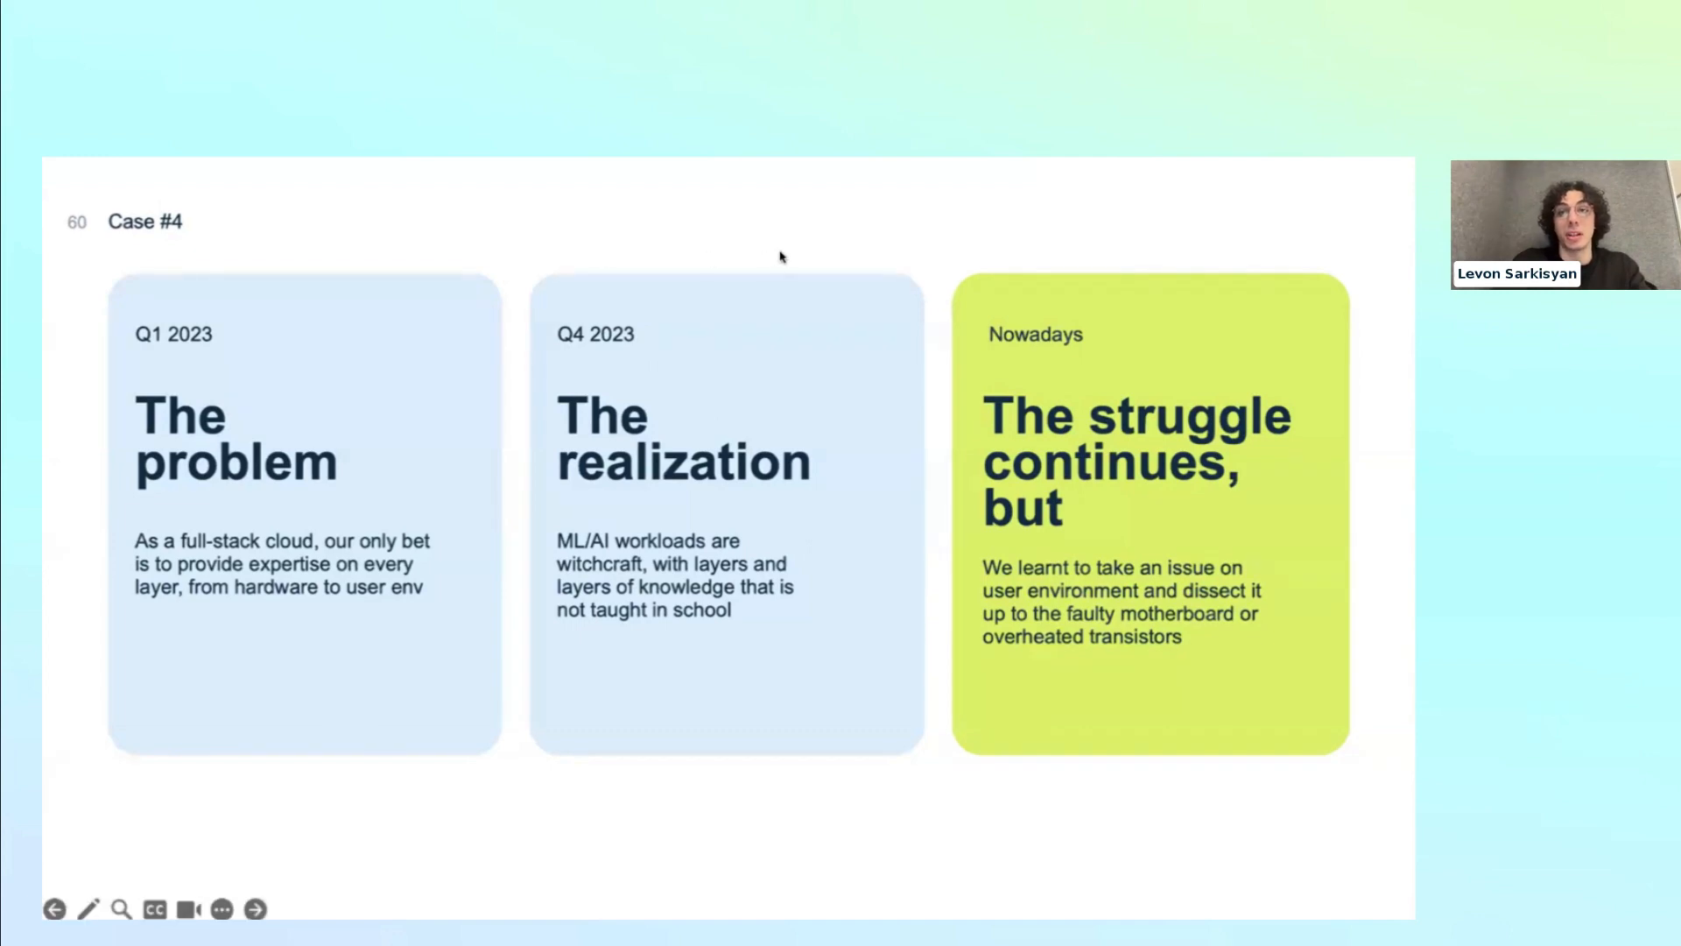
{"action": "mouse_move", "coordinate": [562, 228]}
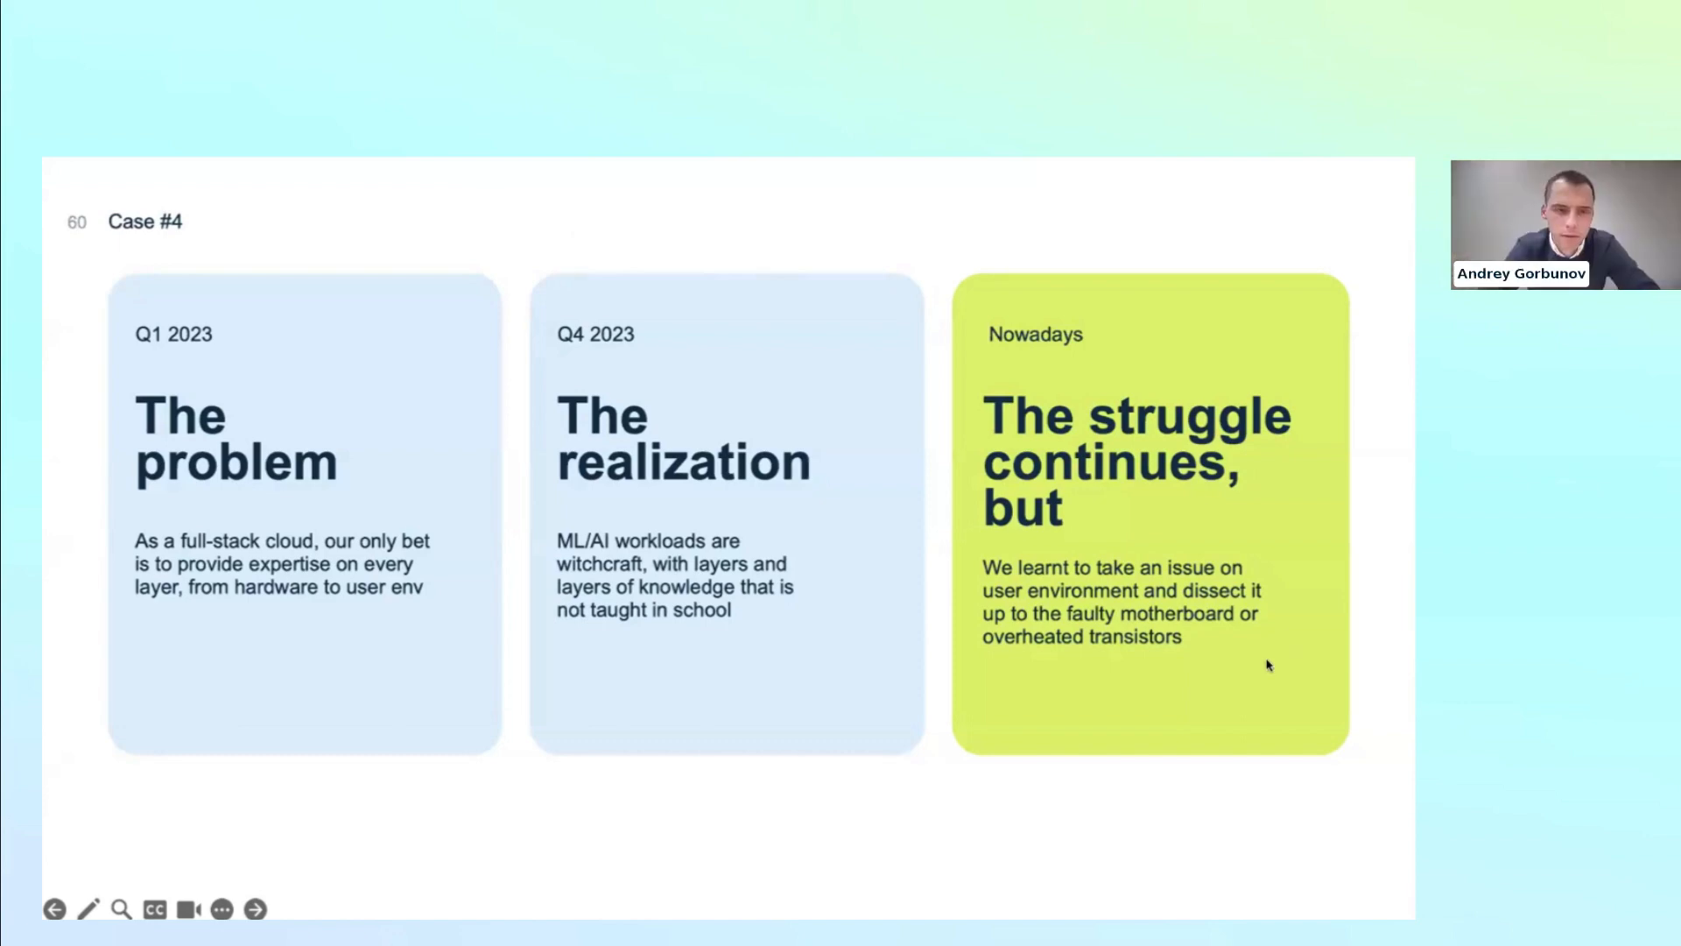
{"action": "mouse_move", "coordinate": [1207, 676]}
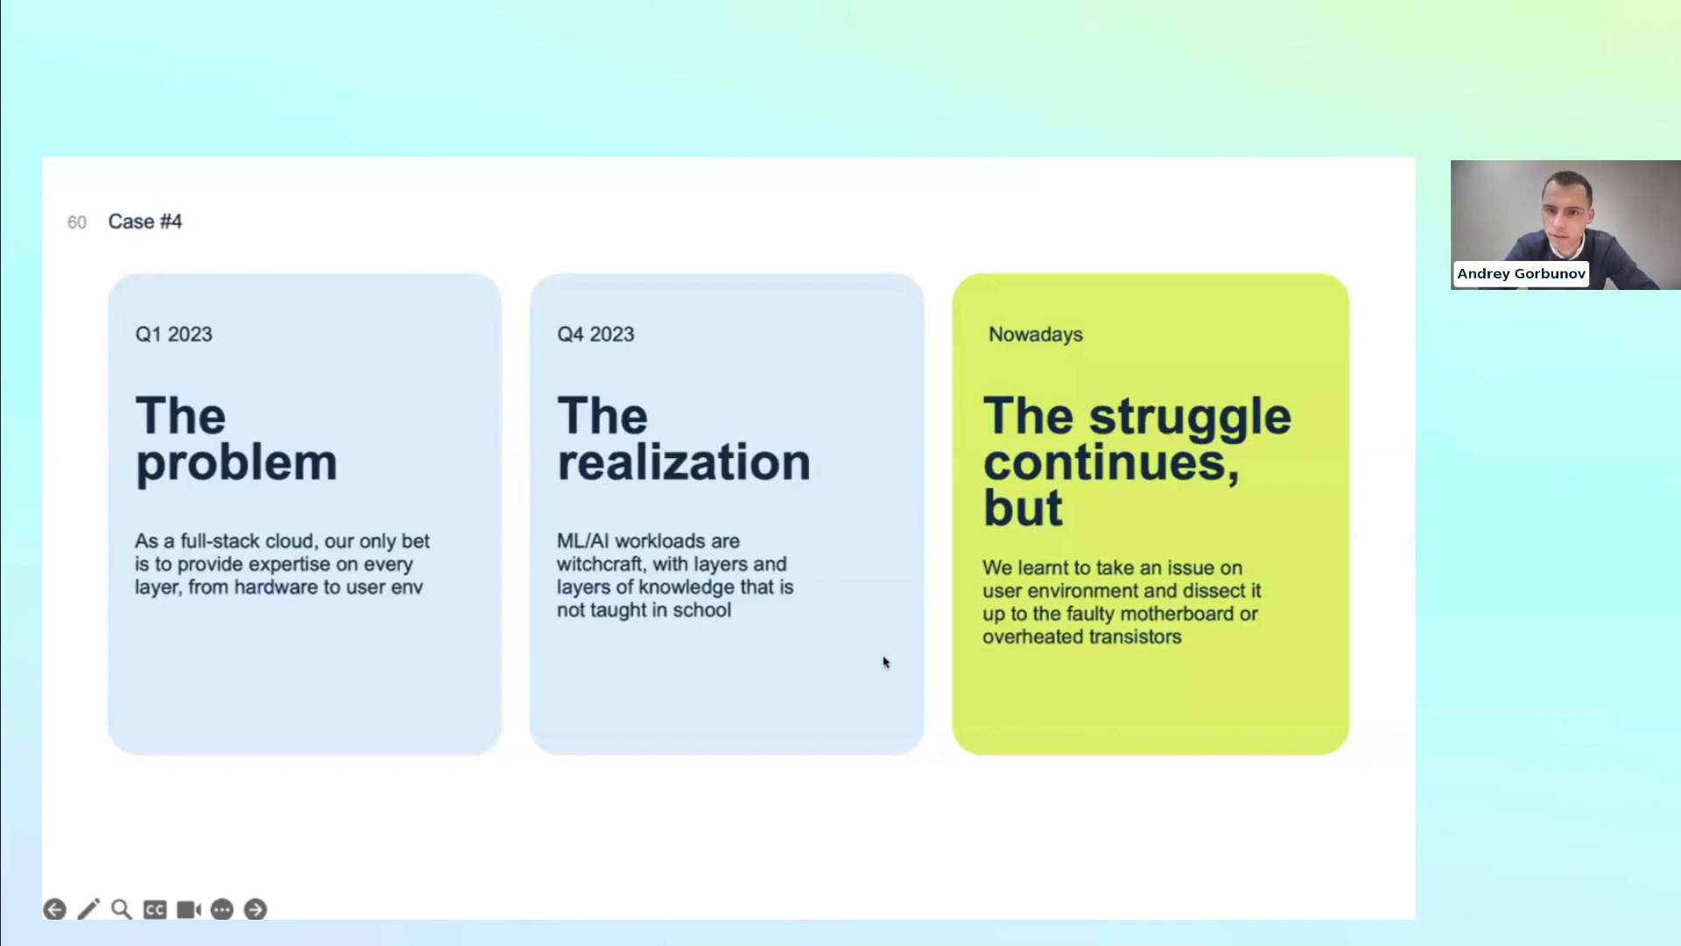
{"action": "mouse_move", "coordinate": [488, 707]}
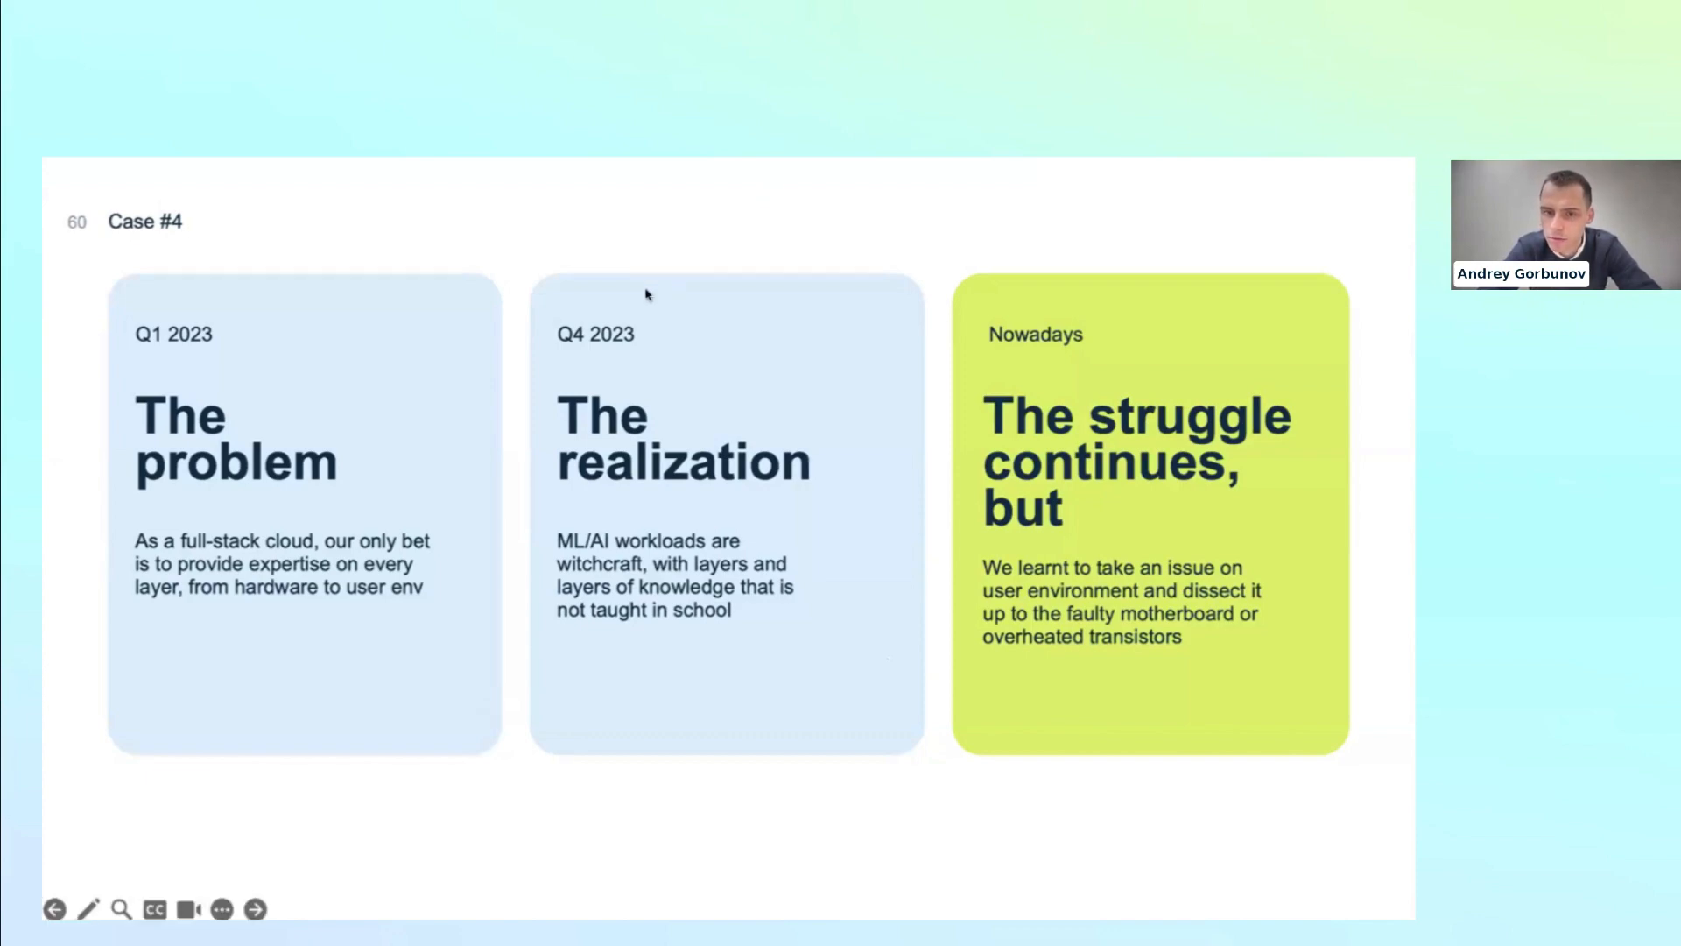
- Advance the deck to slide 61, the Q&A slide
{"action": "left_click", "coordinate": [254, 907]}
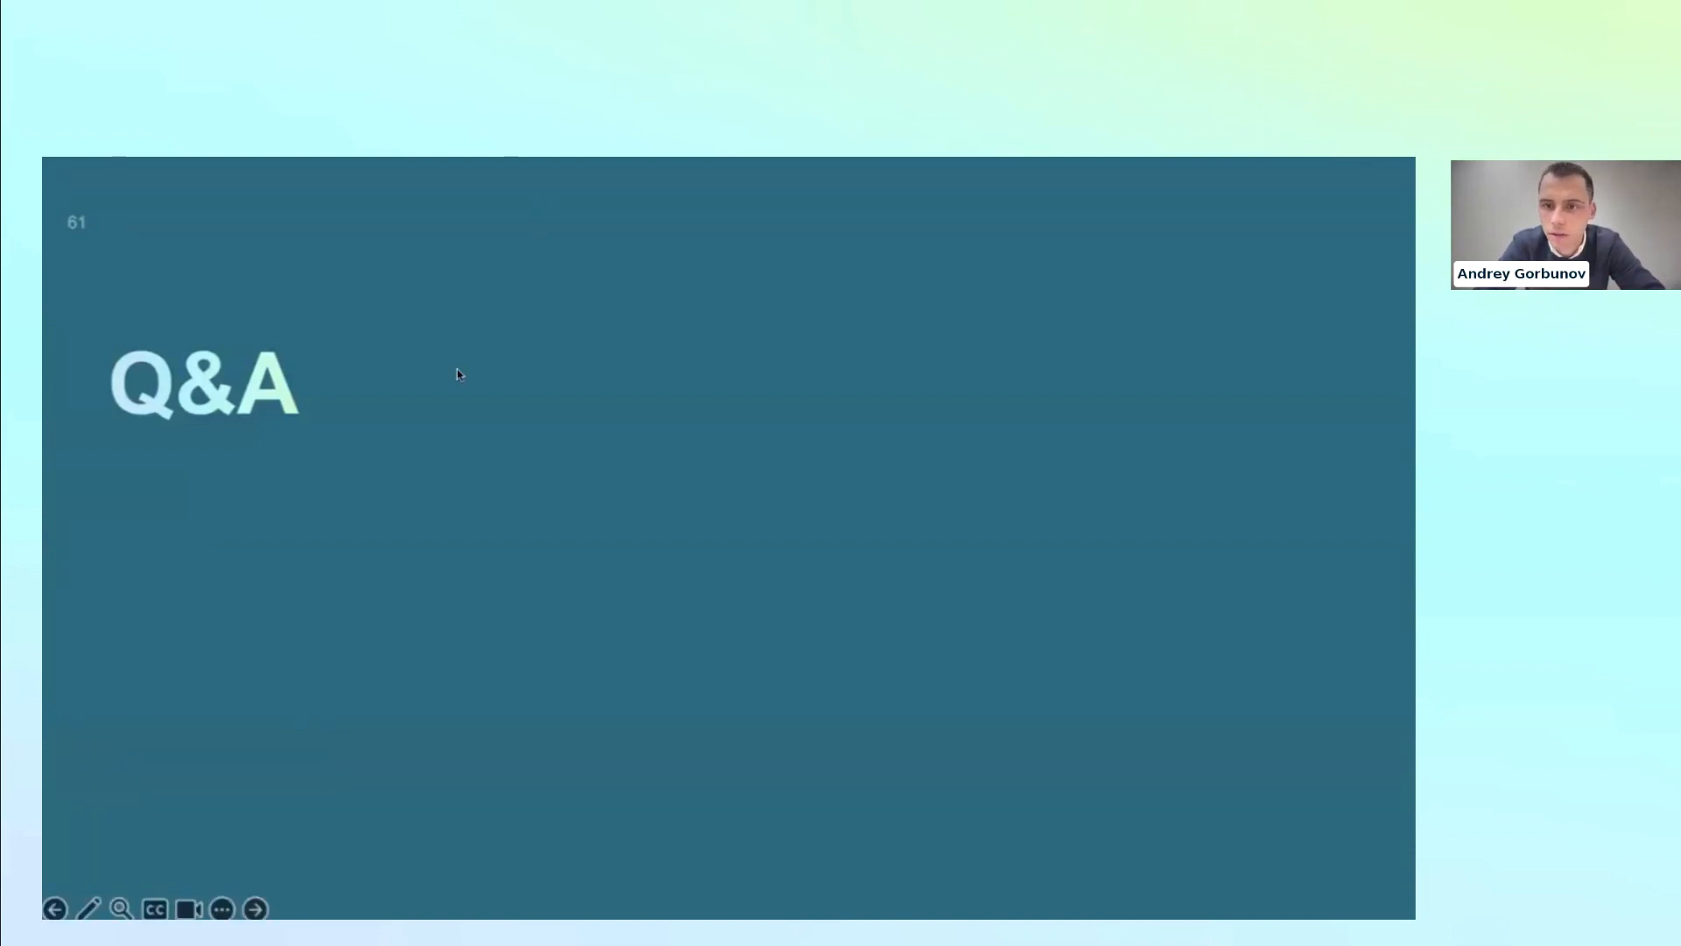
{"action": "mouse_move", "coordinate": [428, 610]}
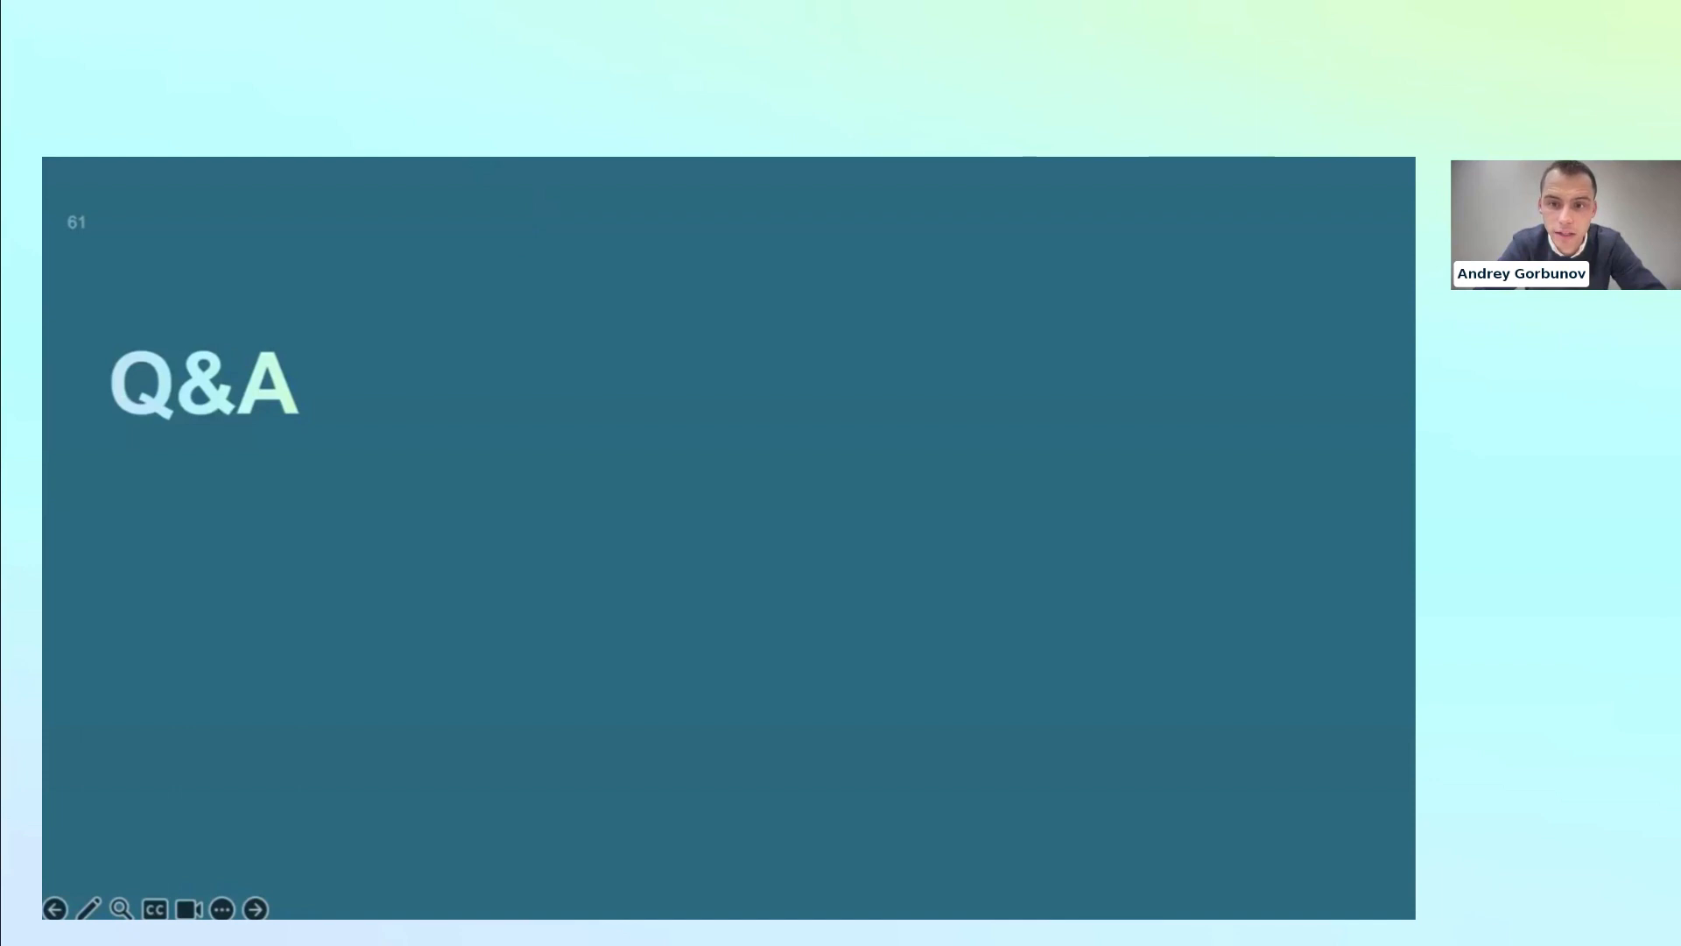
{"action": "mouse_move", "coordinate": [767, 522]}
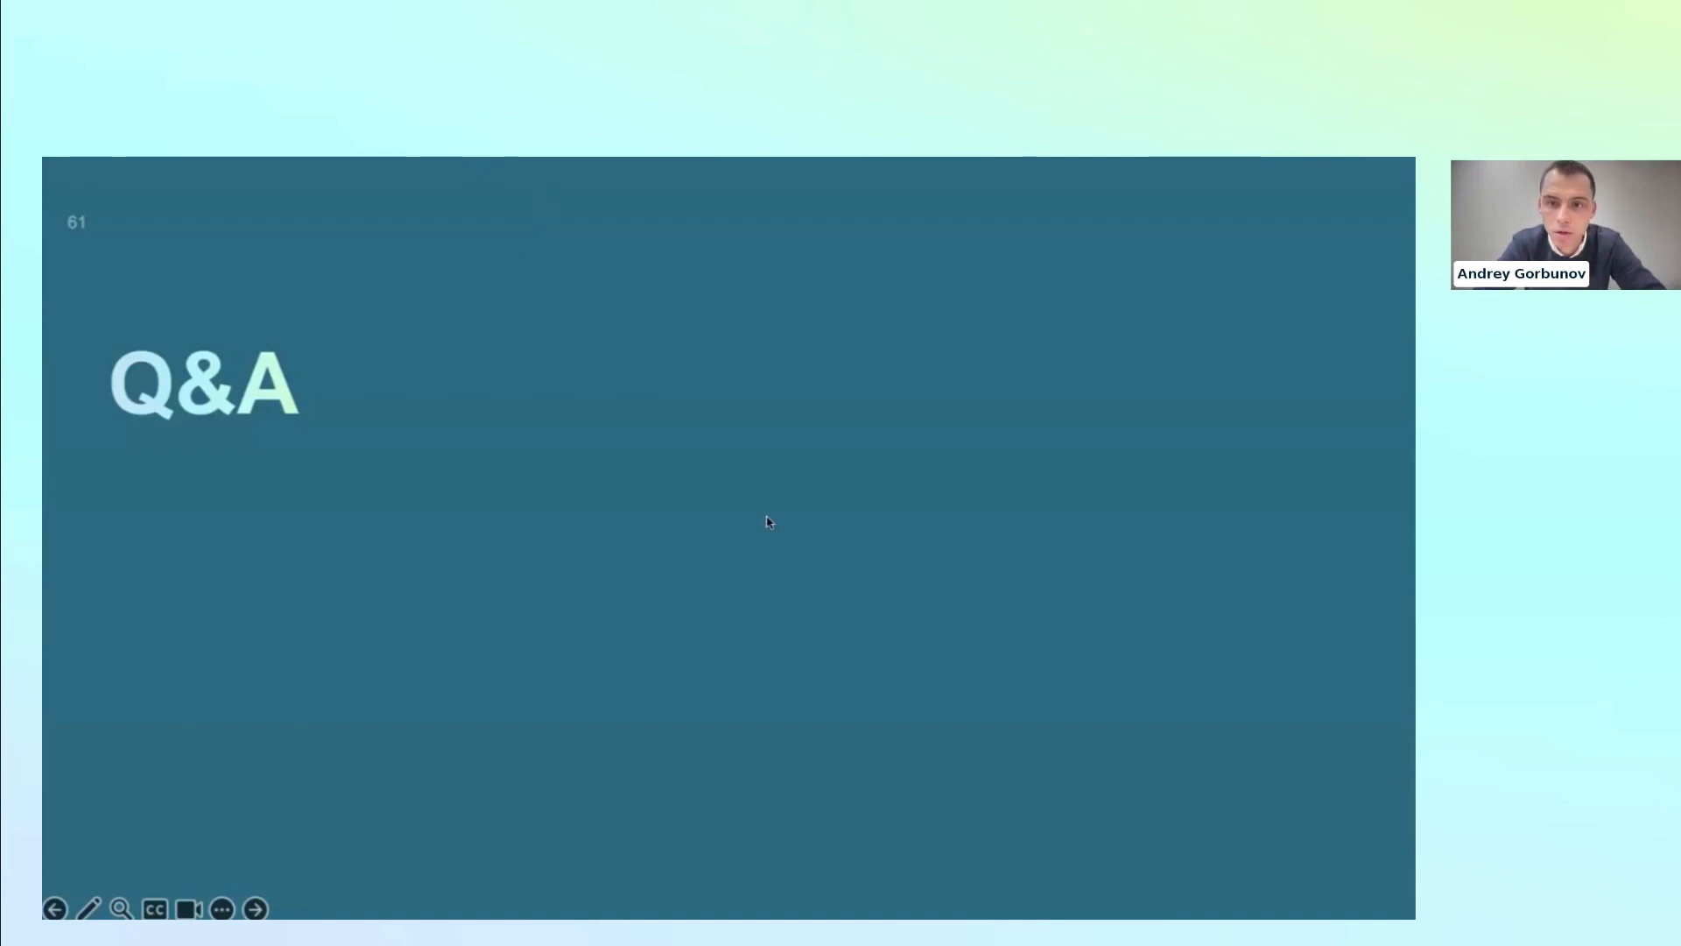
{"action": "mouse_move", "coordinate": [846, 450]}
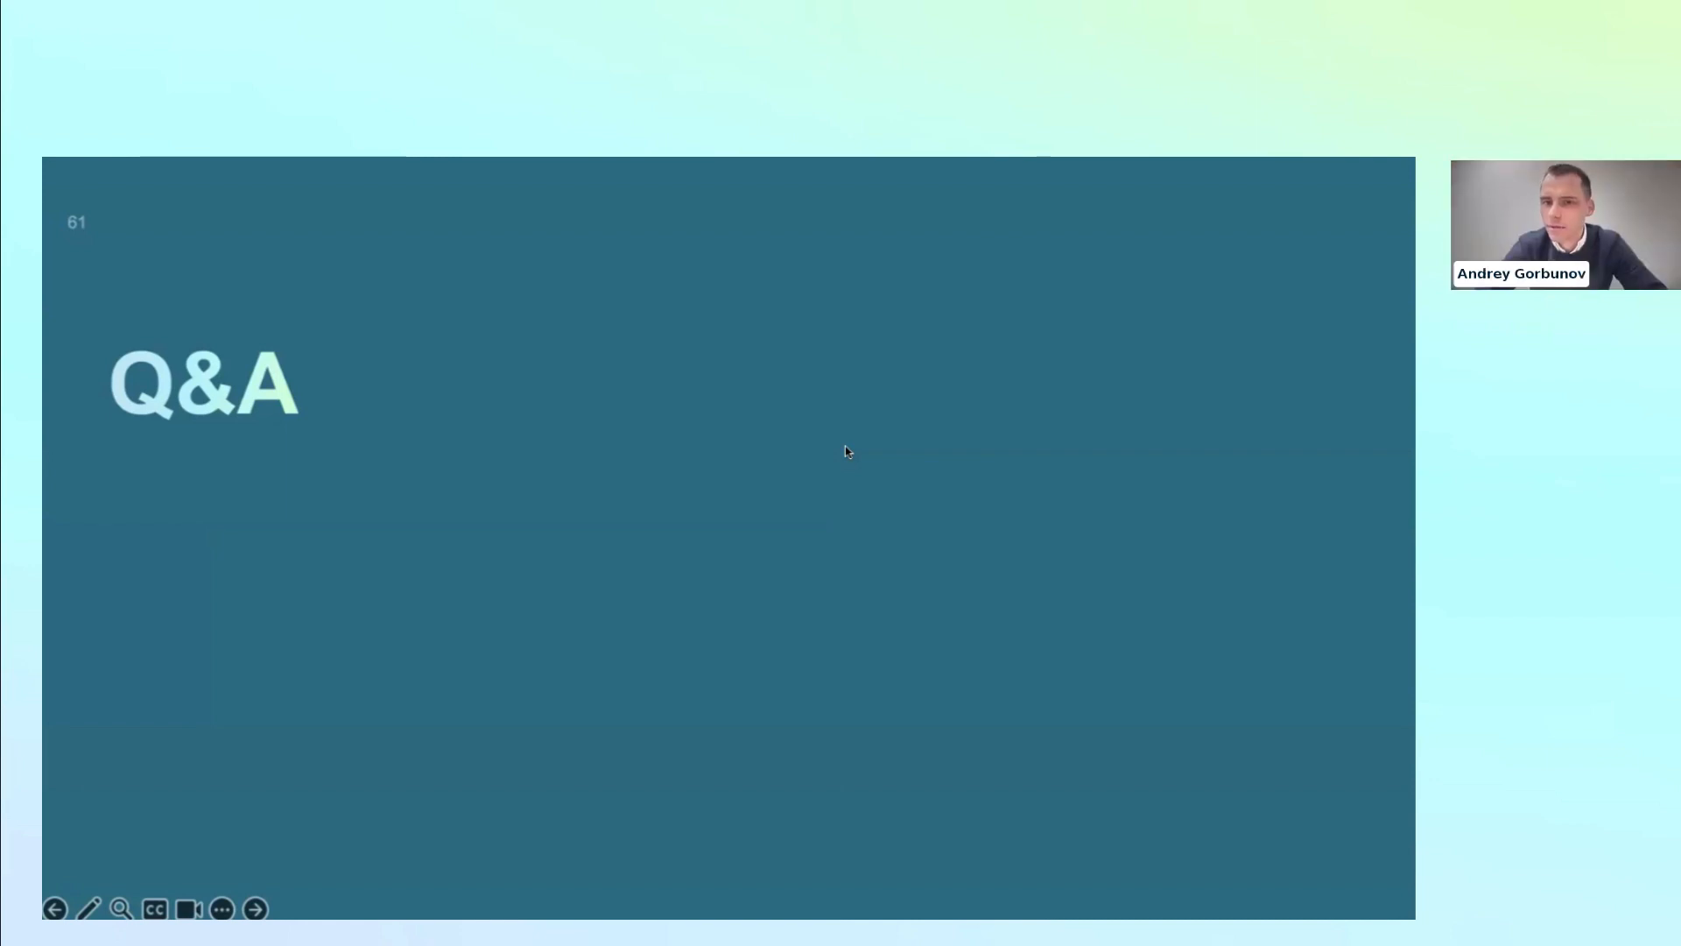
{"action": "mouse_move", "coordinate": [853, 546]}
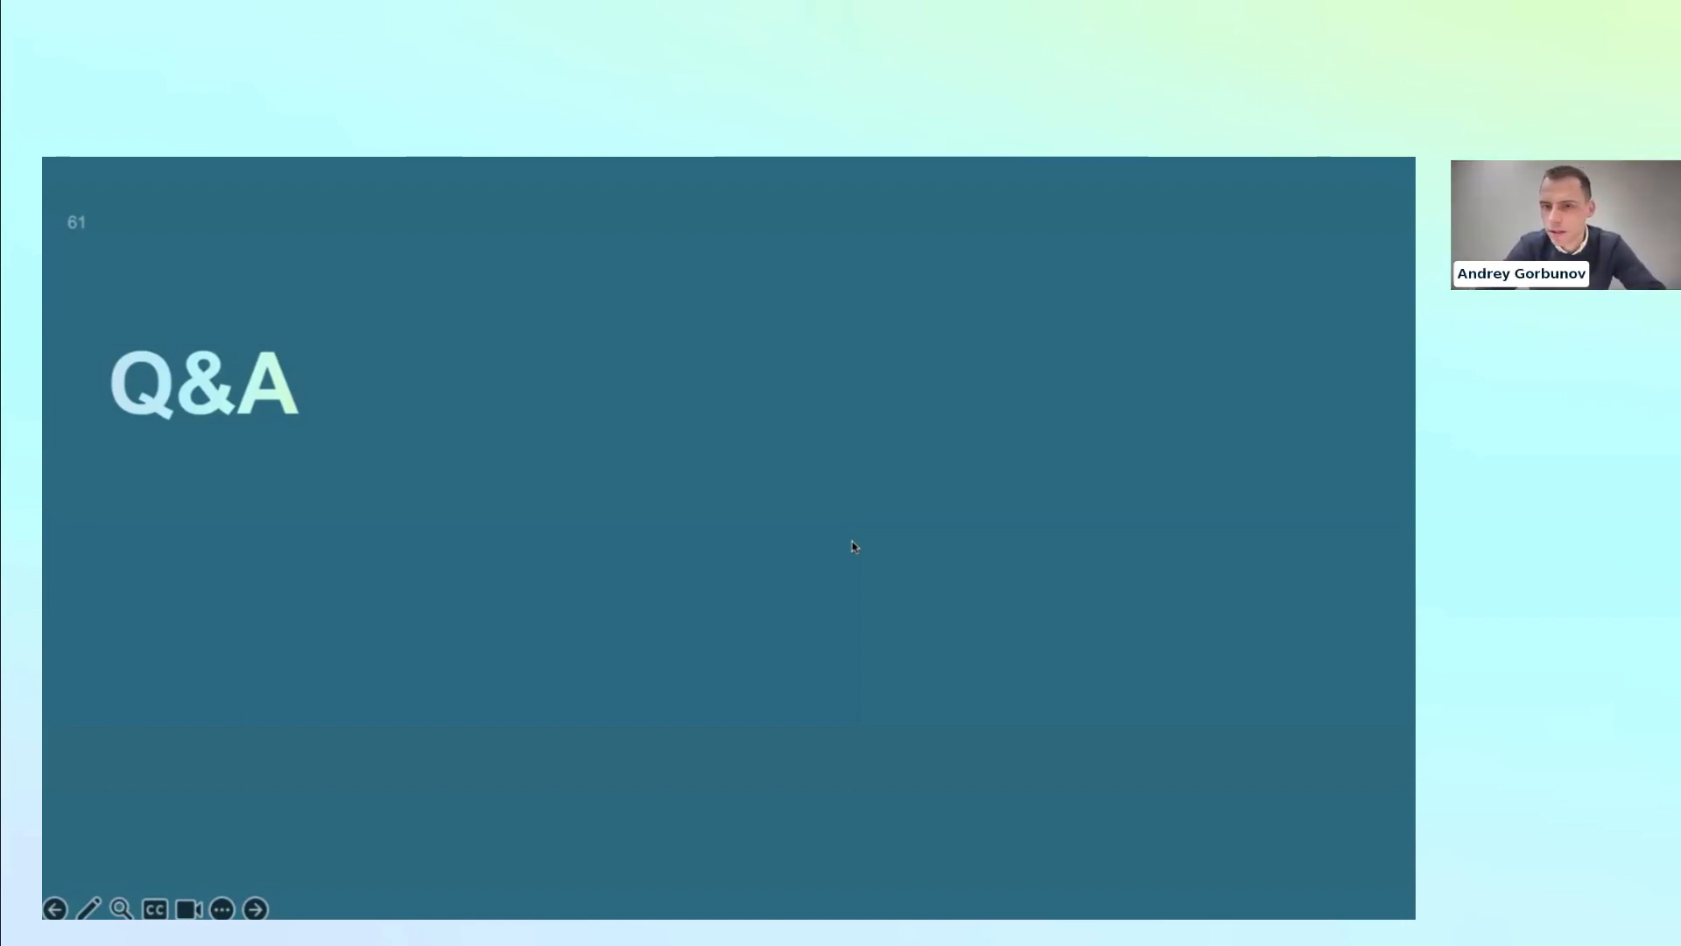
{"action": "mouse_move", "coordinate": [858, 662]}
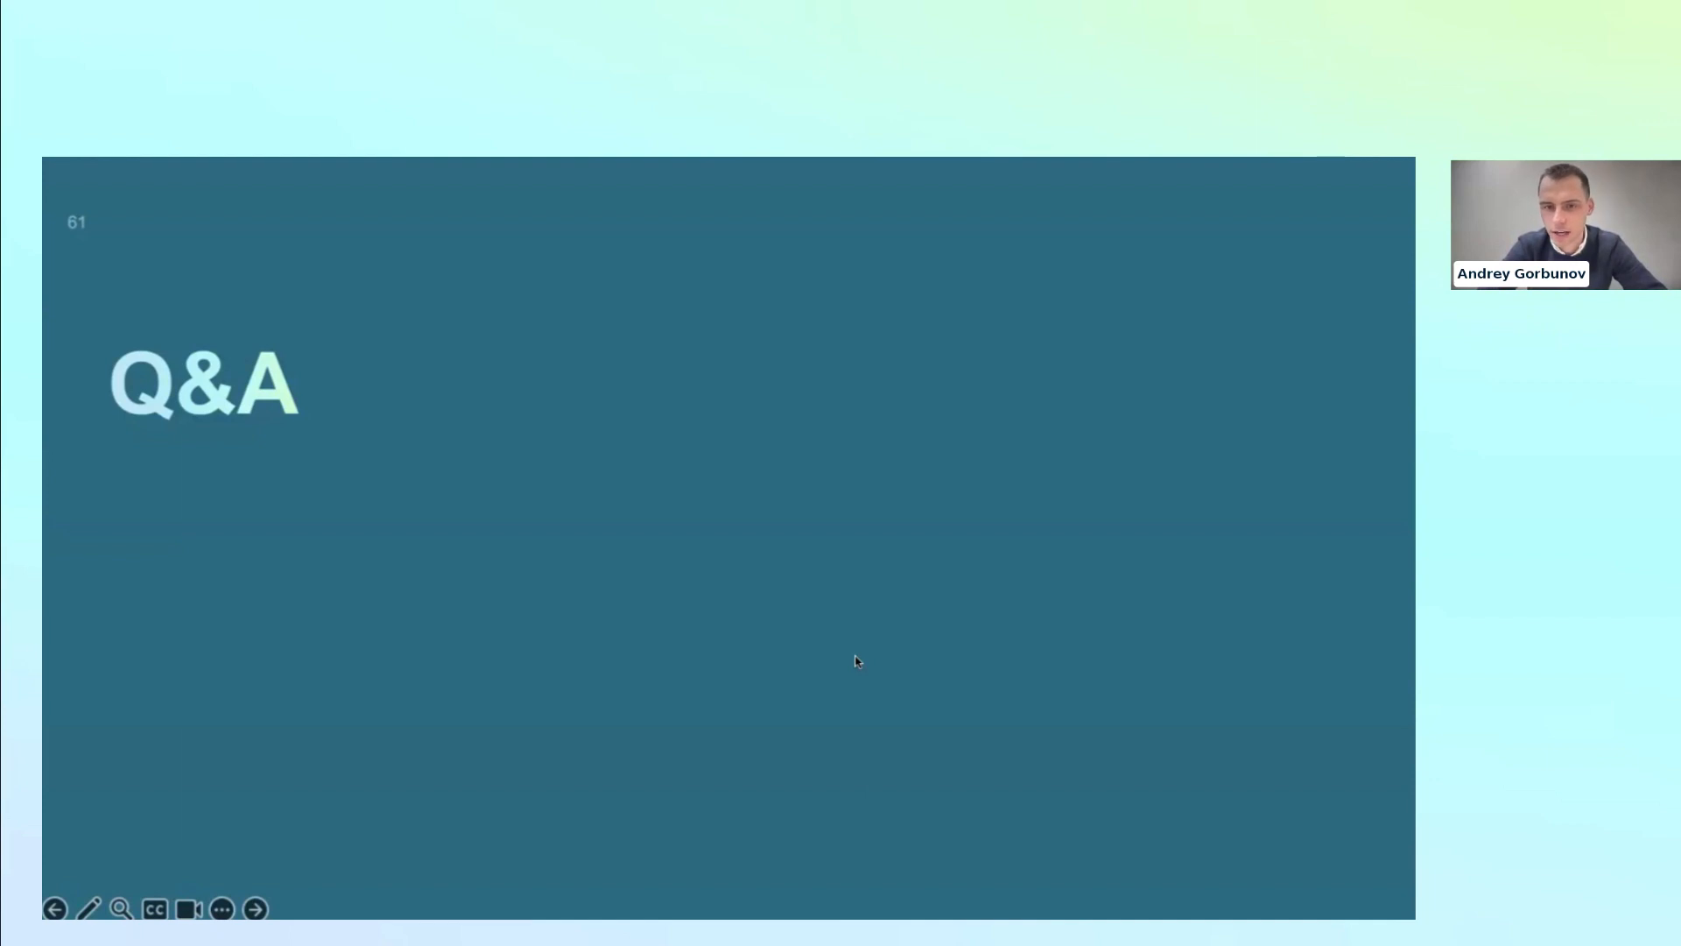
{"action": "mouse_move", "coordinate": [856, 657]}
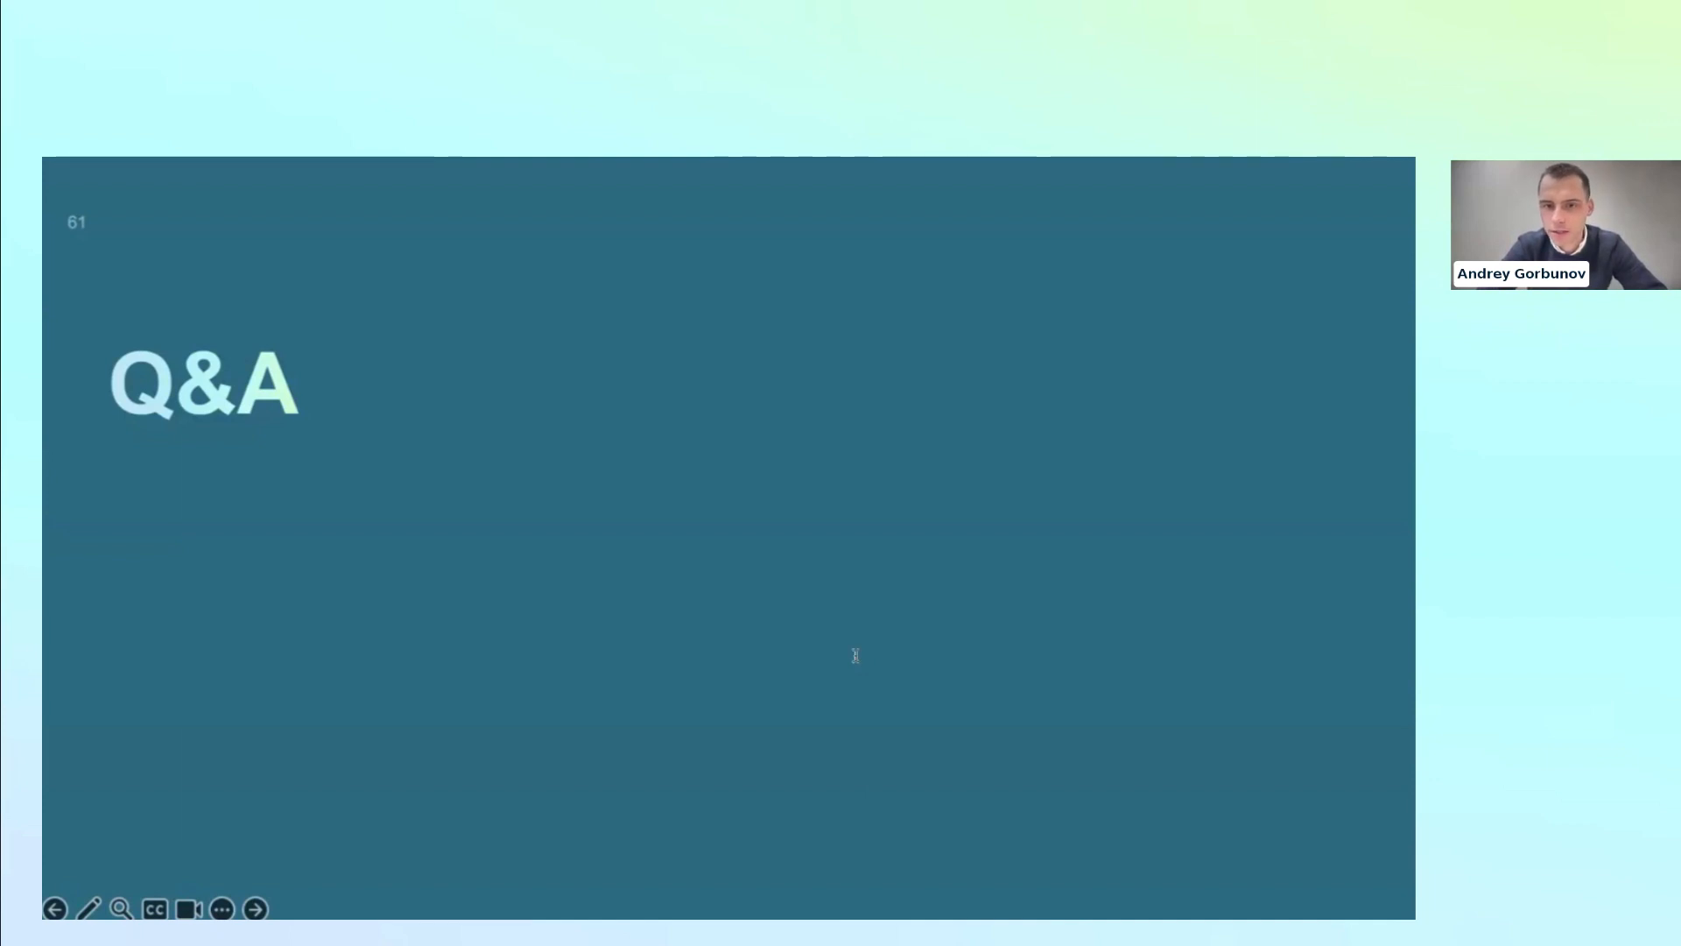
{"action": "mouse_move", "coordinate": [859, 661]}
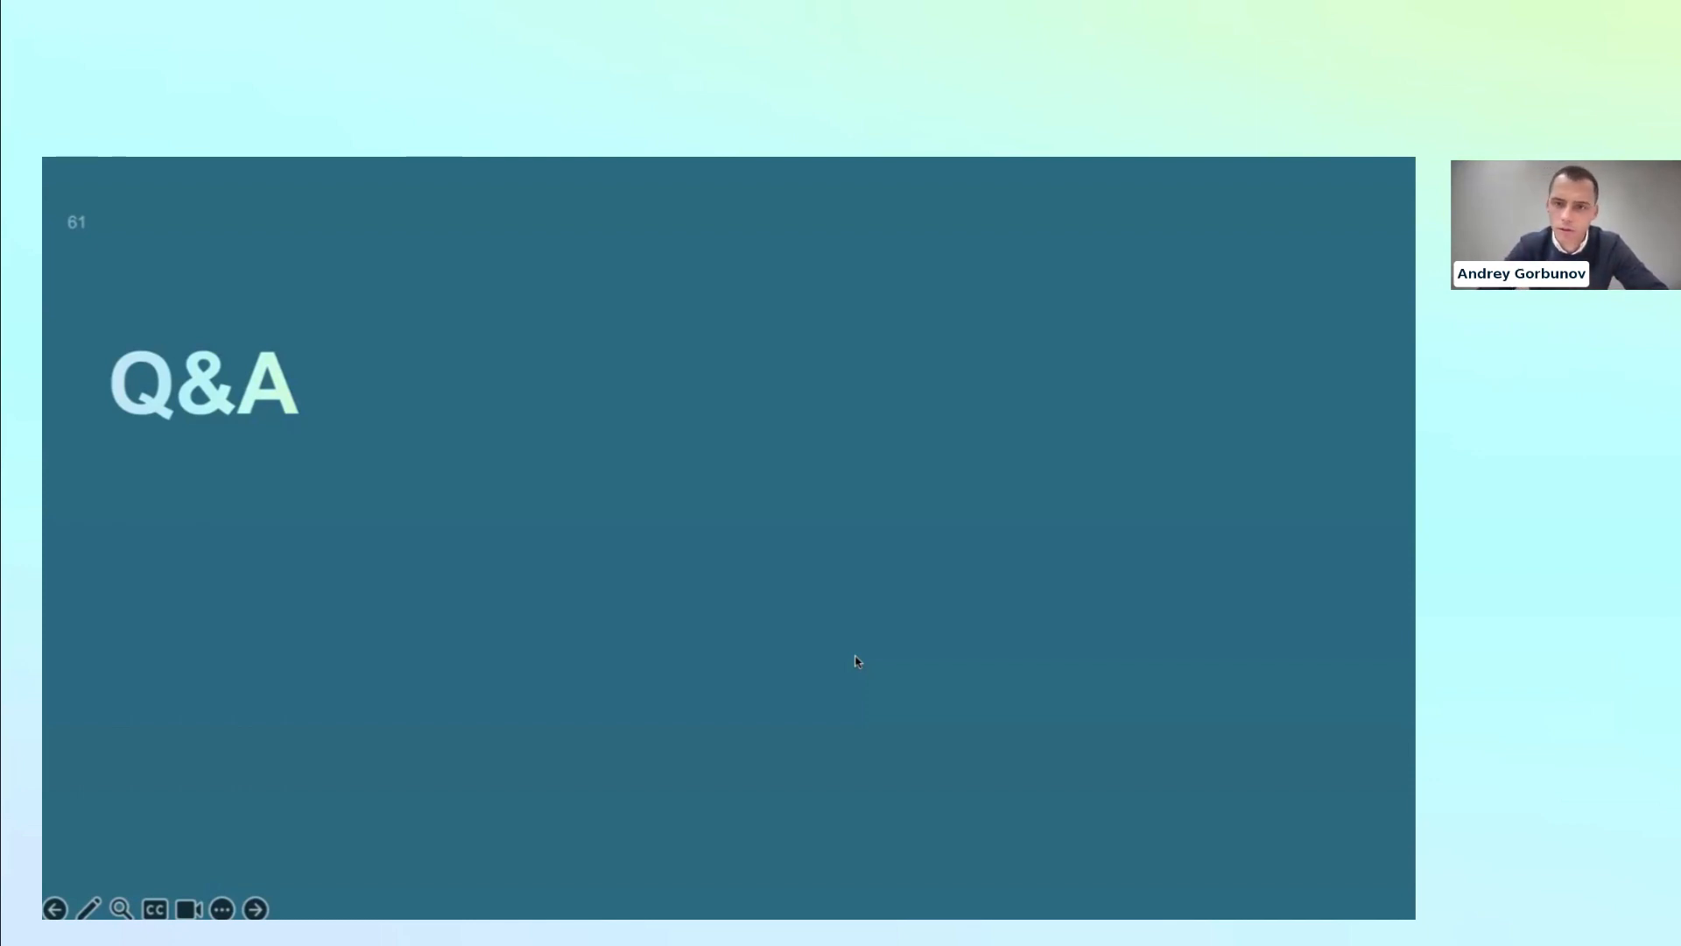
{"action": "mouse_move", "coordinate": [939, 375]}
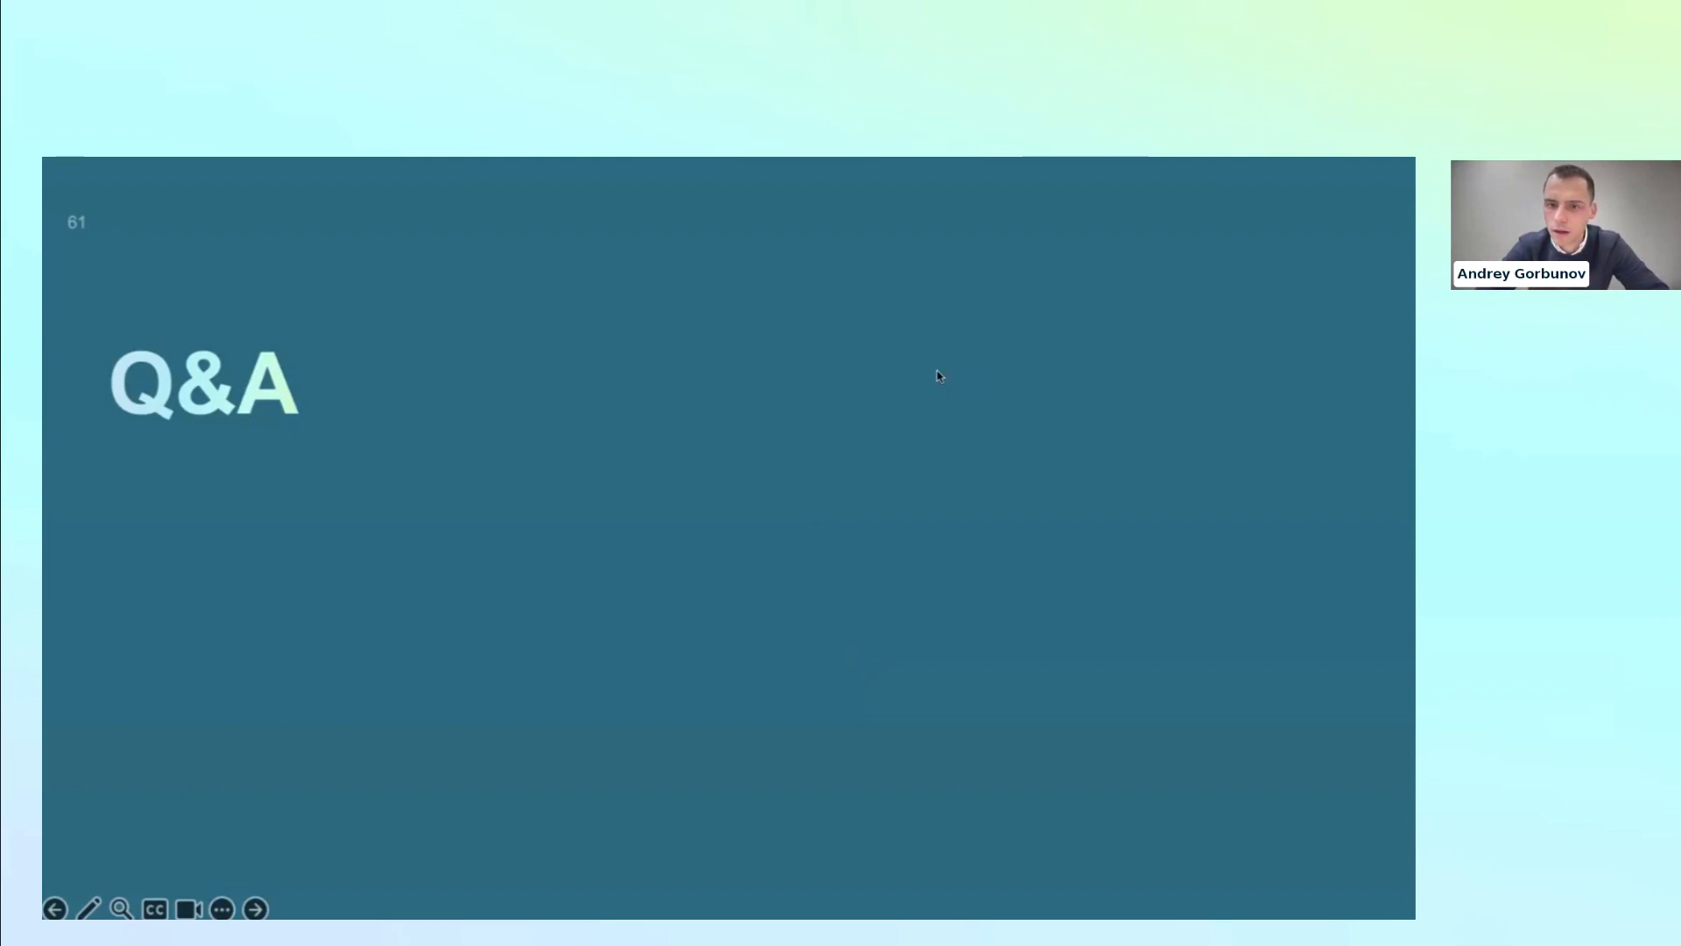
{"action": "mouse_move", "coordinate": [886, 382]}
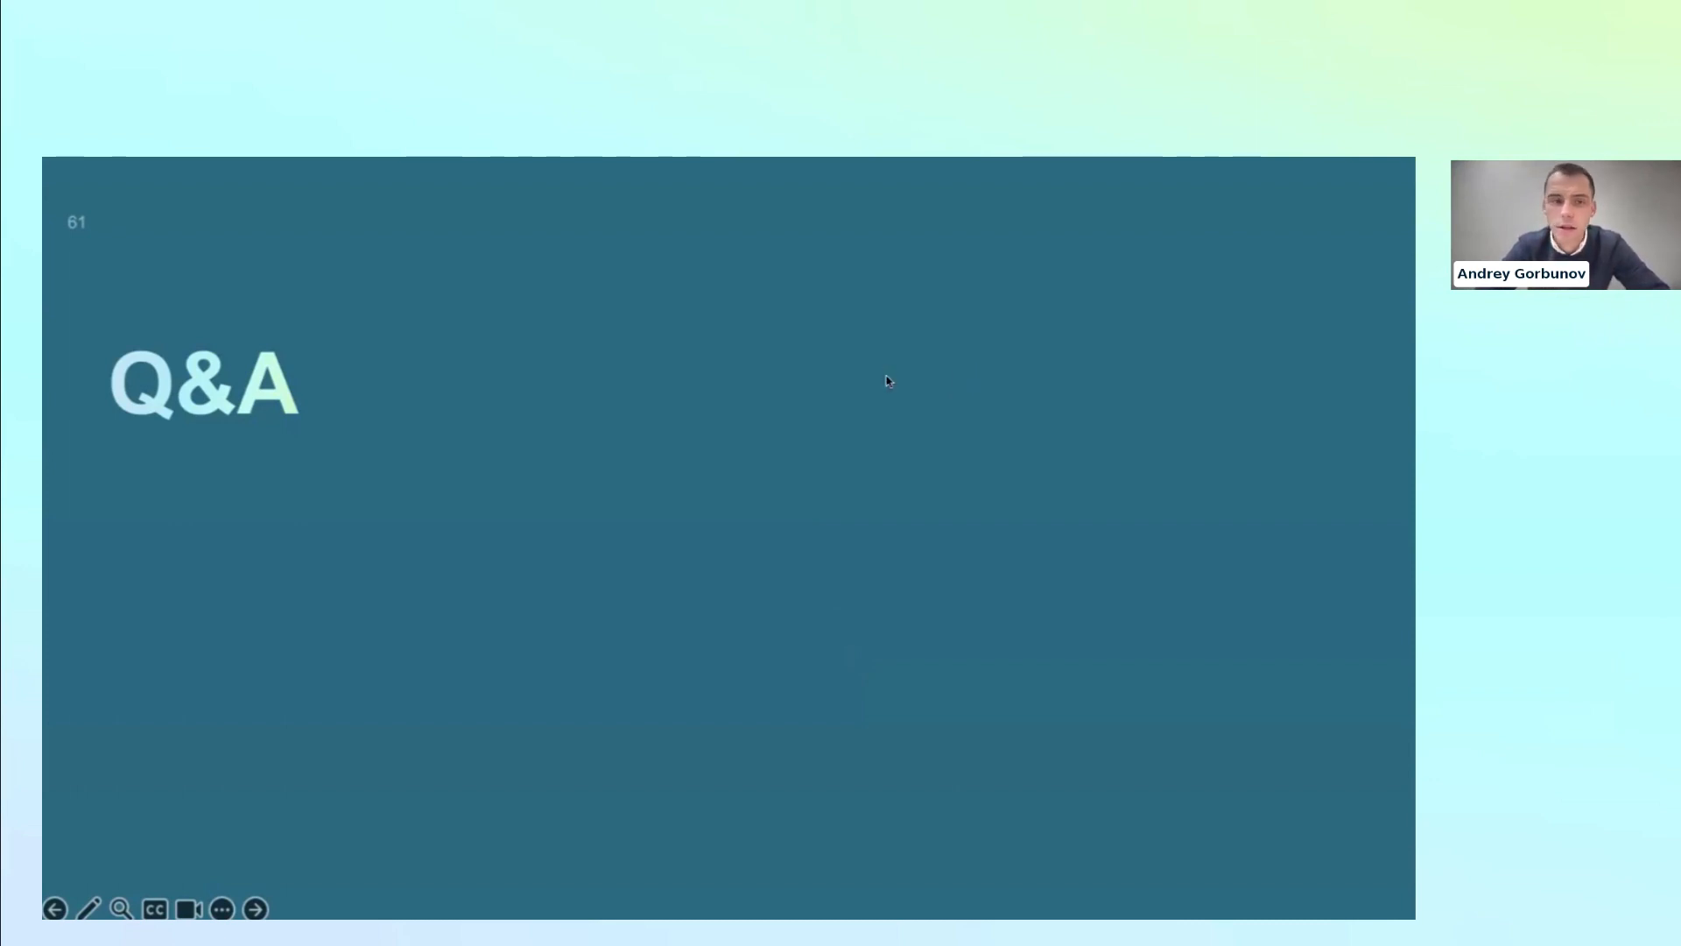
{"action": "mouse_move", "coordinate": [856, 511]}
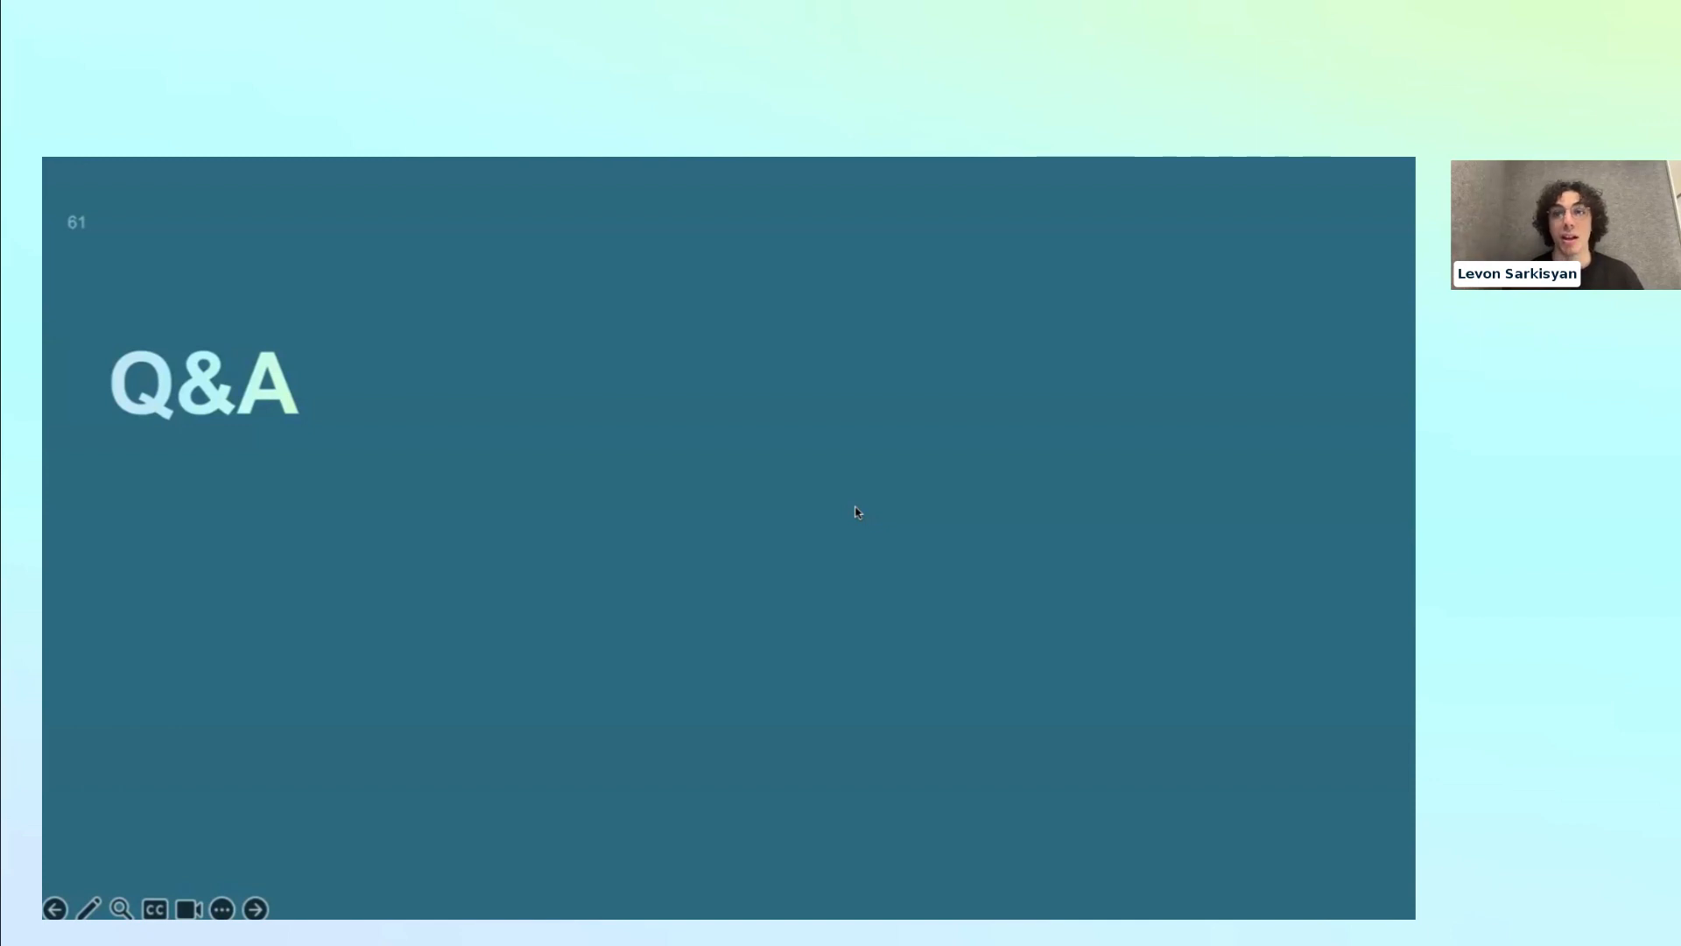
{"action": "mouse_move", "coordinate": [878, 469]}
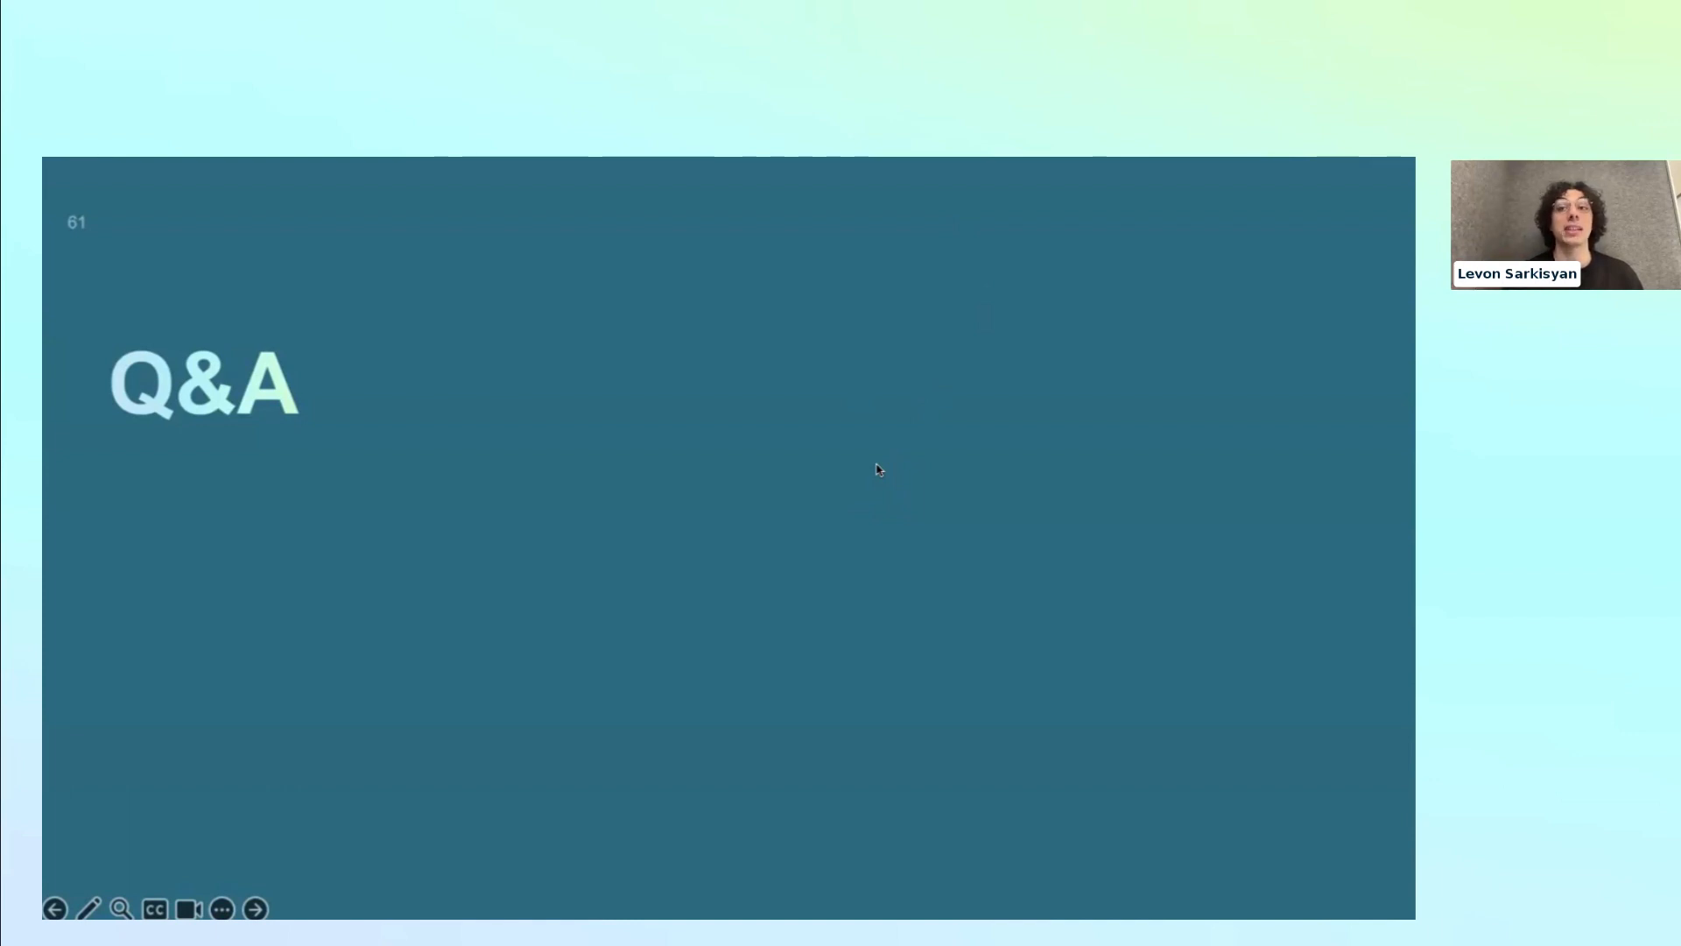
{"action": "mouse_move", "coordinate": [962, 303]}
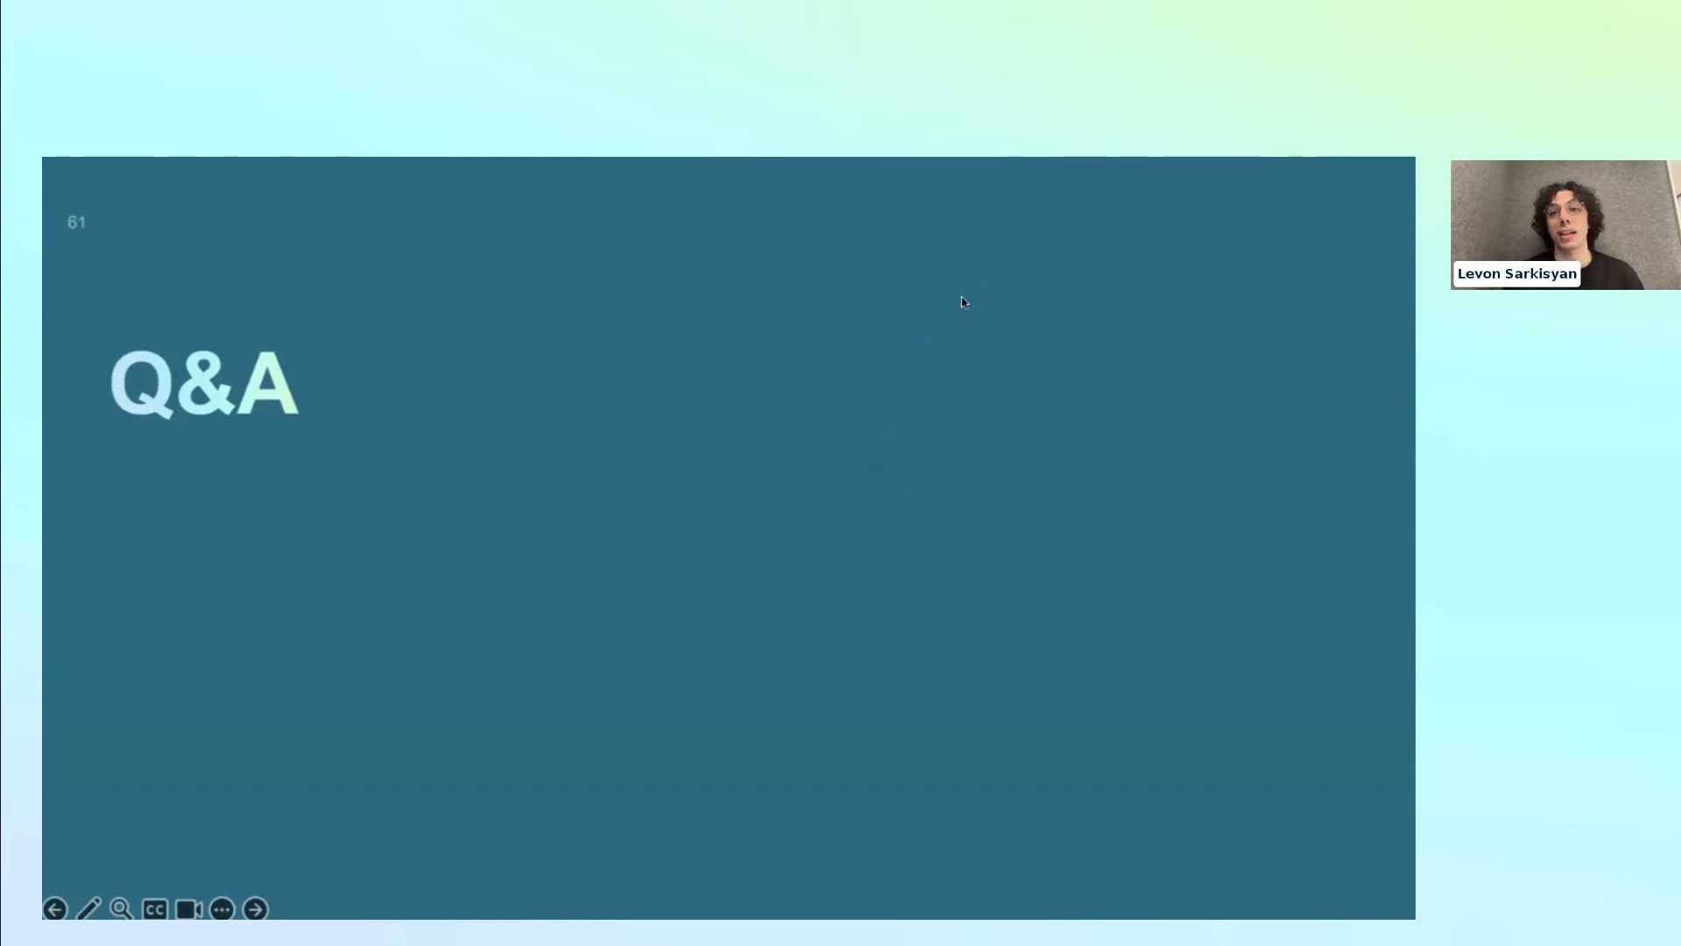
{"action": "mouse_move", "coordinate": [874, 445]}
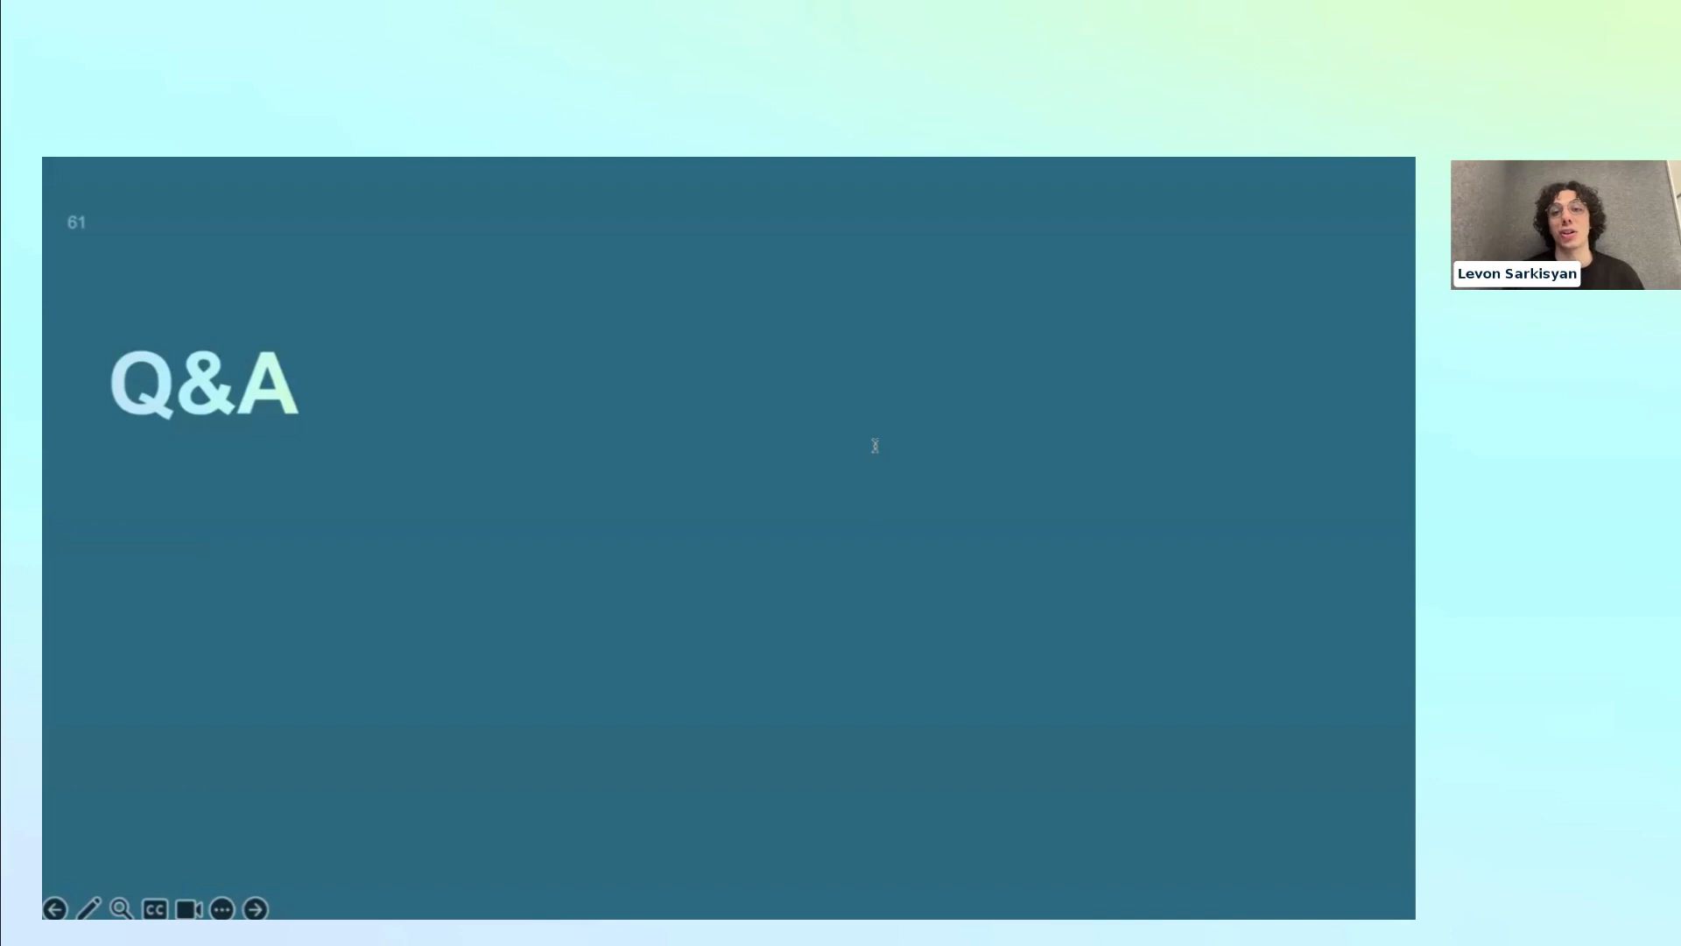
{"action": "mouse_move", "coordinate": [858, 557]}
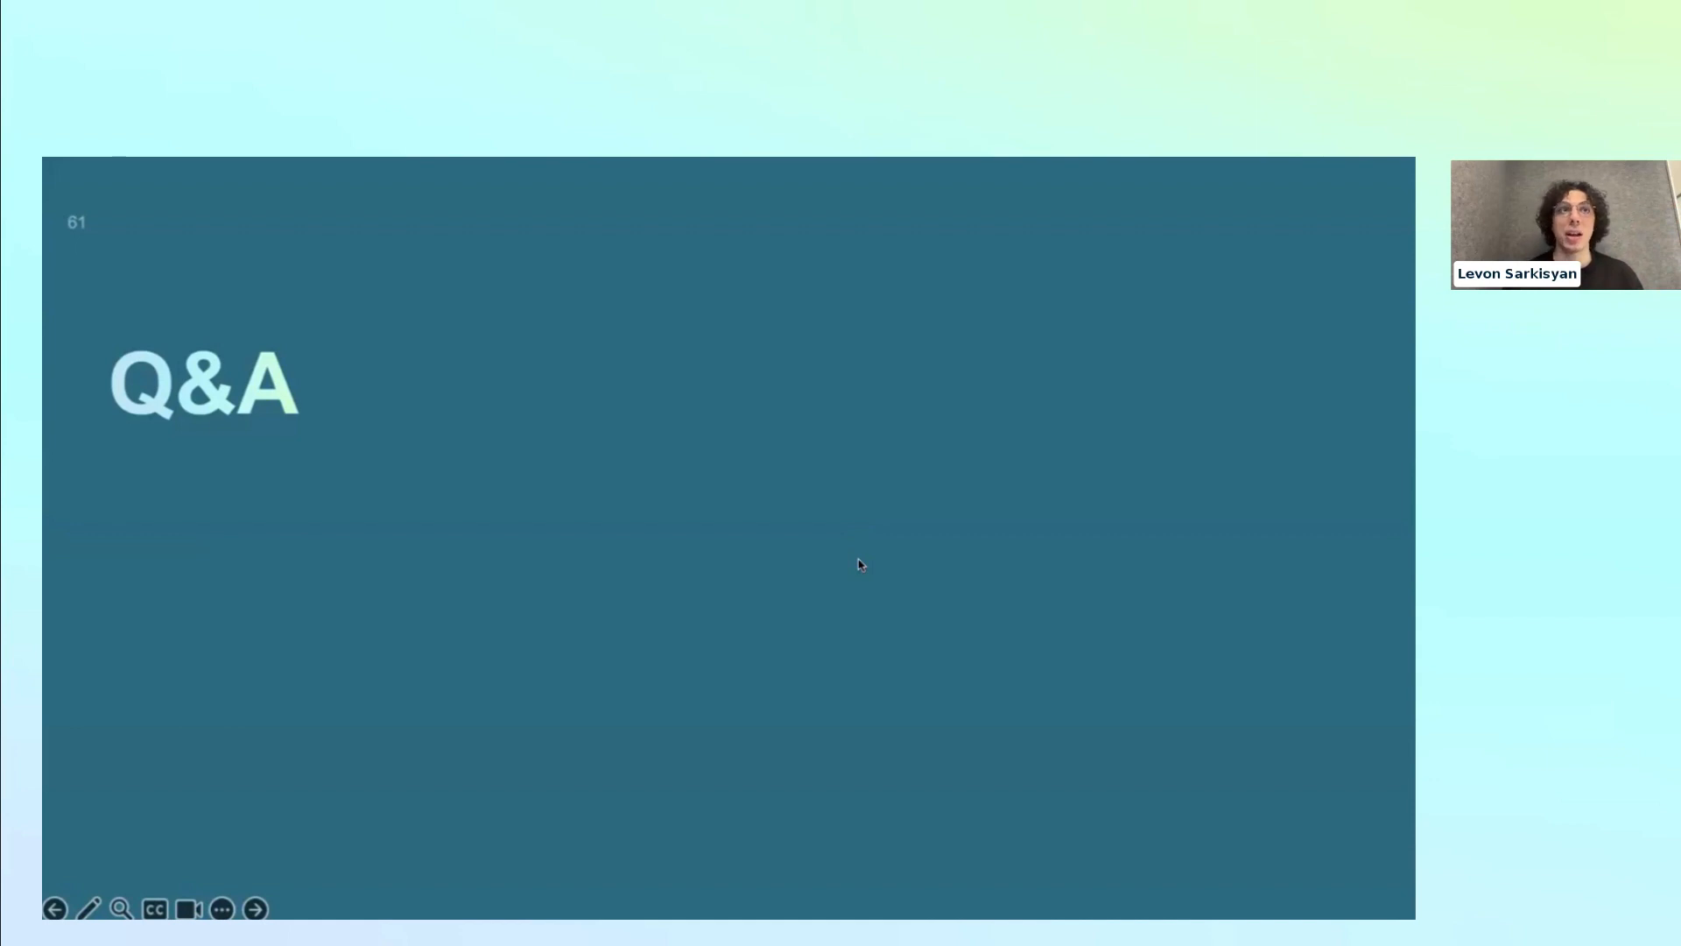
{"action": "mouse_move", "coordinate": [948, 333]}
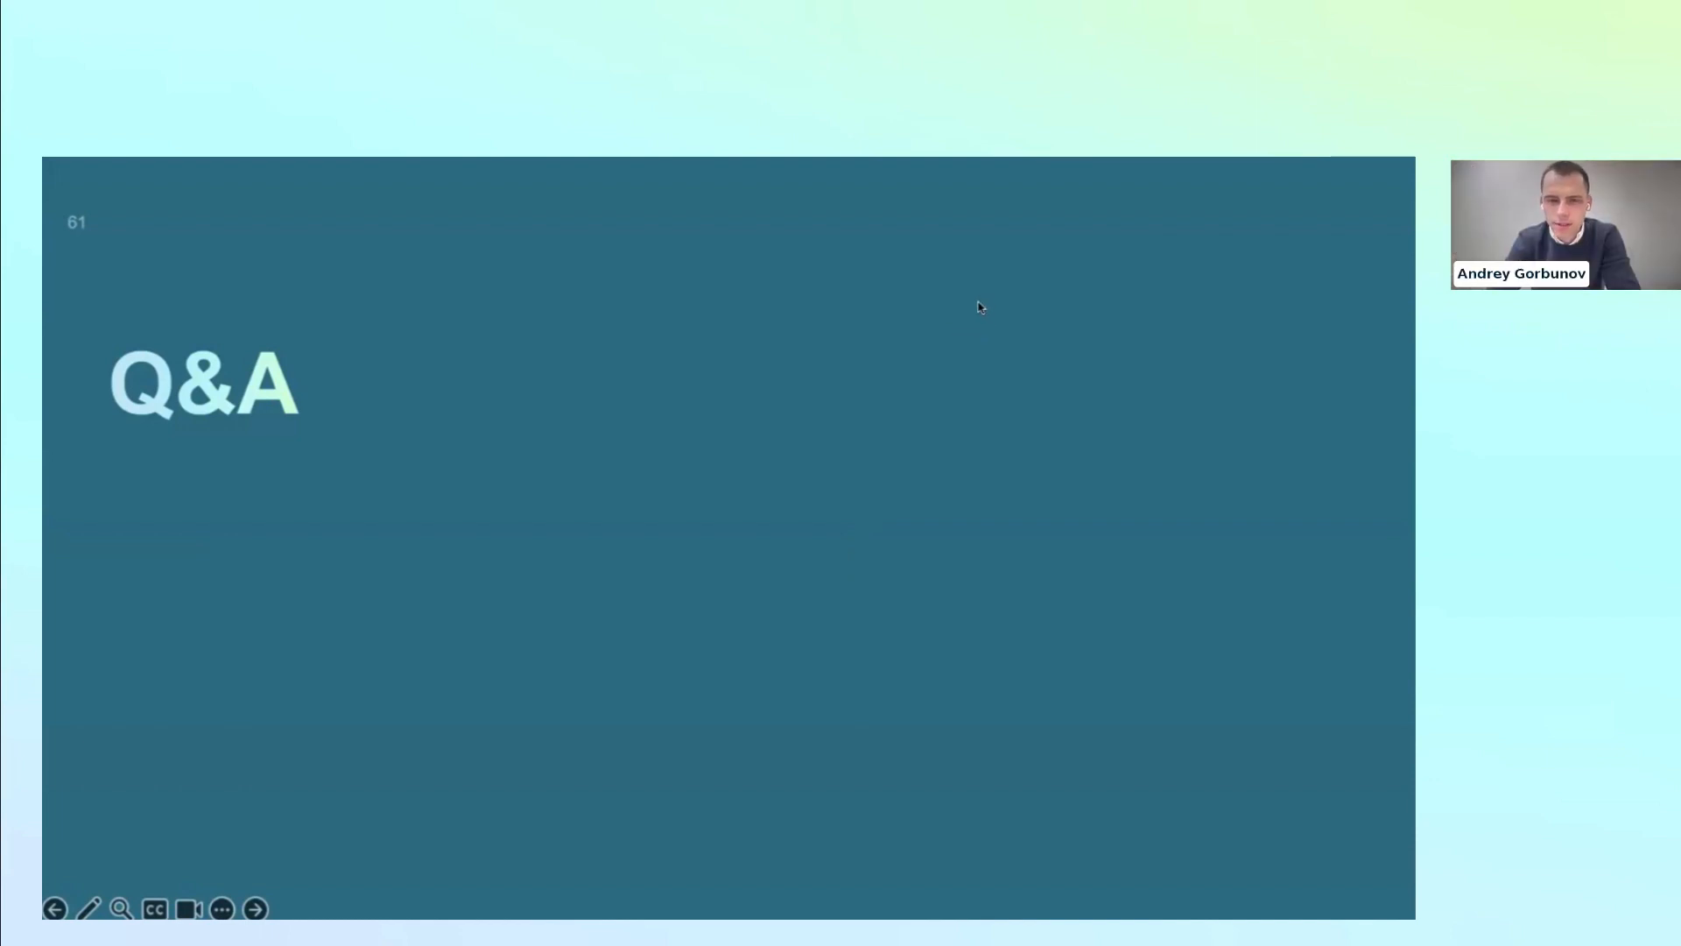
{"action": "mouse_move", "coordinate": [933, 417]}
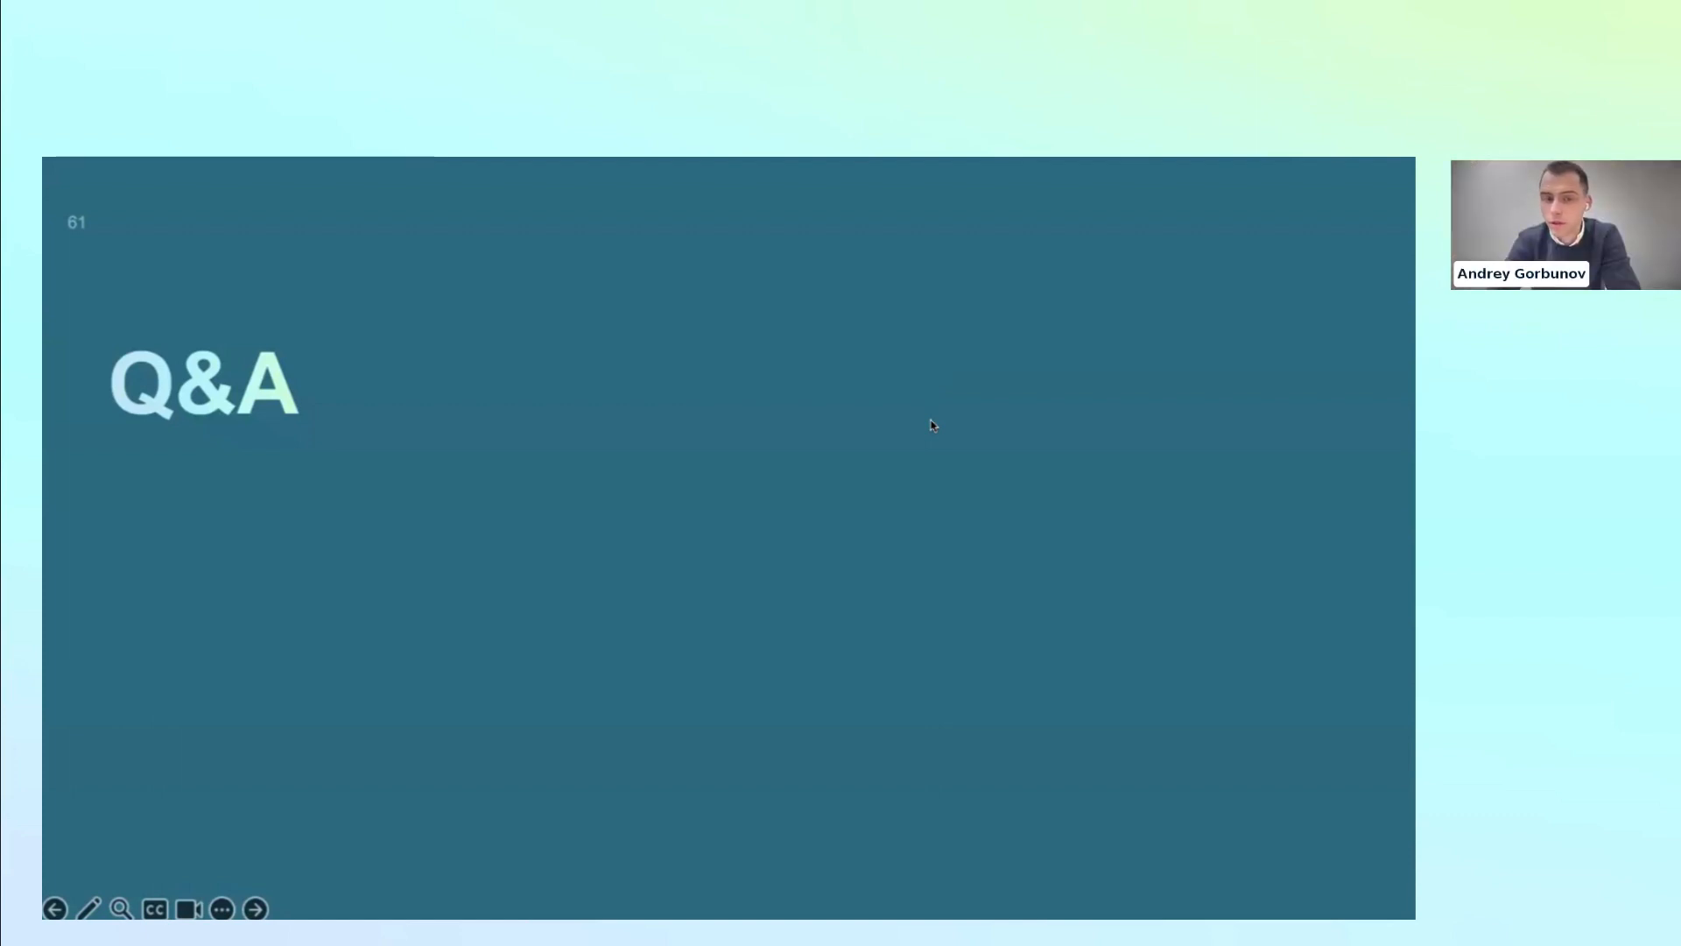
{"action": "mouse_move", "coordinate": [979, 309]}
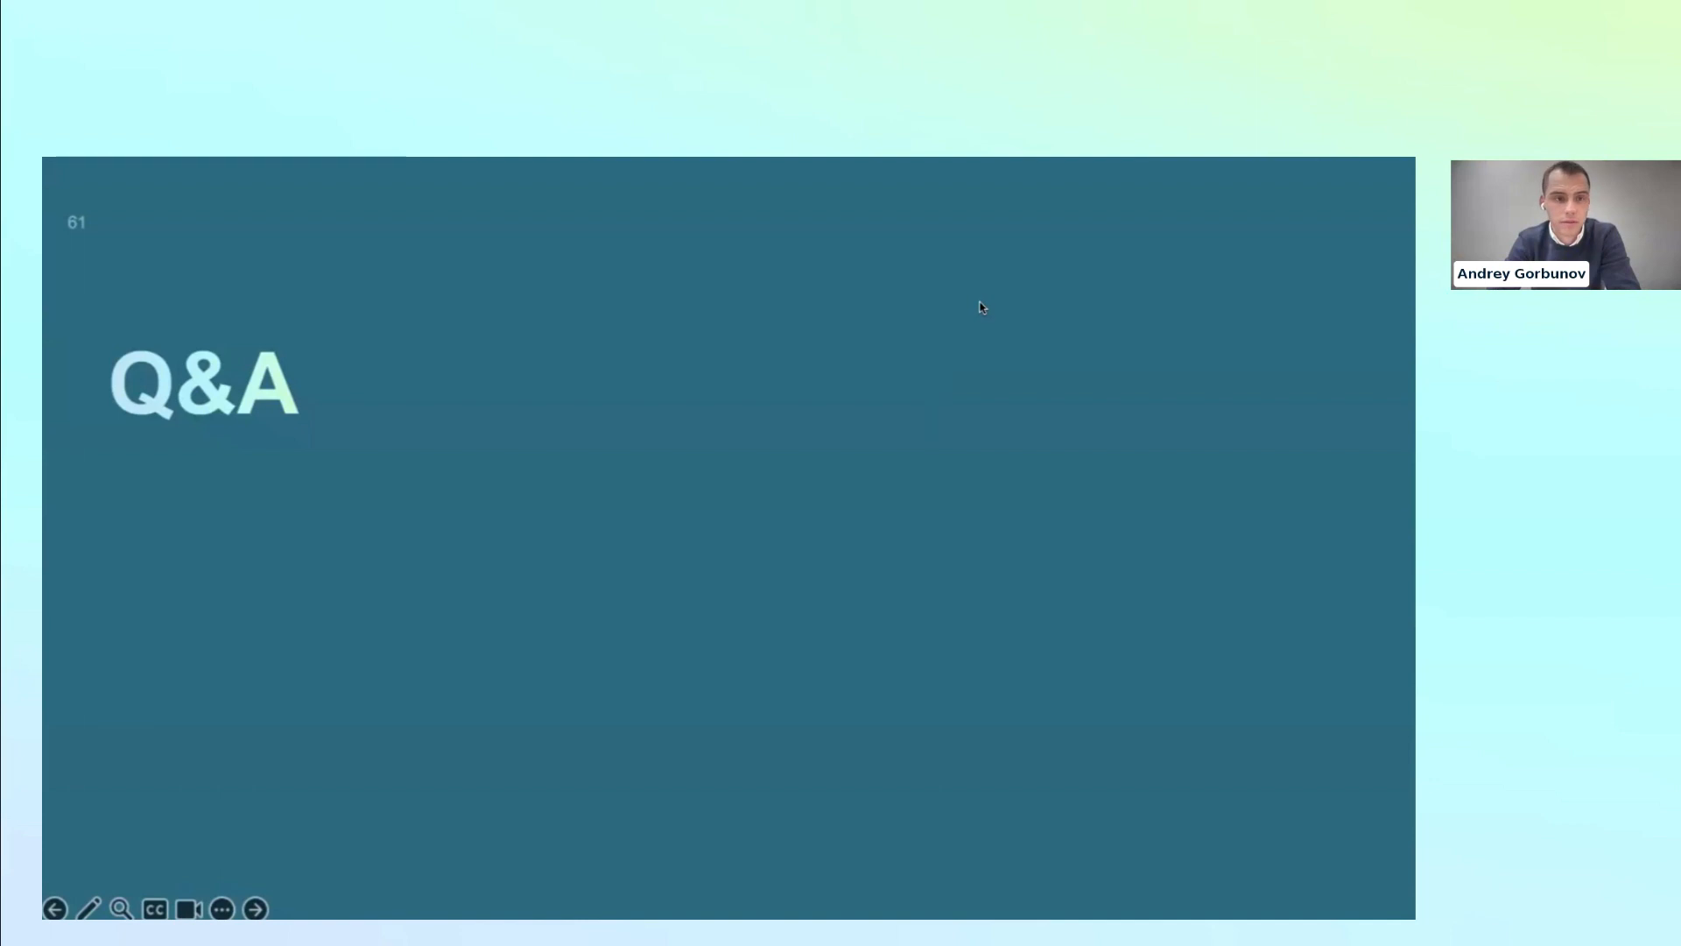
{"action": "mouse_move", "coordinate": [871, 356]}
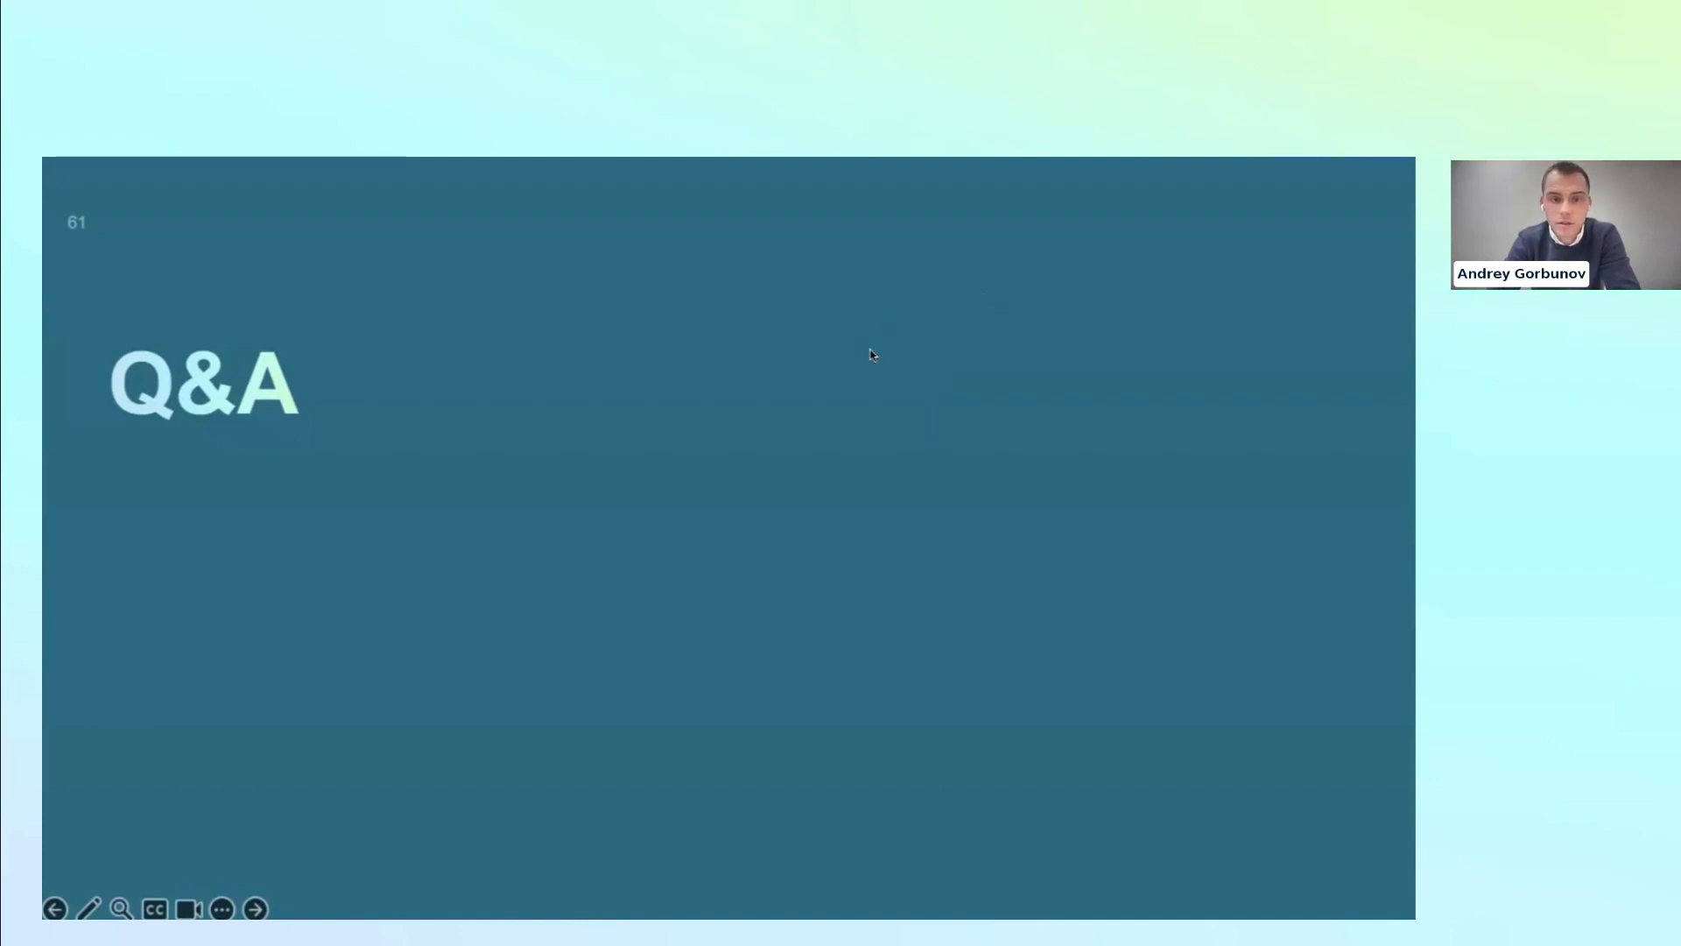
{"action": "mouse_move", "coordinate": [823, 504]}
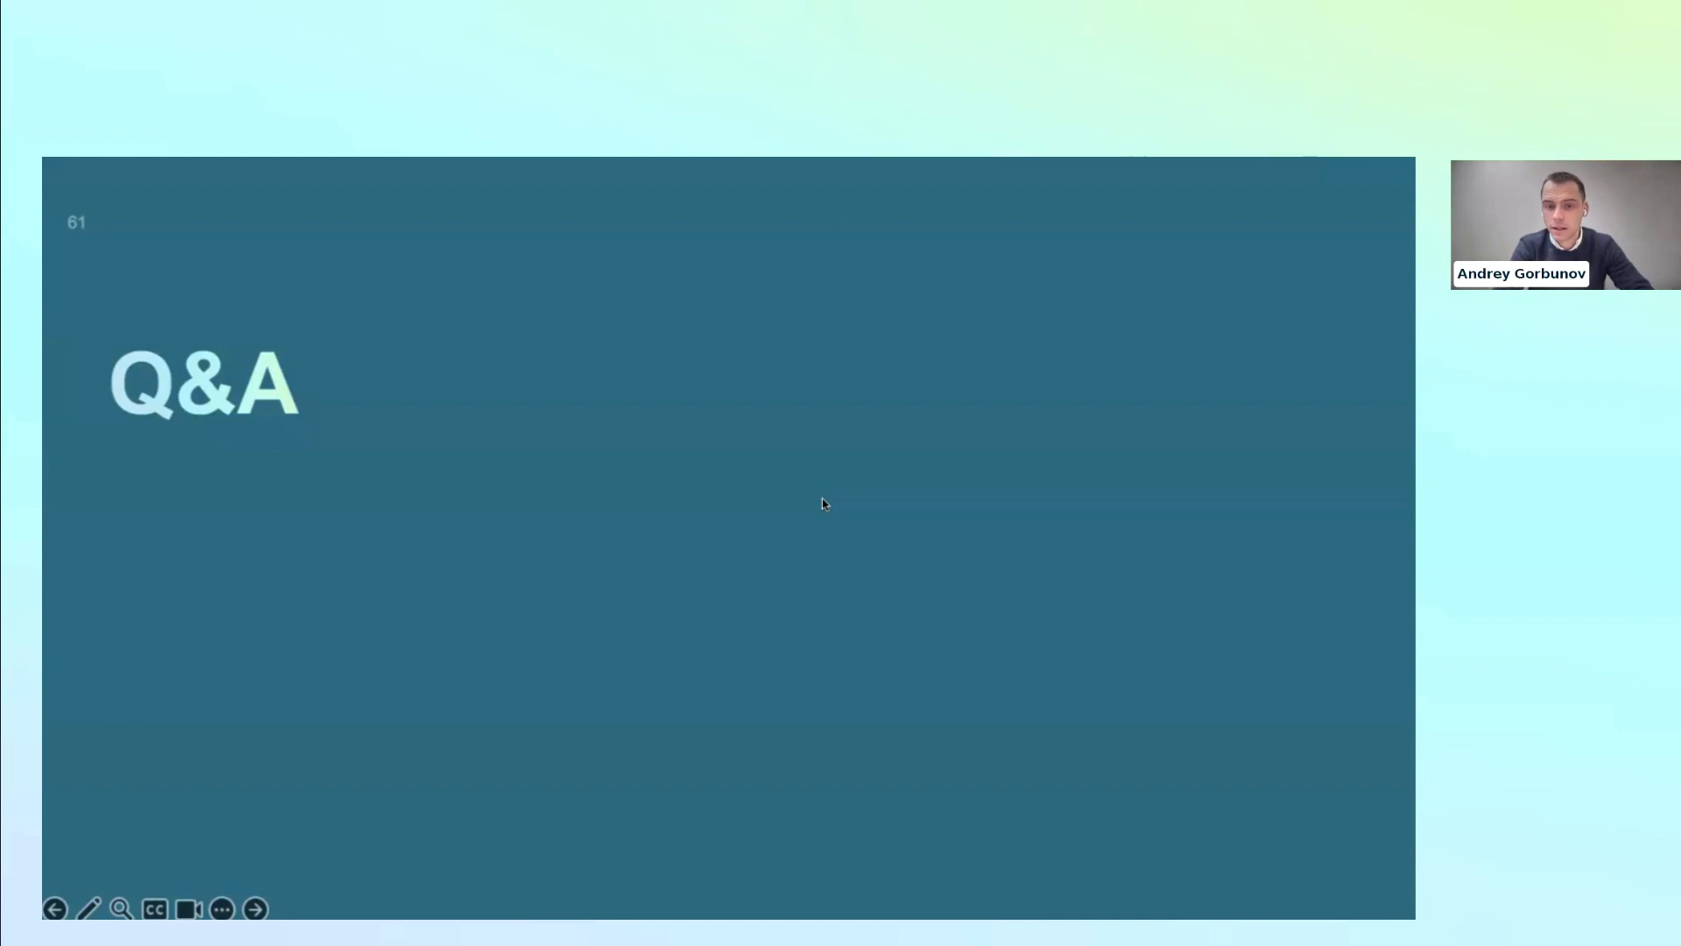
{"action": "mouse_move", "coordinate": [844, 707]}
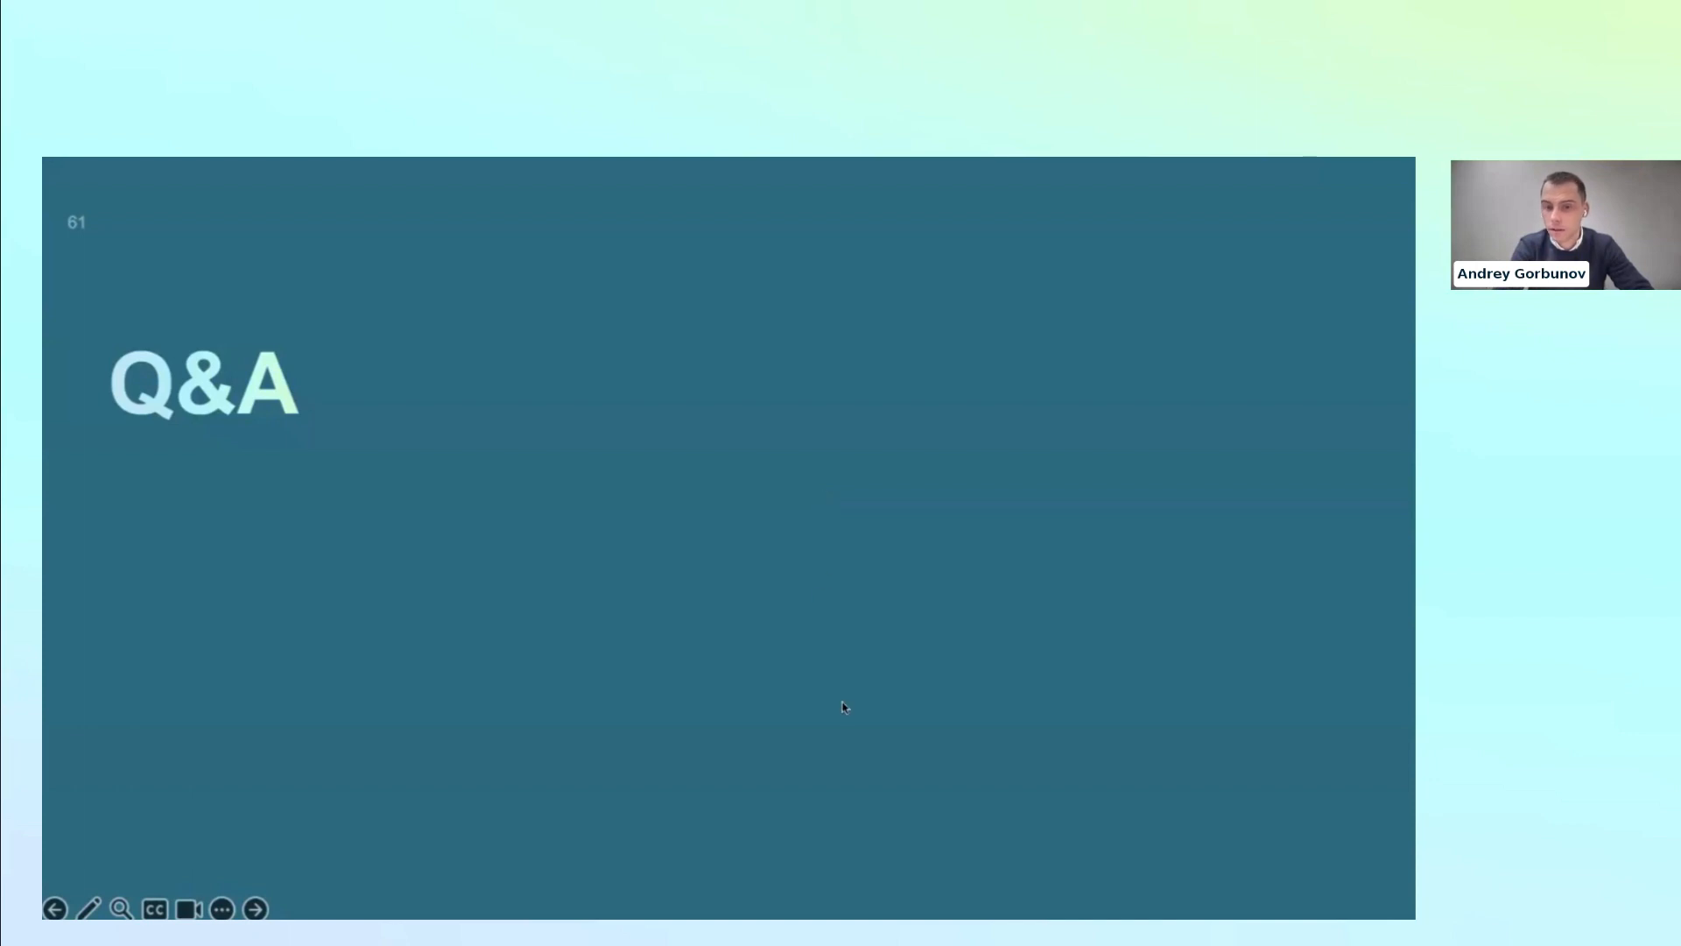
{"action": "mouse_move", "coordinate": [957, 783]}
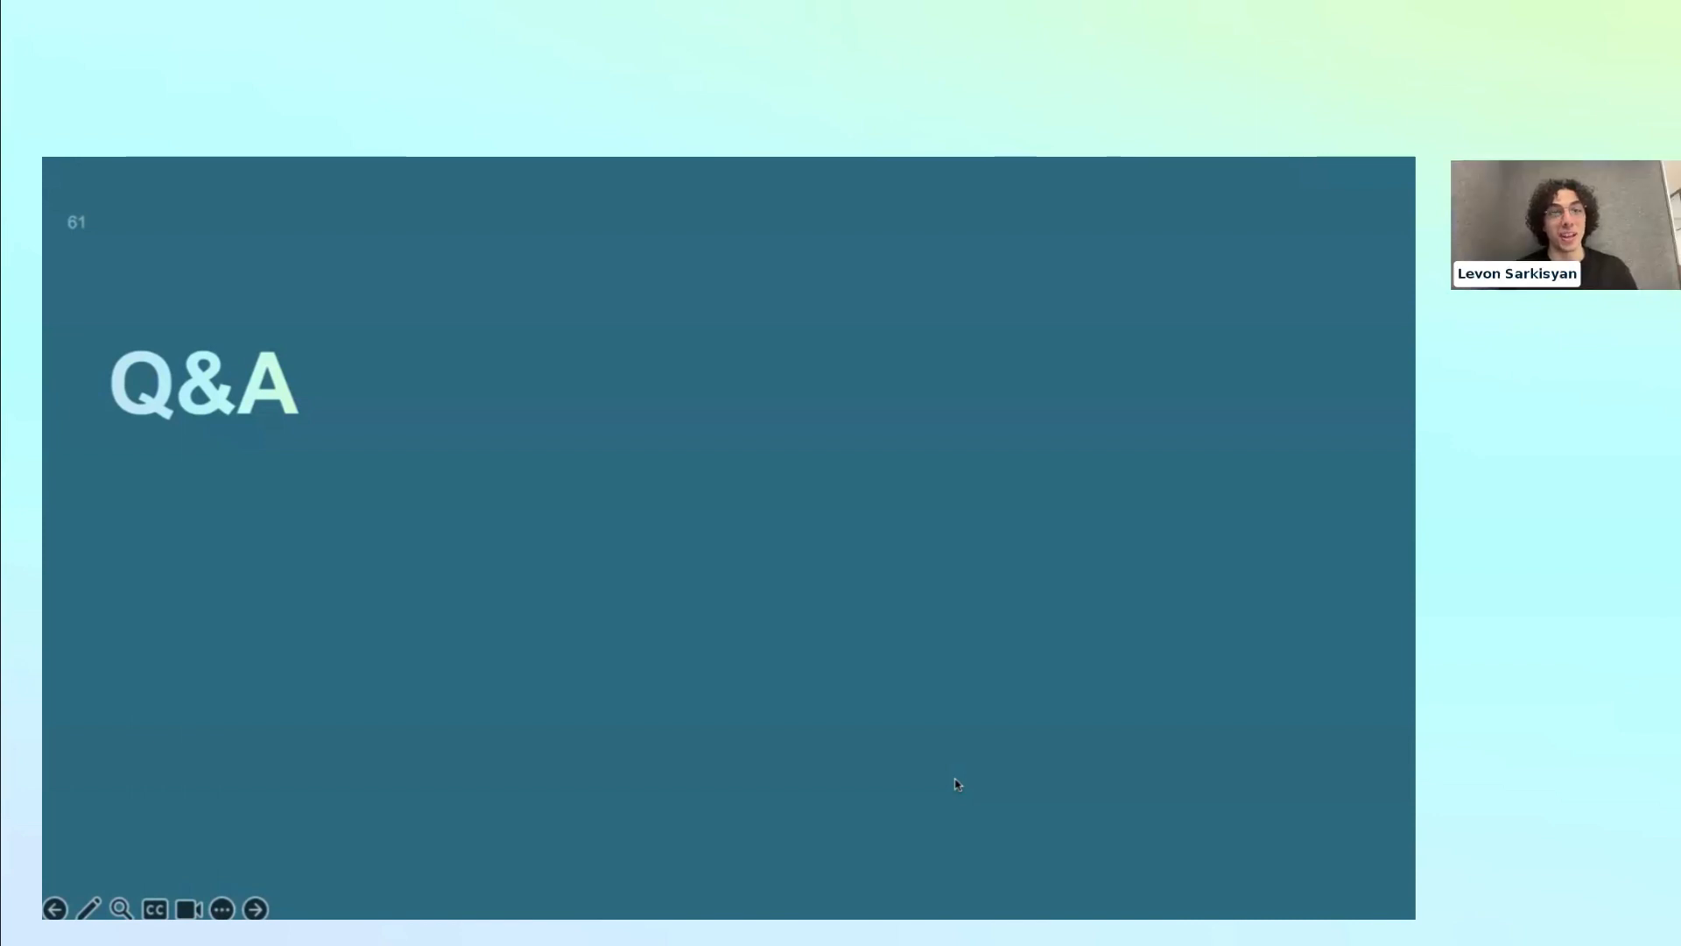
{"action": "mouse_move", "coordinate": [839, 790]}
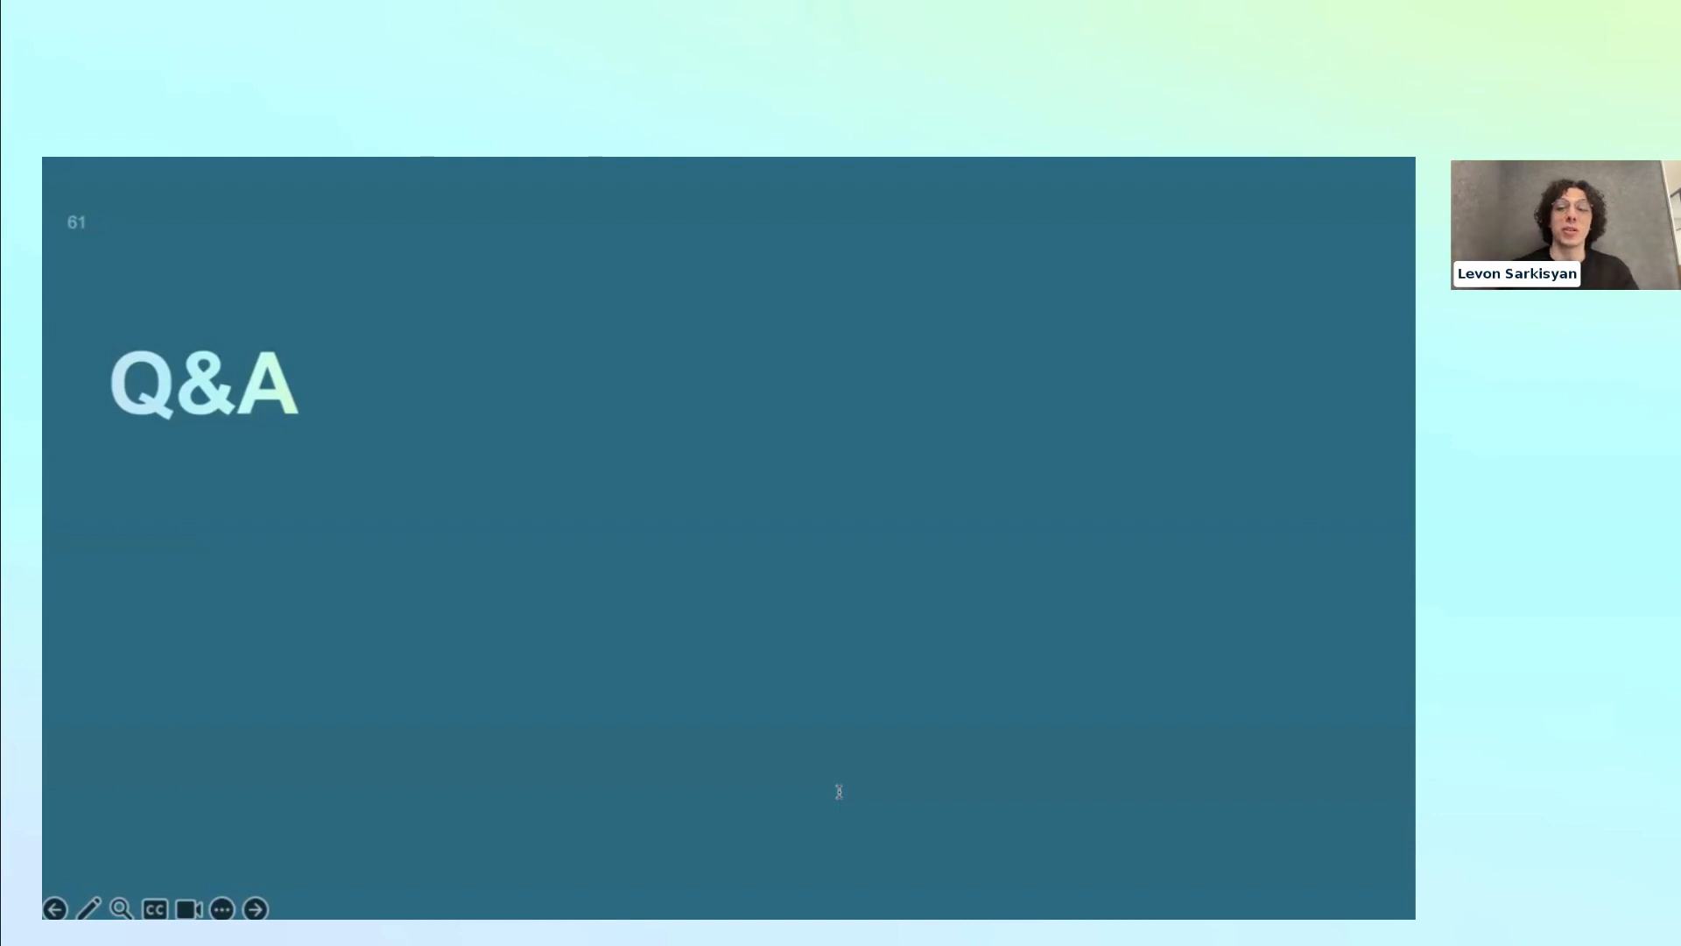
{"action": "mouse_move", "coordinate": [1228, 665]}
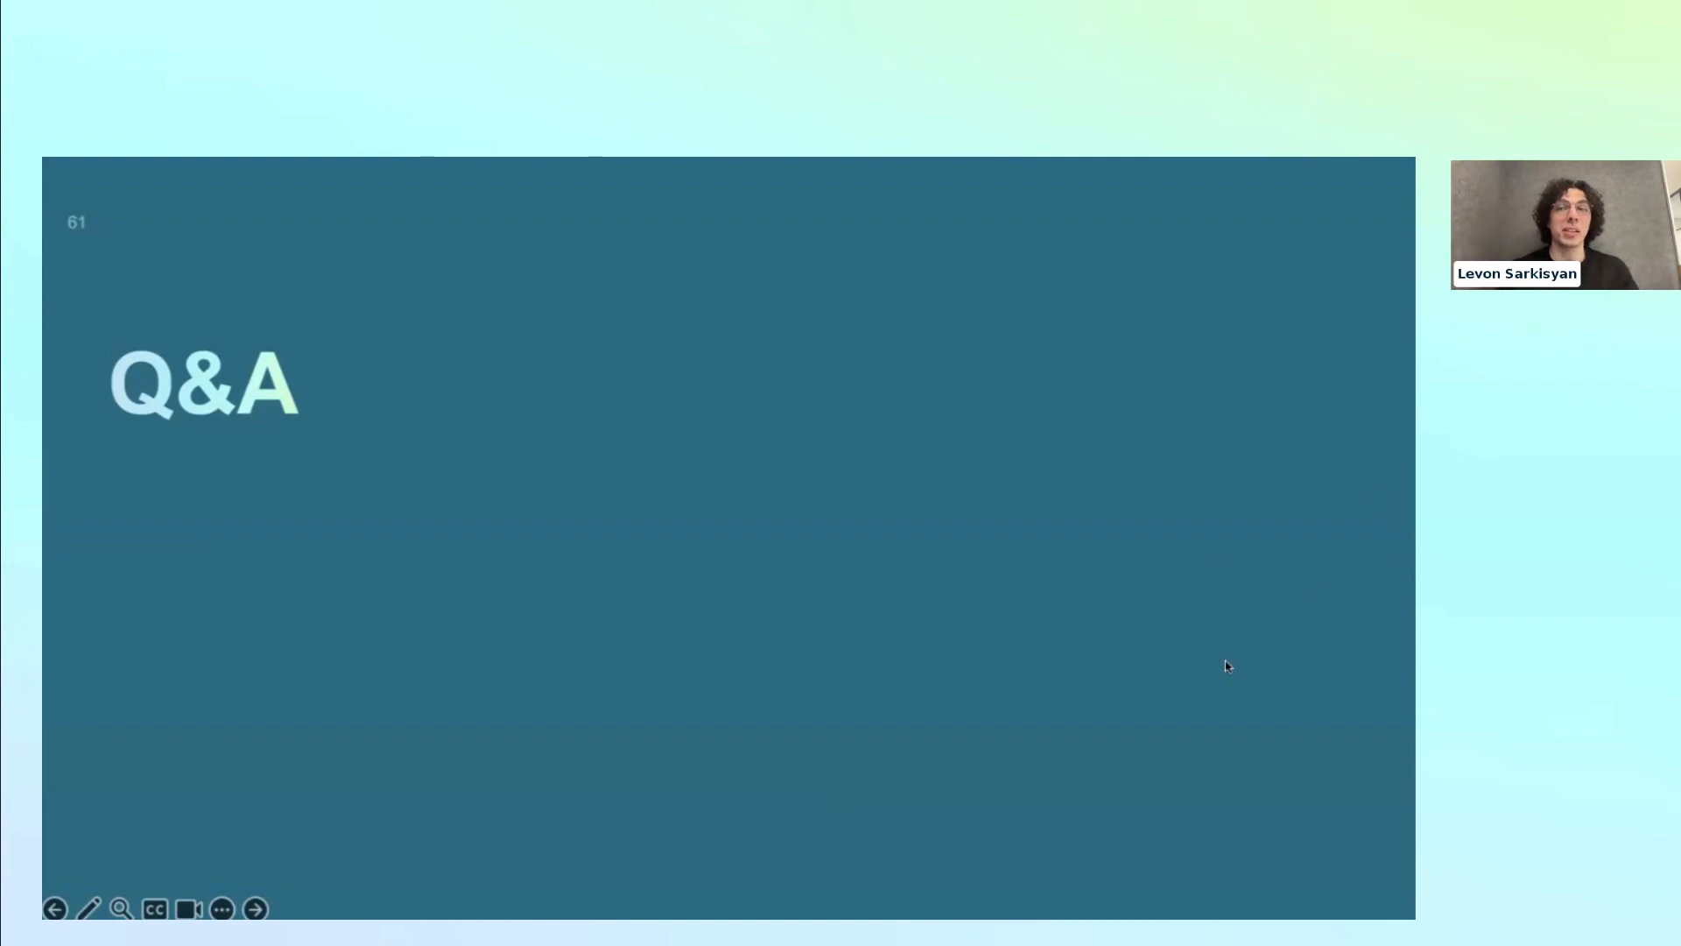
{"action": "mouse_move", "coordinate": [1170, 580]}
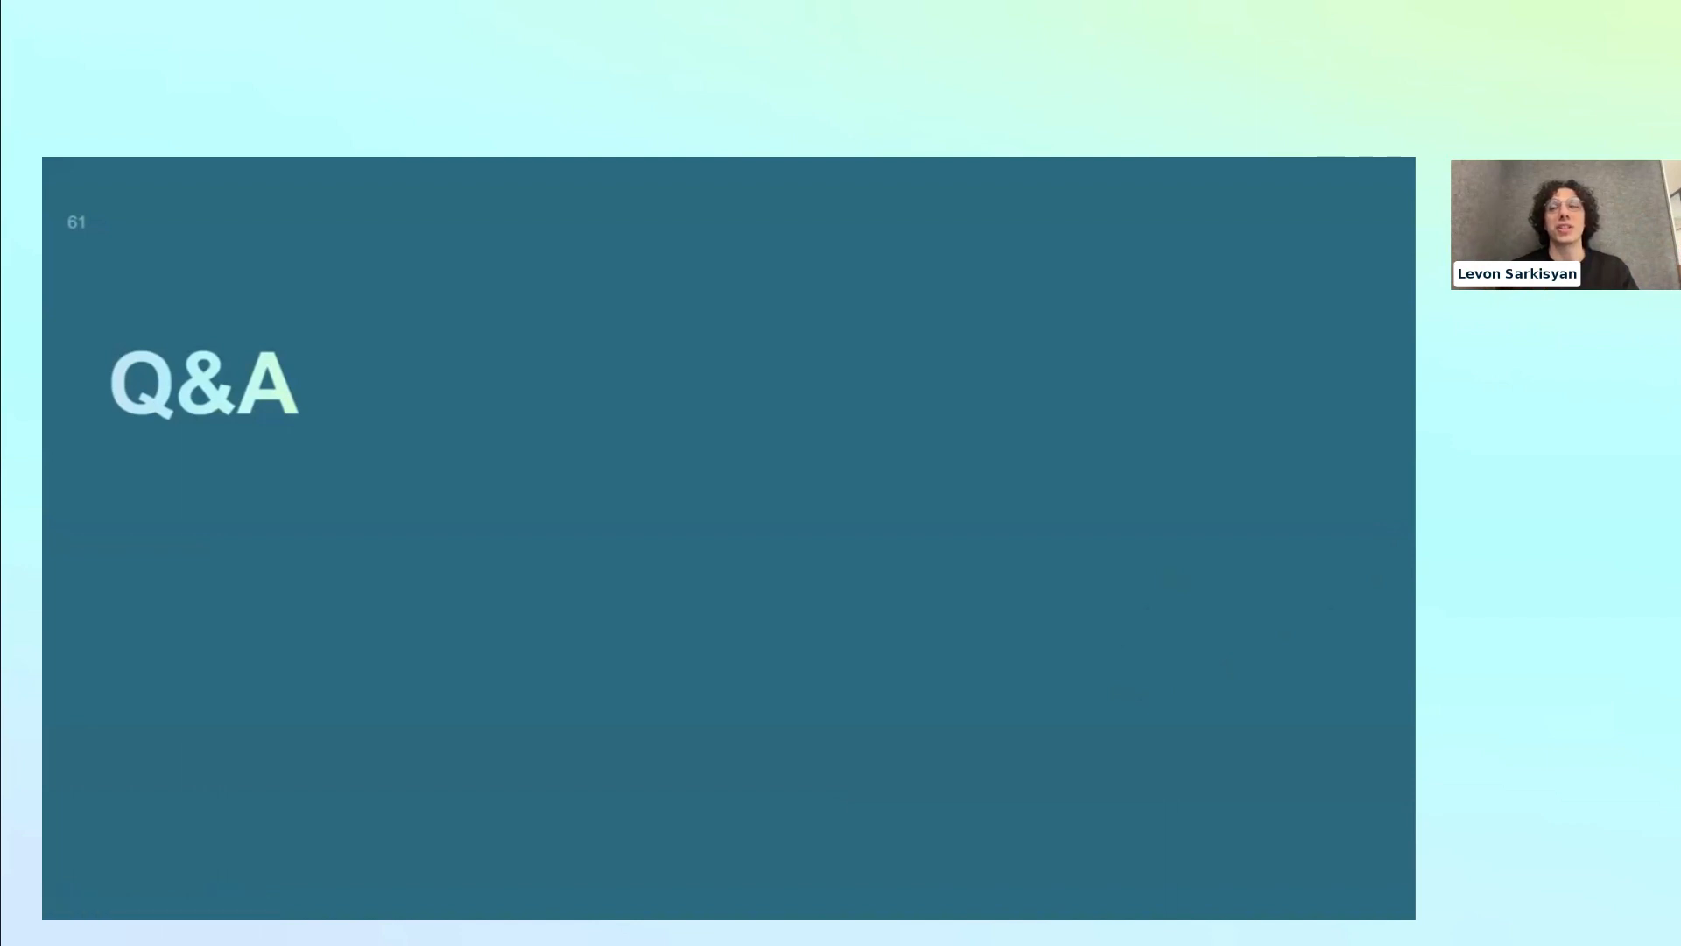
{"action": "mouse_move", "coordinate": [1275, 433]}
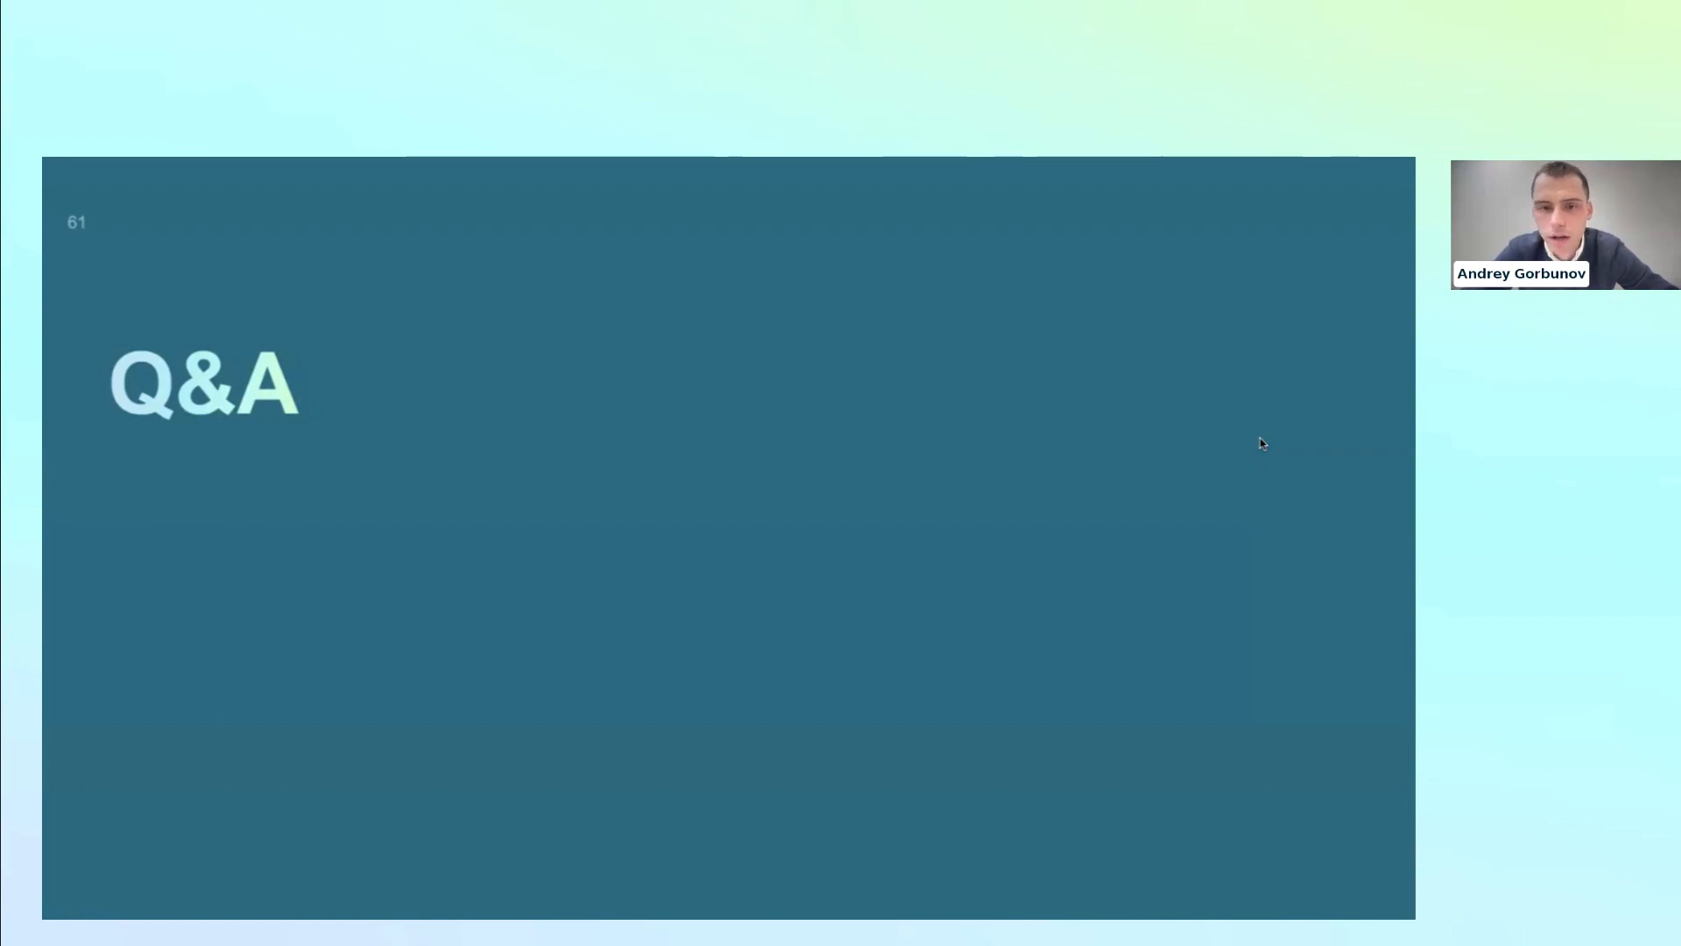
{"action": "mouse_move", "coordinate": [1033, 255]}
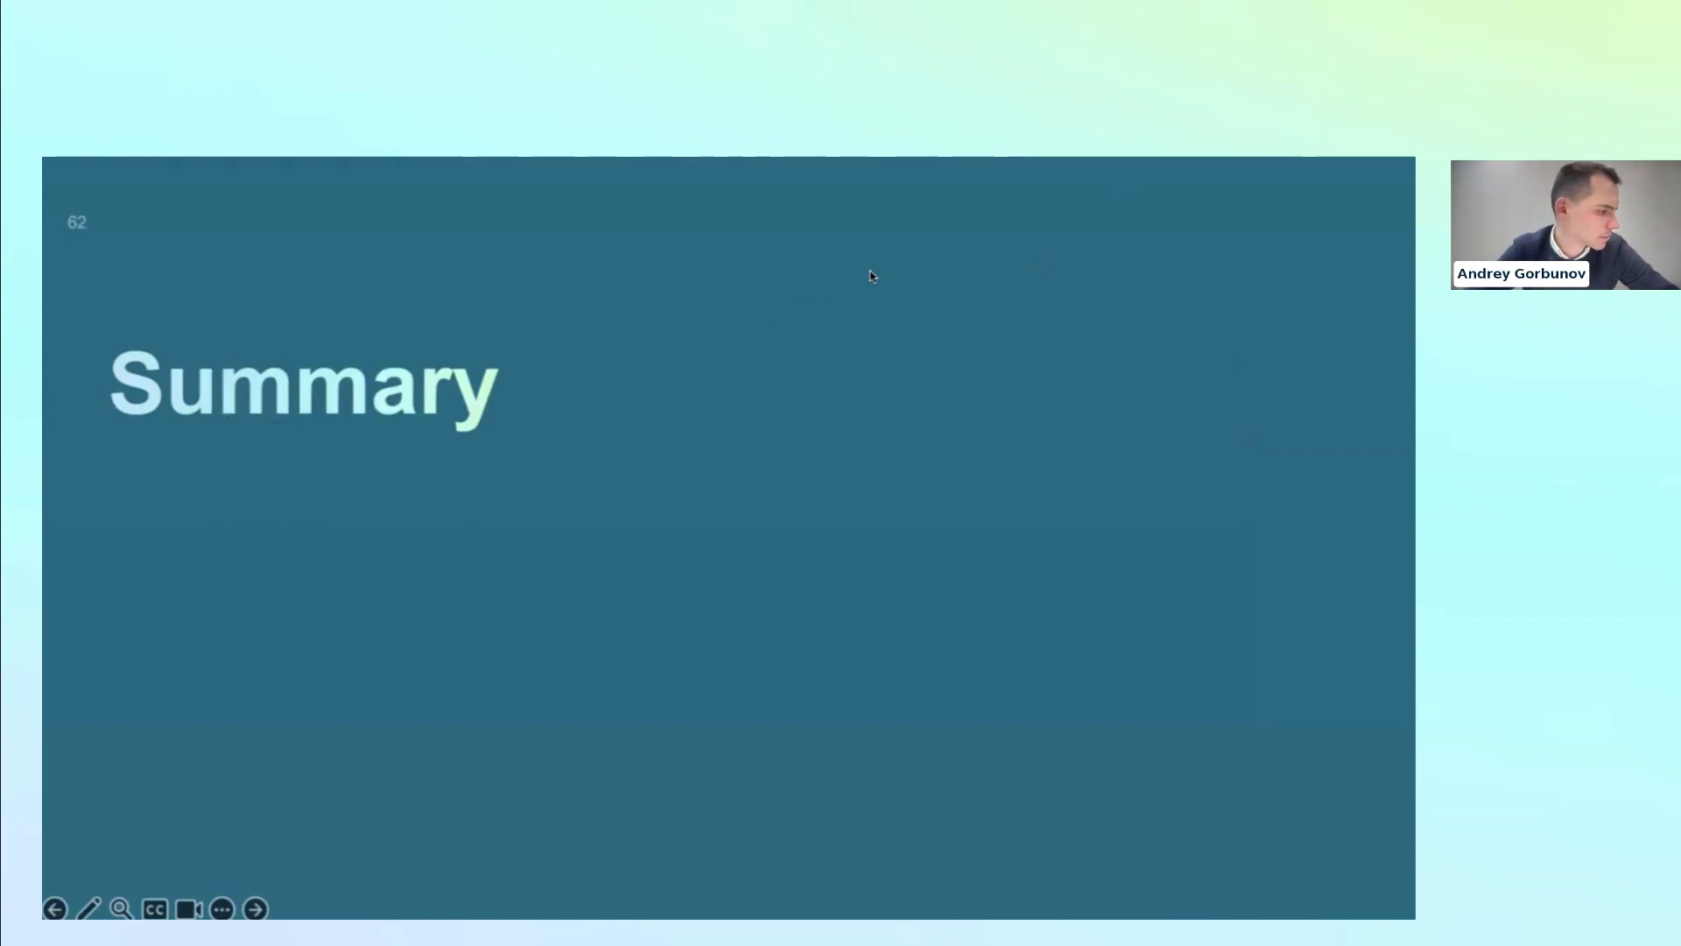
- Advance to slide 63, 'Who benefits from our GPU cloud and how?'
{"action": "left_click", "coordinate": [254, 909]}
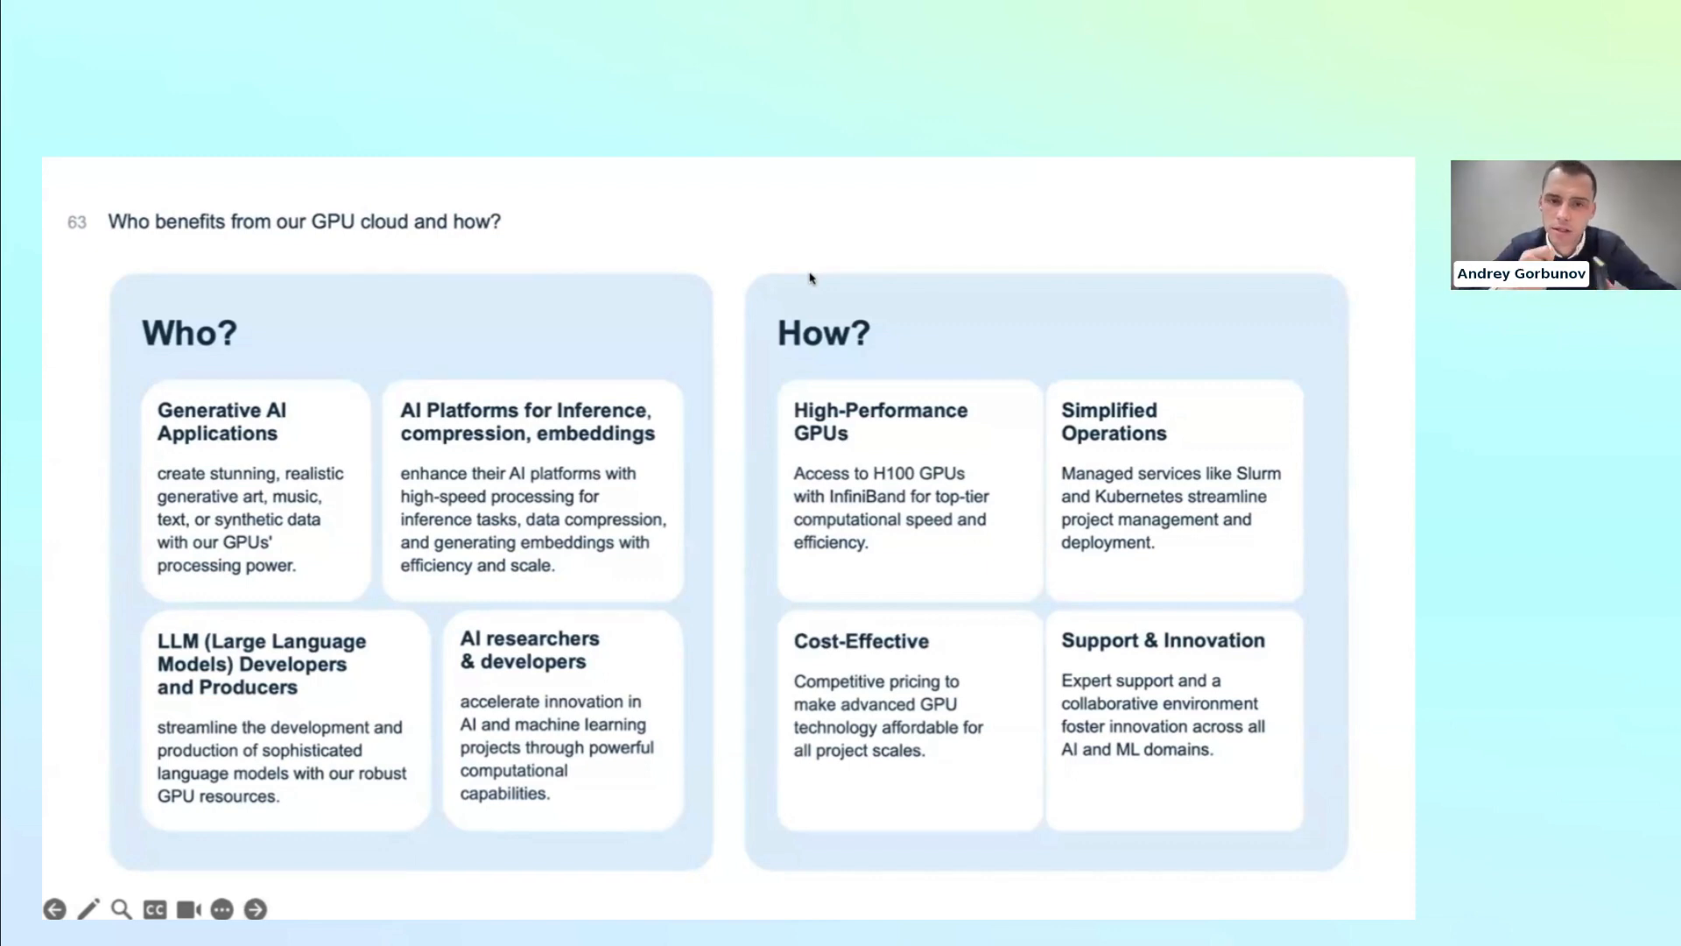
- Advance to slide 64, 'Why Nebius?': H100 at $4.85/hour versus Oracle and AWS
{"action": "left_click", "coordinate": [255, 909]}
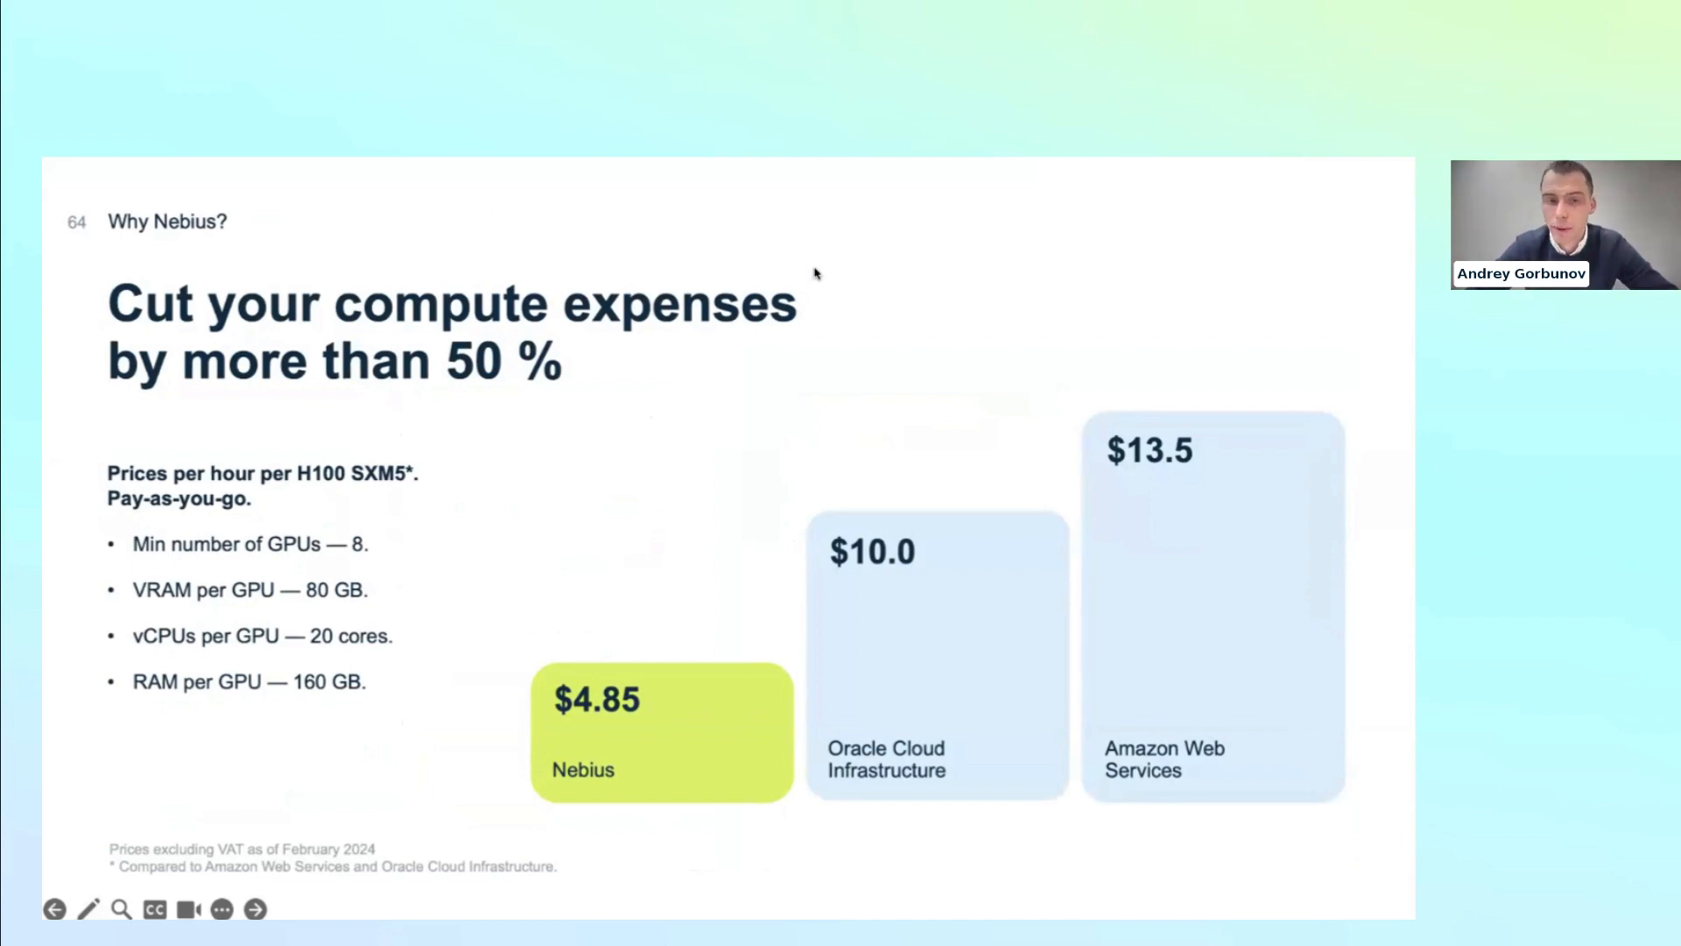
{"action": "left_click", "coordinate": [256, 909]}
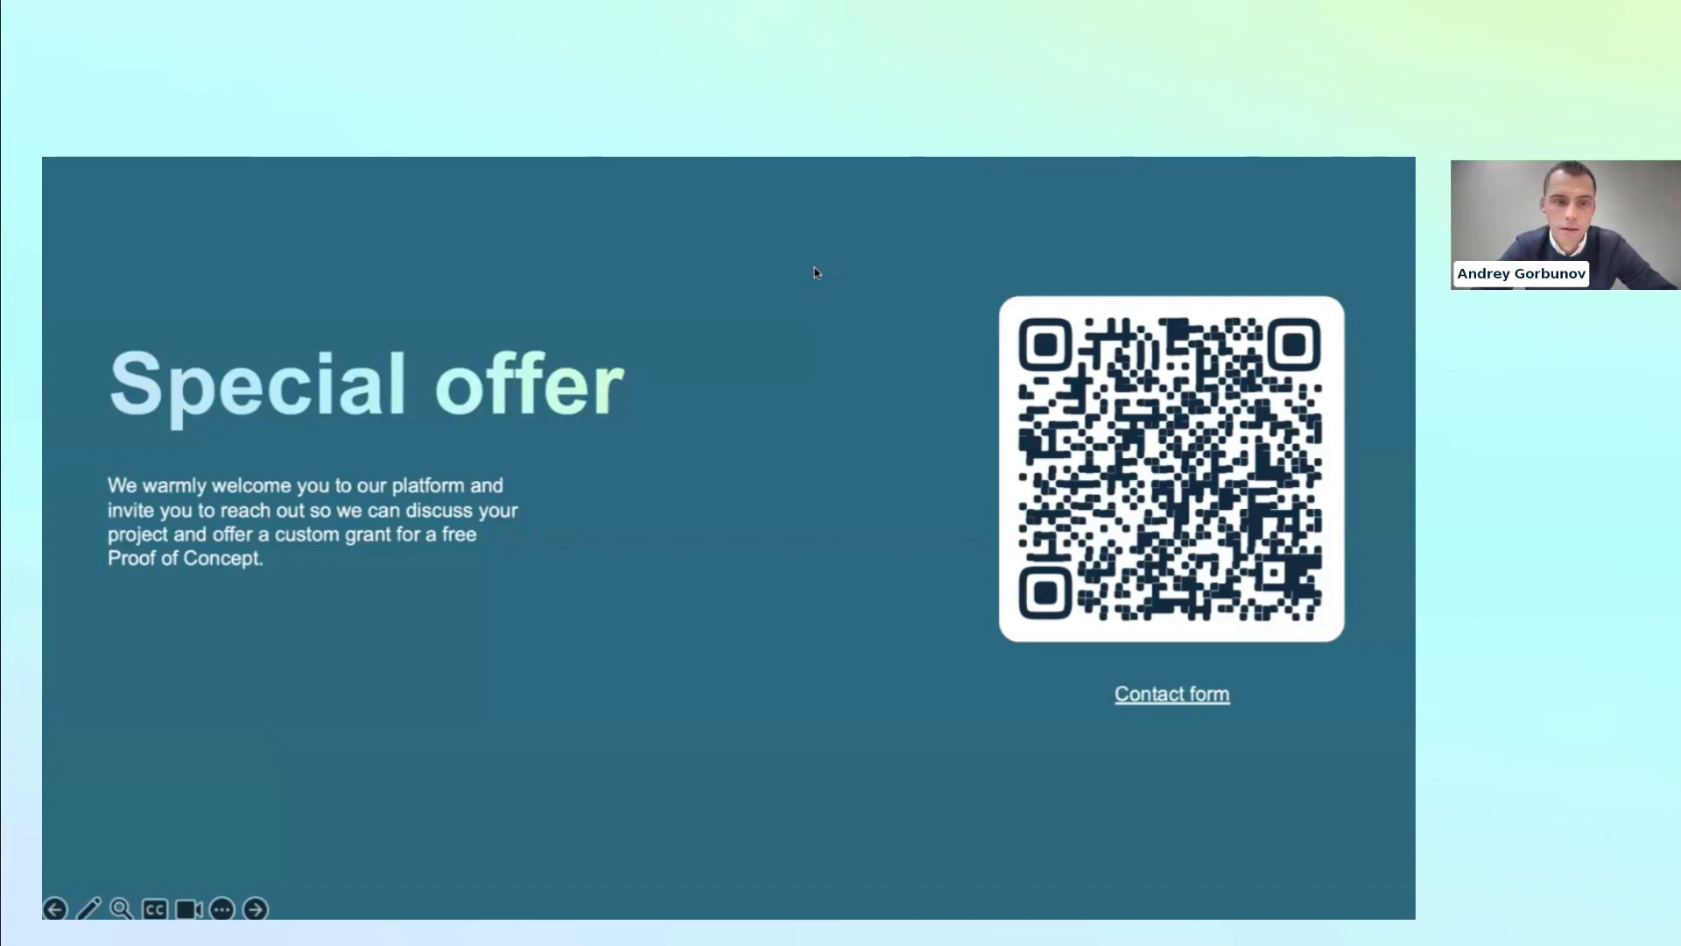
{"action": "mouse_move", "coordinate": [842, 198]}
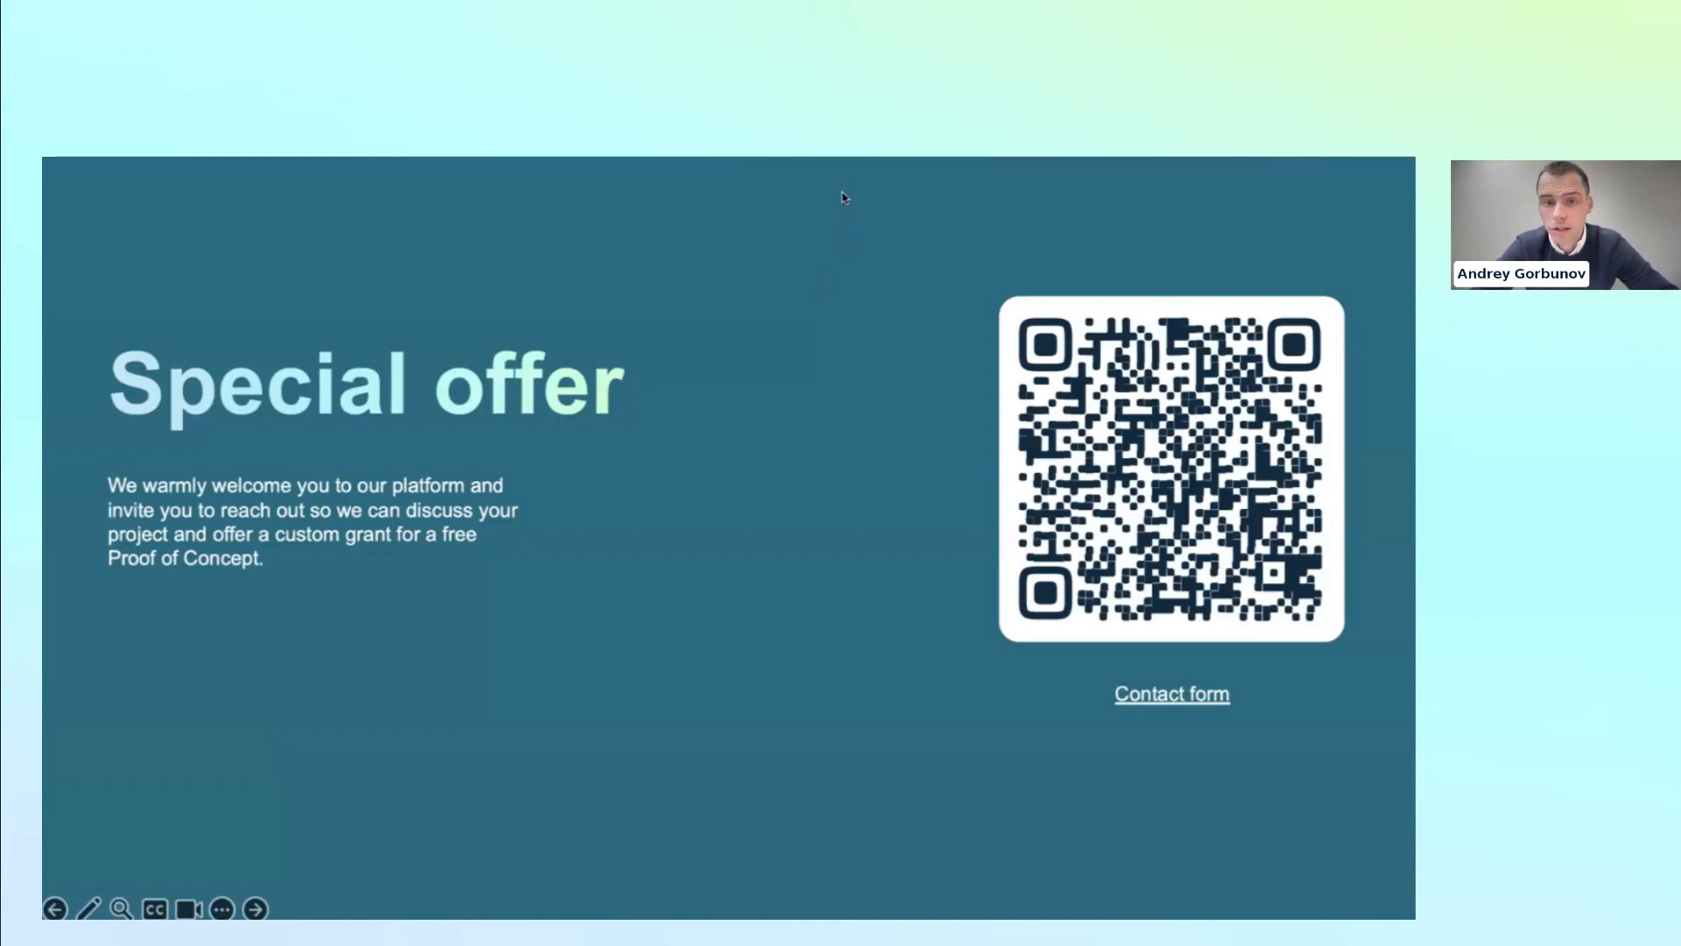
{"action": "mouse_move", "coordinate": [848, 250]}
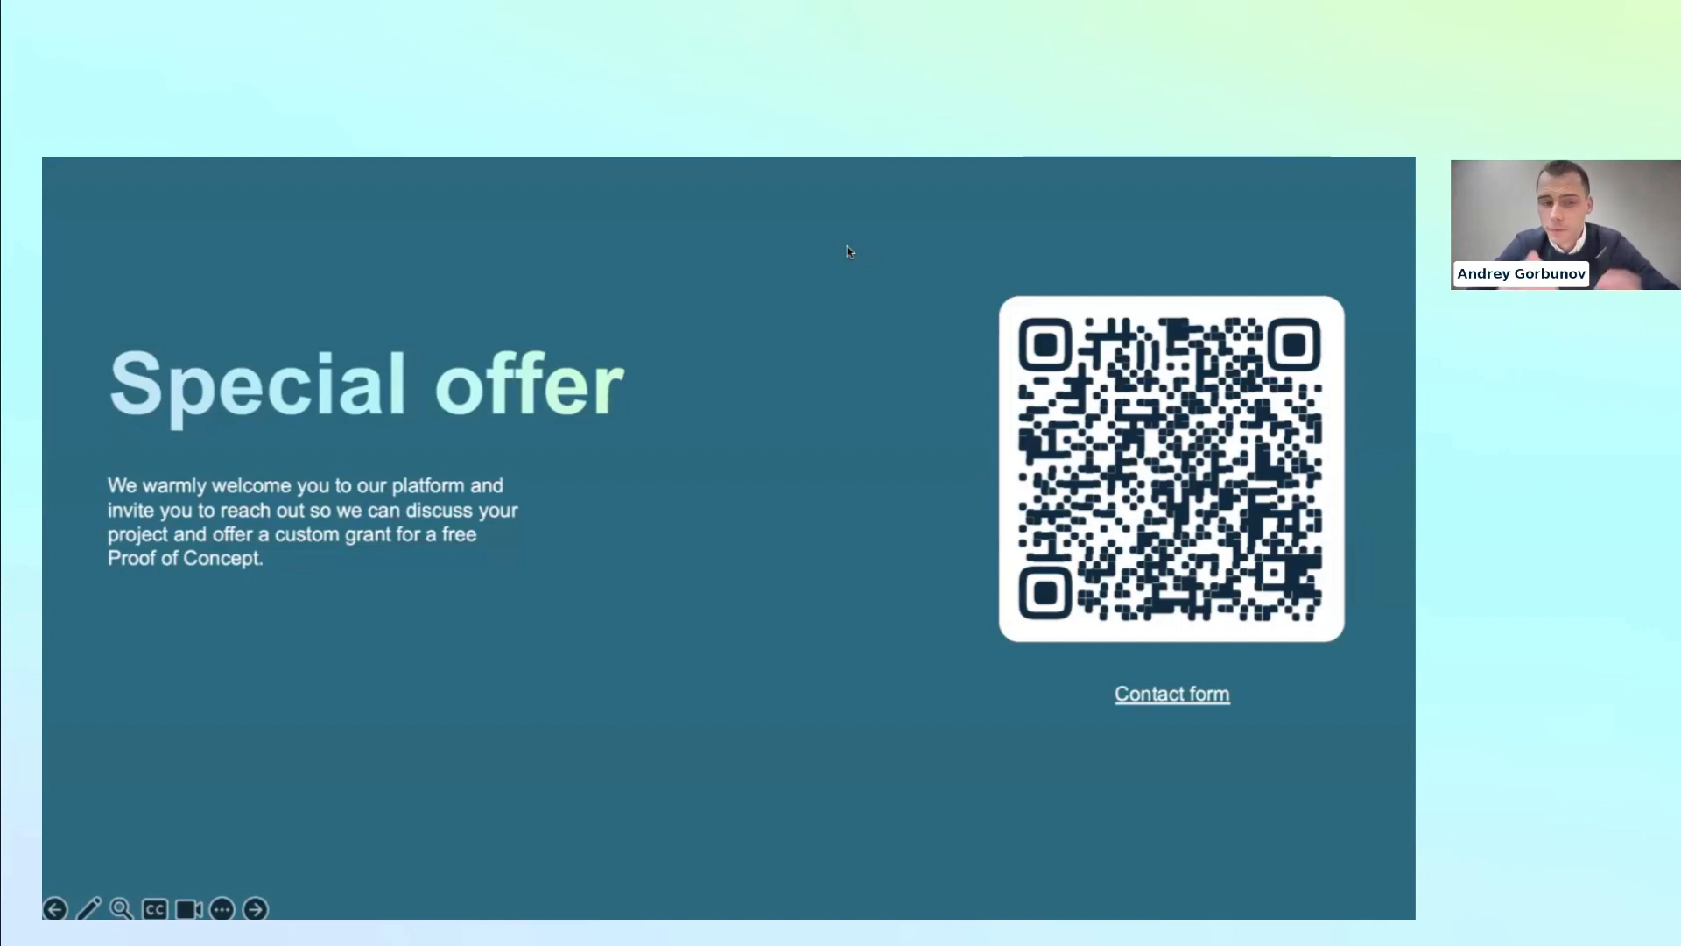
{"action": "mouse_move", "coordinate": [830, 762]}
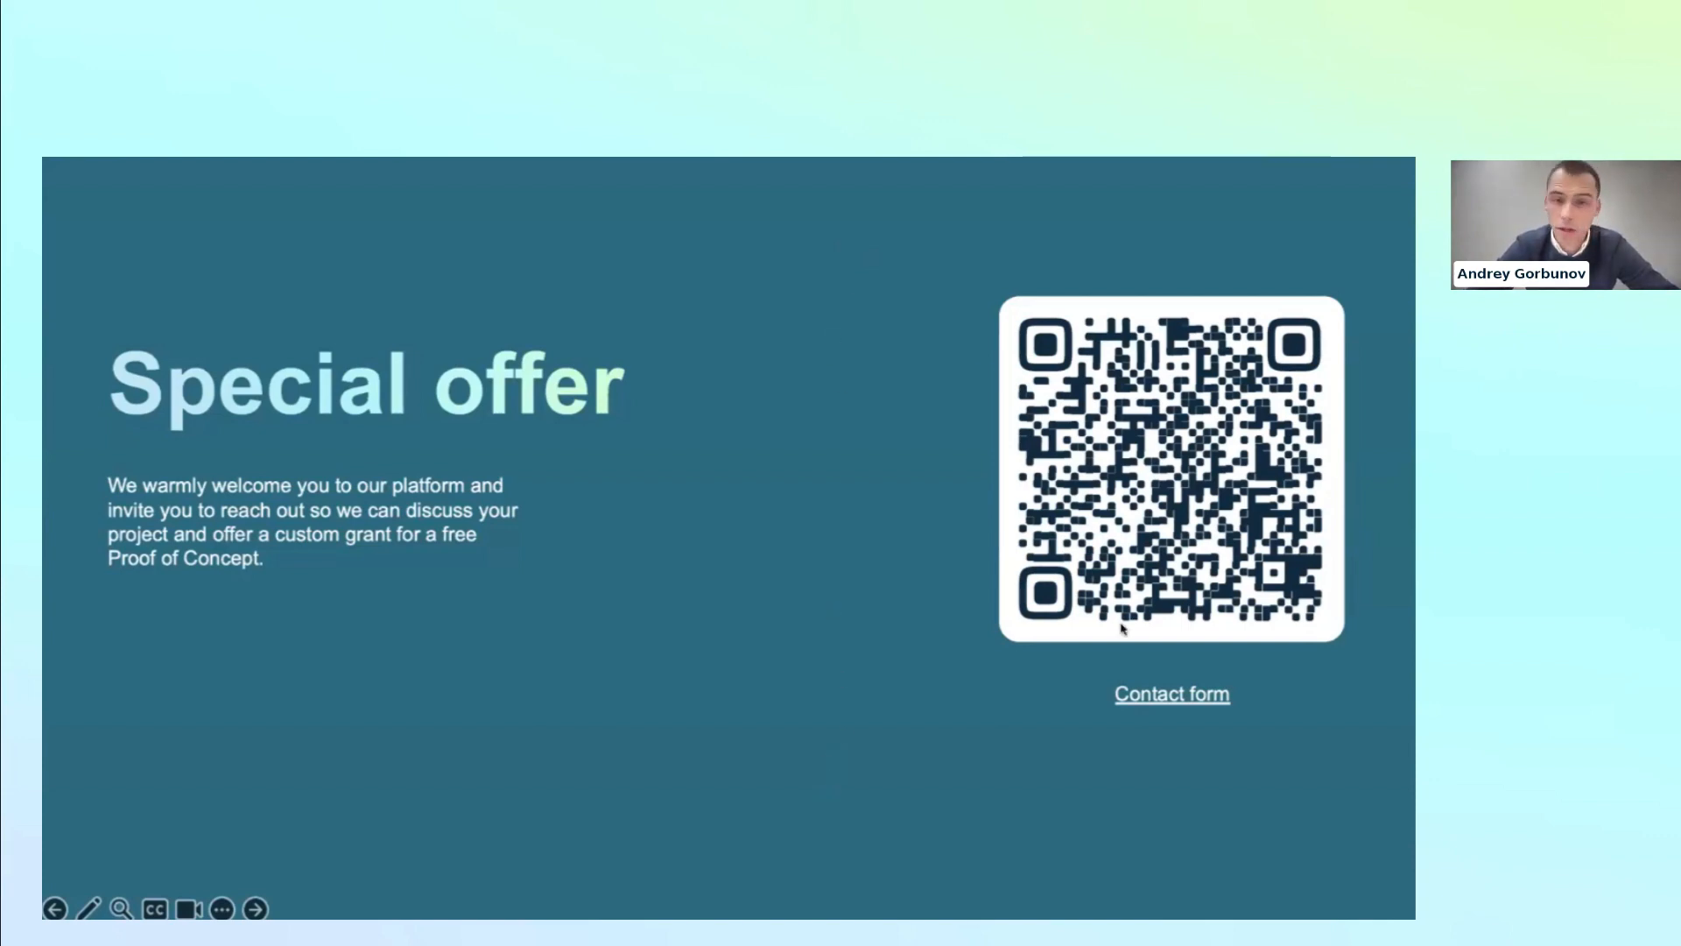
{"action": "mouse_move", "coordinate": [1056, 765]}
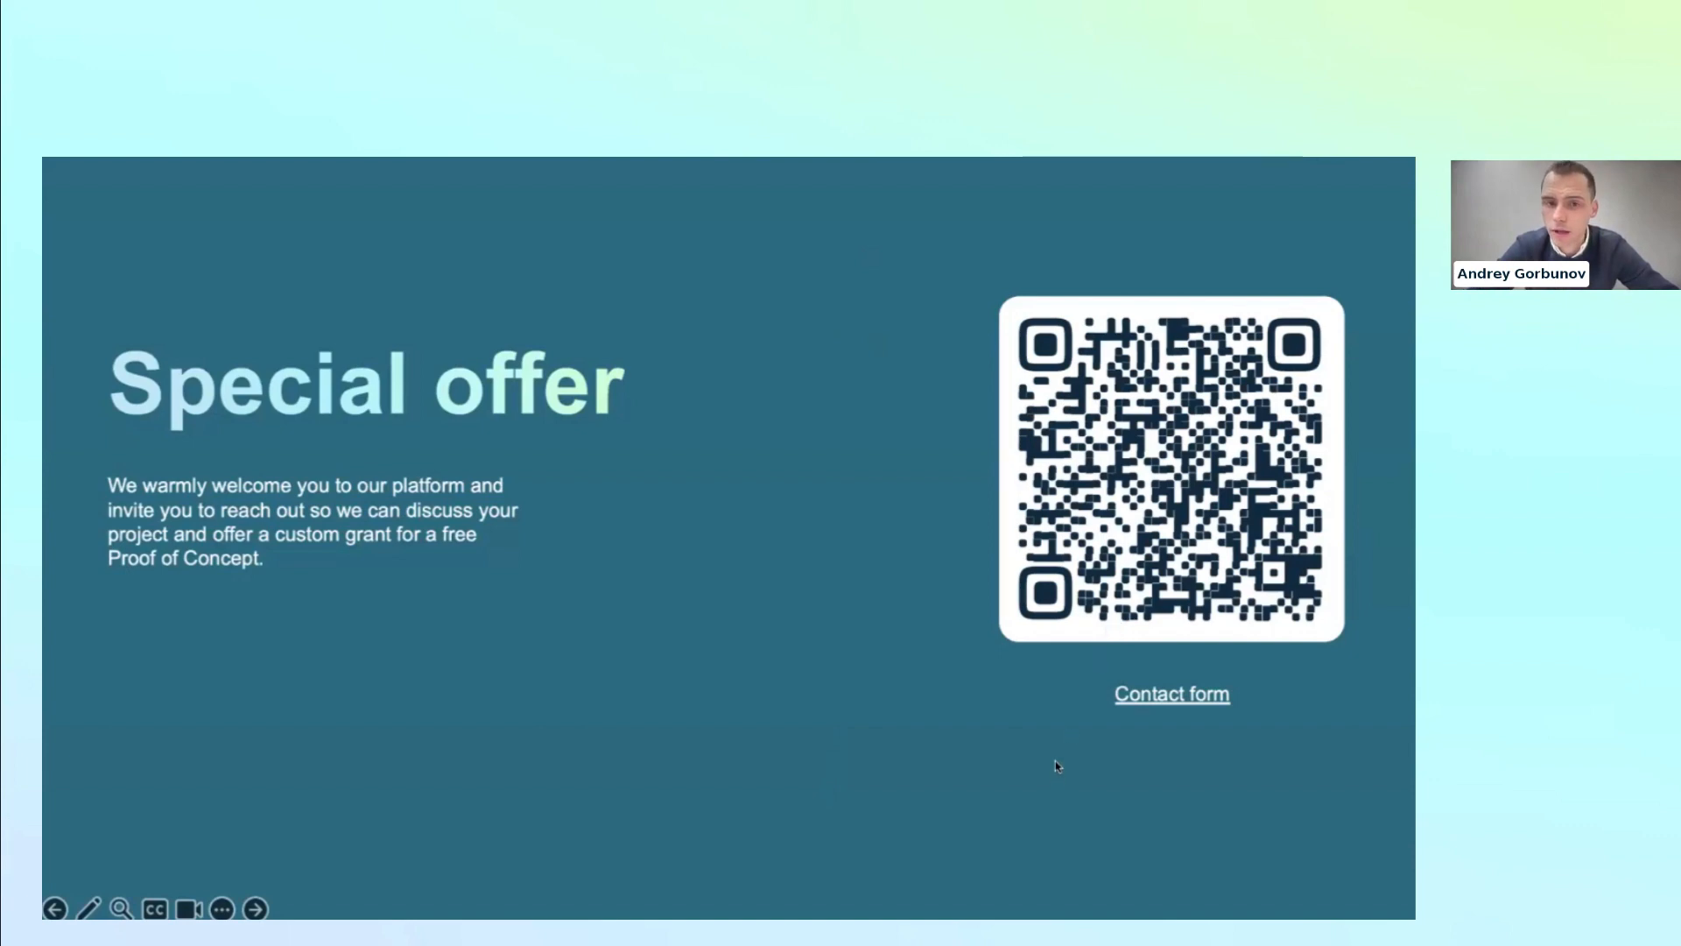